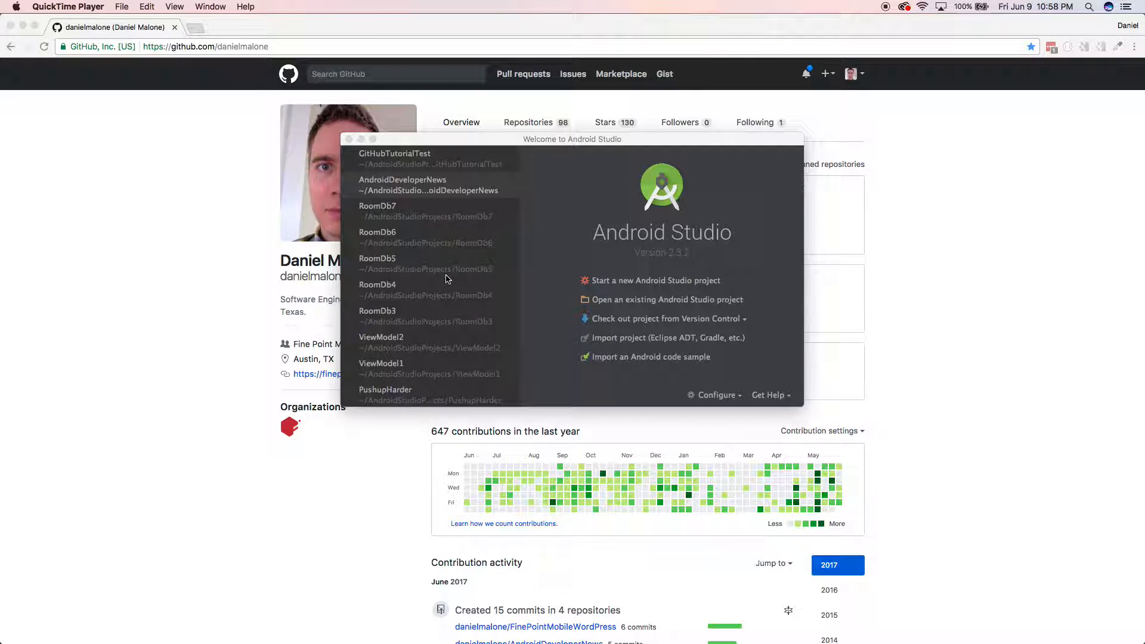
mouse_move(243, 280)
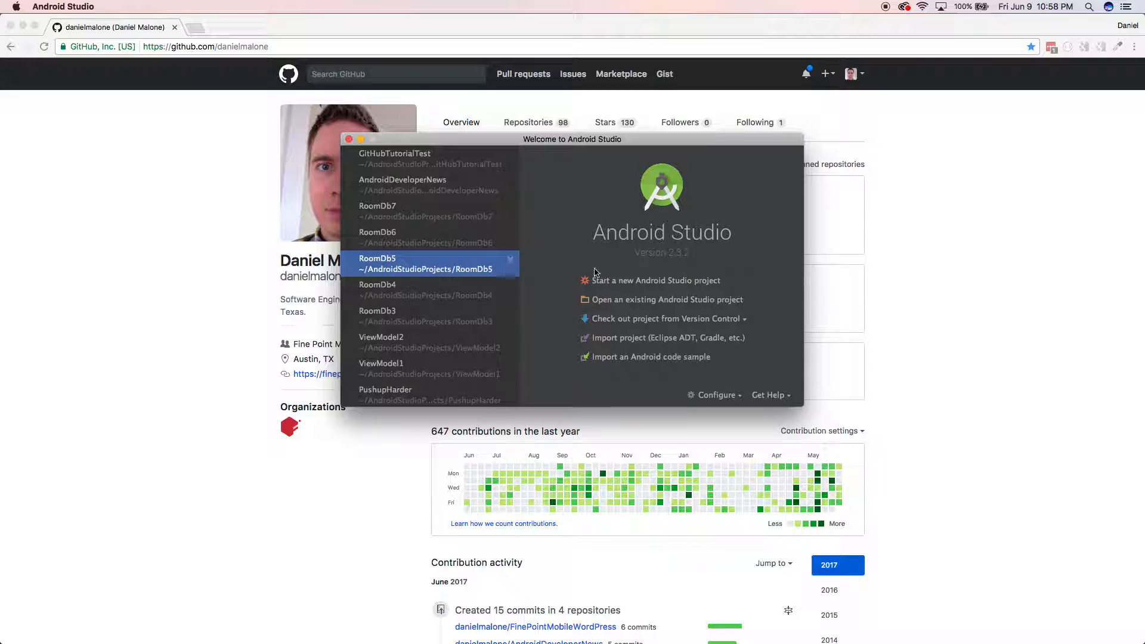
Create the GitHubTutorial app project from the Basic Activity template.
click(654, 280)
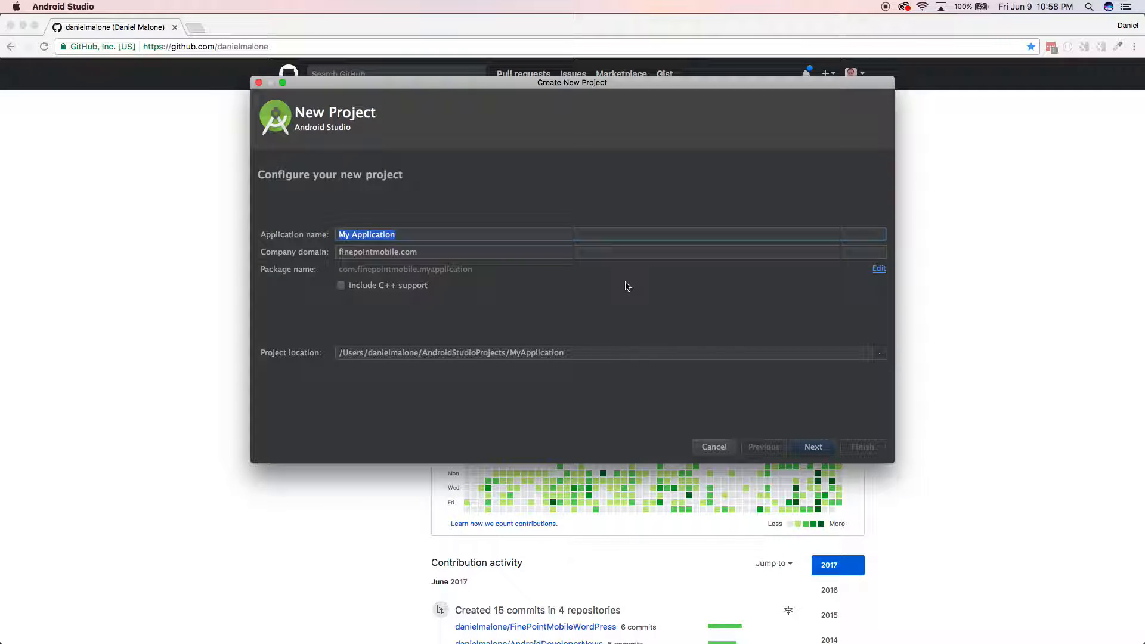
text(GitHubTutorial)
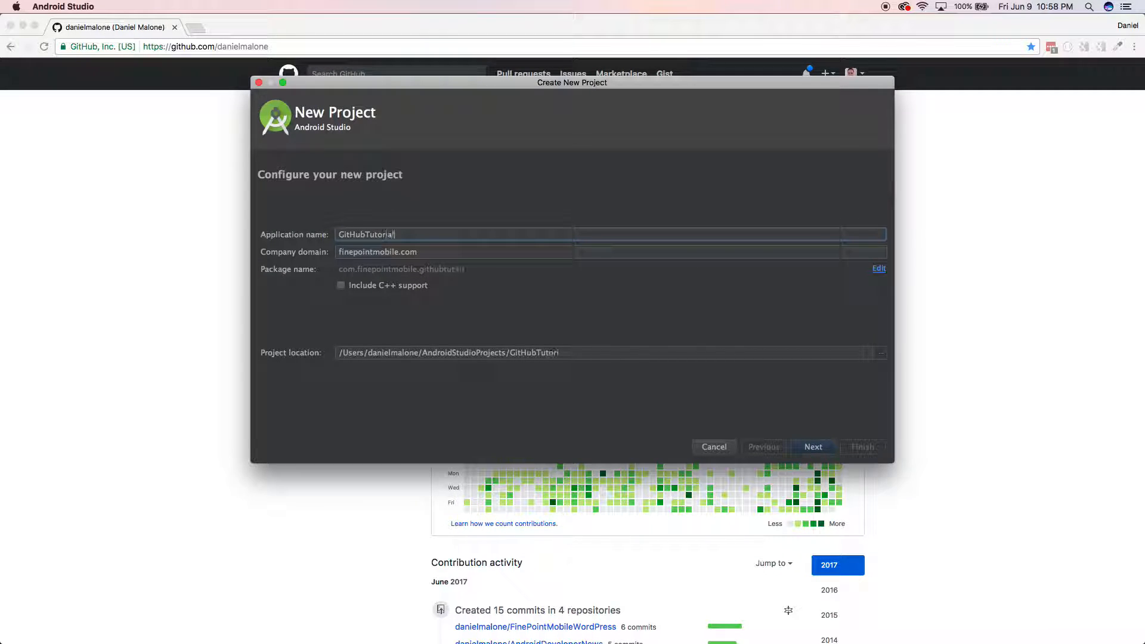
click(812, 447)
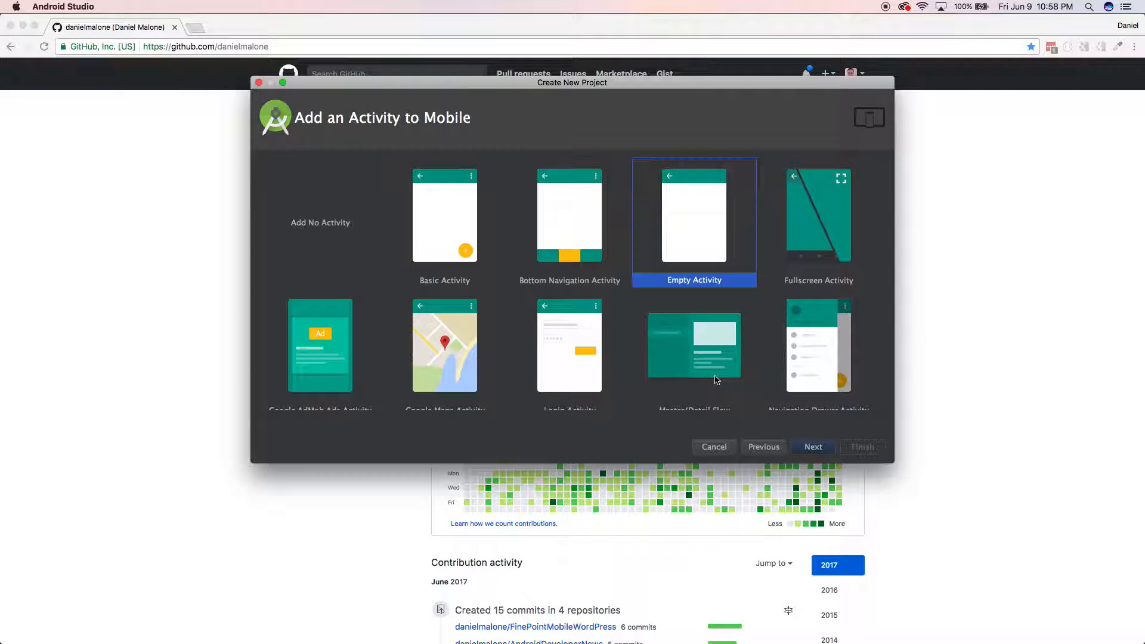
click(443, 215)
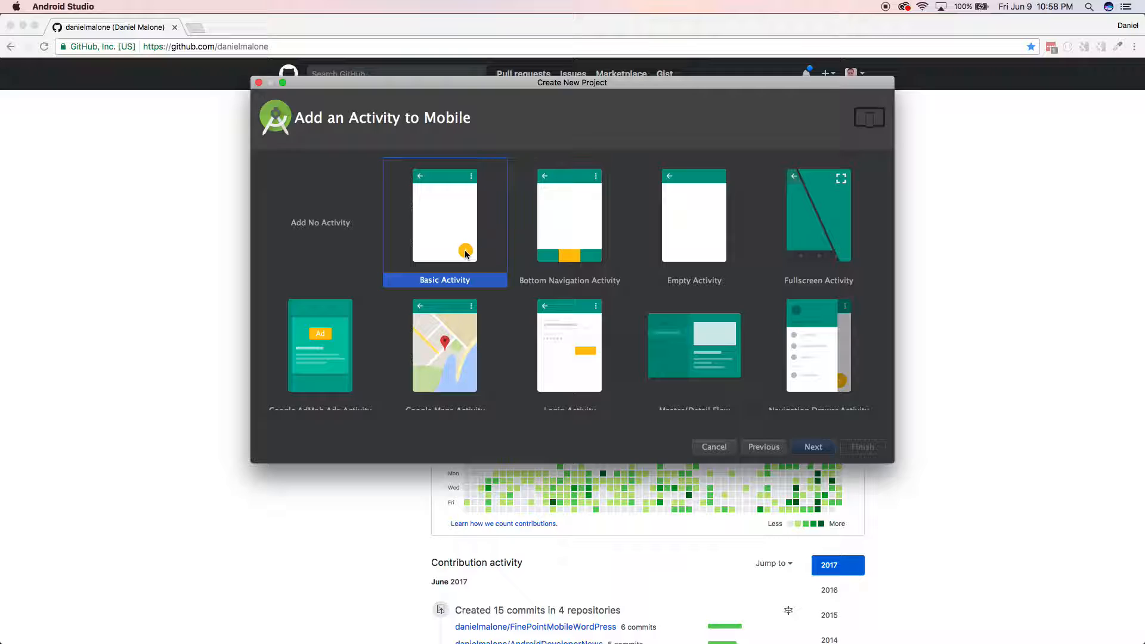
click(812, 446)
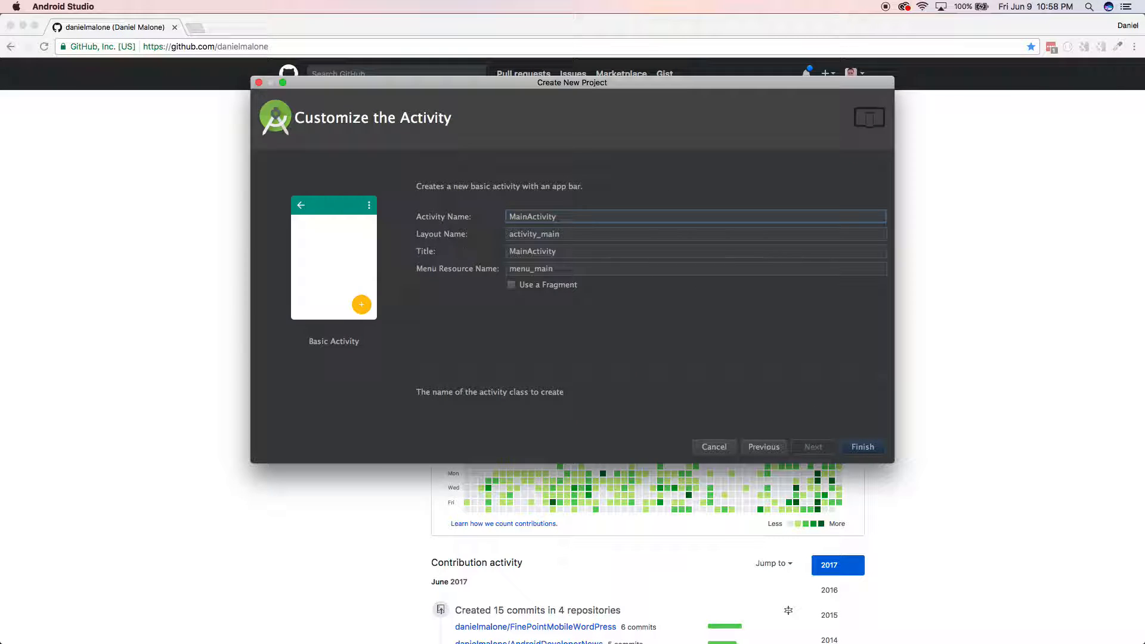
click(862, 447)
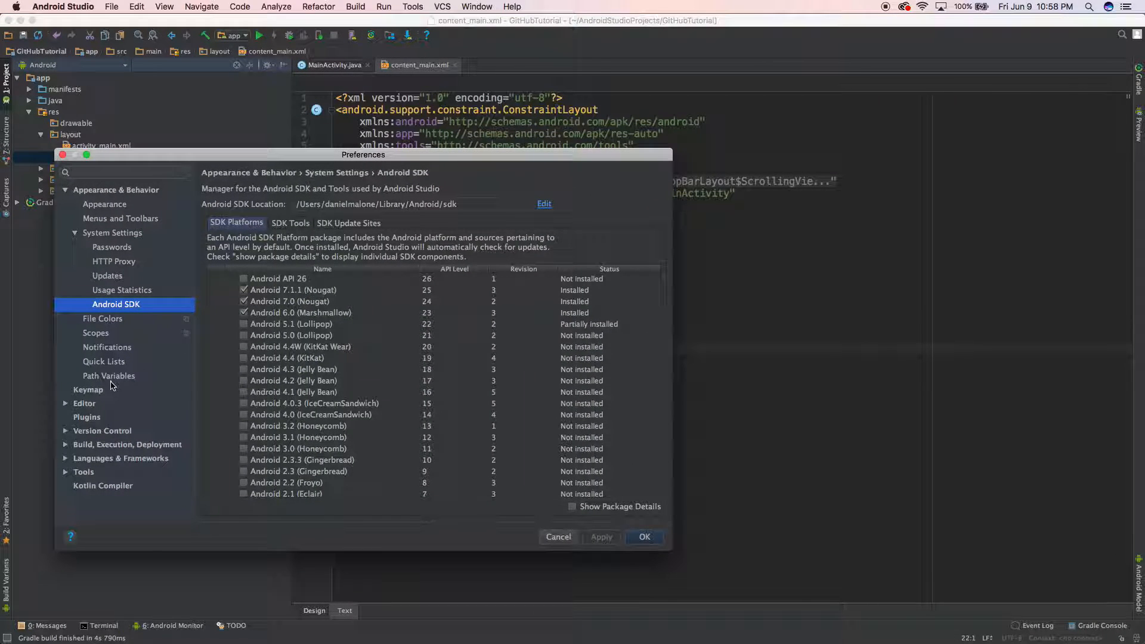
Set the editor font size to 17 under Editor > Colors & Fonts > Font.
click(111, 432)
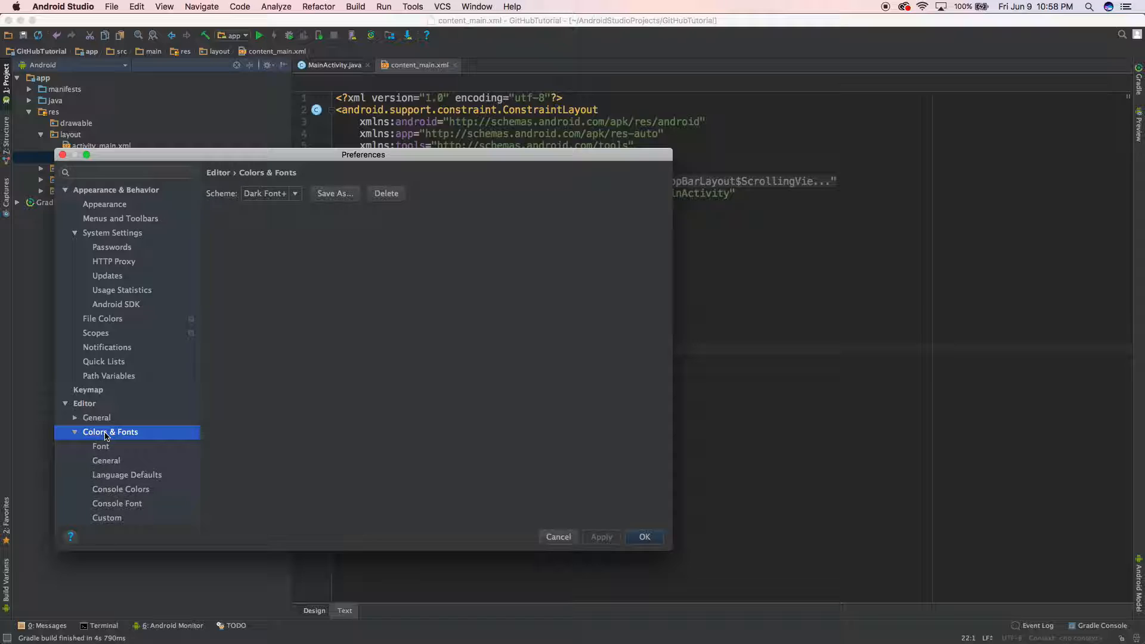
click(106, 460)
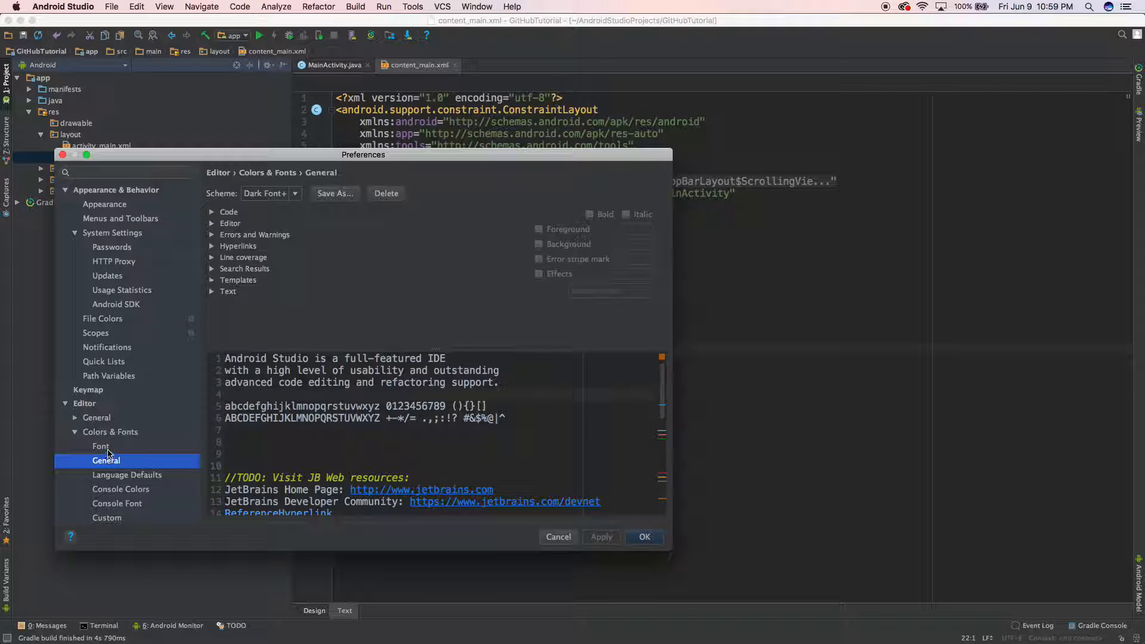
click(101, 445)
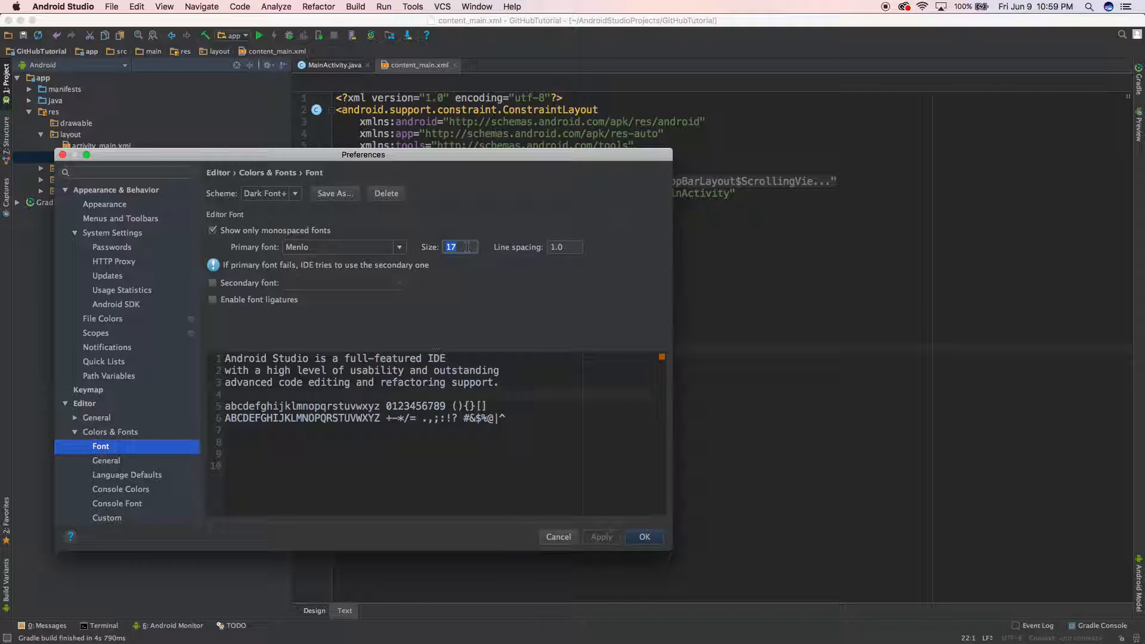
click(644, 537)
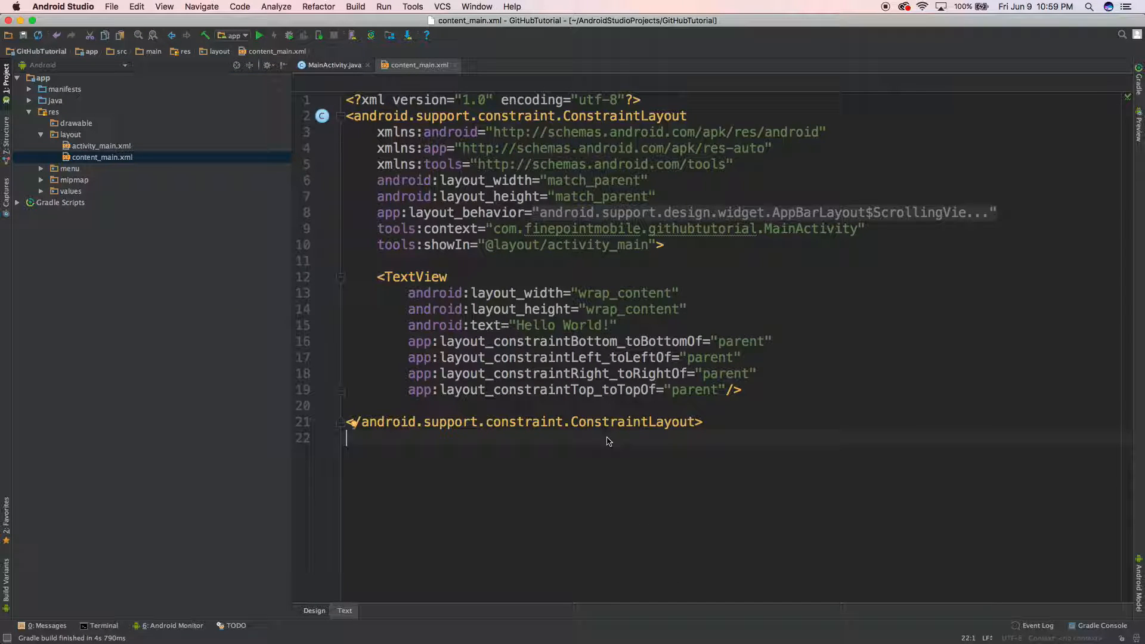
mouse_move(400, 254)
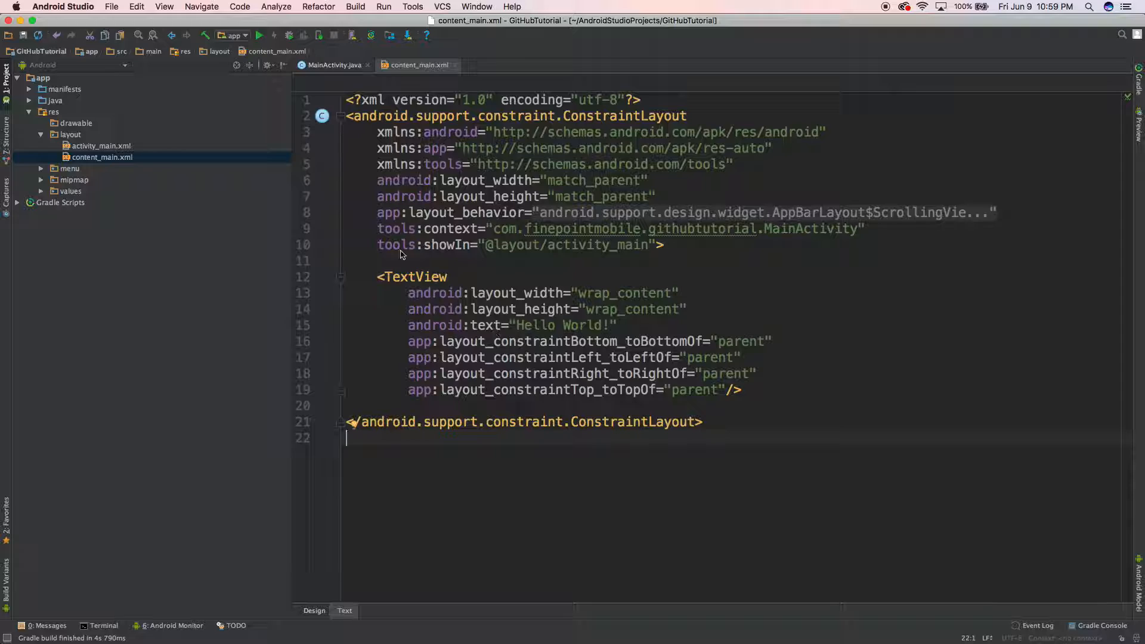
mouse_move(105, 625)
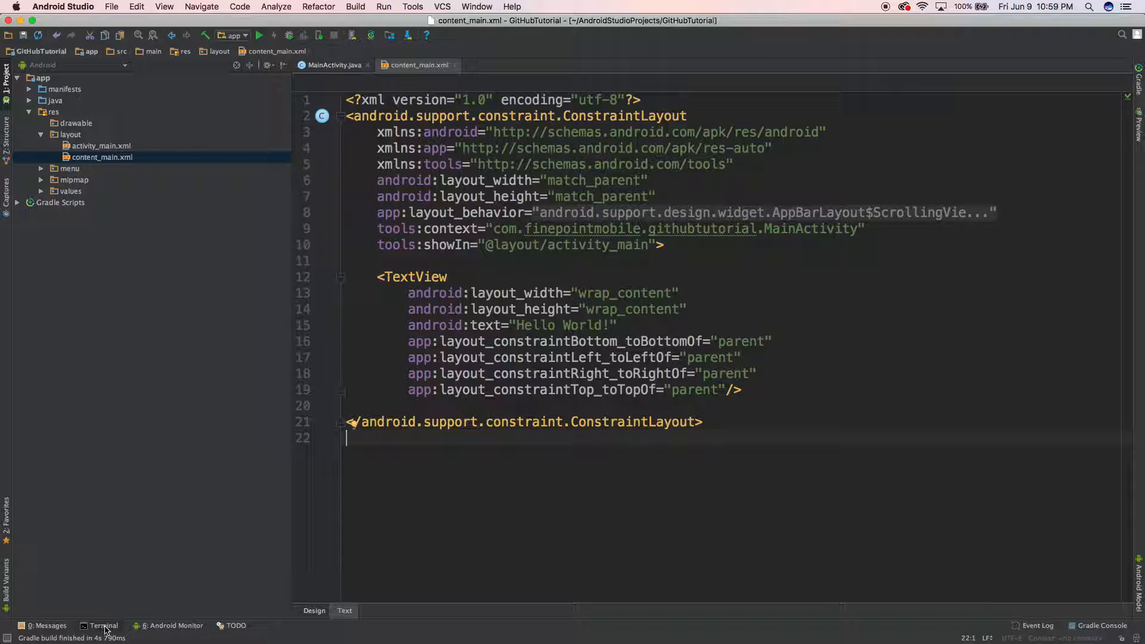
In the terminal, stage all project files and commit them as 'initial commit'.
click(103, 625)
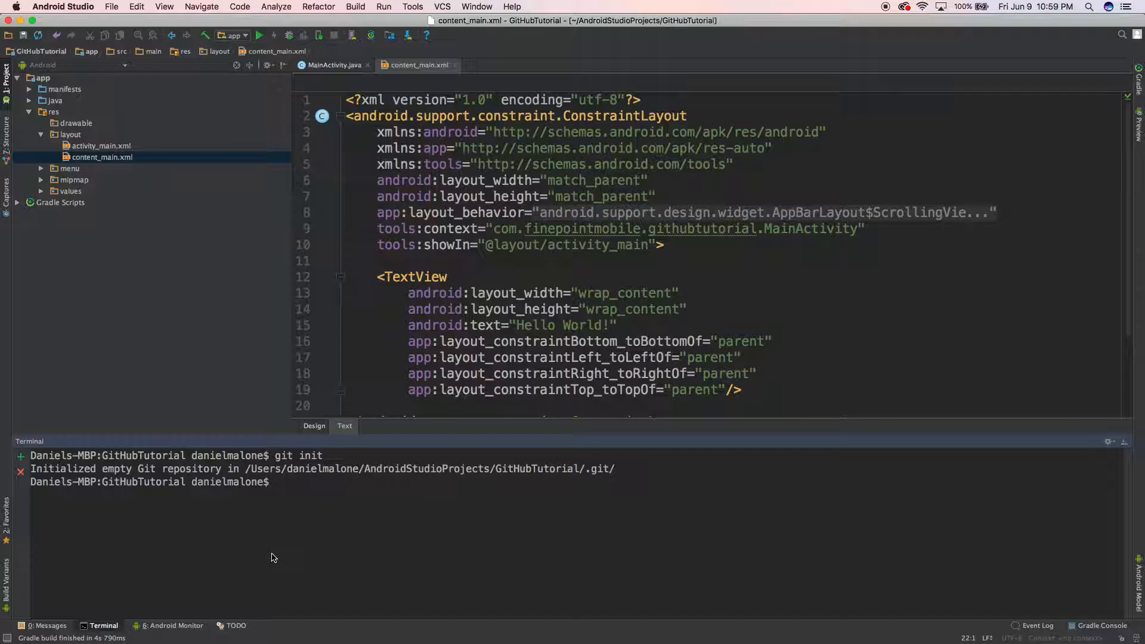
text(git ad)
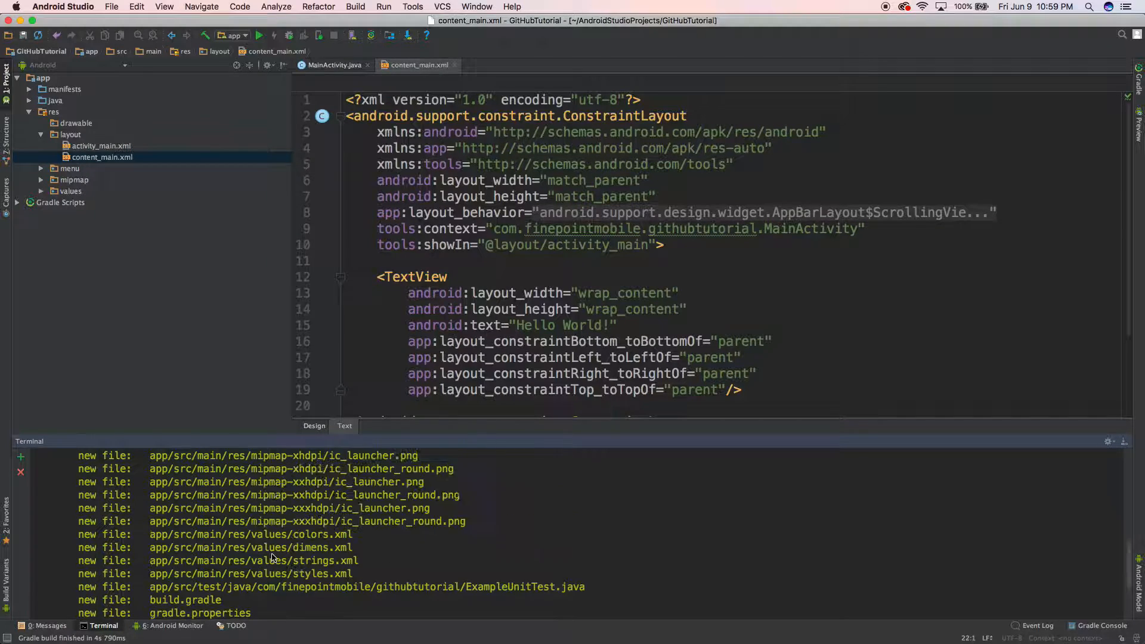
scroll(up, 3)
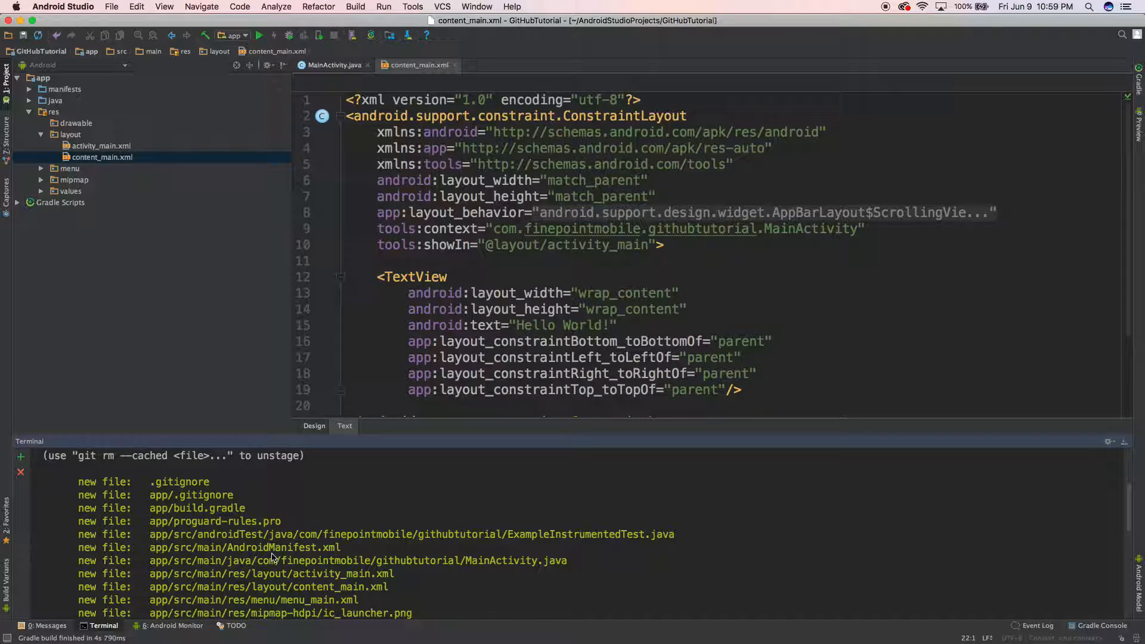
scroll(down, 3)
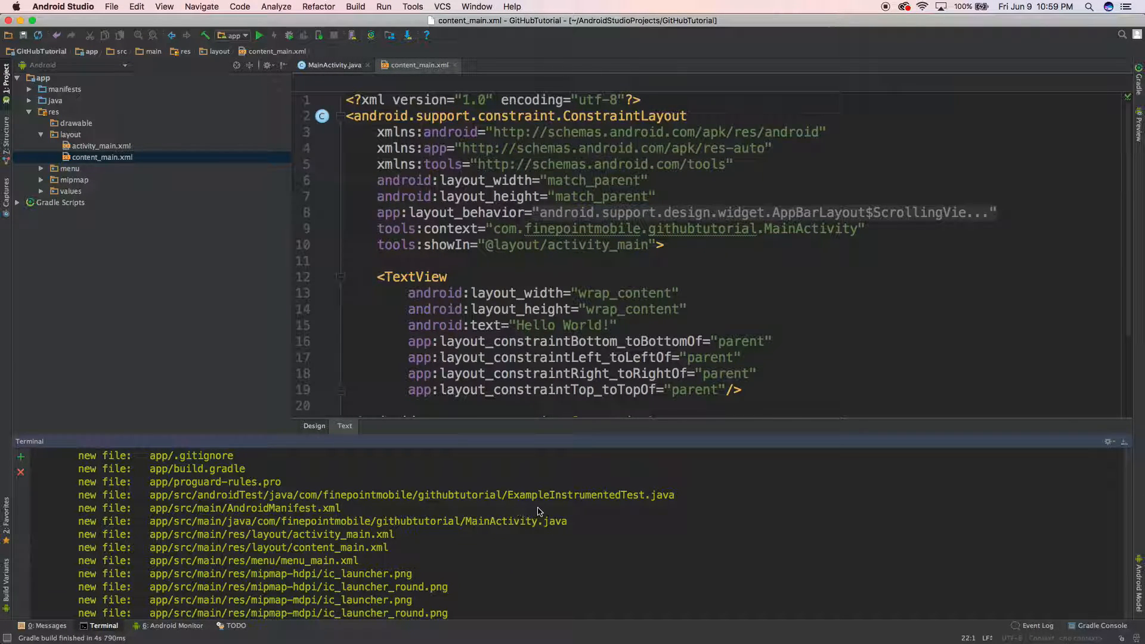
scroll(down, 3)
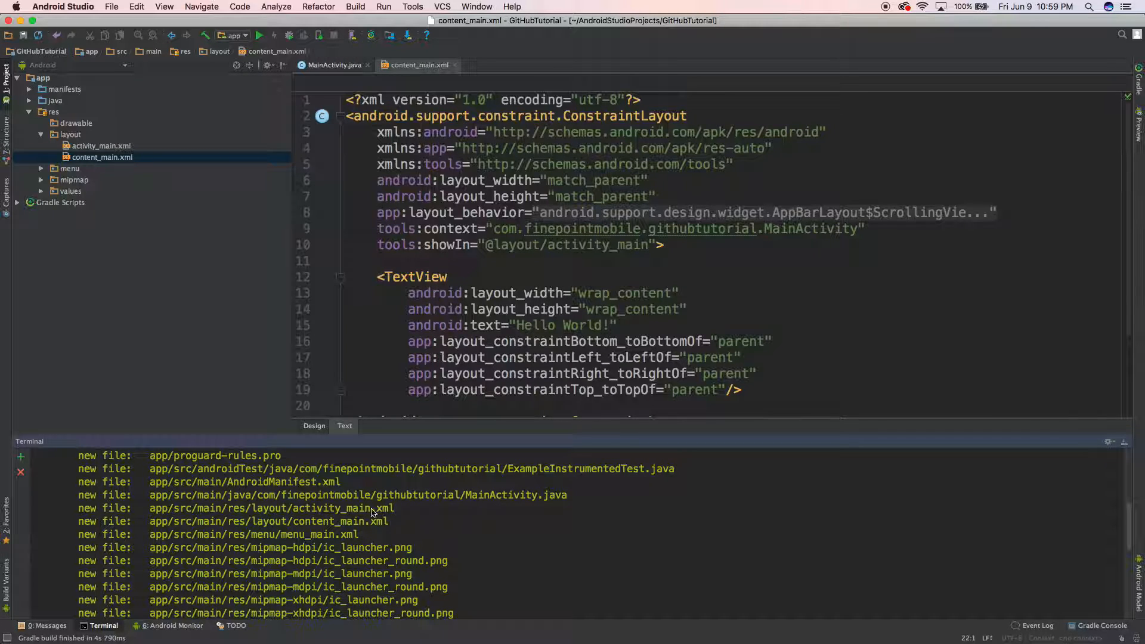
scroll(down, 3)
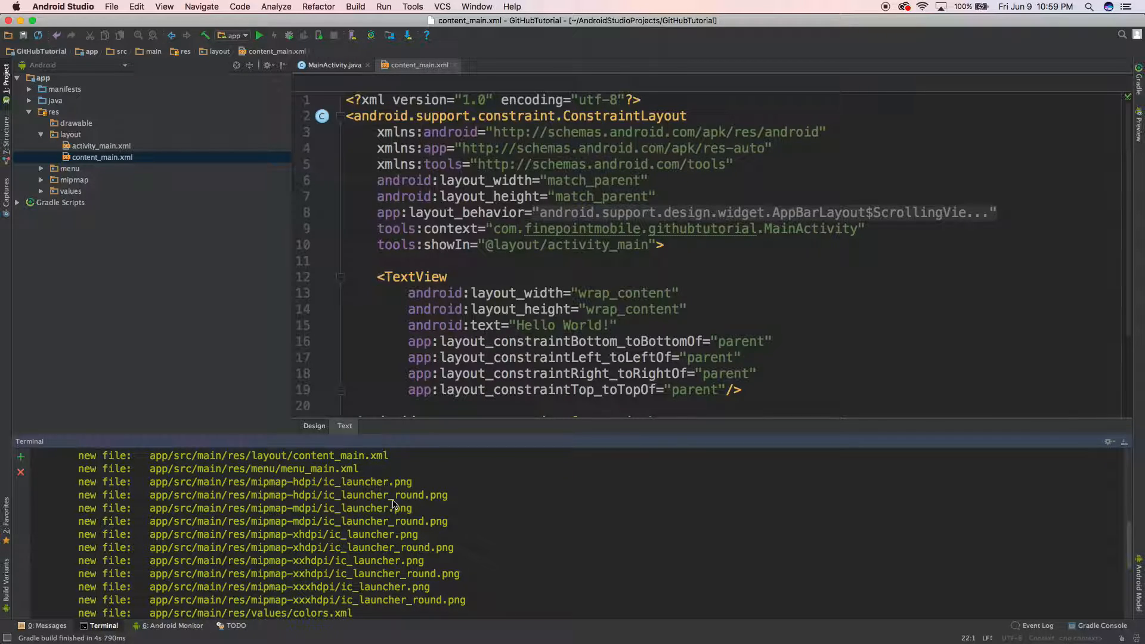
scroll(down, 3)
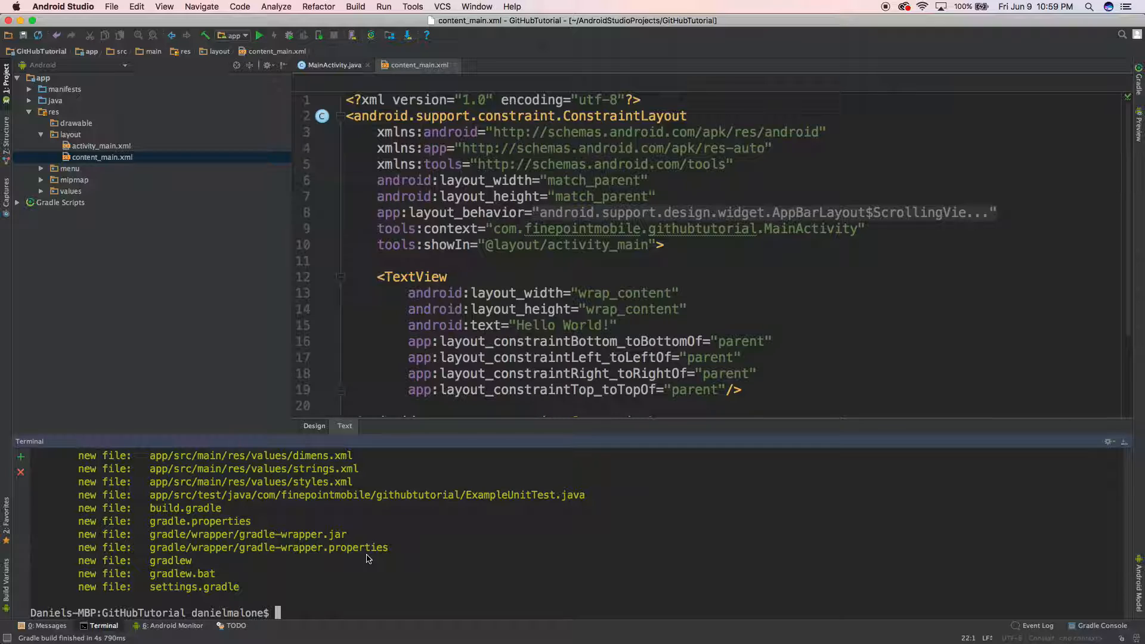
text(git commit -m ")
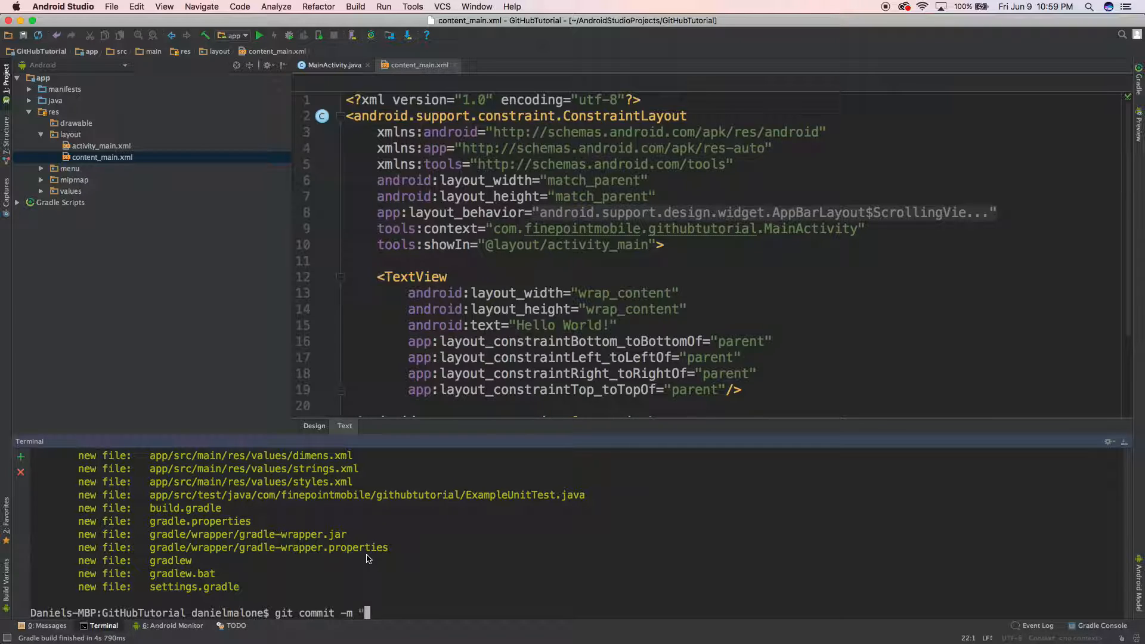
text(initial commit)
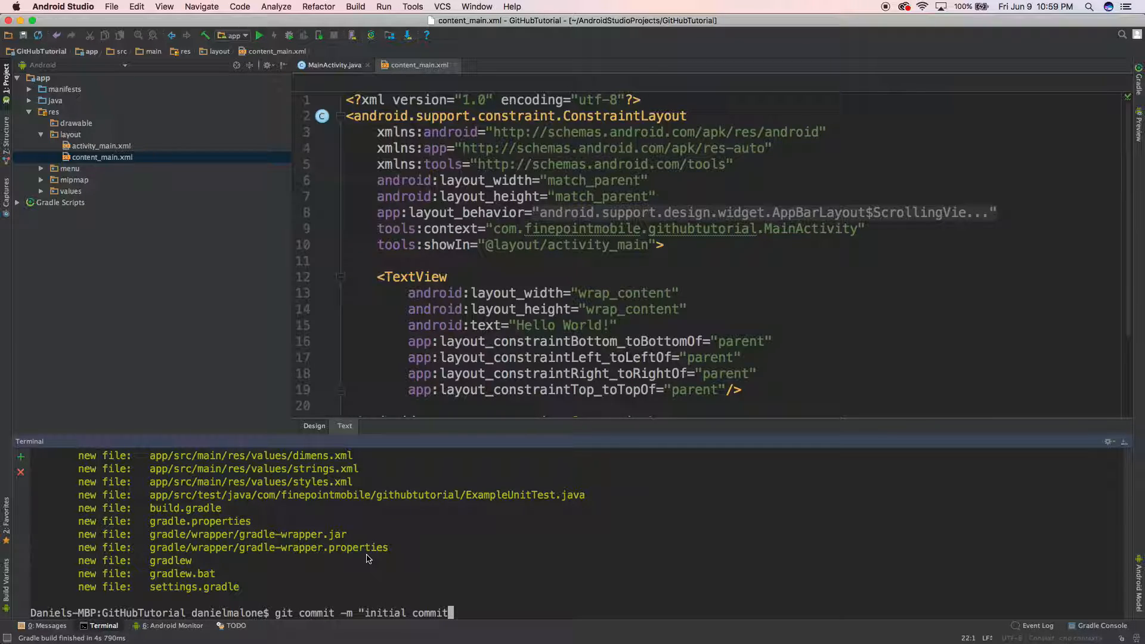
key(Return)
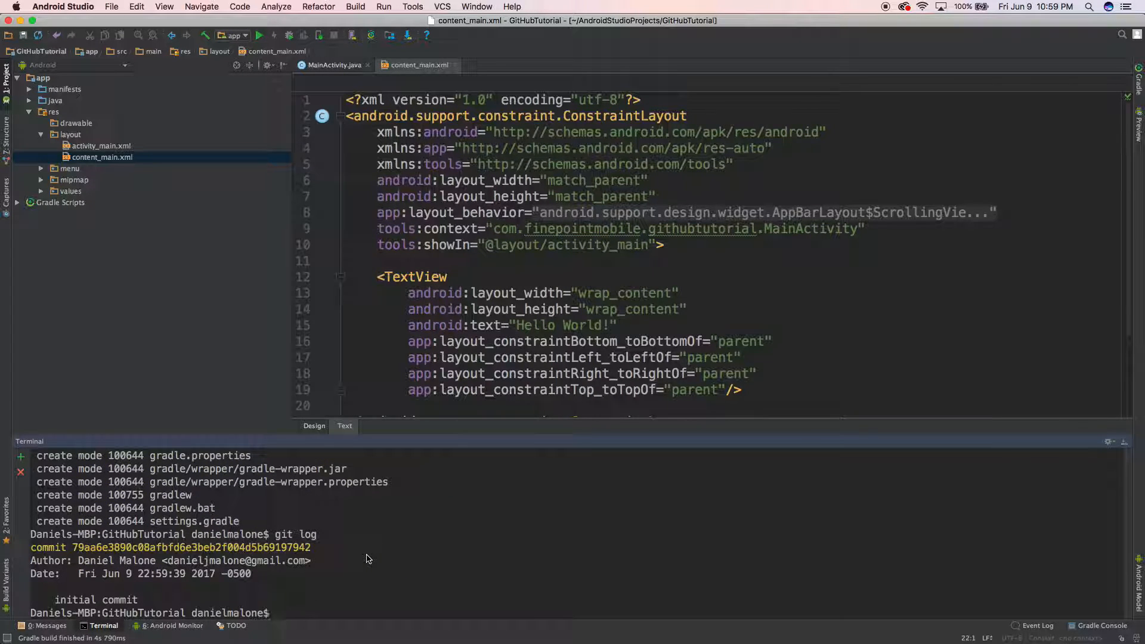
Switch to the GitHub profile in Chrome and show the + create menu.
click(48, 6)
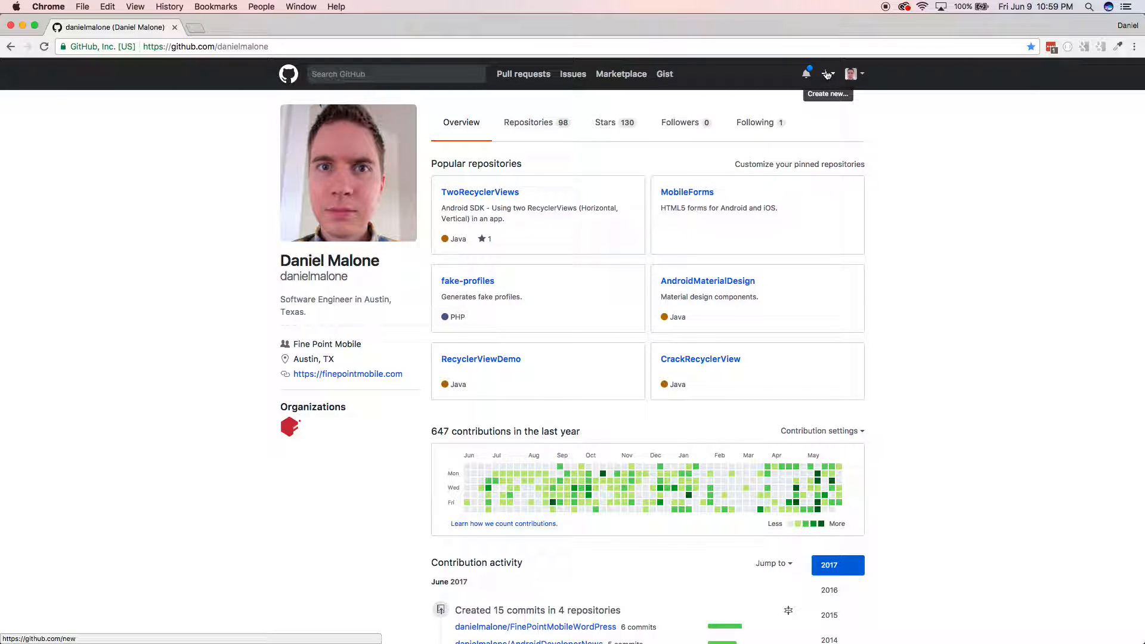
click(204, 46)
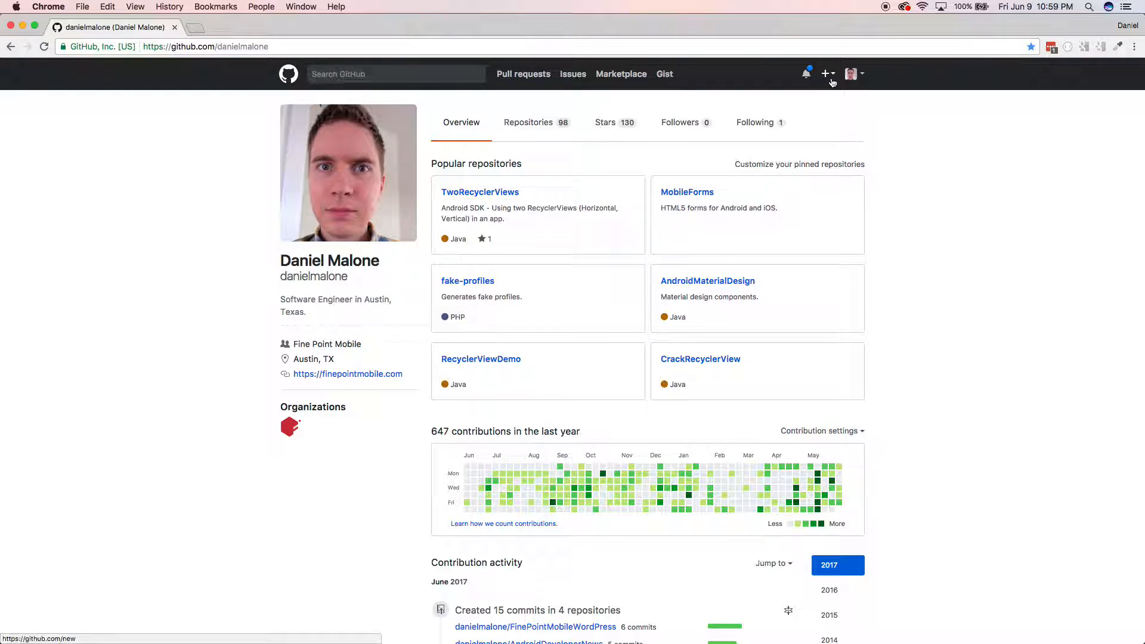
Start a new repository and name it GitHubTutorial.
click(826, 73)
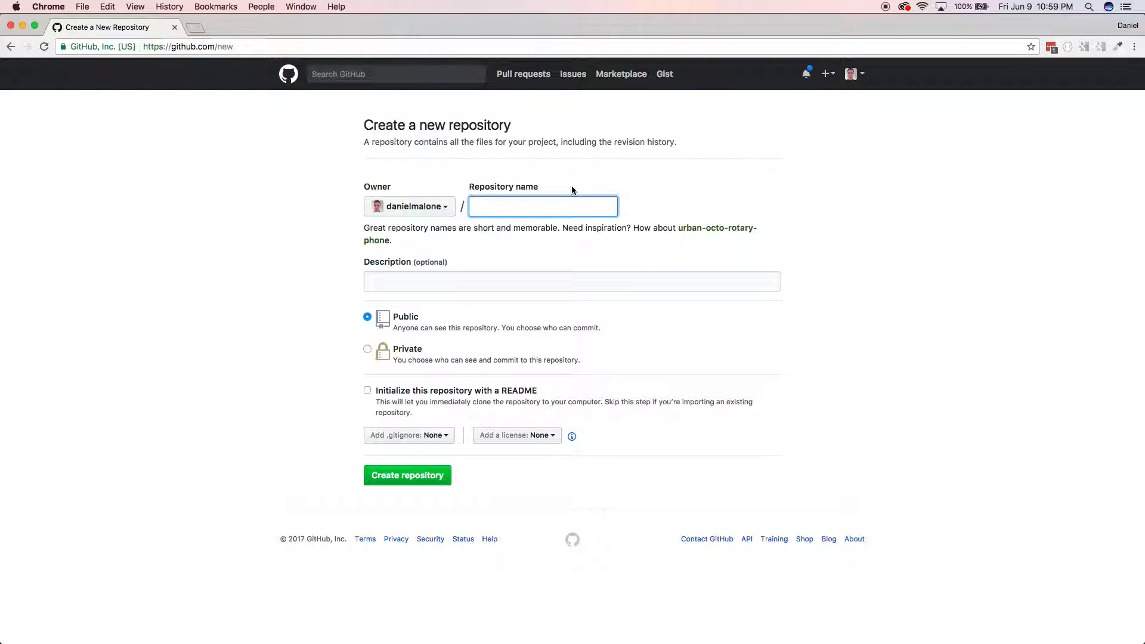
text(GitHubTut)
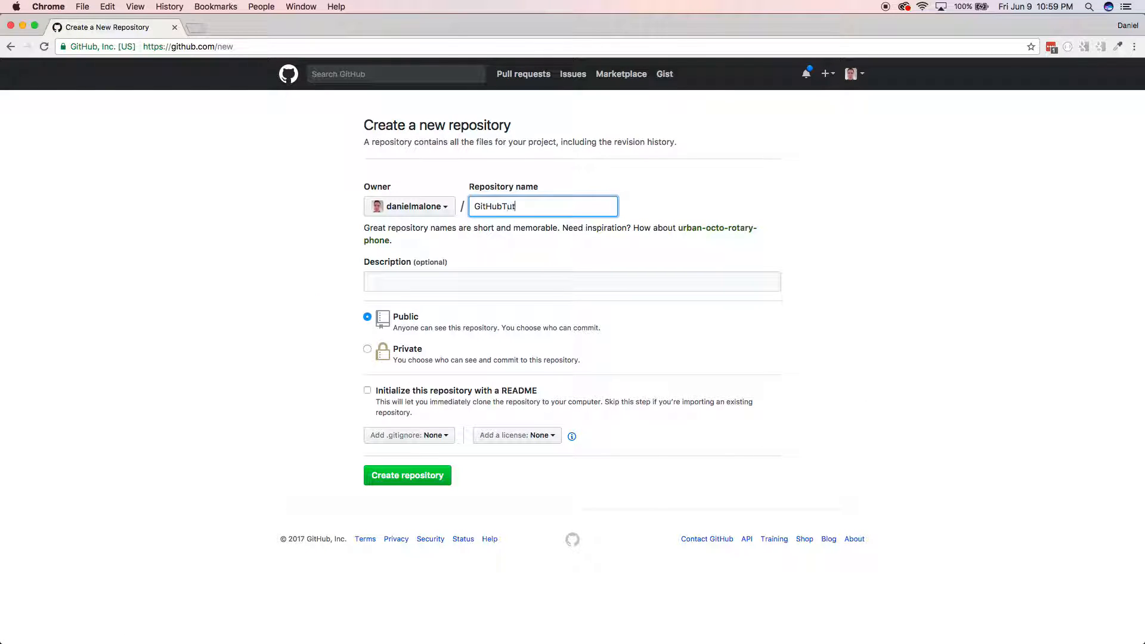
text(orial)
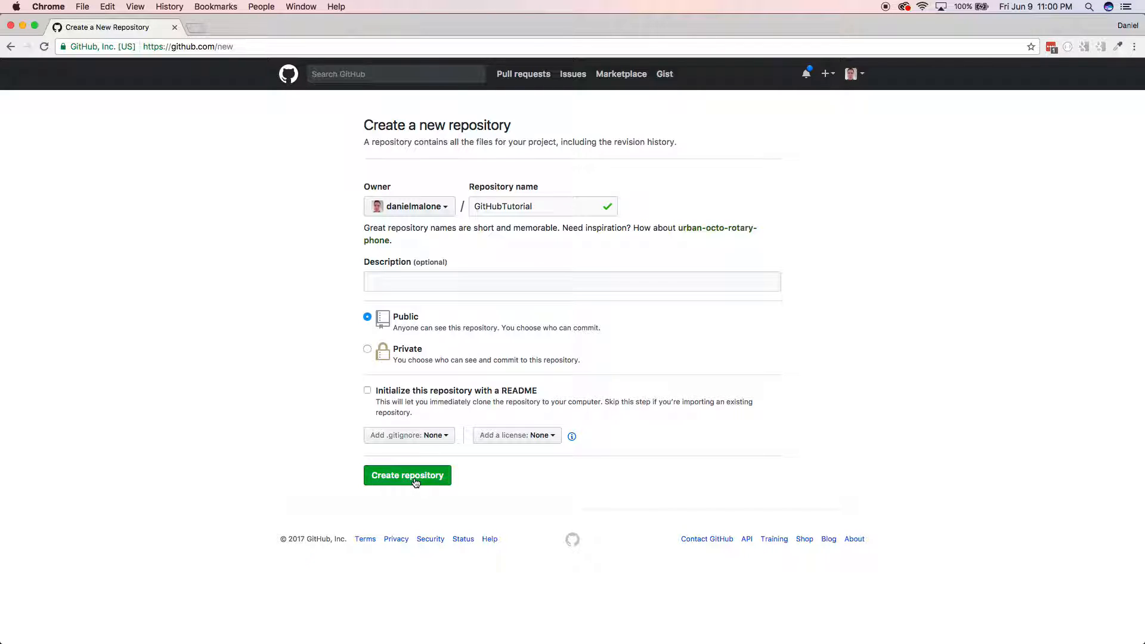
Create the GitHubTutorial repository and select text on its quick setup page.
click(408, 475)
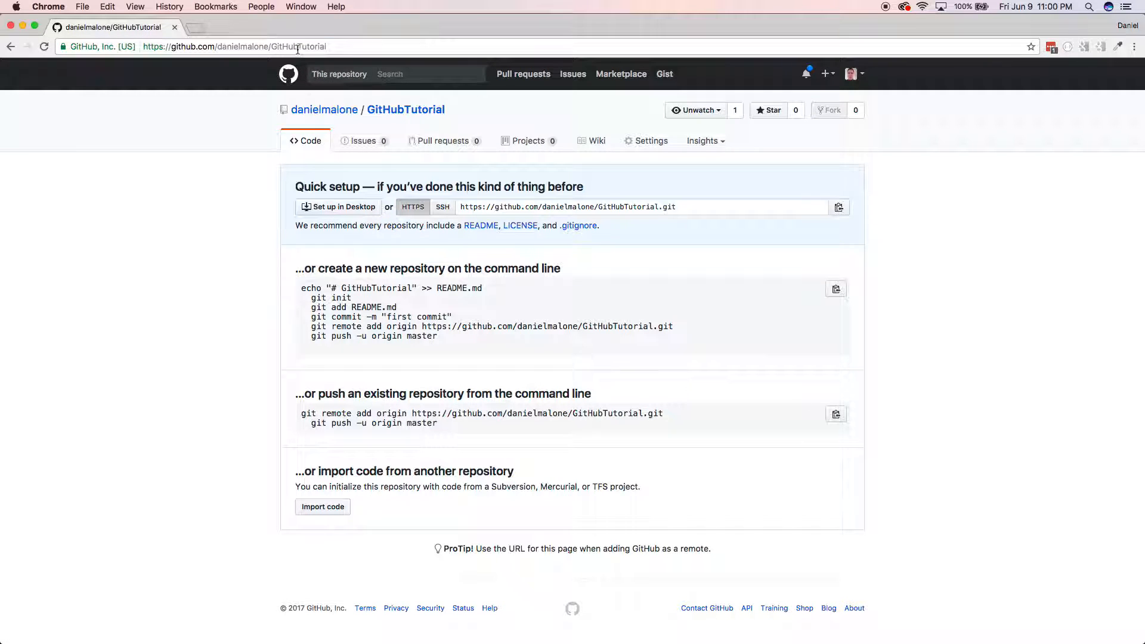
mouse_move(224, 271)
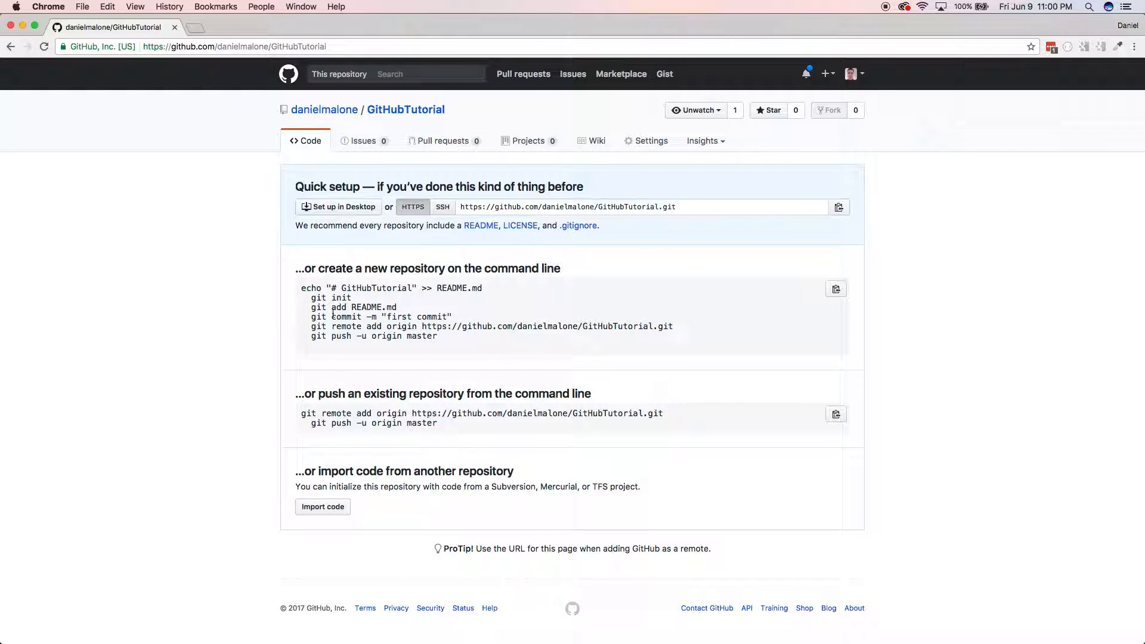
double_click(331, 297)
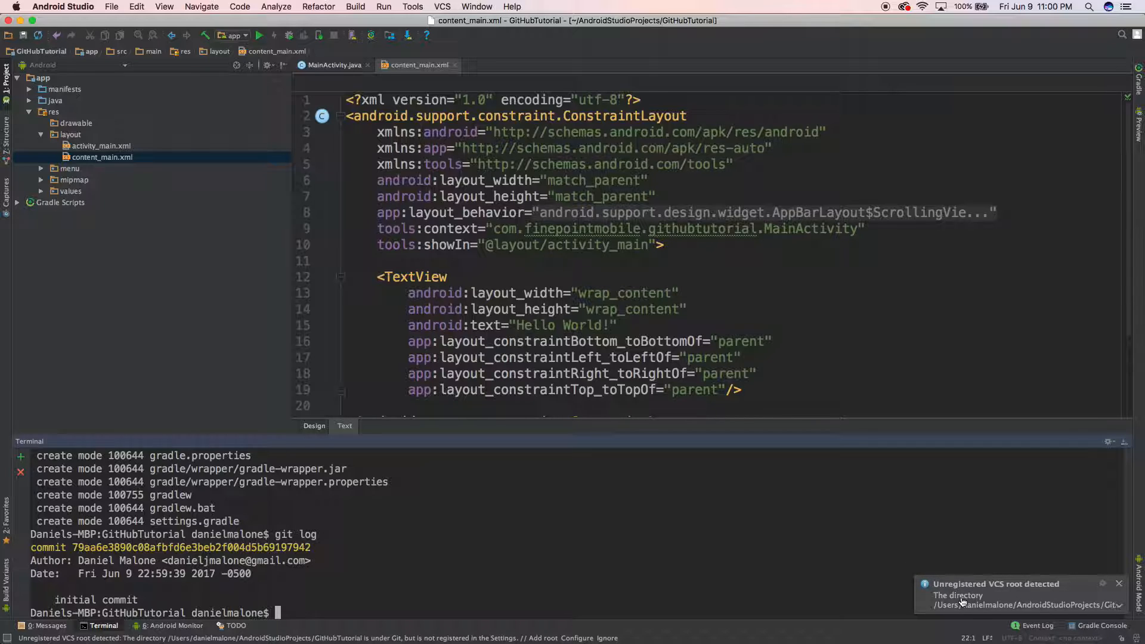
mouse_move(924, 592)
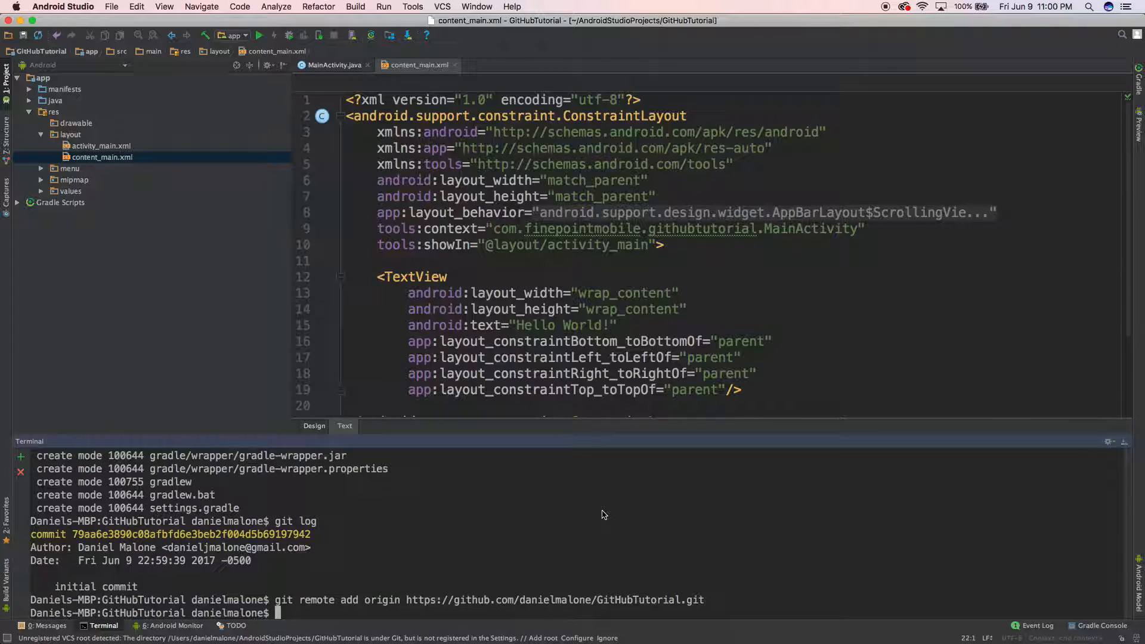
Push the master branch to GitHub with git push -u origin master.
text(git push -u)
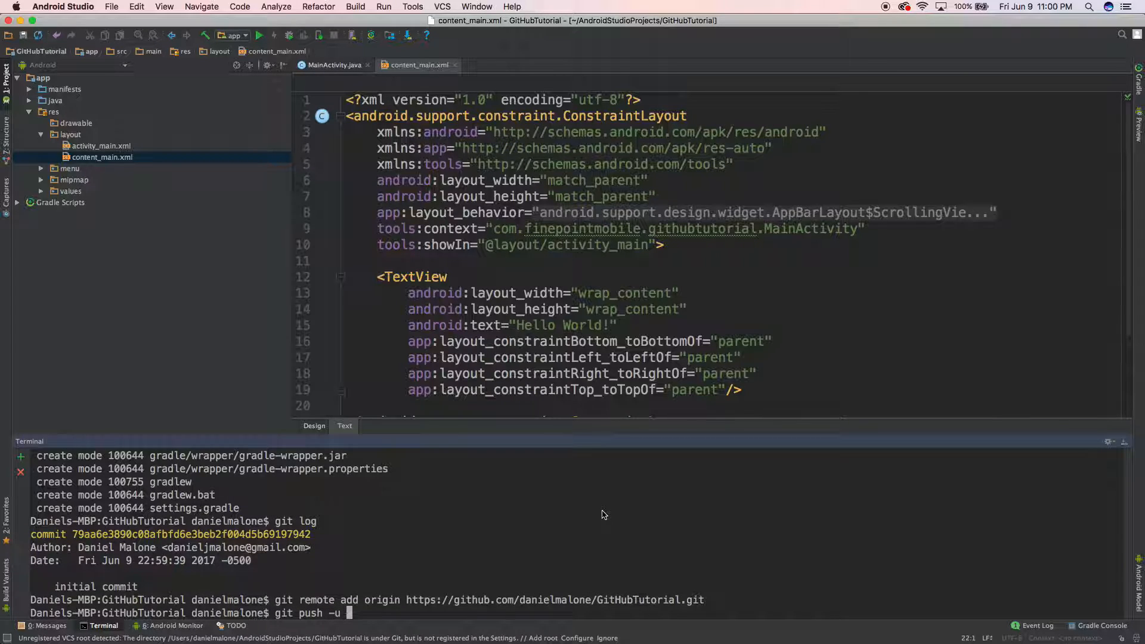
text(origin master)
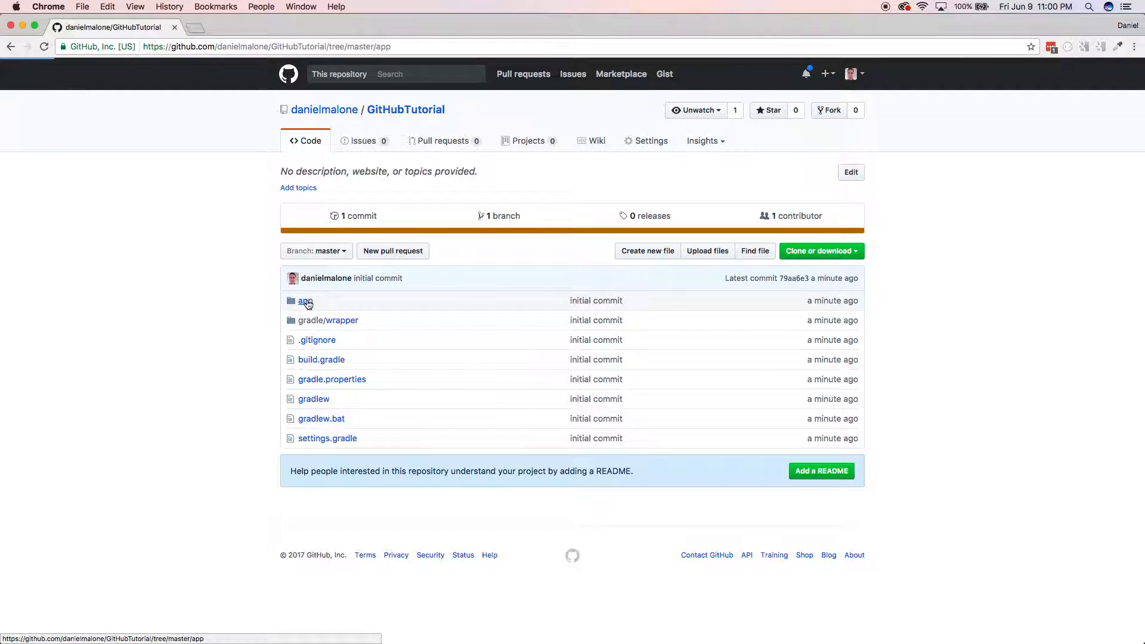
Browse app > main to MainActivity.java and scroll through its code.
click(305, 300)
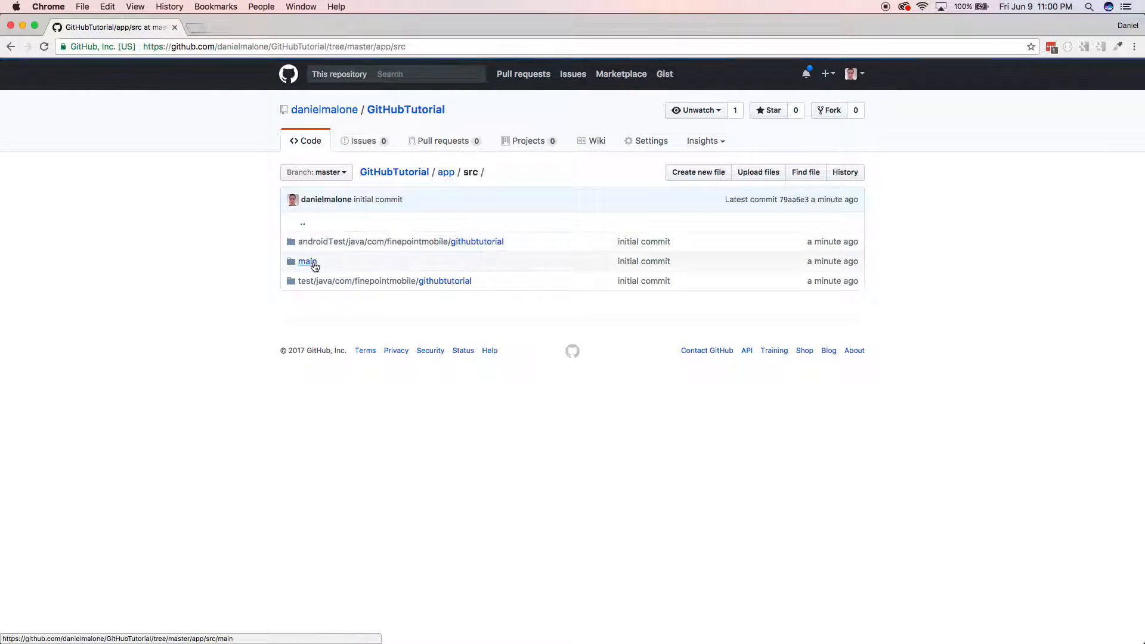
click(306, 262)
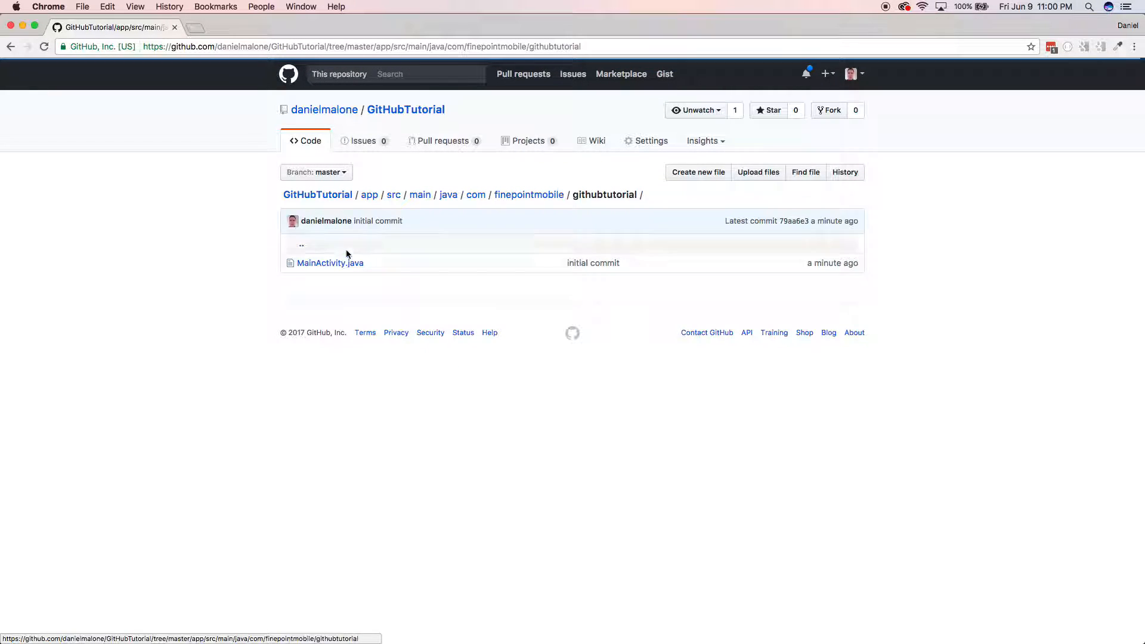
click(329, 263)
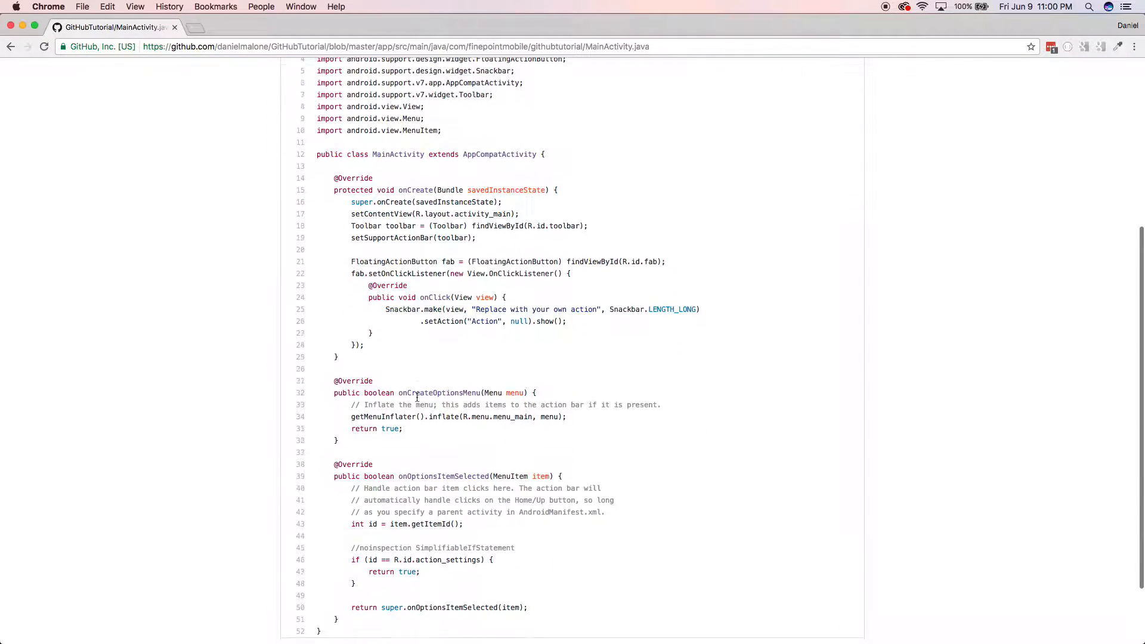
scroll(down, 3)
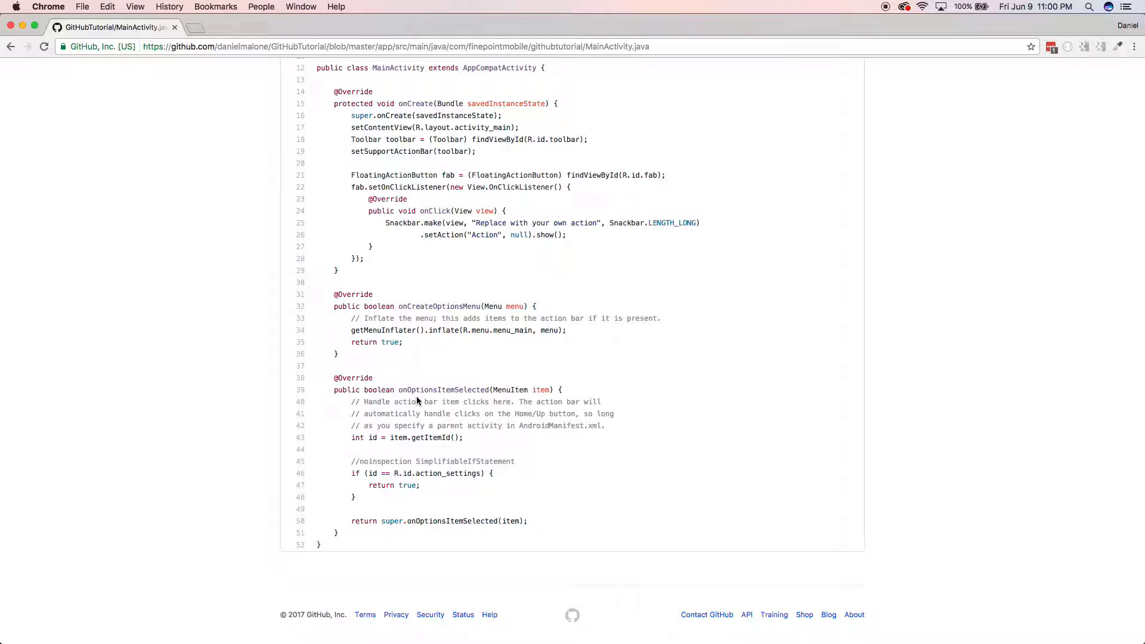
scroll(up, 3)
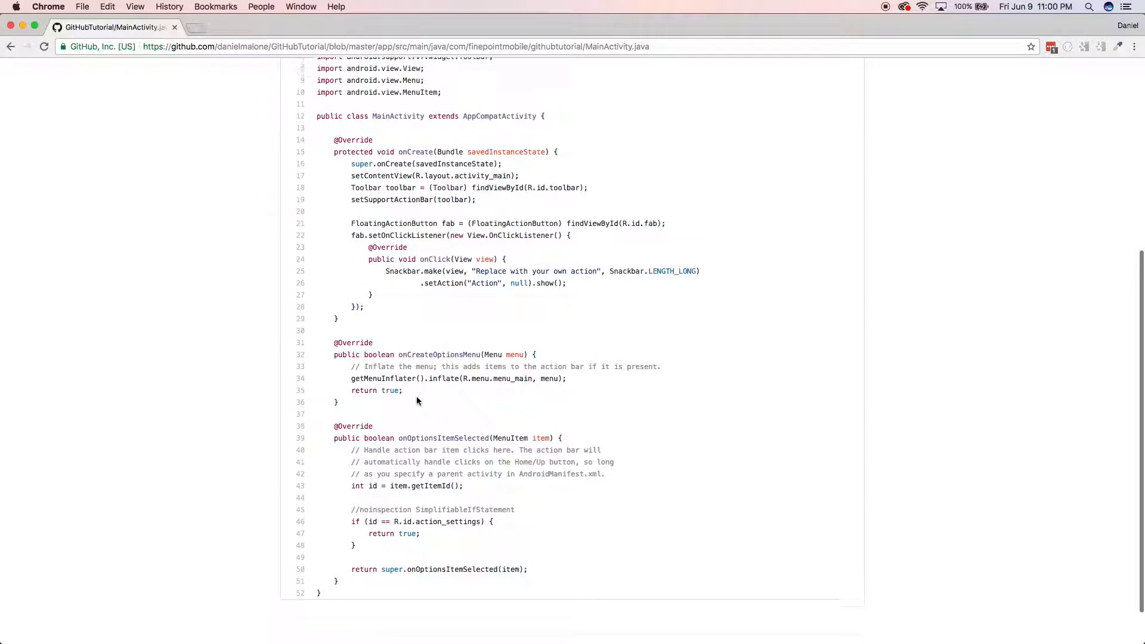
scroll(up, 3)
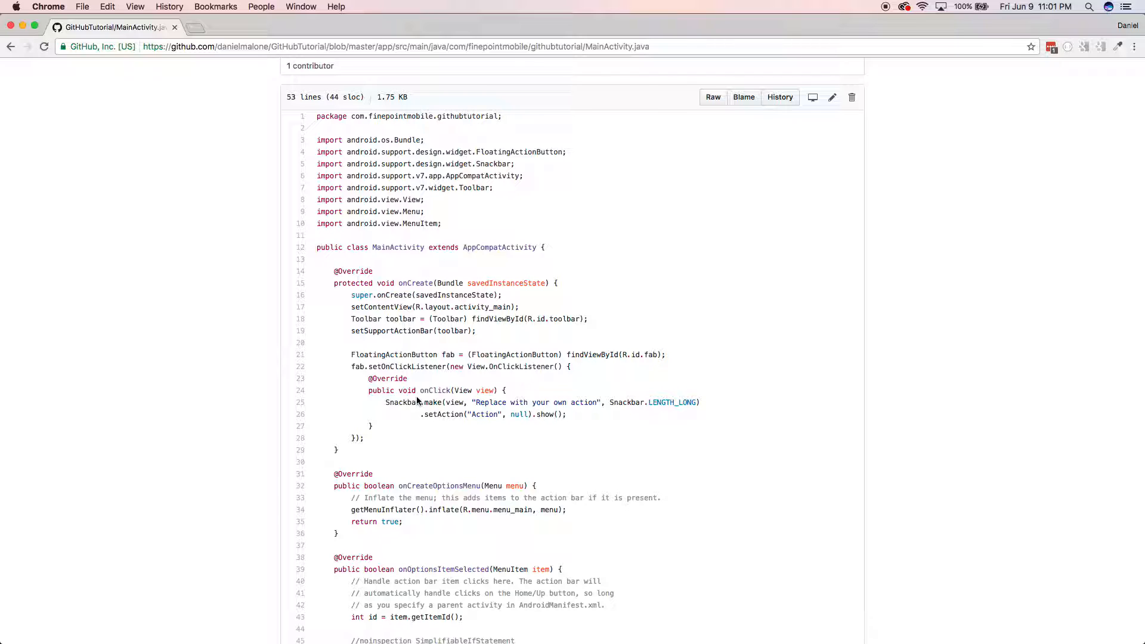
scroll(up, 3)
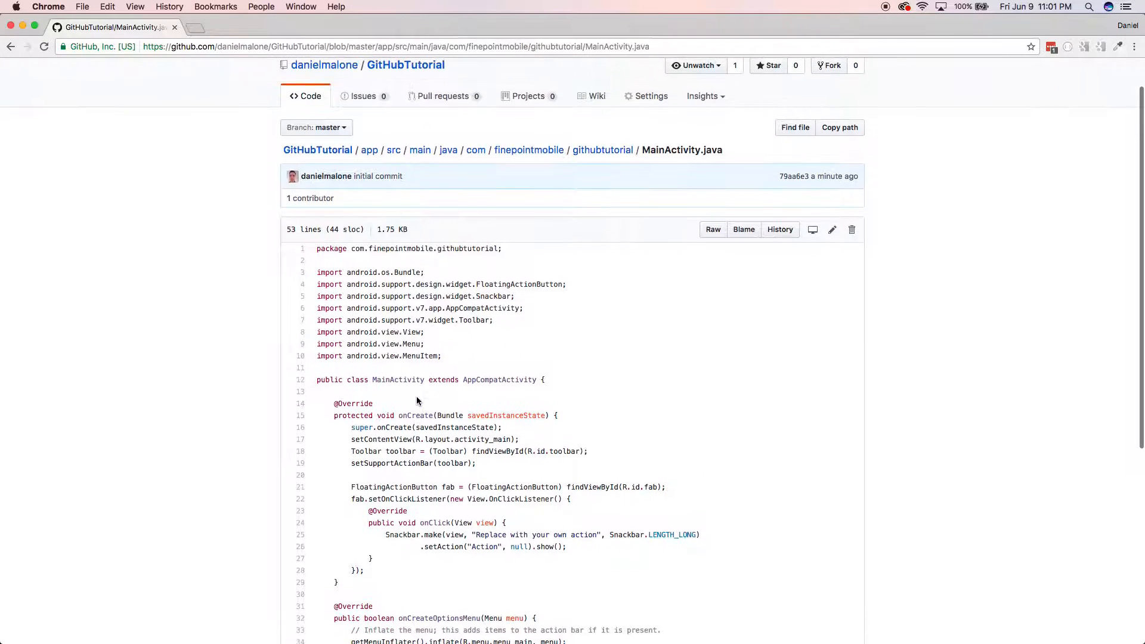
scroll(up, 3)
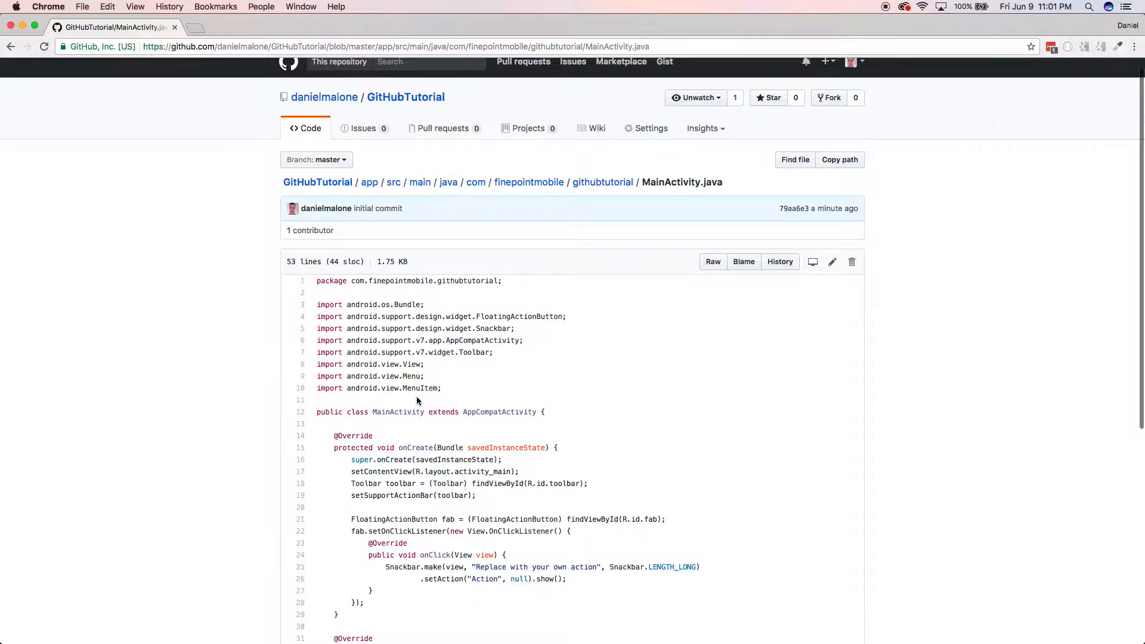
scroll(up, 3)
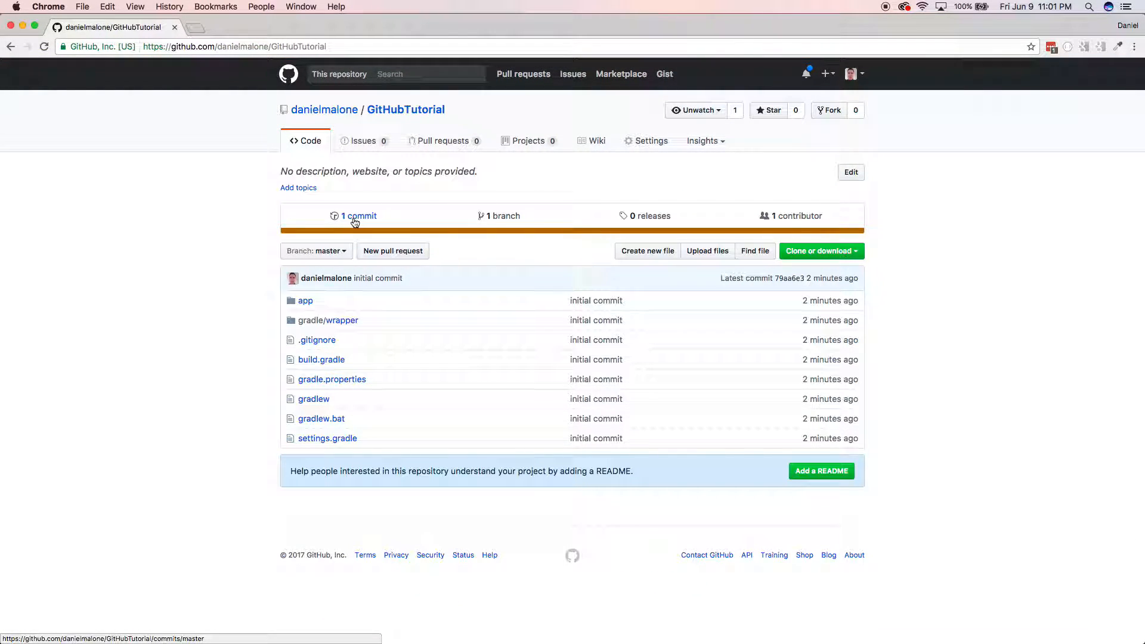
Open the '1 commit' link to view the repository's commit list.
click(359, 215)
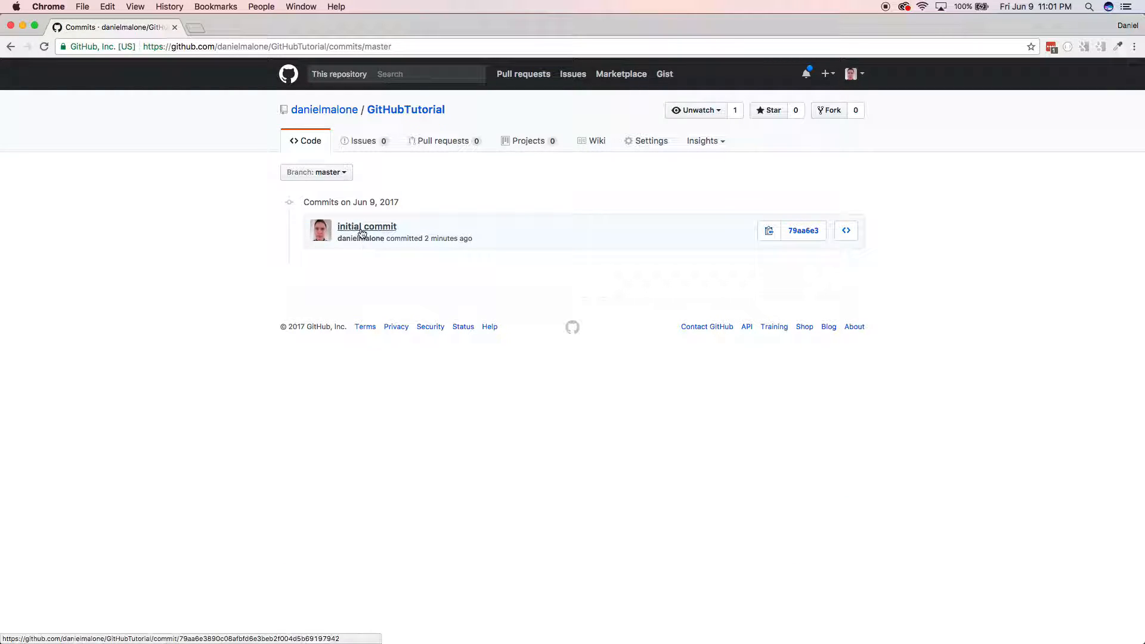
mouse_move(480, 241)
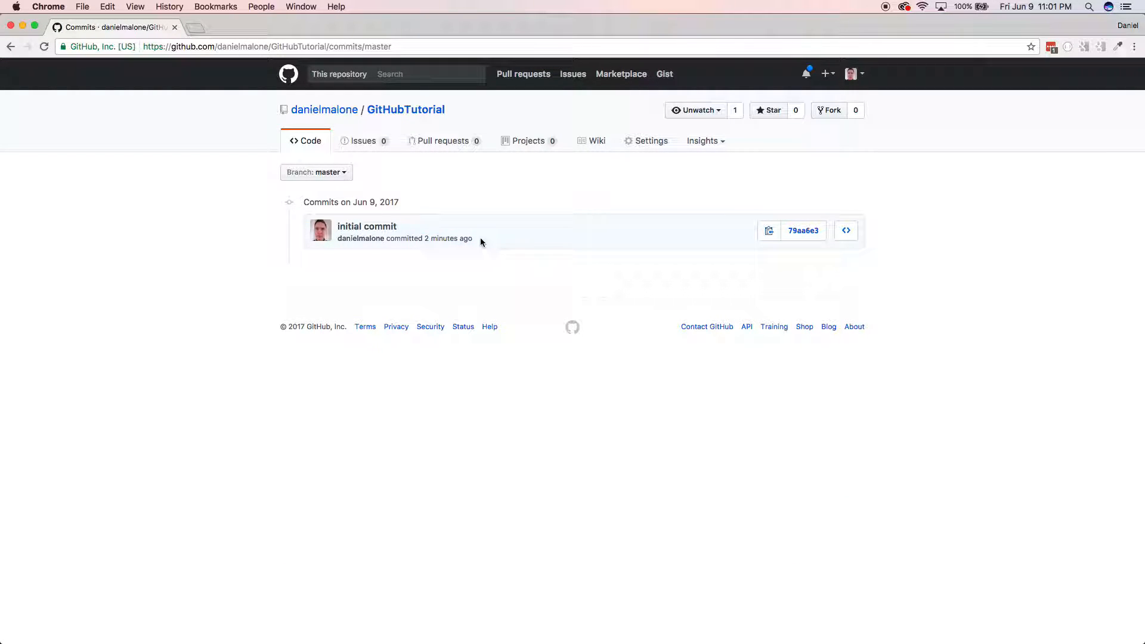
mouse_move(397, 491)
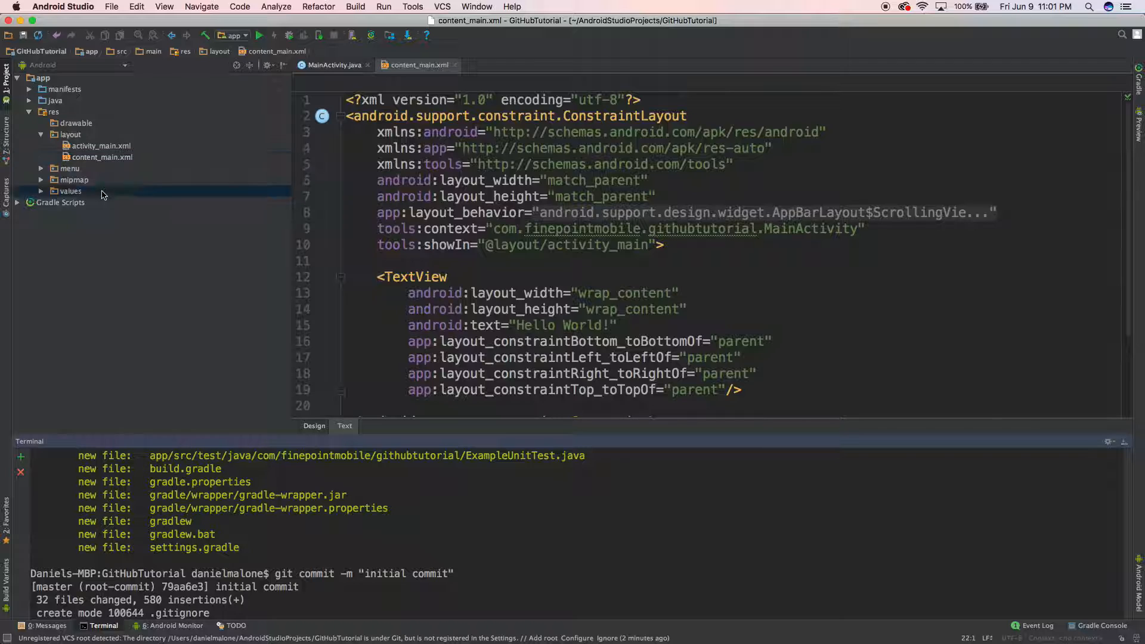
Open colors.xml from res/values and set colorPrimary to #CE0000.
click(70, 191)
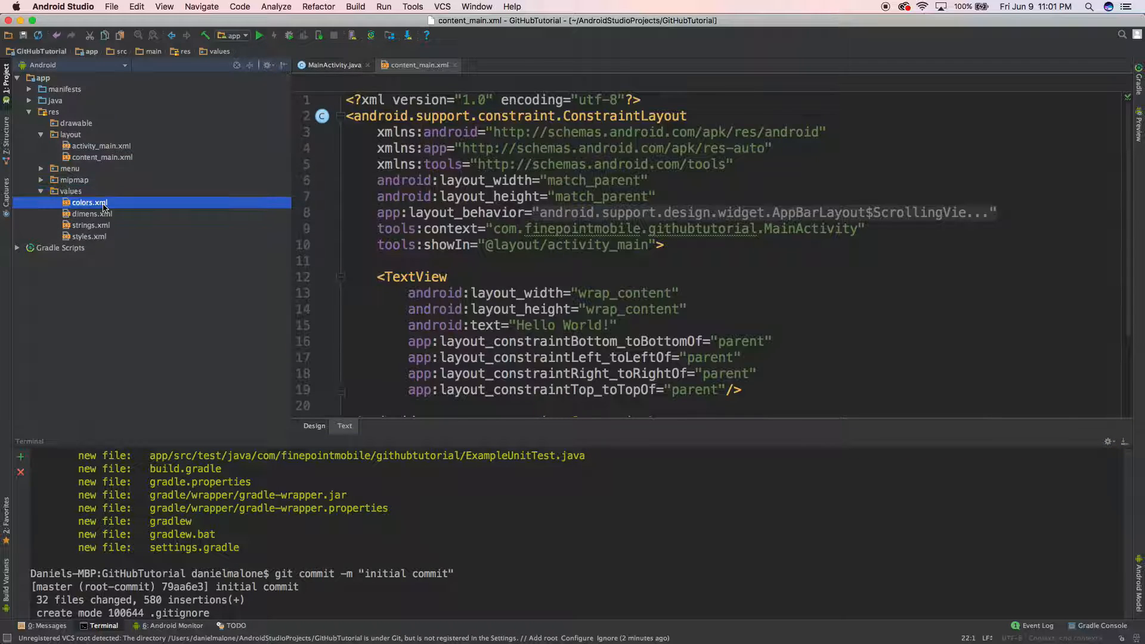
double_click(89, 202)
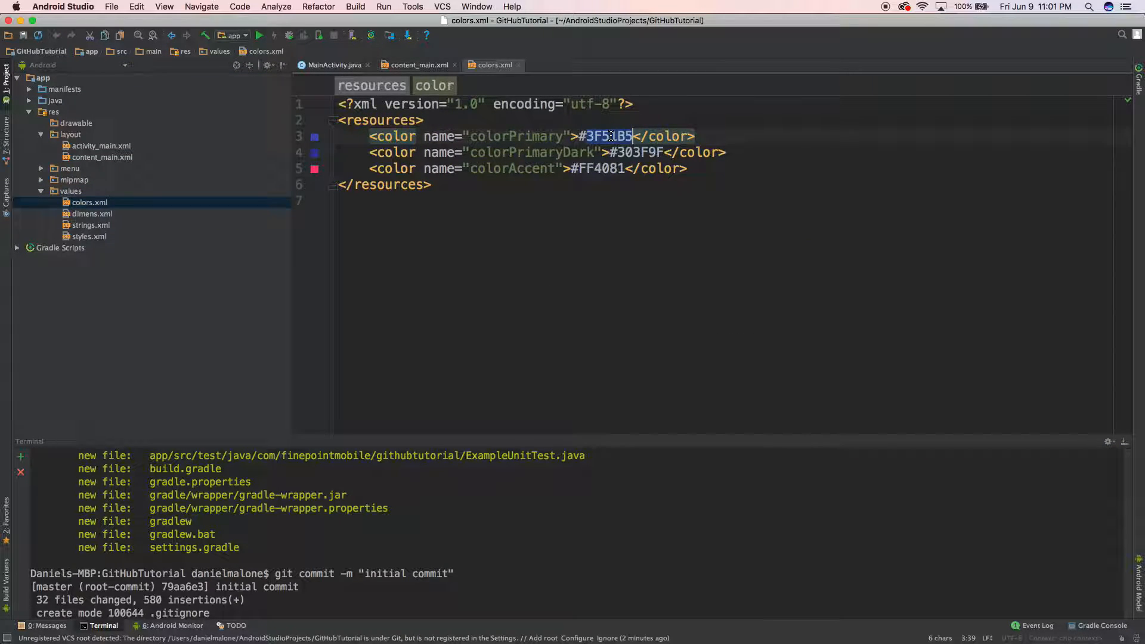
text(CE)
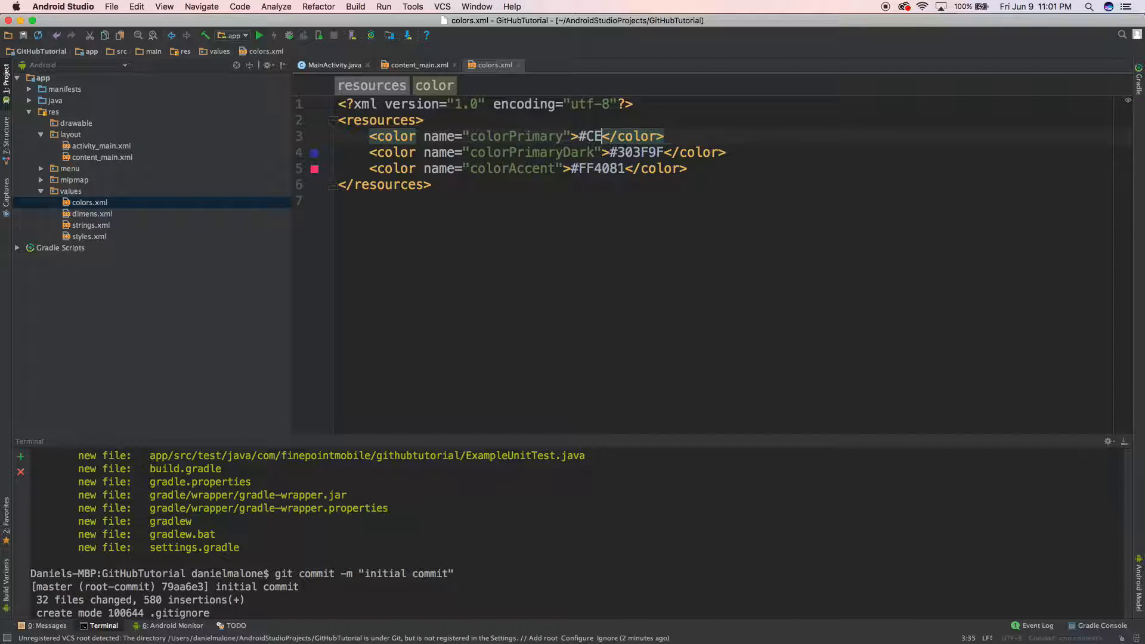
text(0000)
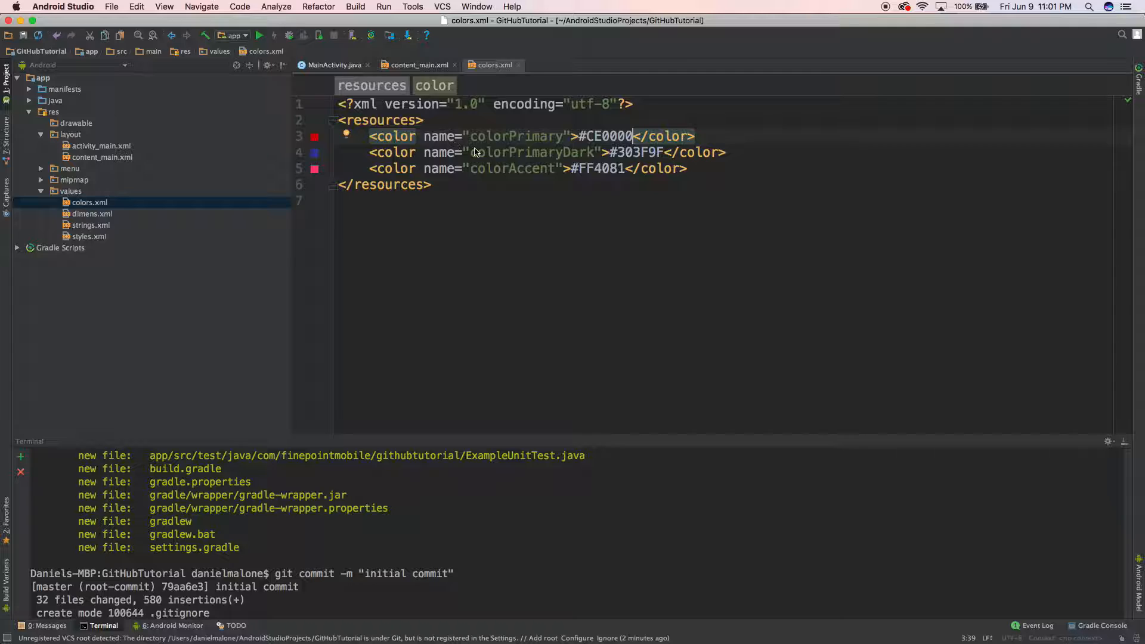
Set colorPrimaryDark to #a90101 via the colour picker, and colorAccent to #000000.
double_click(635, 152)
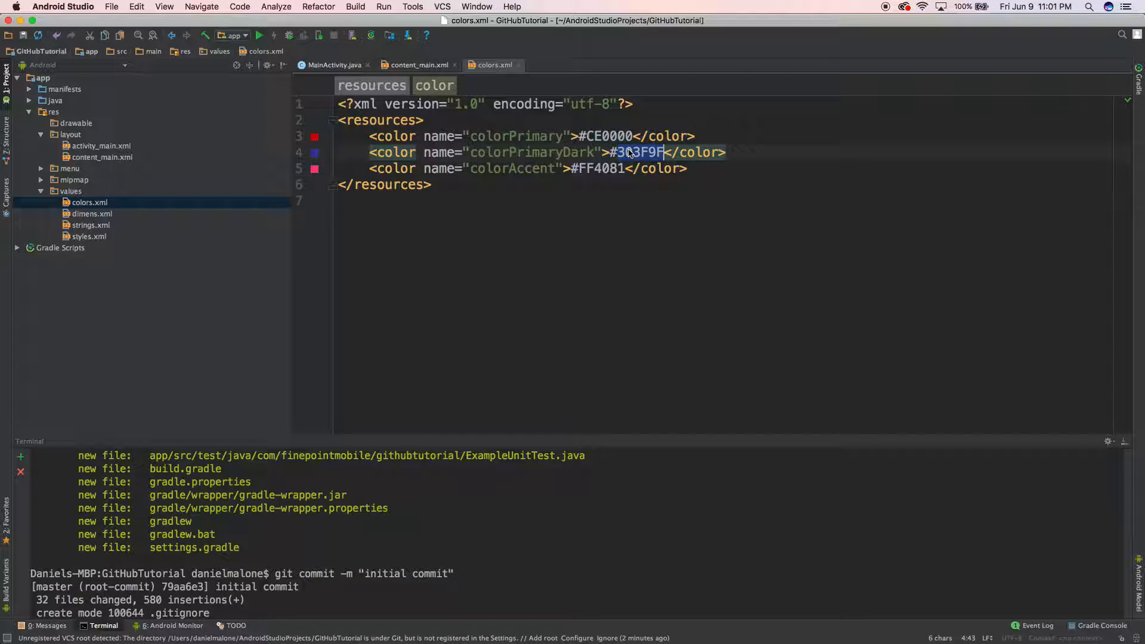
text(CE0000)
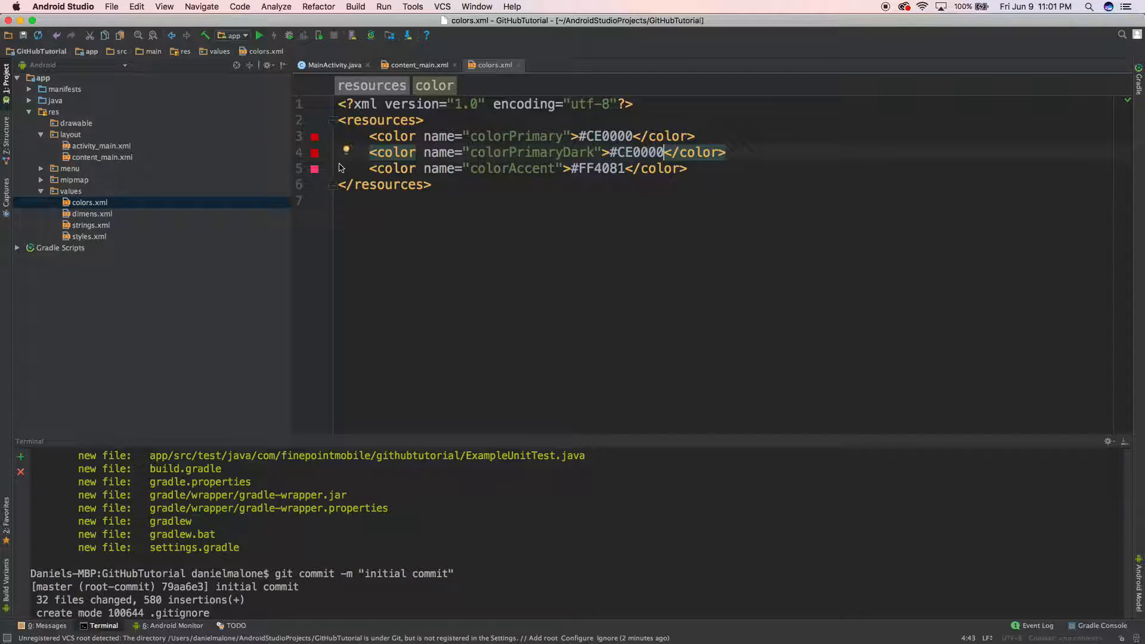
click(314, 152)
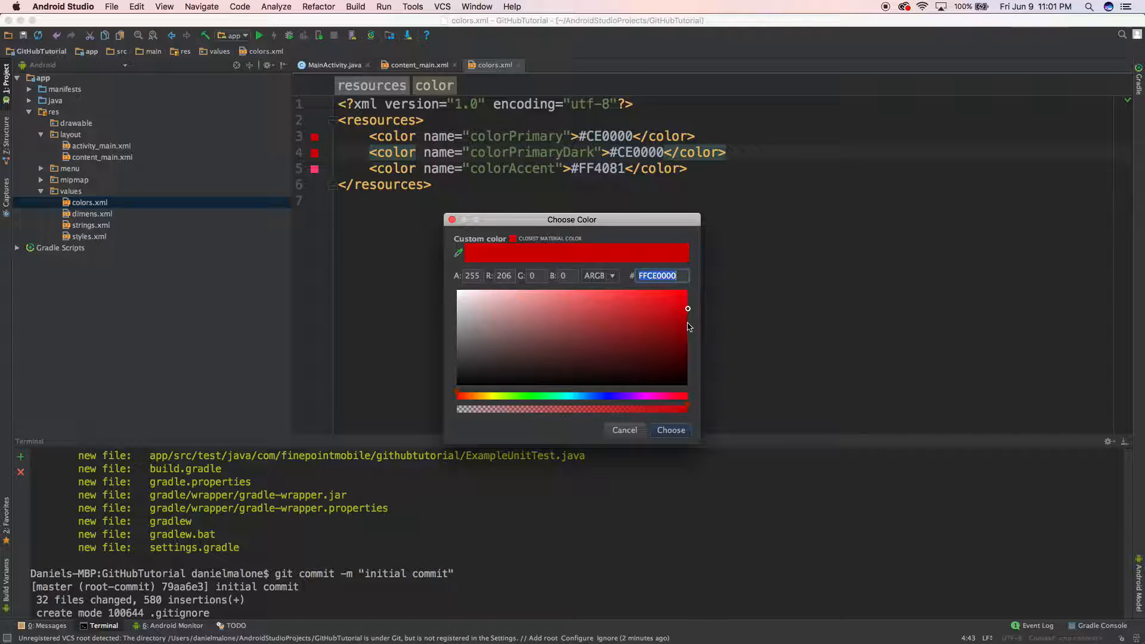
click(670, 430)
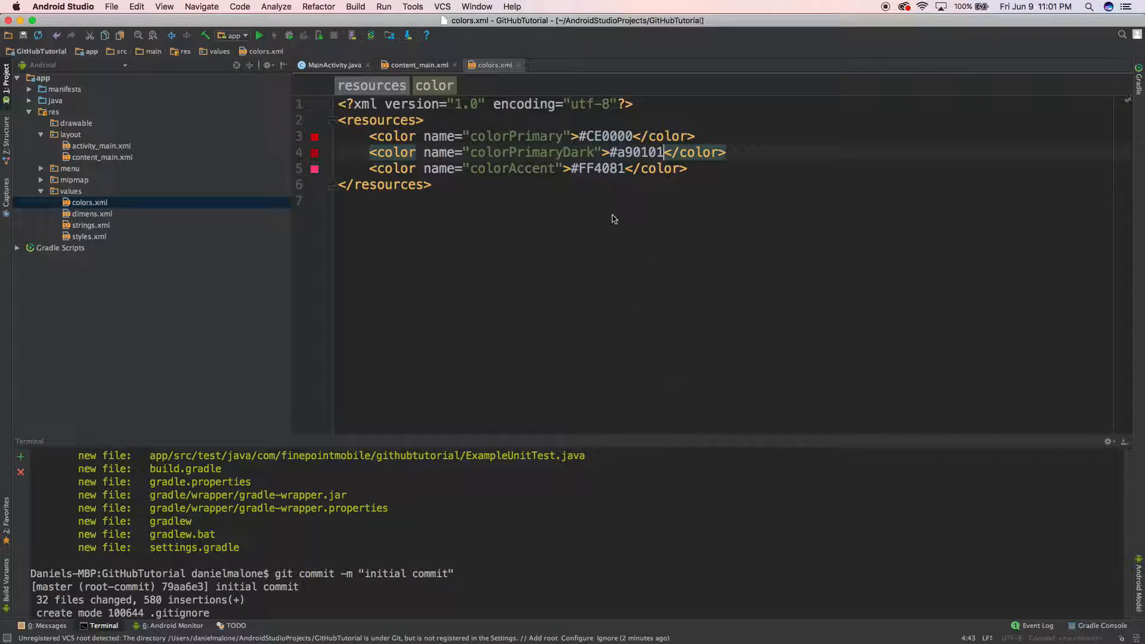
text(#00)
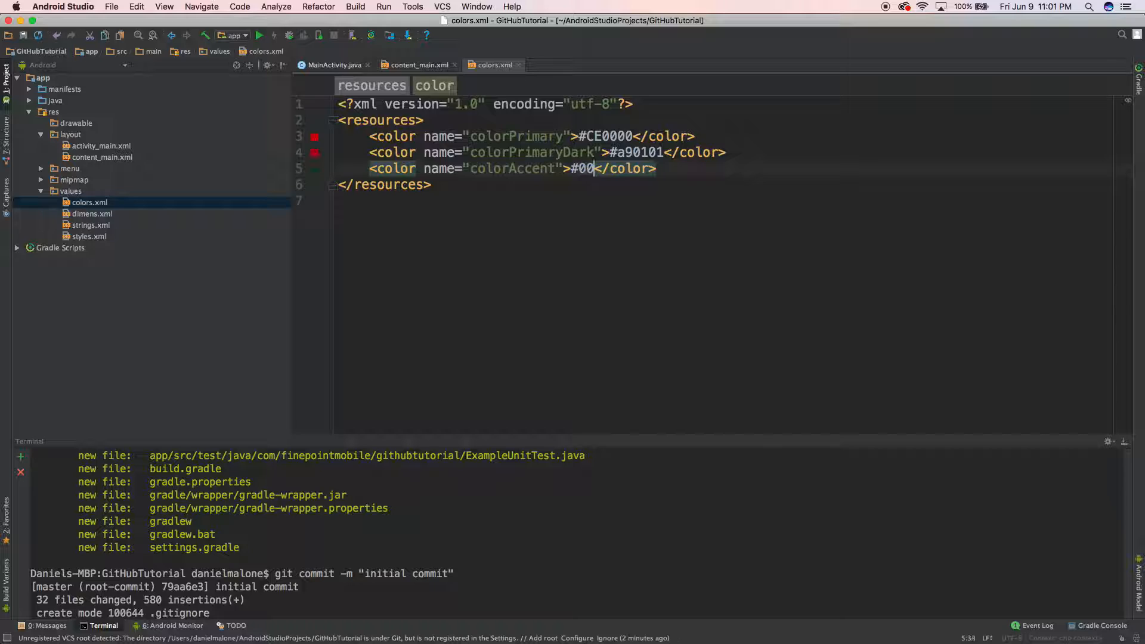
text(0000)
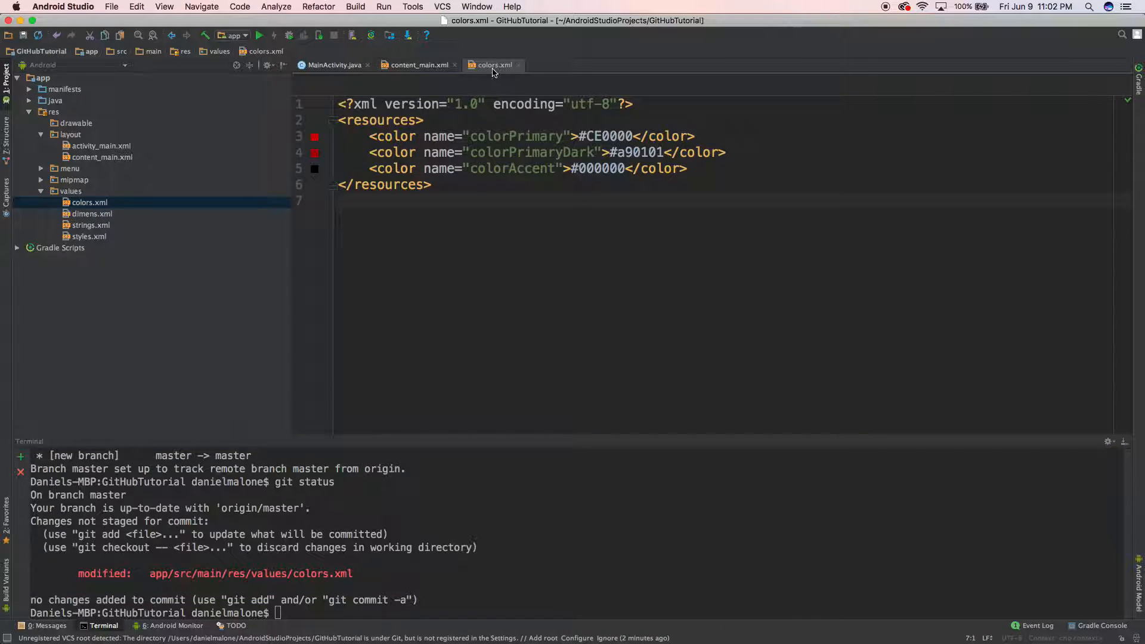
Review the colors.xml git diff: old colours replaced by #CE0000, #a90101 and #000000.
double_click(608, 136)
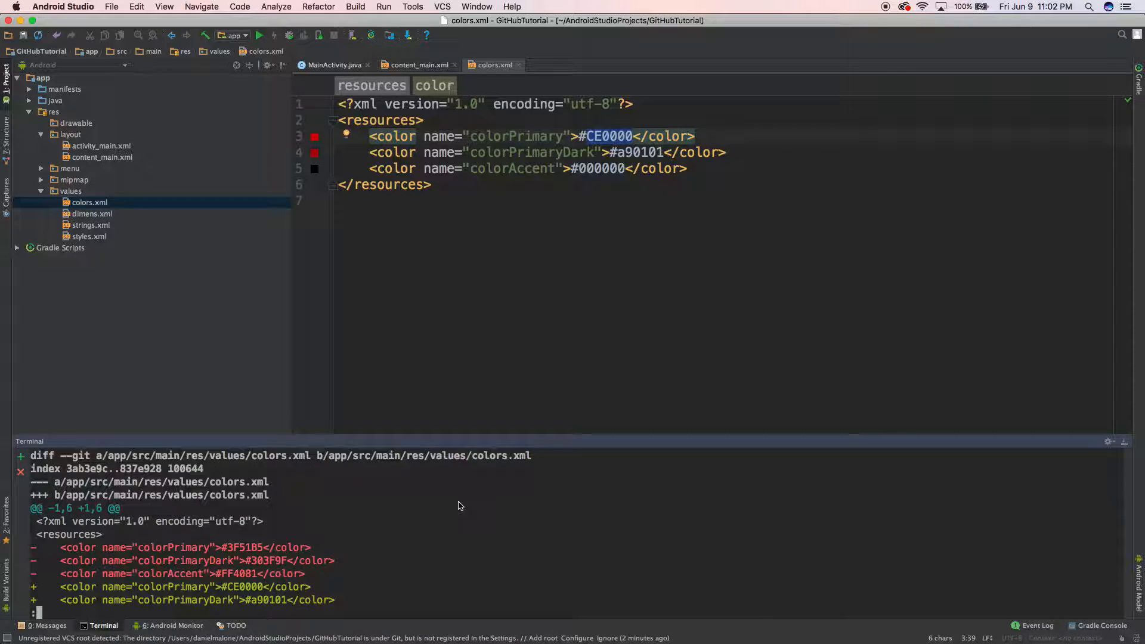
mouse_move(351, 569)
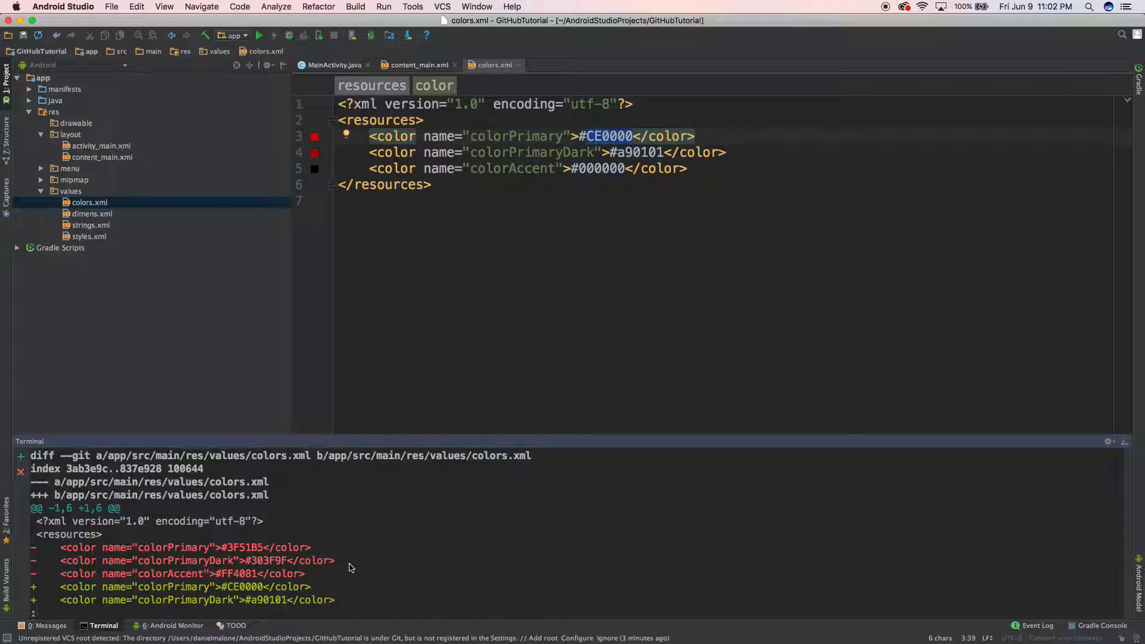
scroll(down, 3)
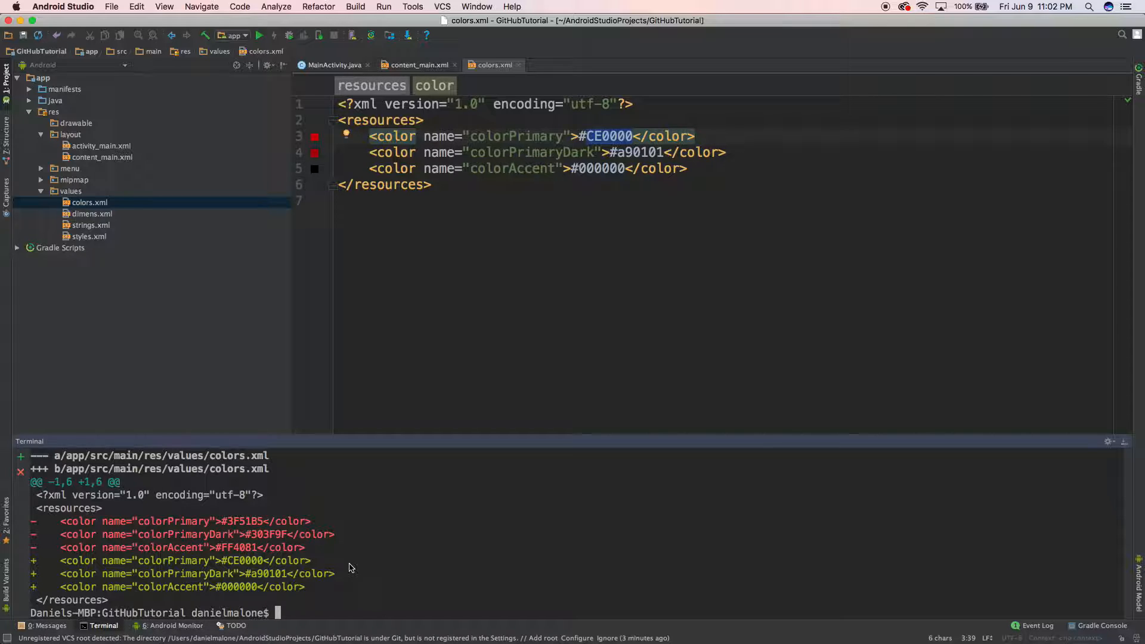
Stage the colour changes, commit them as 'change colors', and push to GitHub.
text(git add .)
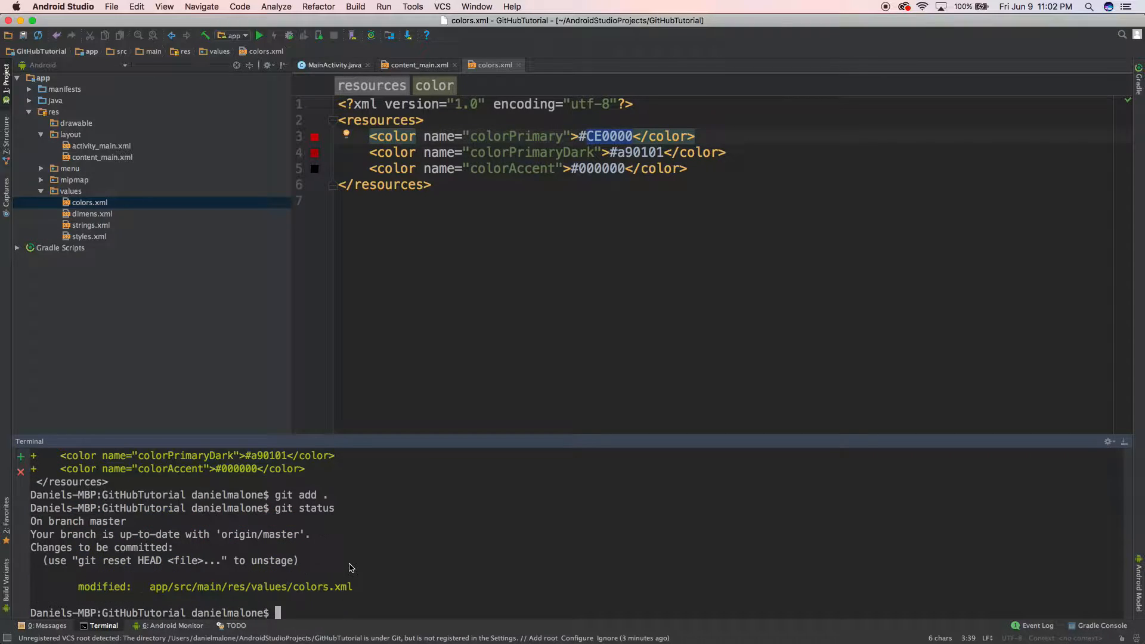
mouse_move(114, 594)
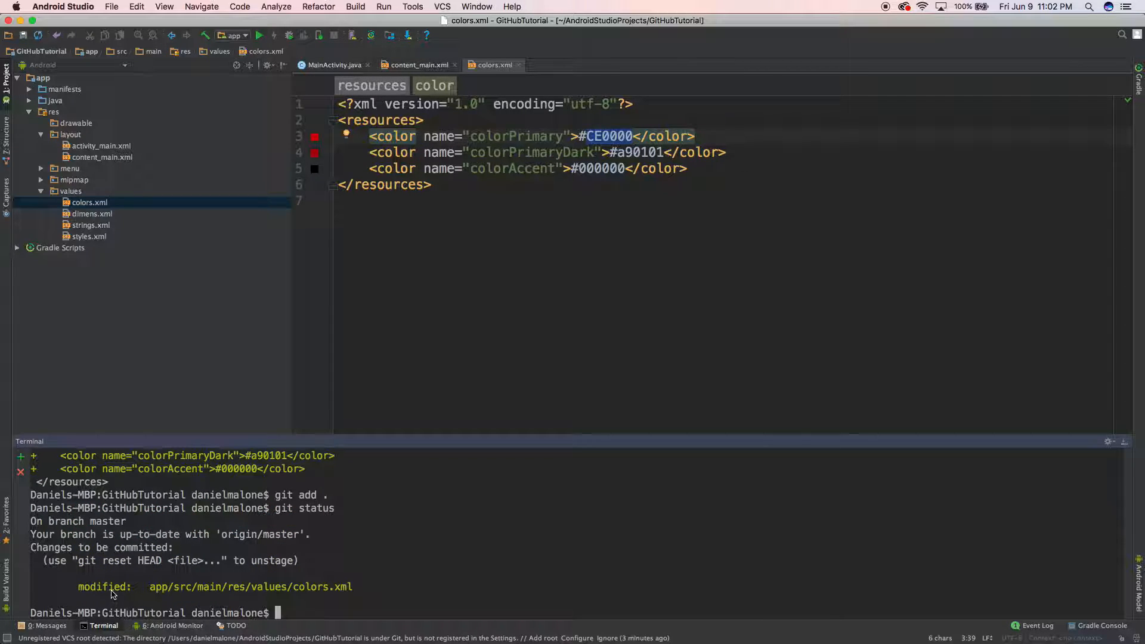
mouse_move(281, 595)
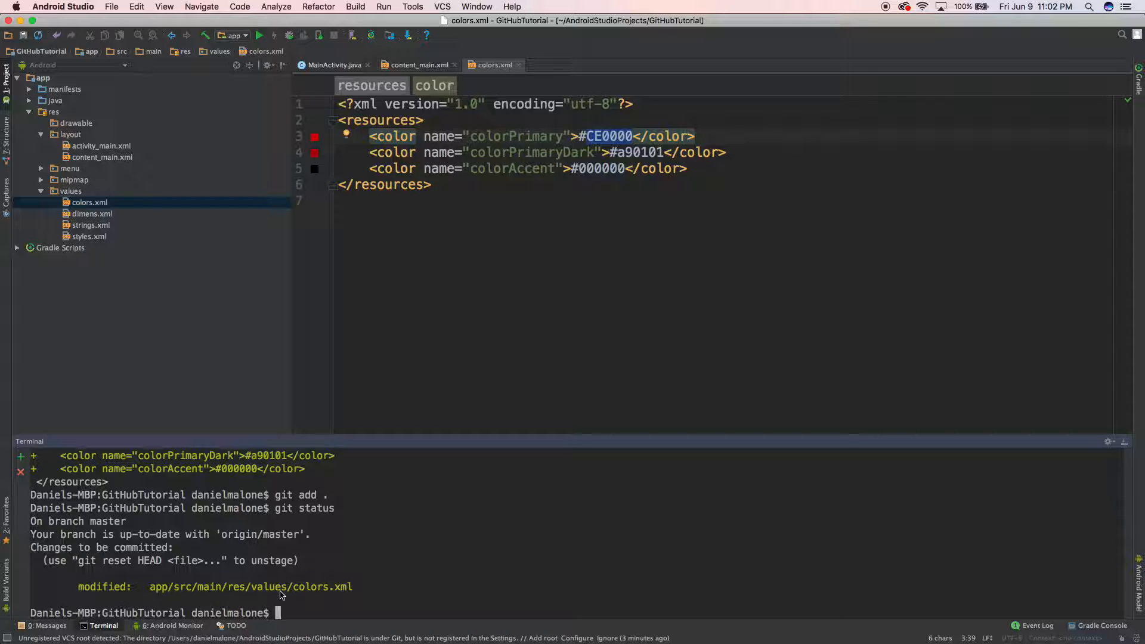
text(gi tcomm)
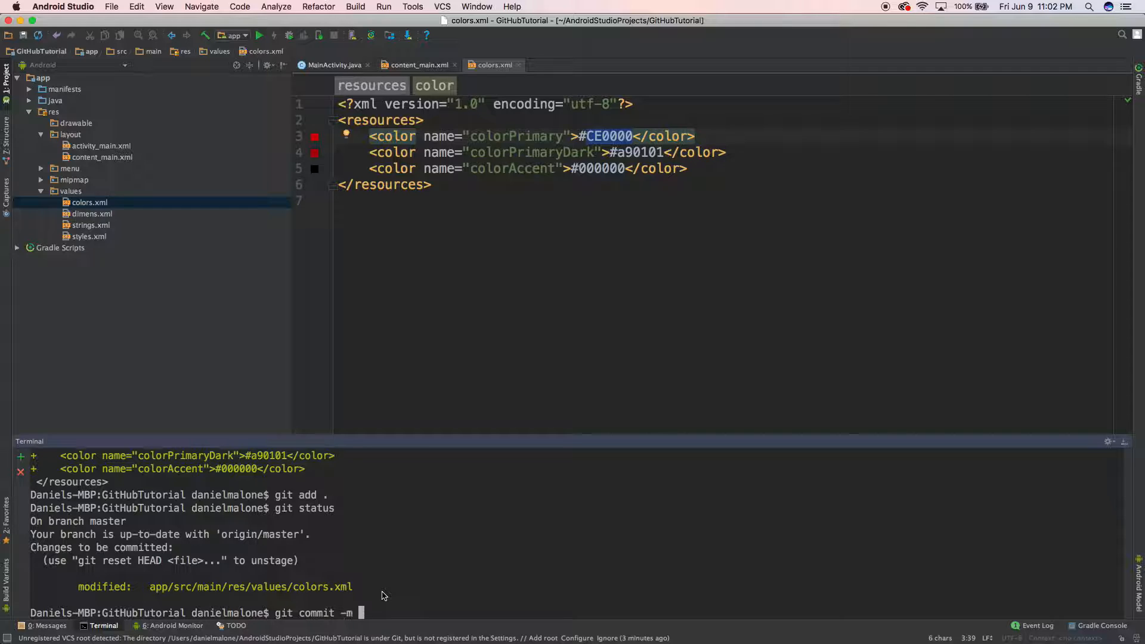
text("change colors)
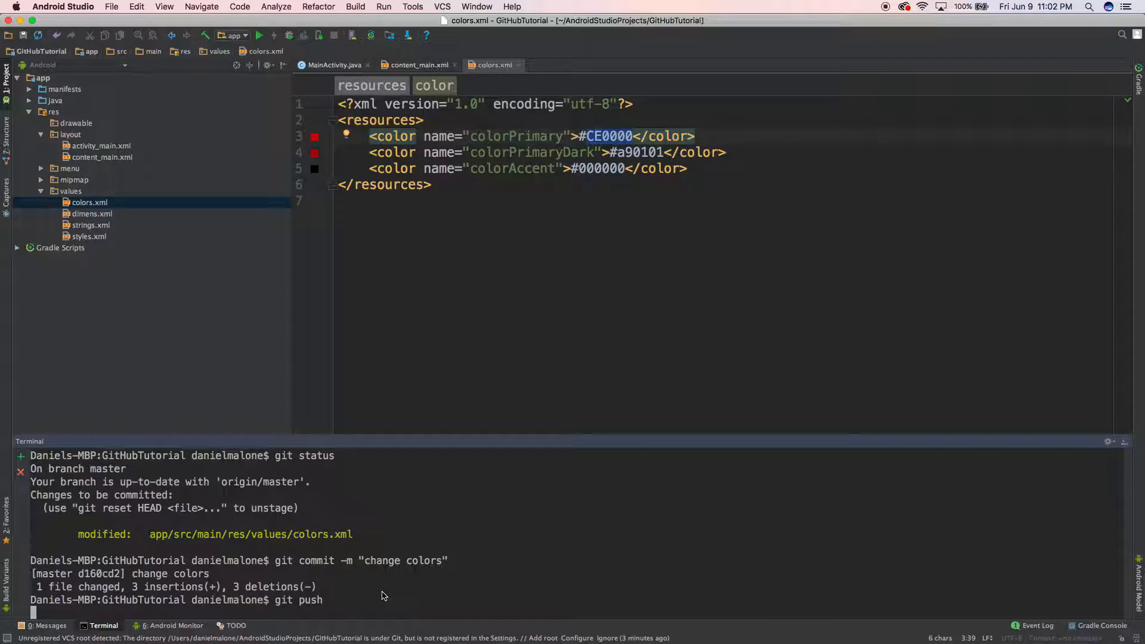
key(Return)
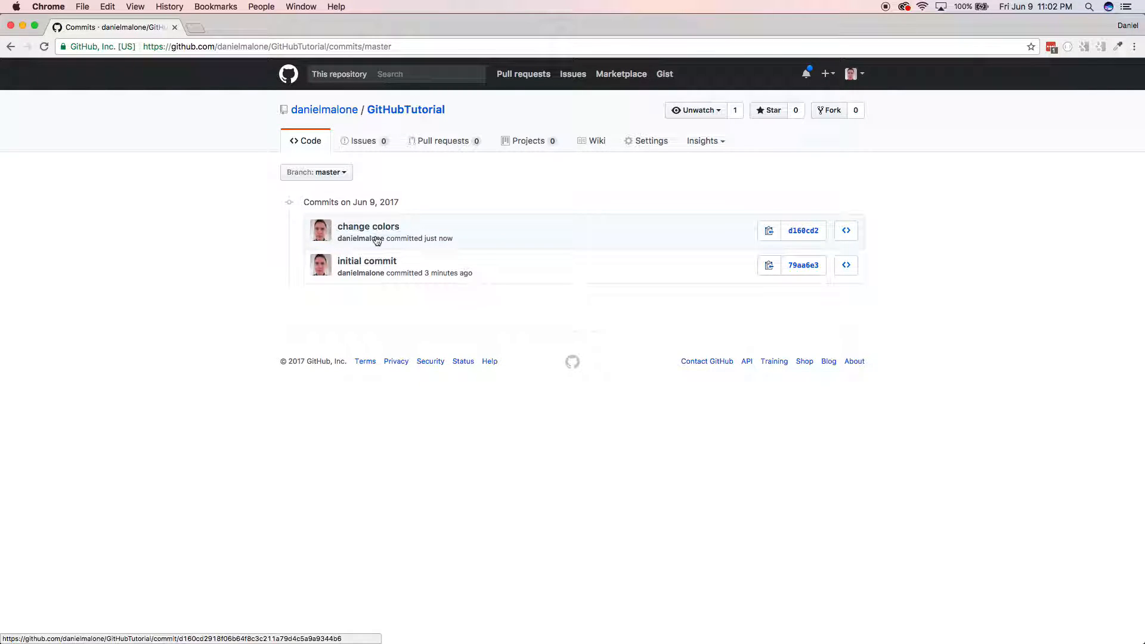
mouse_move(468, 272)
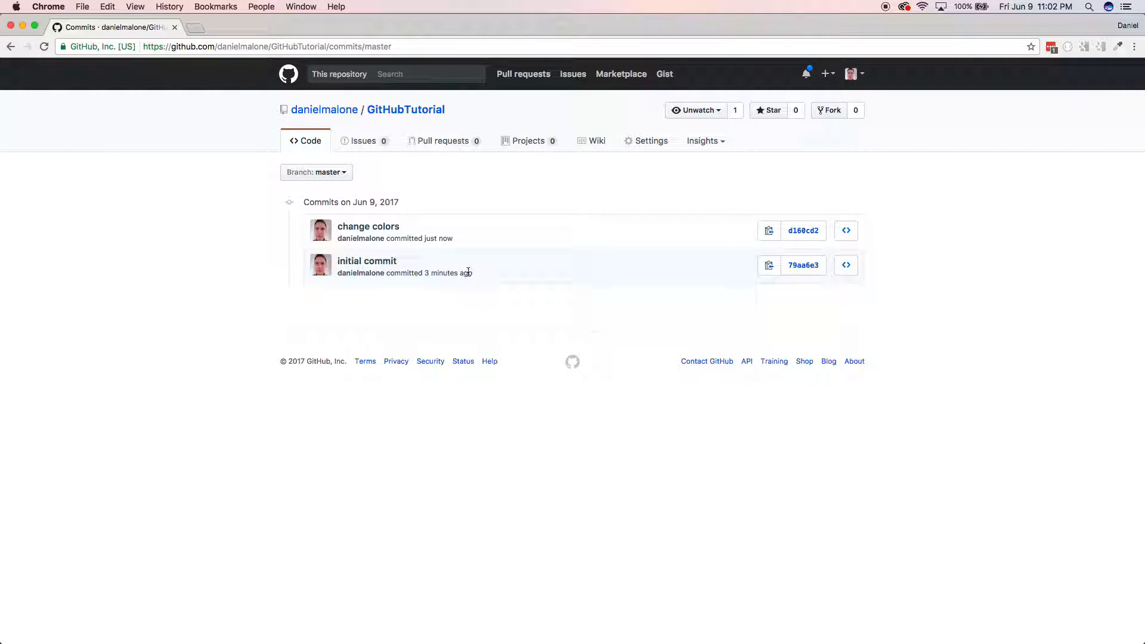
mouse_move(367, 260)
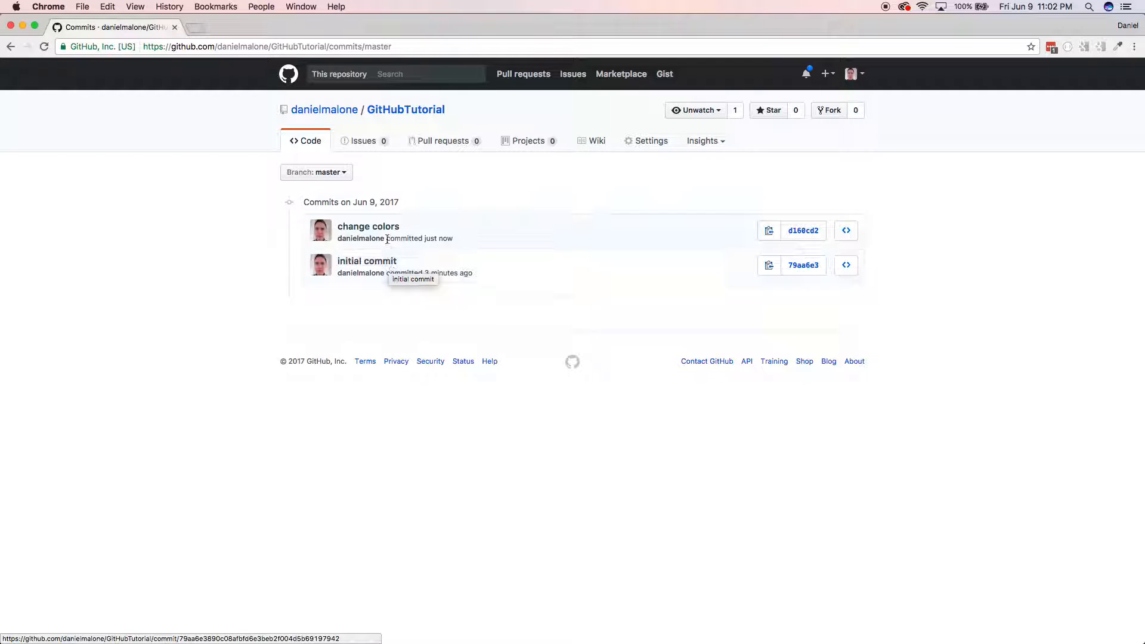
Open the 'change colors' commit to see colors.xml's three additions and deletions.
click(368, 227)
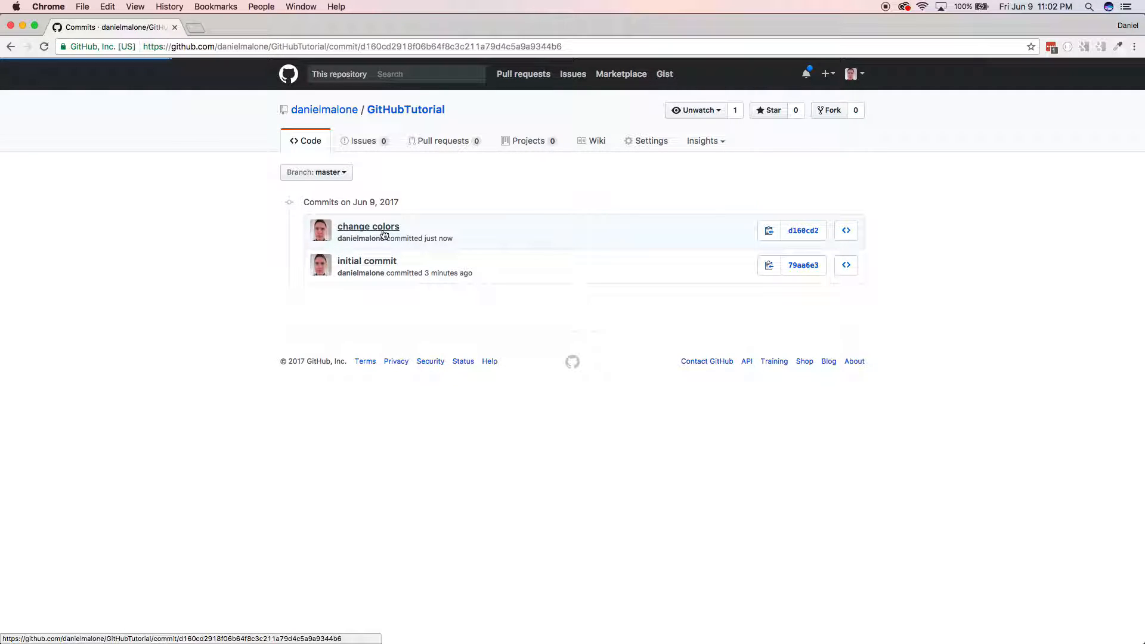
click(368, 227)
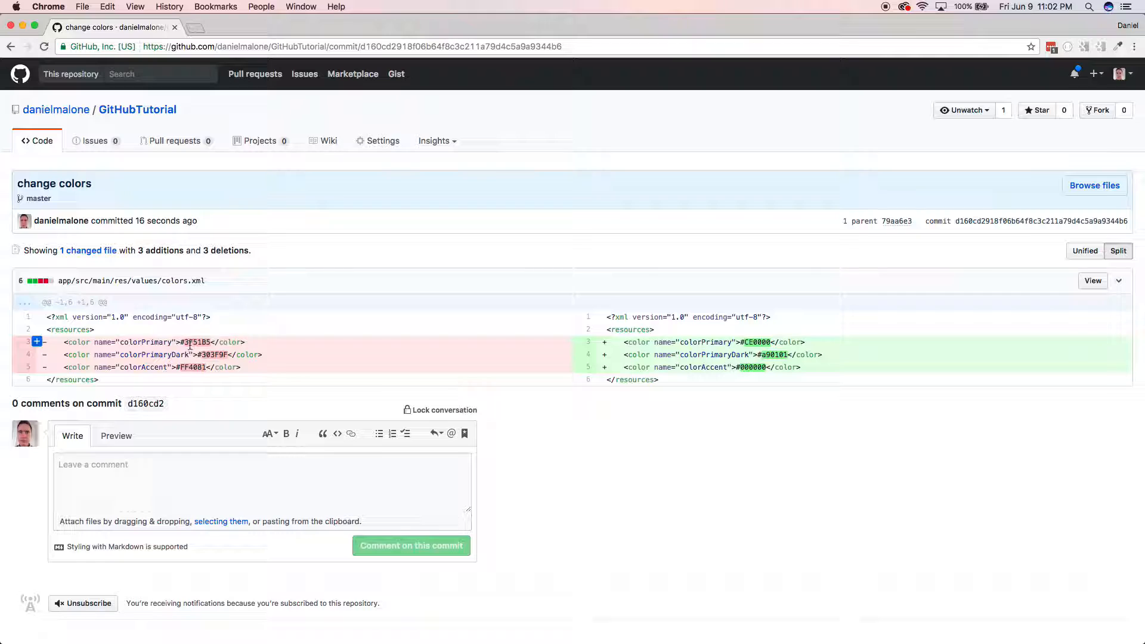
mouse_move(150, 355)
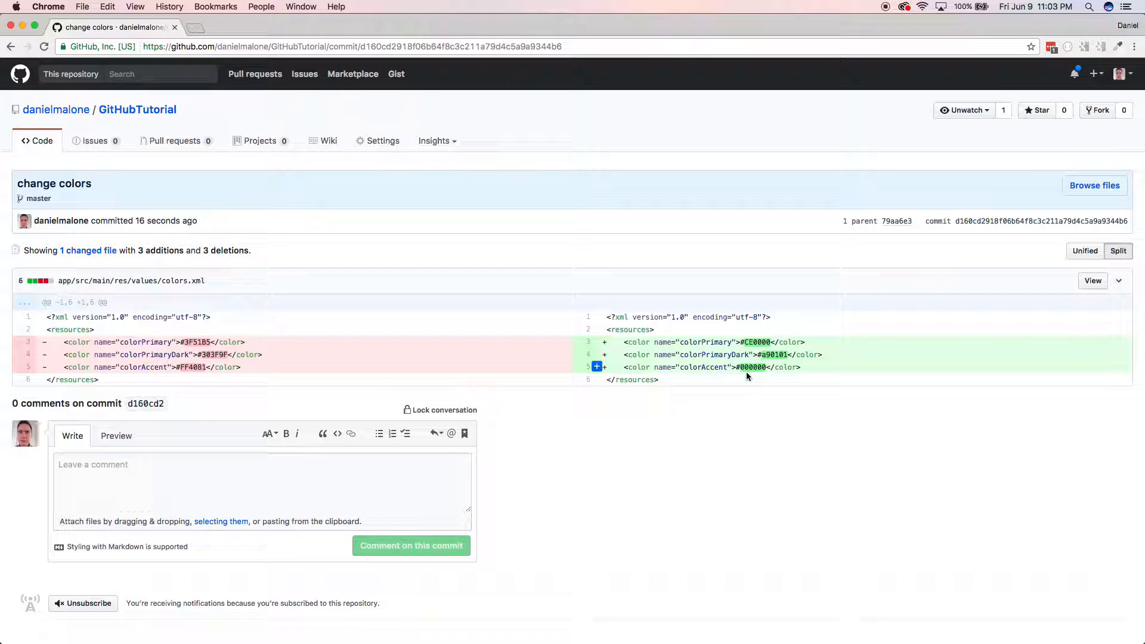
mouse_move(884, 243)
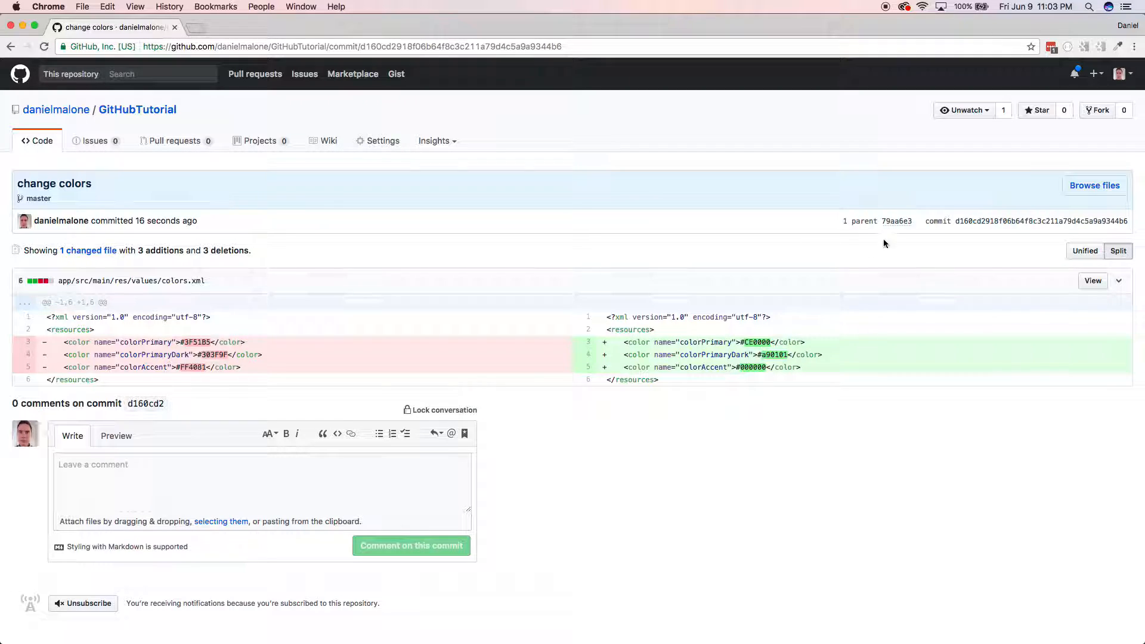
Browse the repository Settings down to the Danger Zone, then return to the Code overview.
click(382, 140)
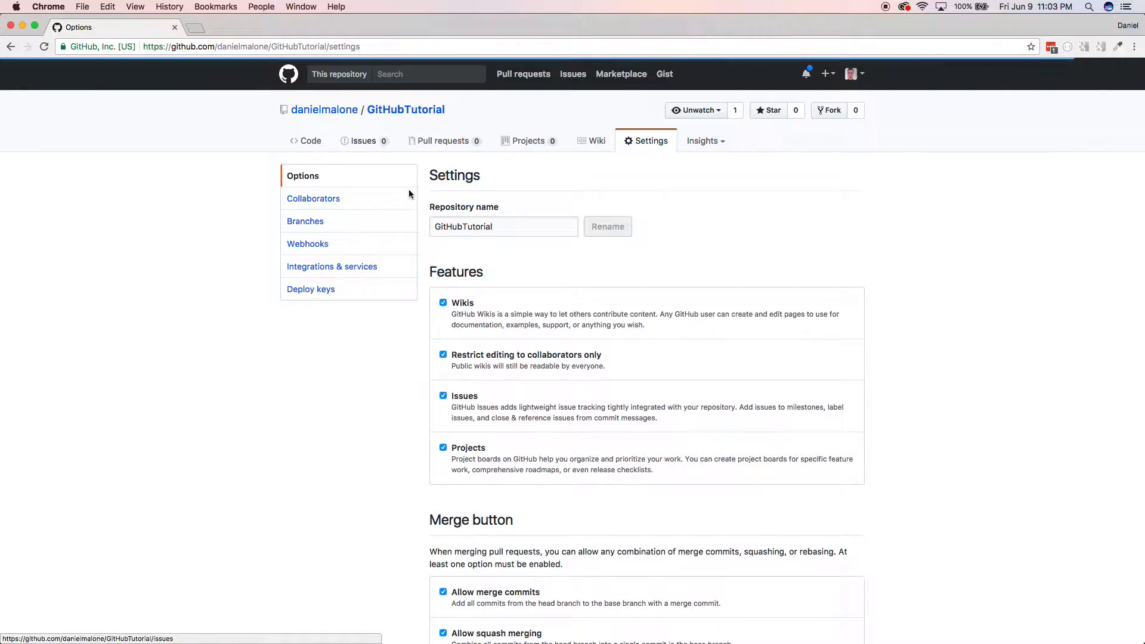
scroll(down, 3)
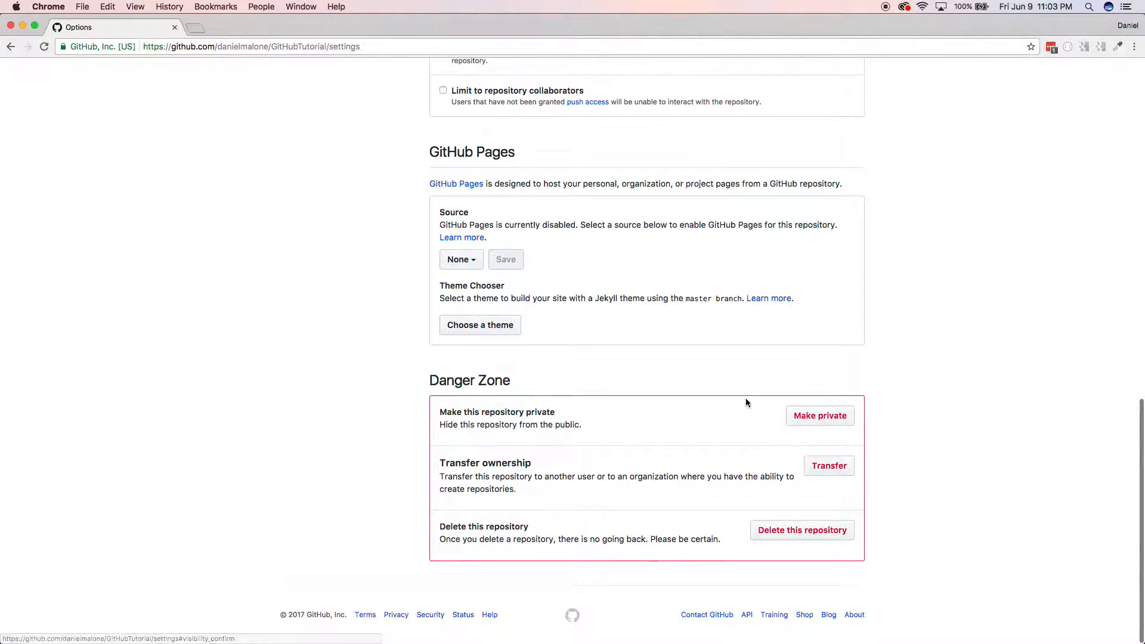
scroll(up, 3)
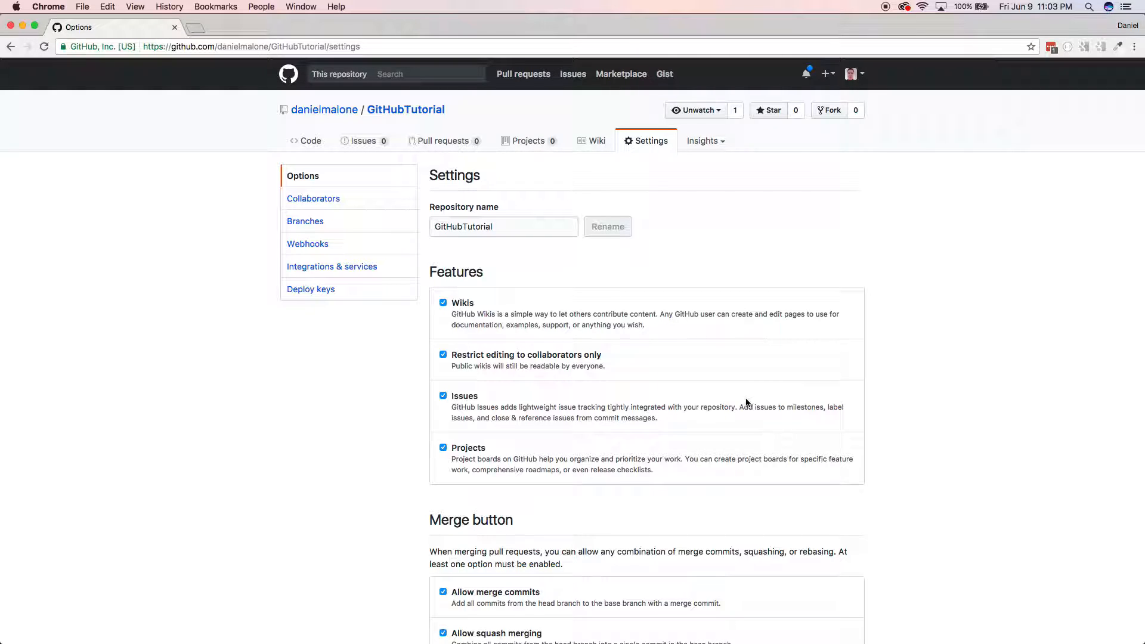
mouse_move(331, 151)
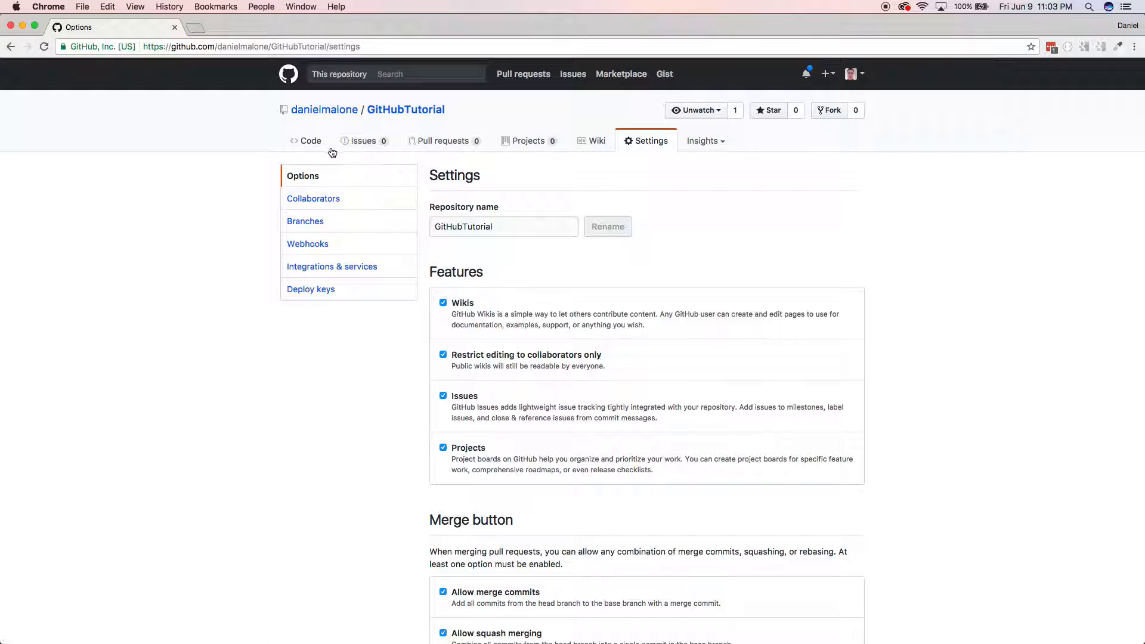
mouse_move(310, 146)
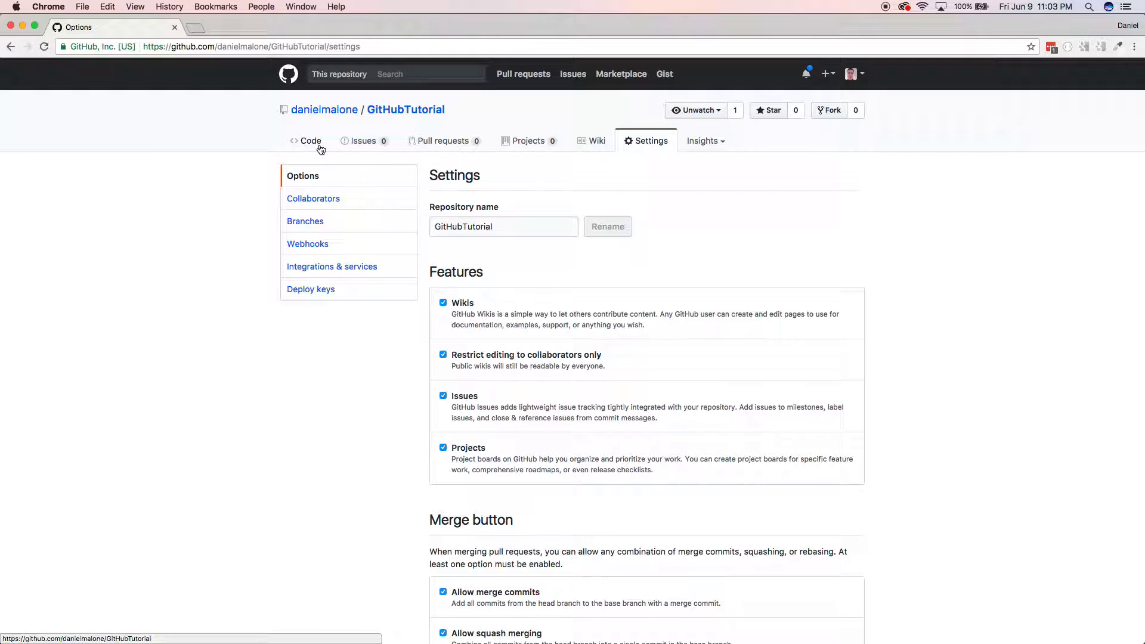
click(309, 141)
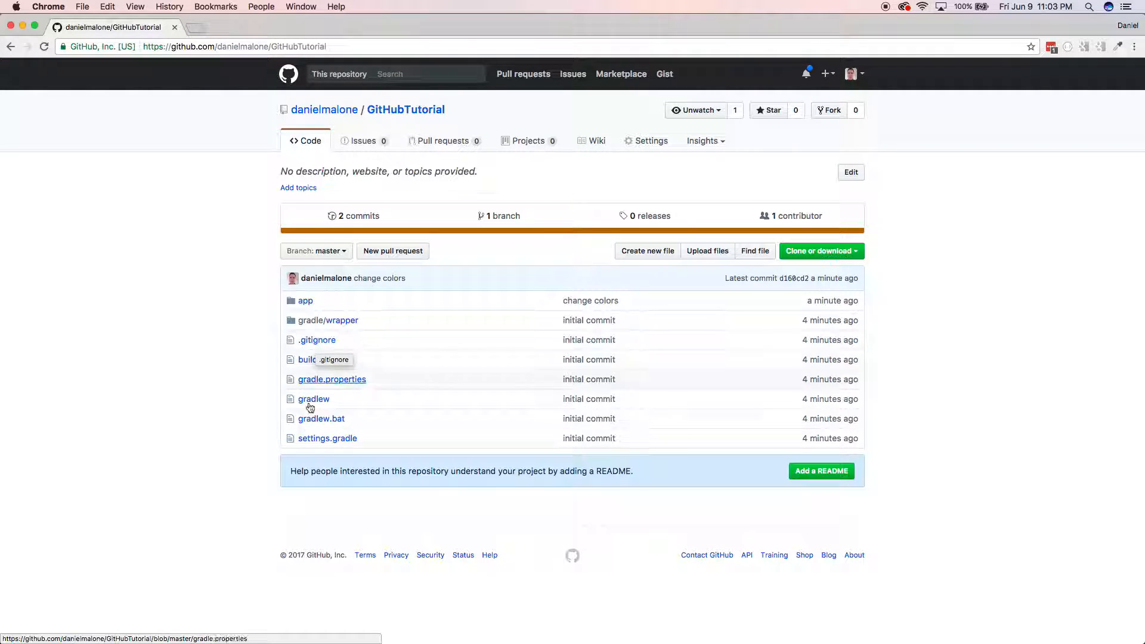
mouse_move(321, 419)
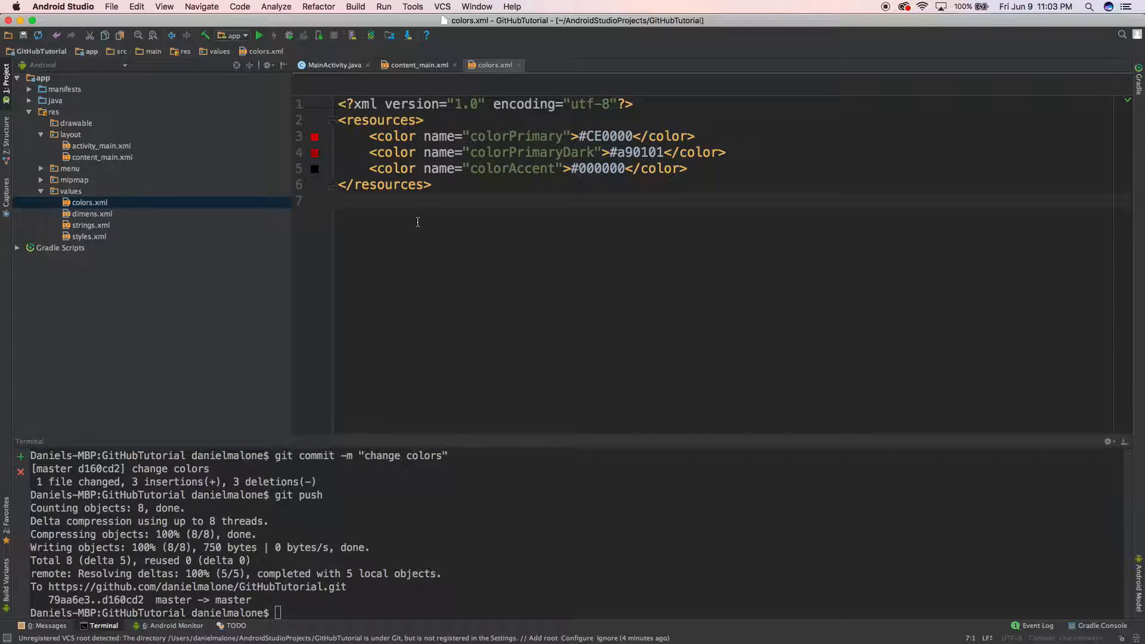
Trim MainActivity.java to just onCreate and expand the java folder in the Project panel.
click(333, 65)
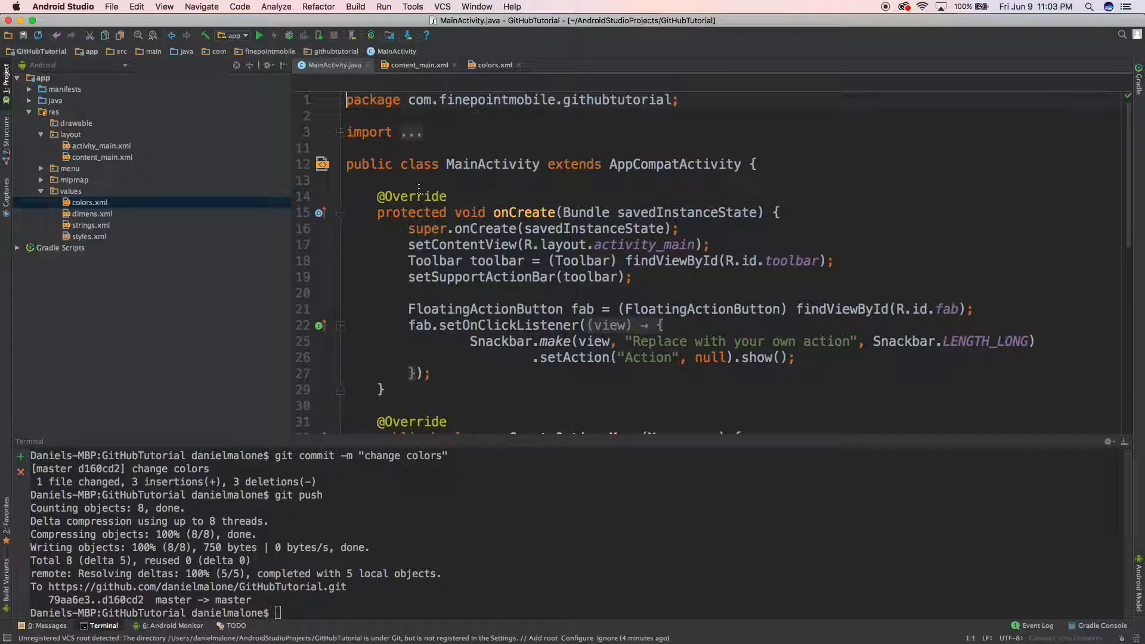
scroll(down, 3)
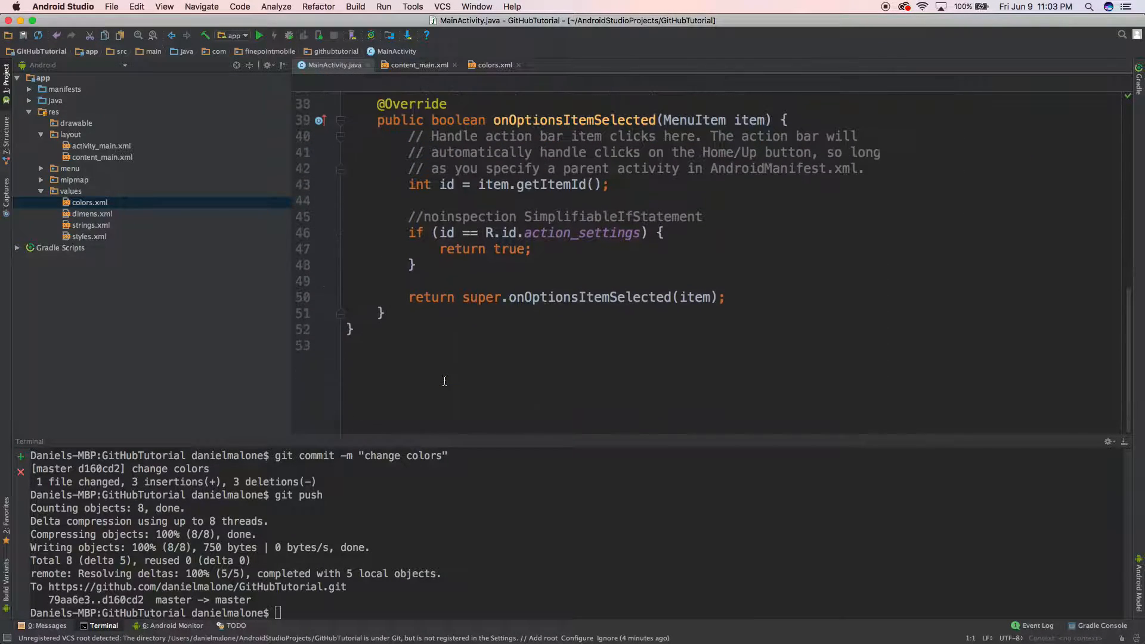
scroll(up, 3)
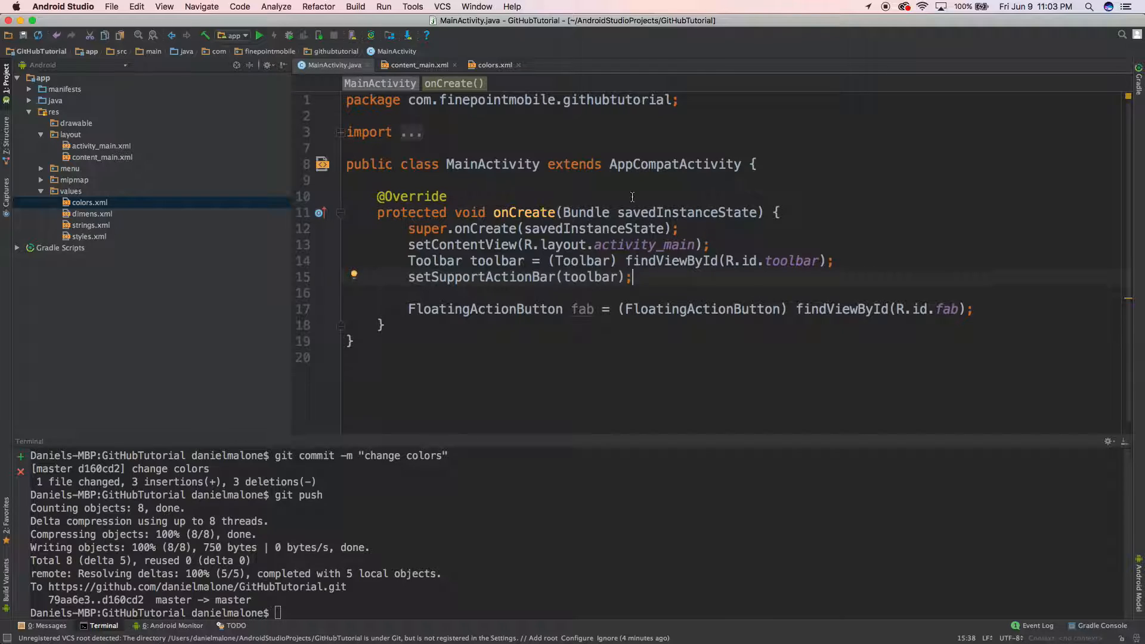
click(55, 100)
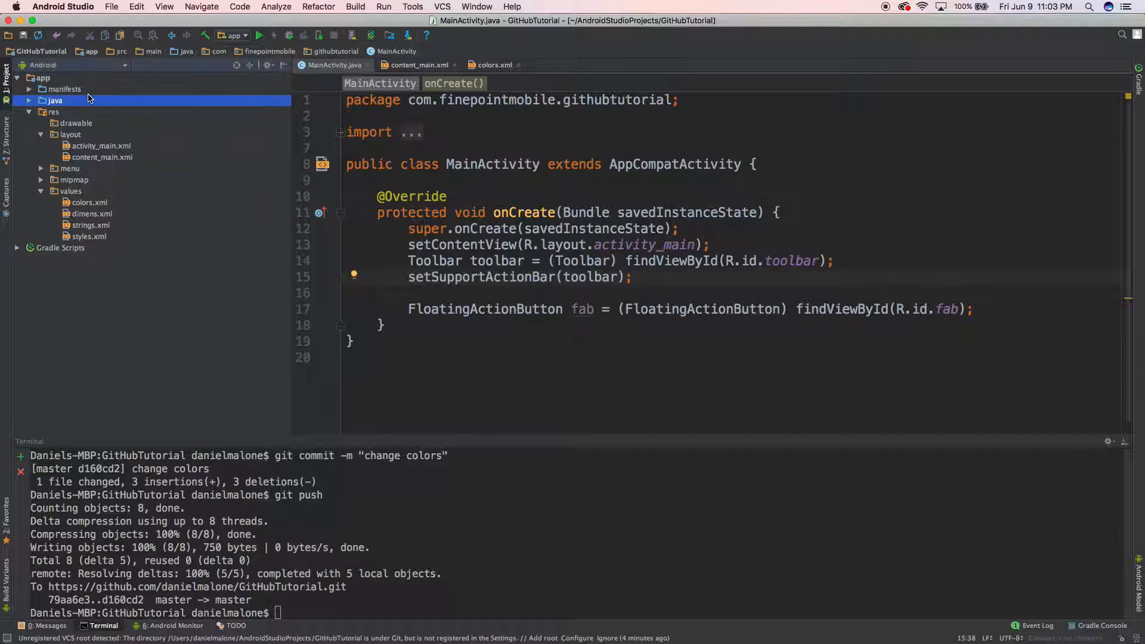
click(55, 100)
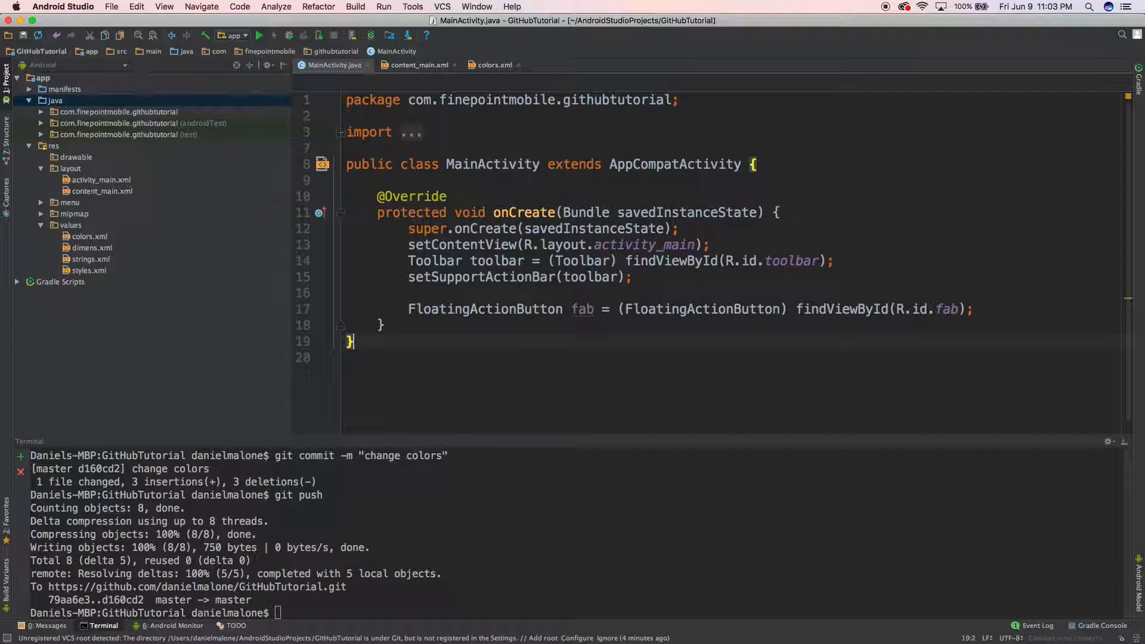
Run the app on Nexus 5X API 25, remembering that device for future launches.
click(271, 35)
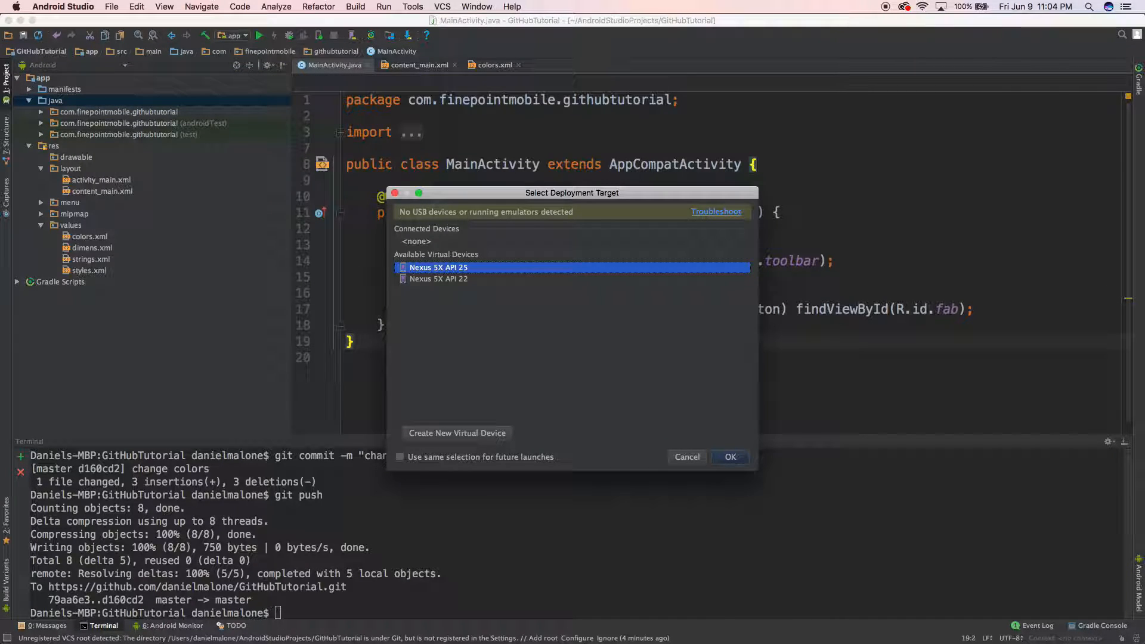
click(400, 456)
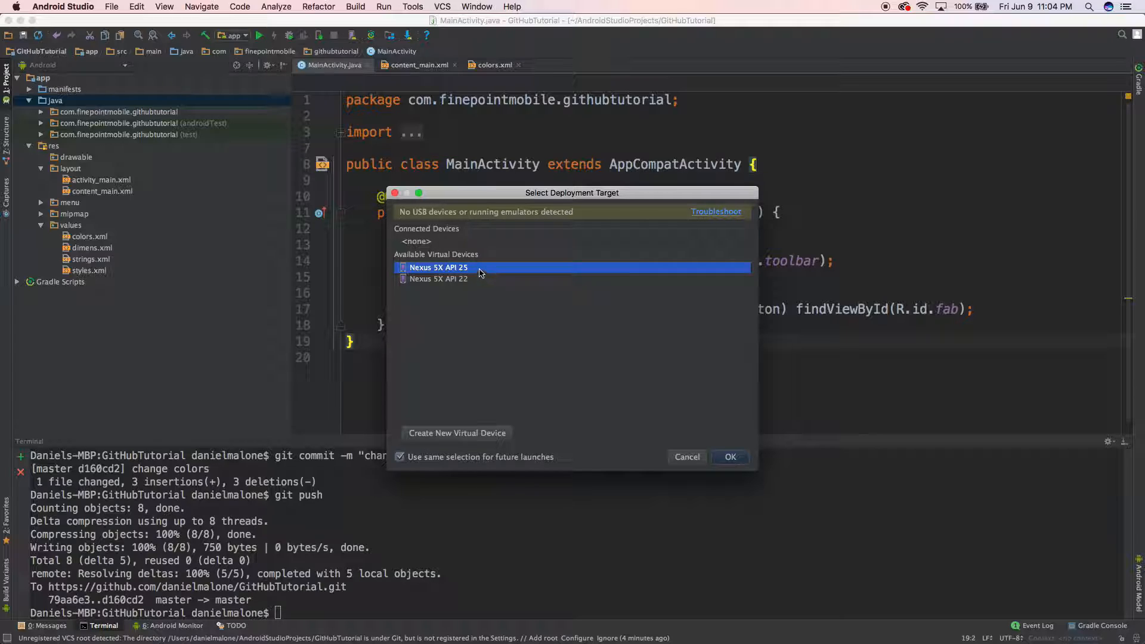
mouse_move(459, 278)
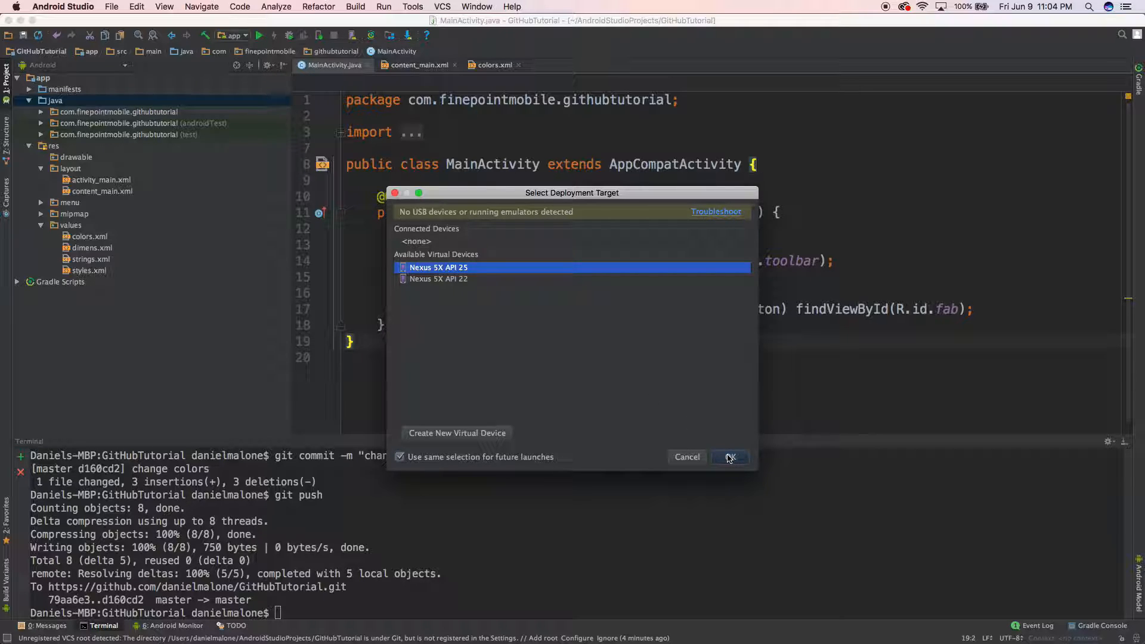
click(729, 456)
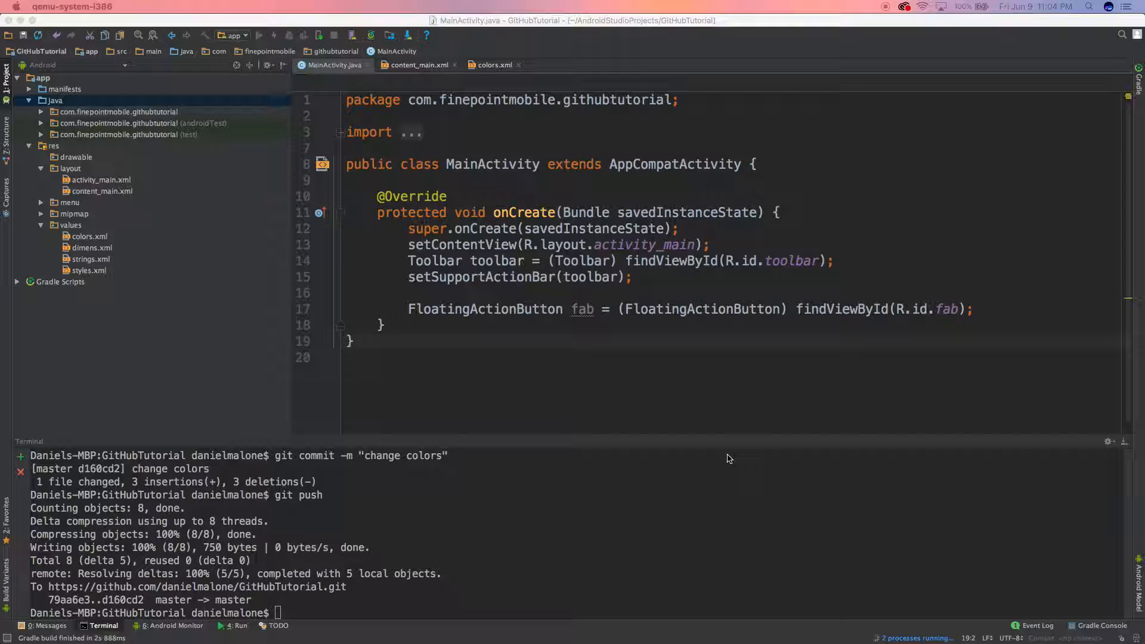
Use the run toolbar while the emulator comes online and the app deploys.
click(273, 35)
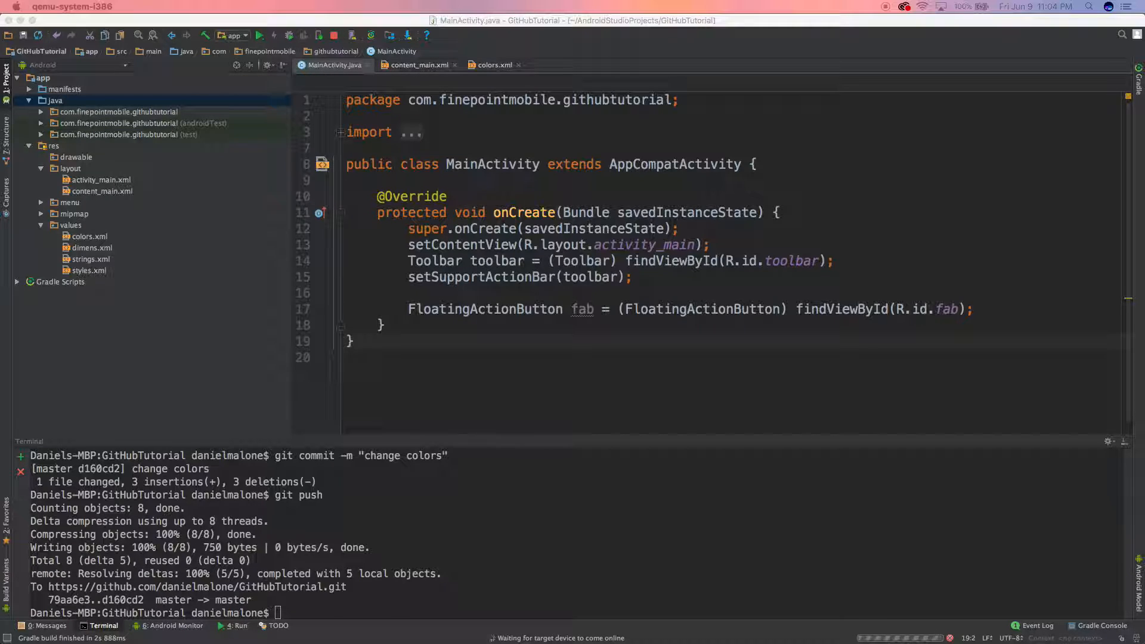
click(252, 36)
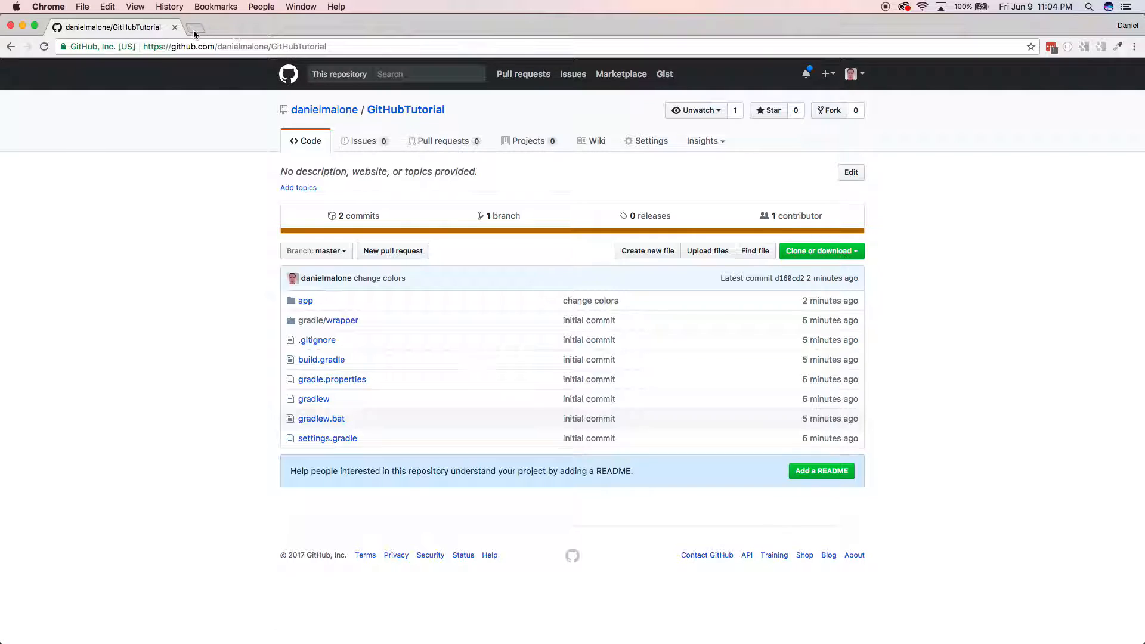
Search 'android recyclerview' in a new tab and open 'Creating Lists and Cards'.
click(194, 35)
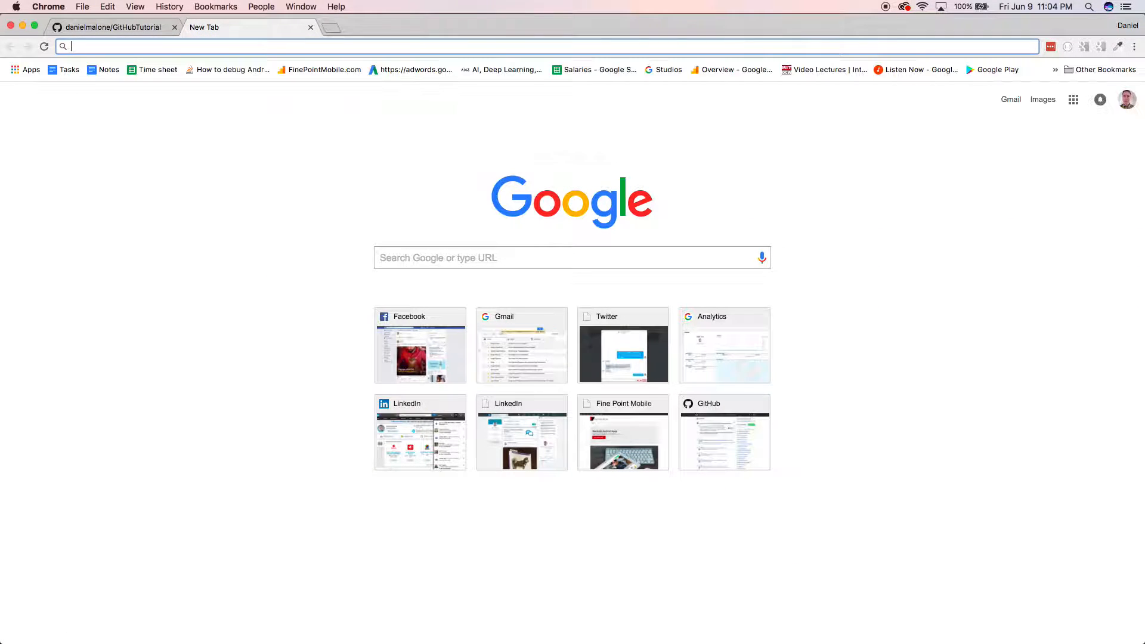
key(Return)
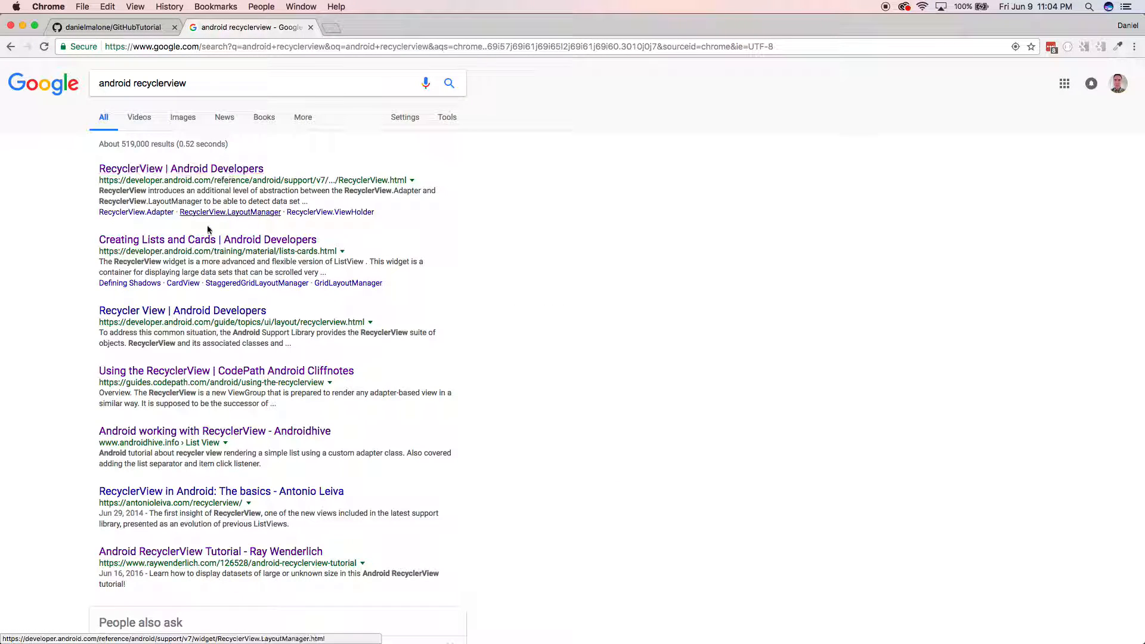
click(208, 240)
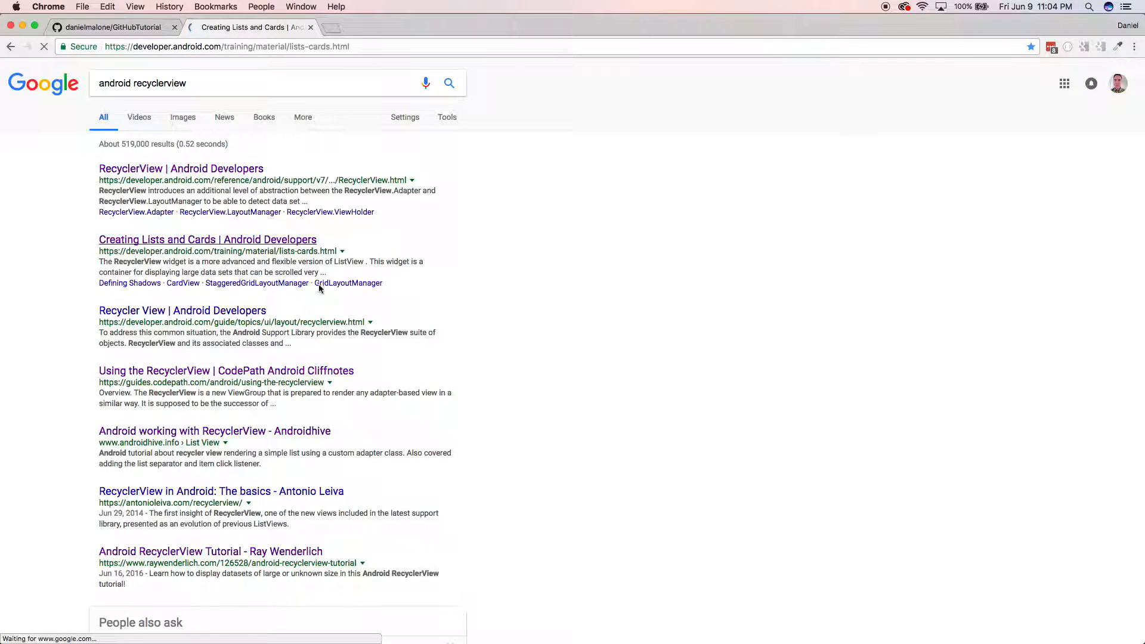
click(208, 238)
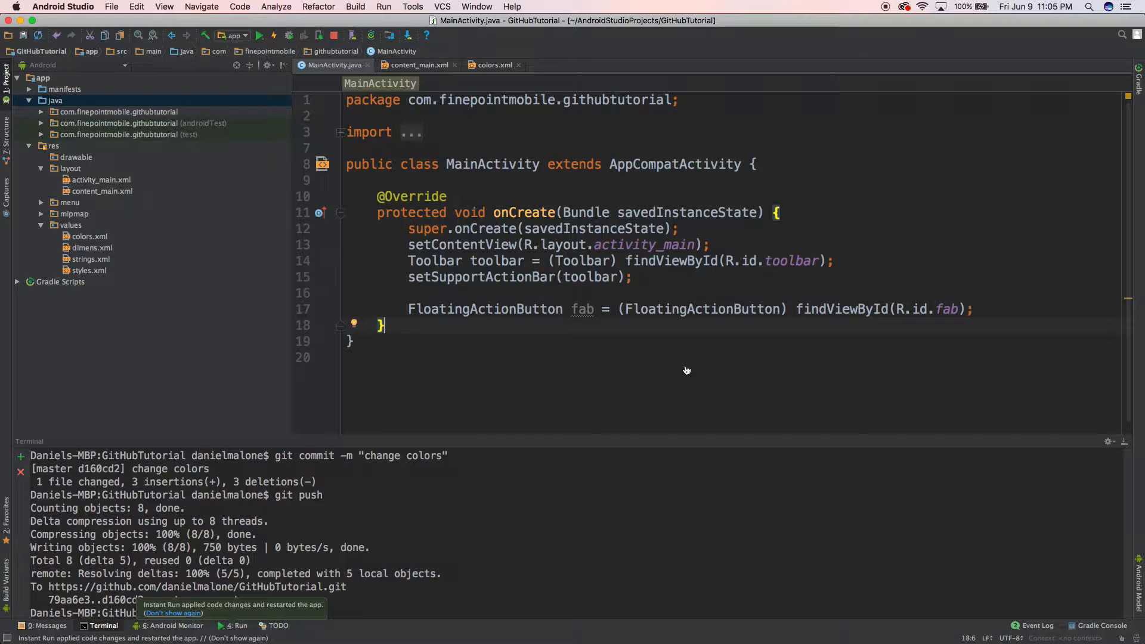
Add the cardview-v7 21.0.+ dependency to app build.gradle and check its warning.
click(69, 65)
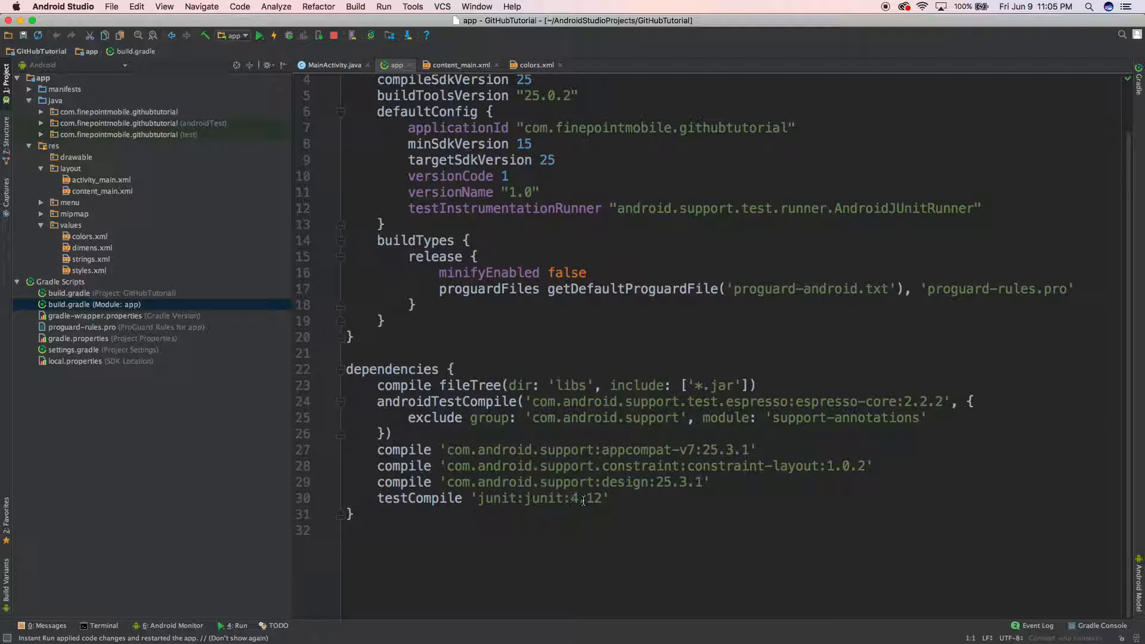
text(compile 'com.android.support:cardview-v7:21.0.+')
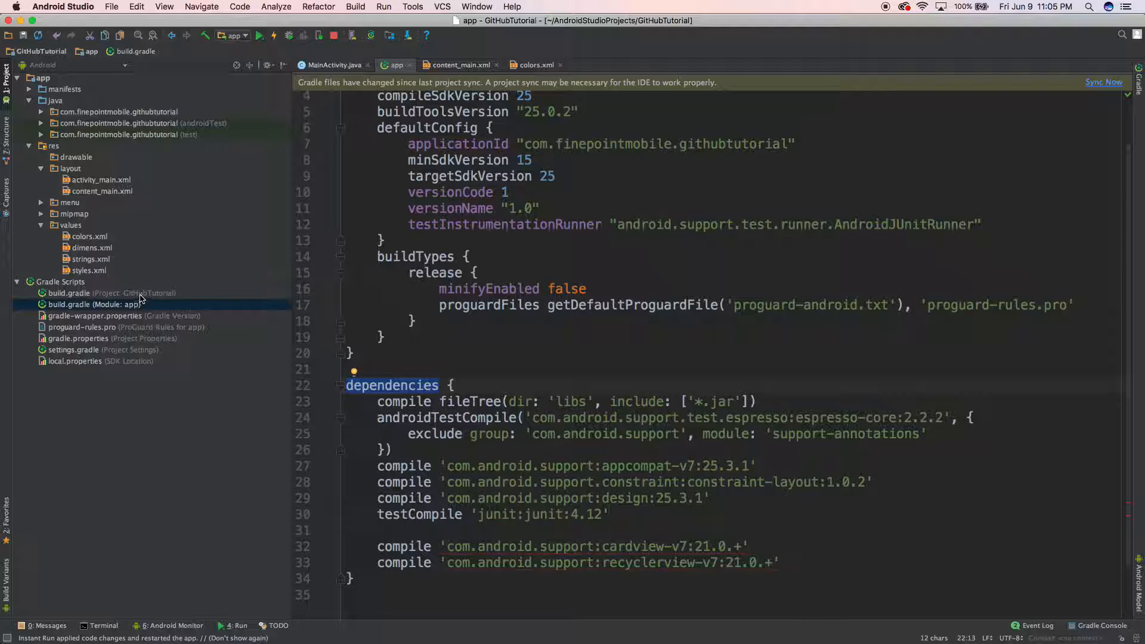
click(91, 305)
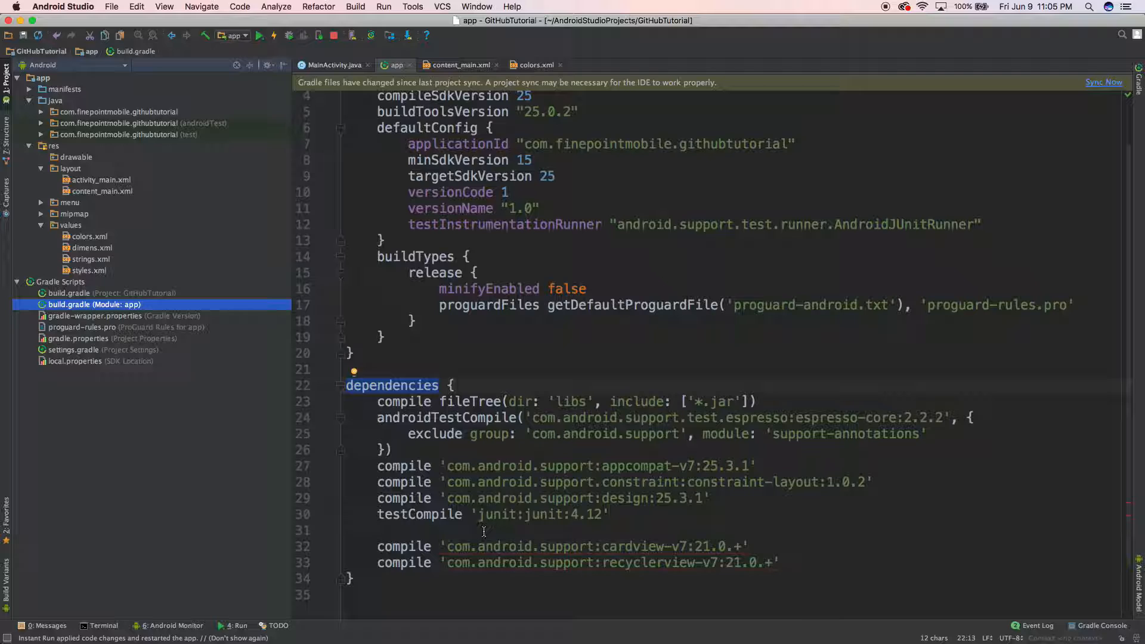
click(574, 547)
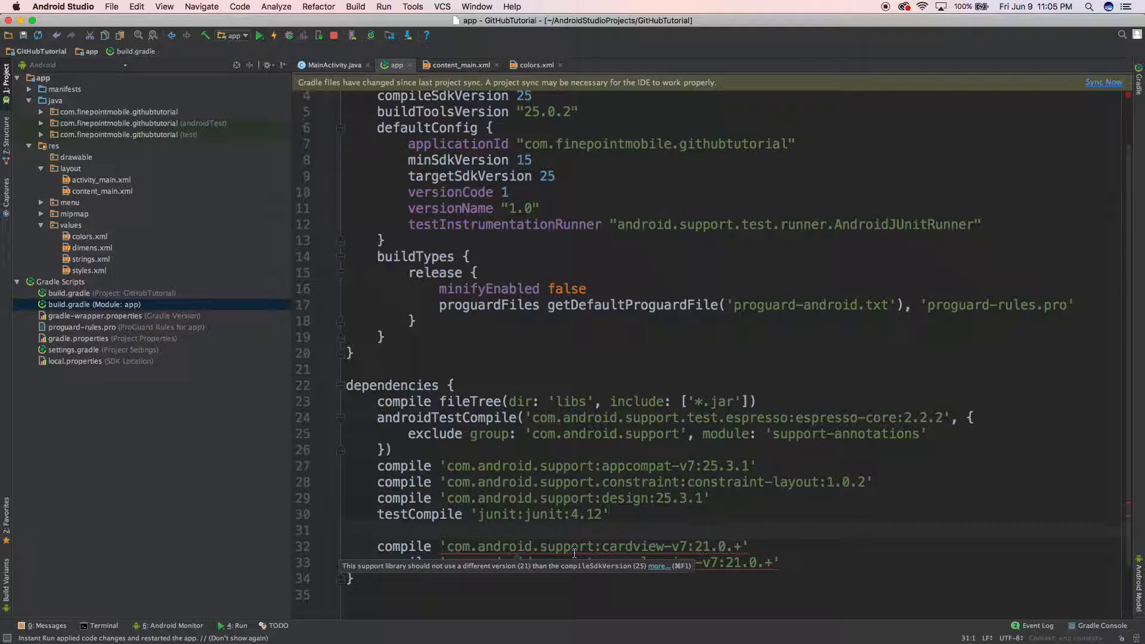
Change the cardview and recyclerview versions to 25.3.1 and sync Gradle.
scroll(up, 3)
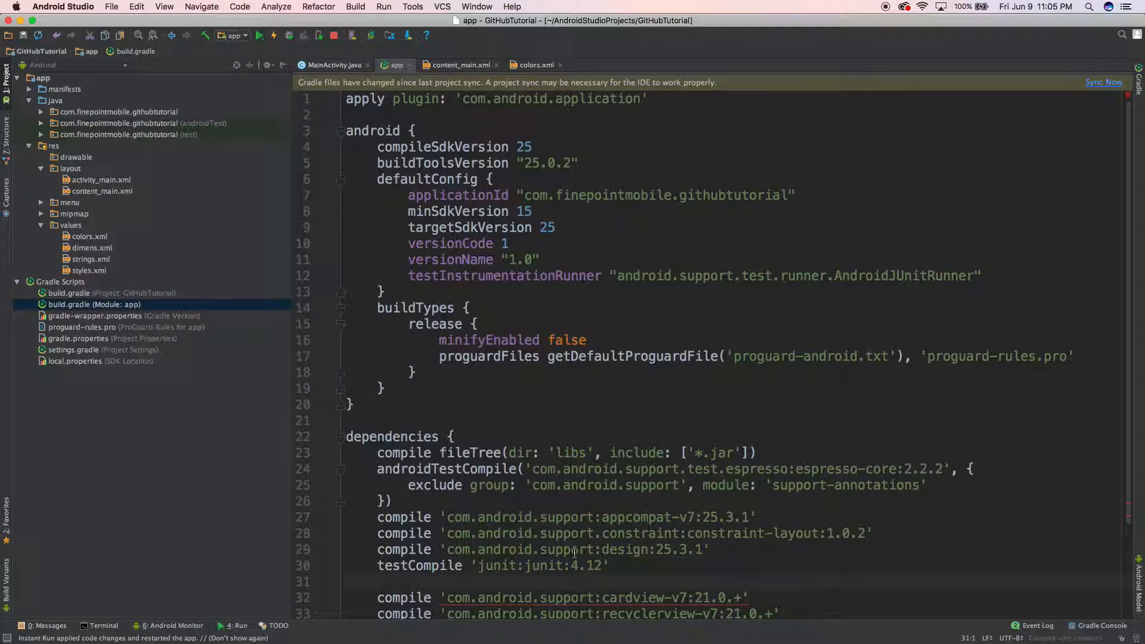
double_click(524, 147)
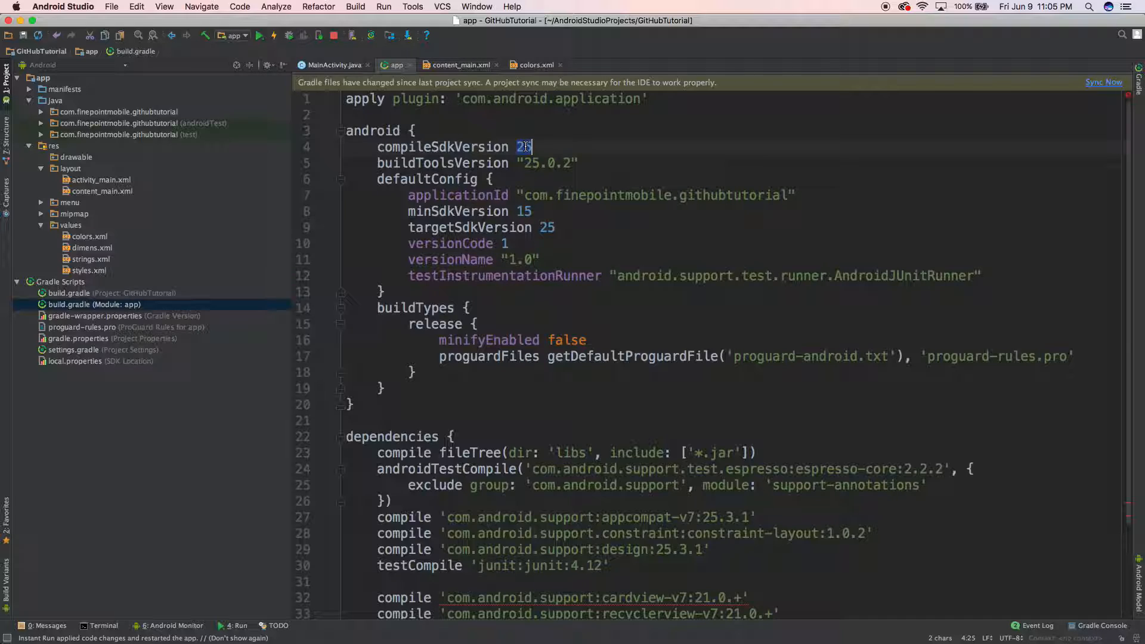
scroll(down, 3)
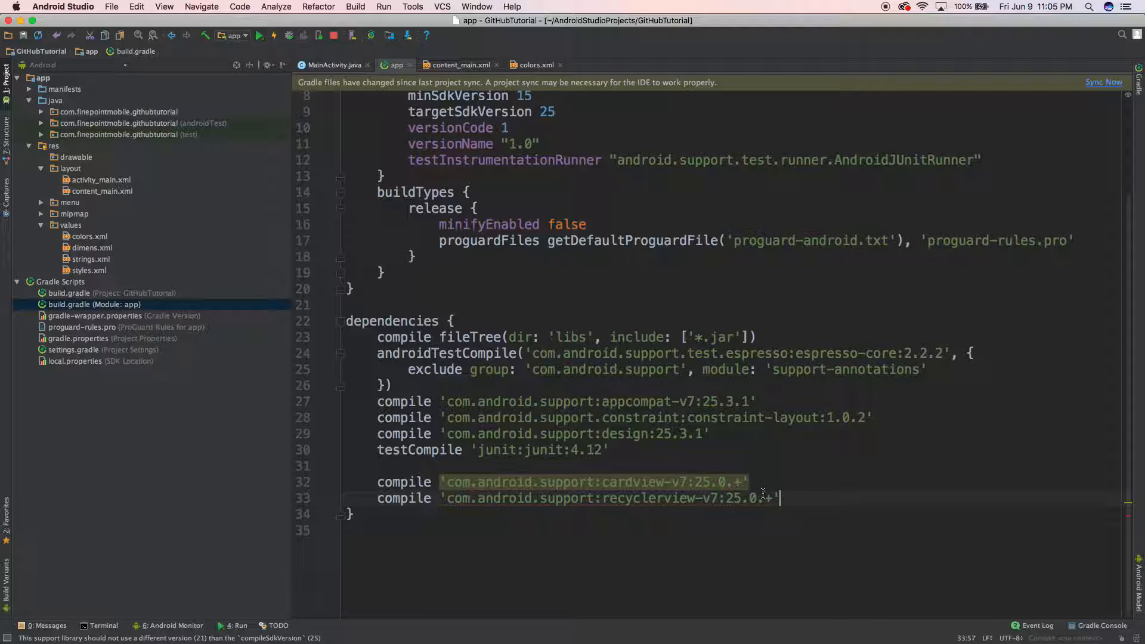
mouse_move(739, 481)
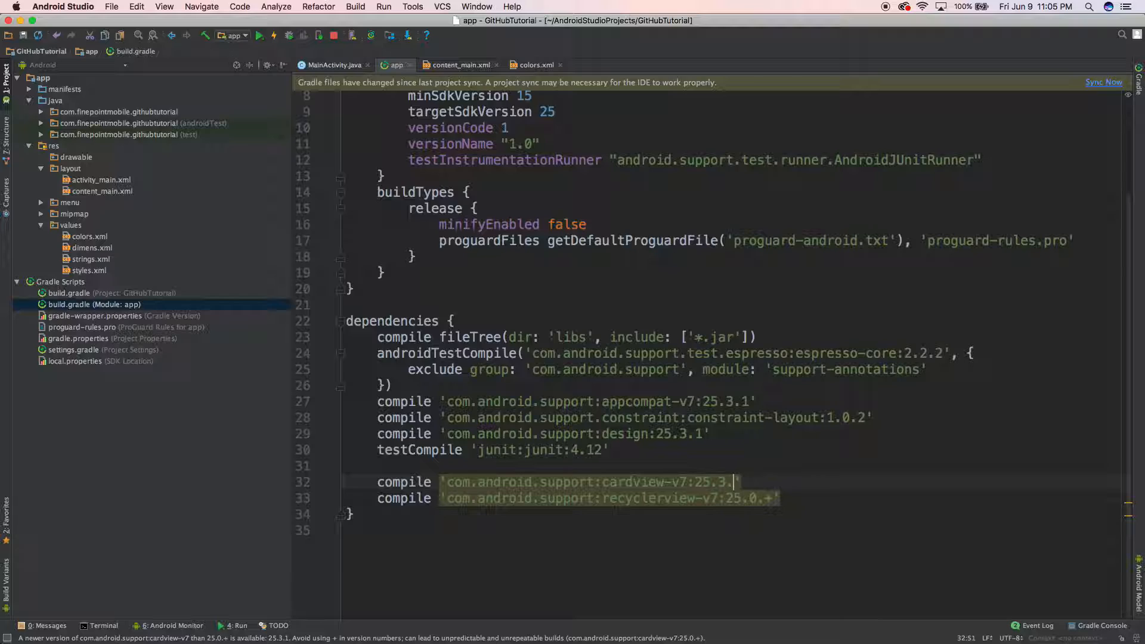
text(1)
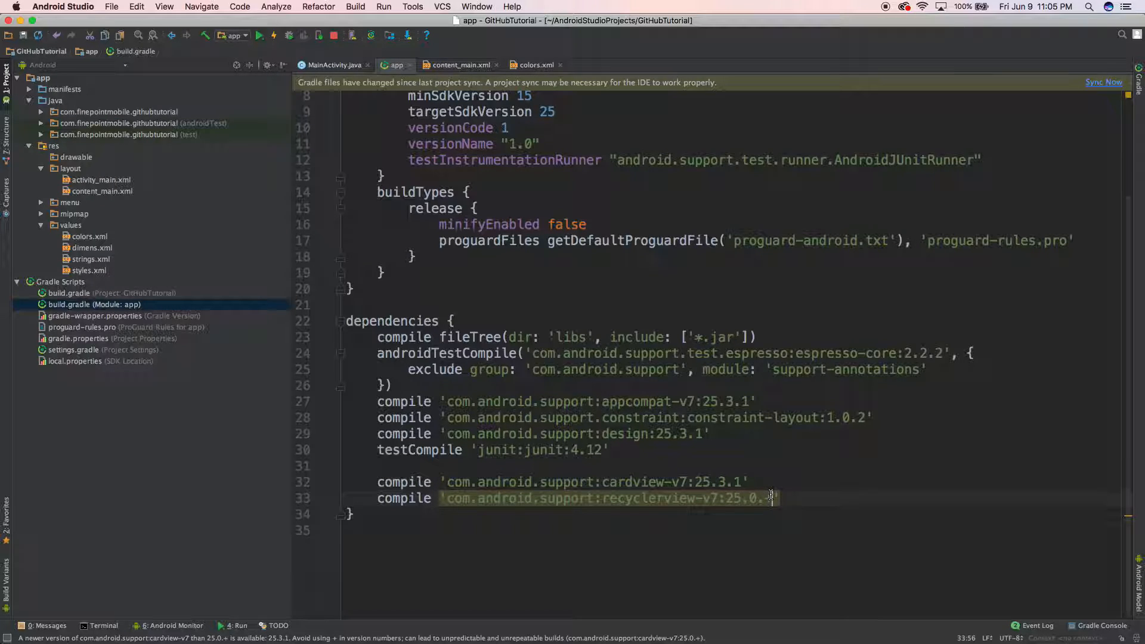
text(3)
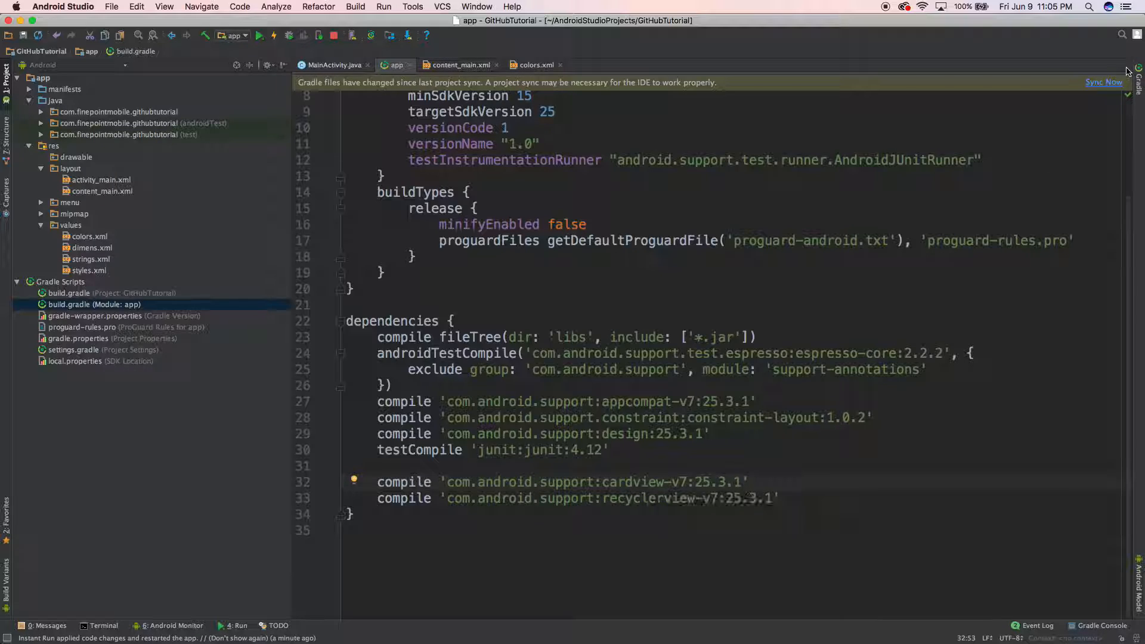
click(1103, 82)
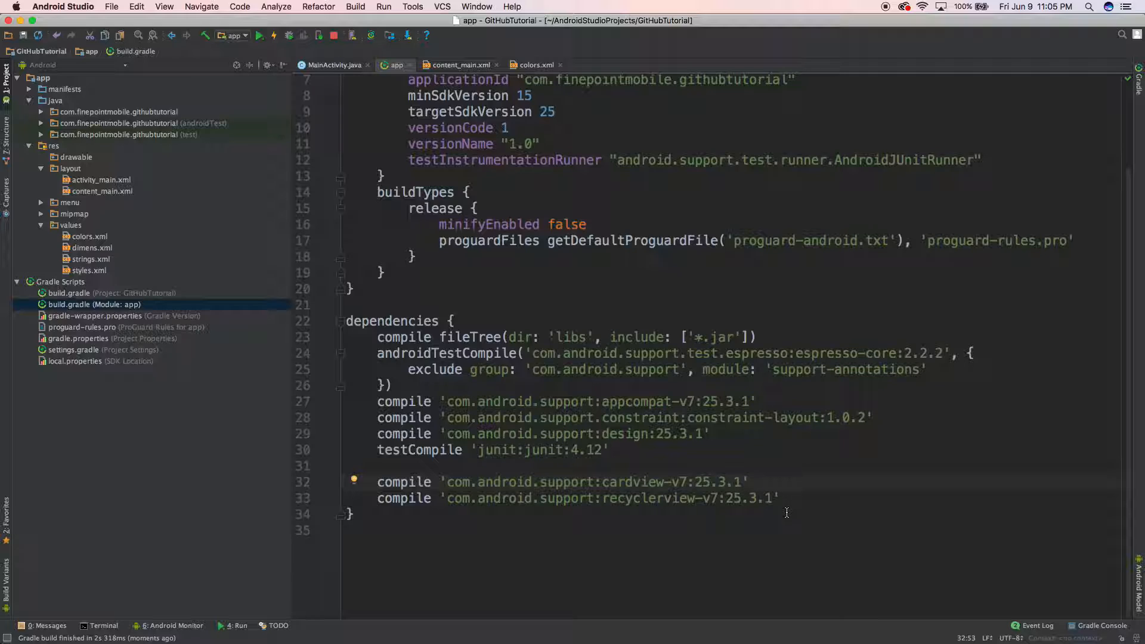
Close colors.xml, switch to MainActivity.java, and show the Terminal tool window.
scroll(up, 3)
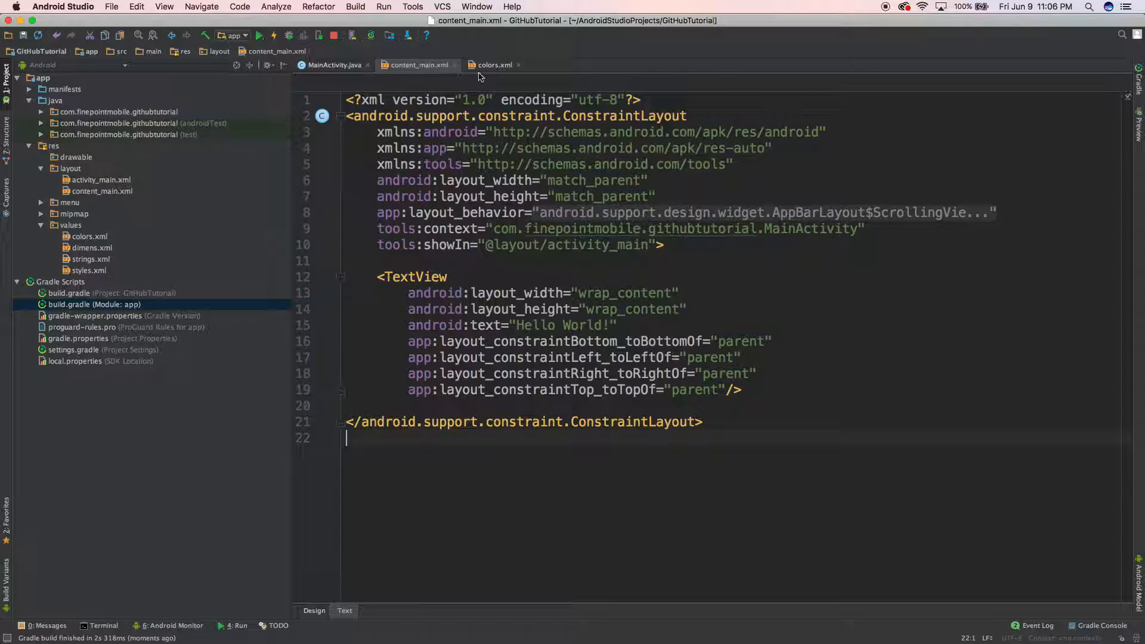
click(518, 64)
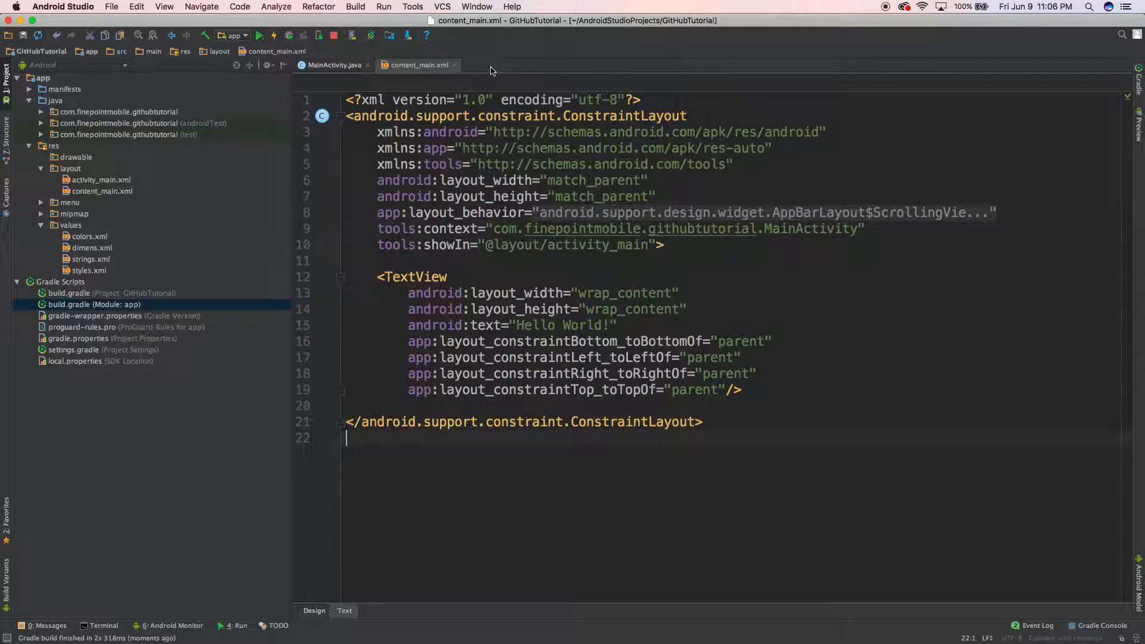
click(332, 65)
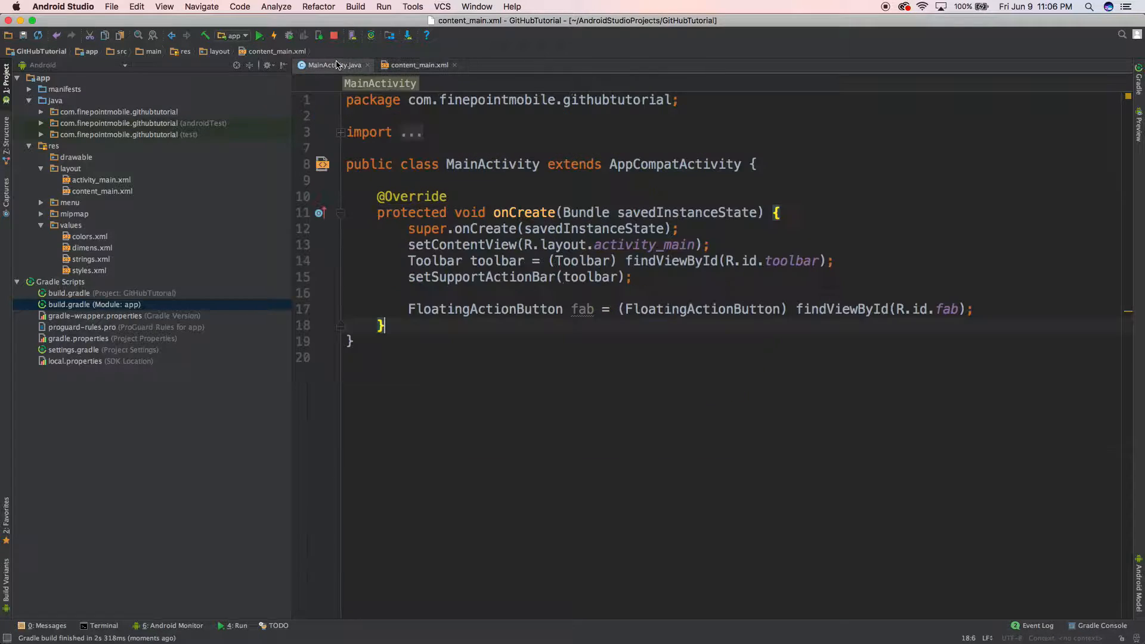
click(104, 625)
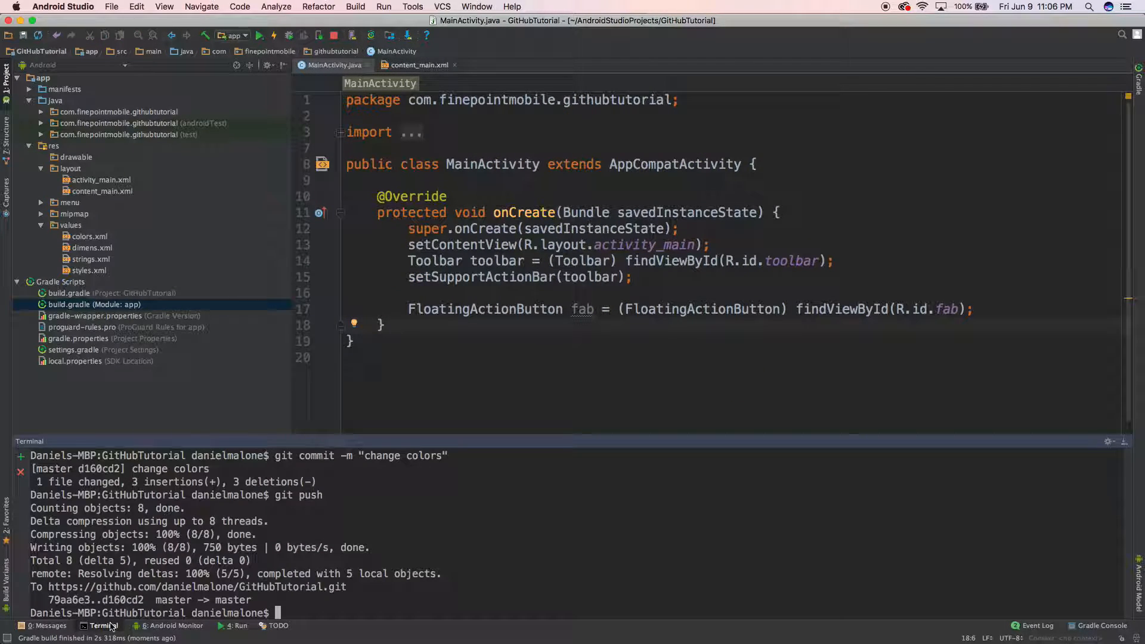
Run git status and scroll through the diff of build.gradle and MainActivity.java.
text(git status)
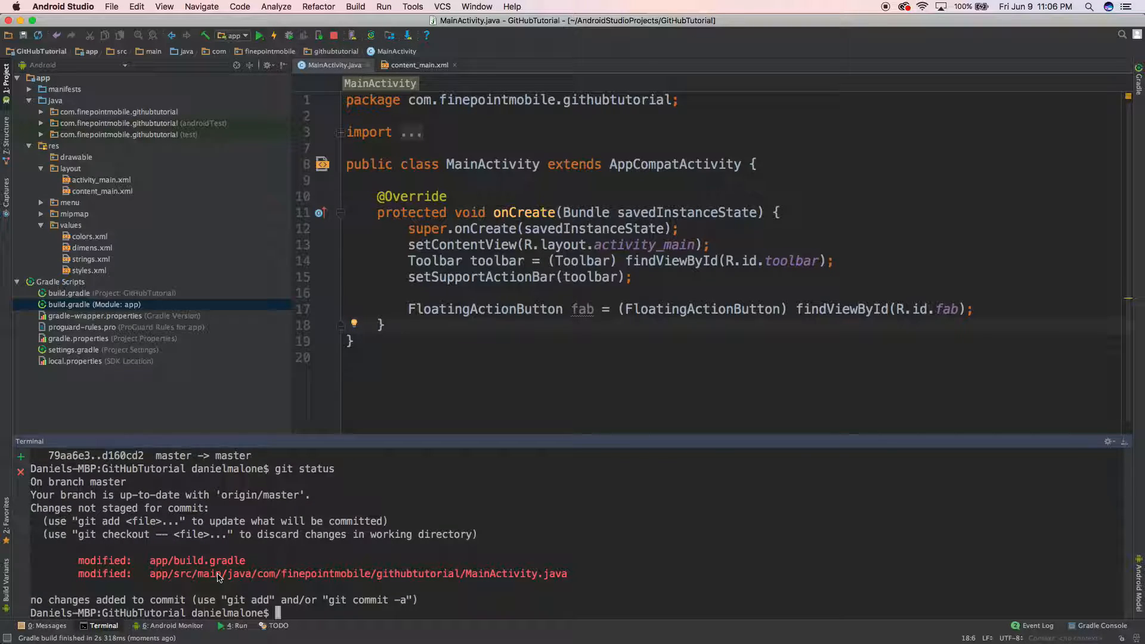
double_click(198, 560)
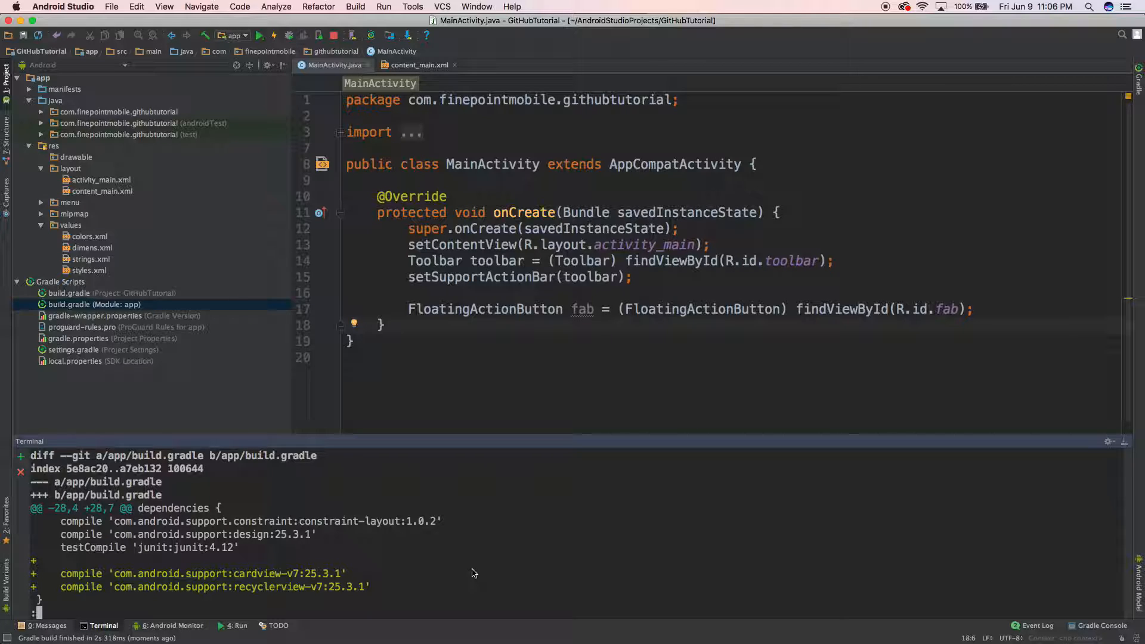
scroll(down, 3)
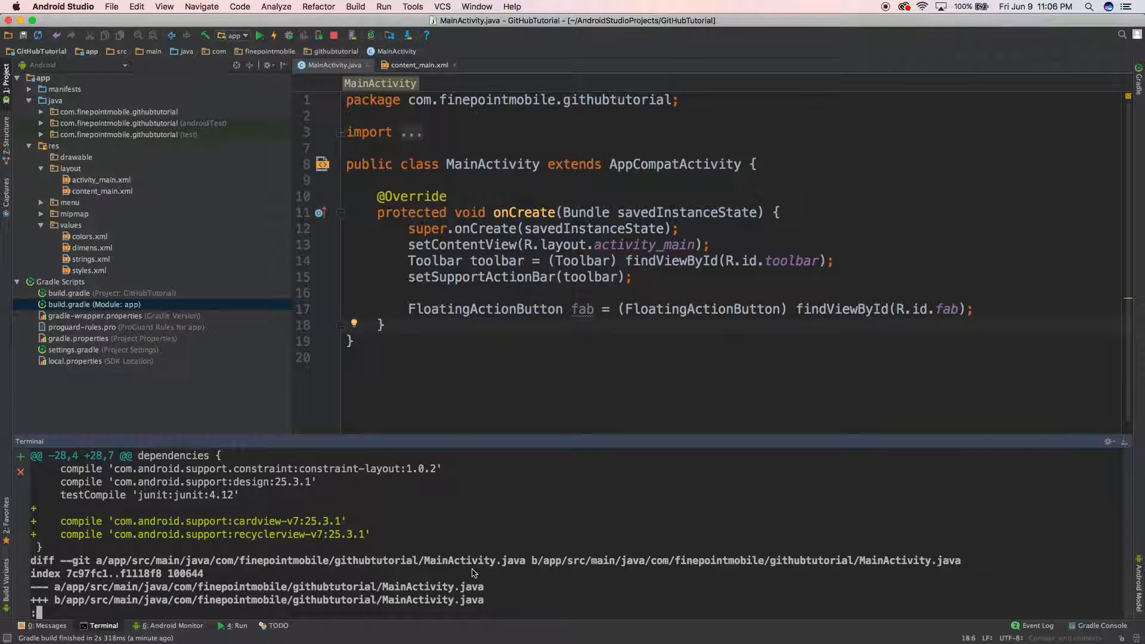
scroll(down, 3)
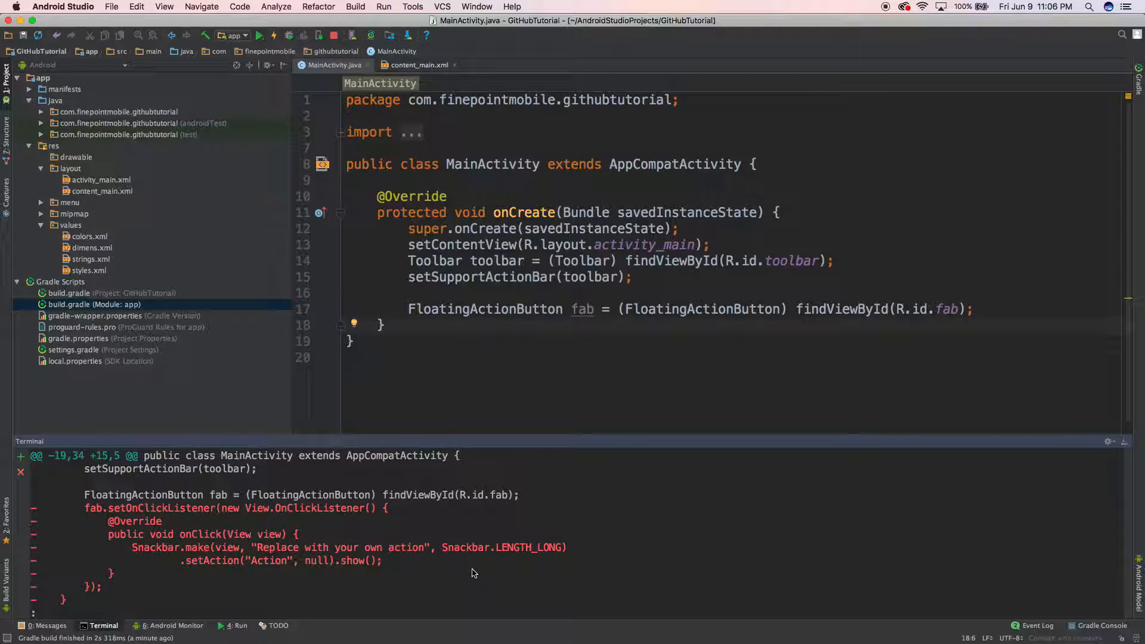
scroll(down, 3)
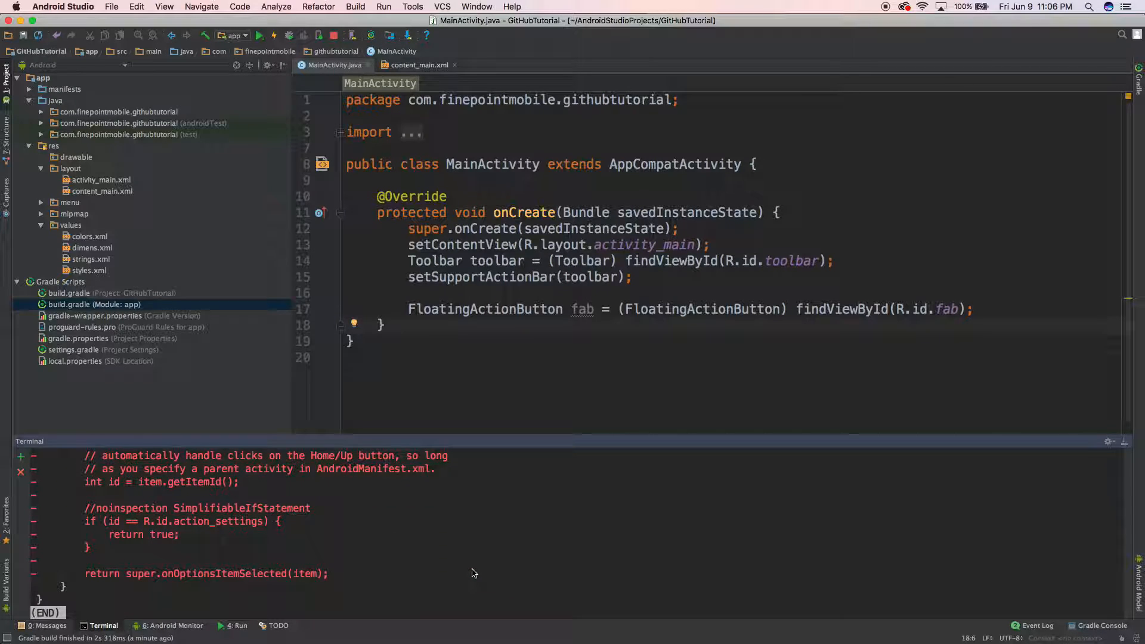
Stage the changes with git add and begin a commit with message 'add dependencies'.
text(git add .)
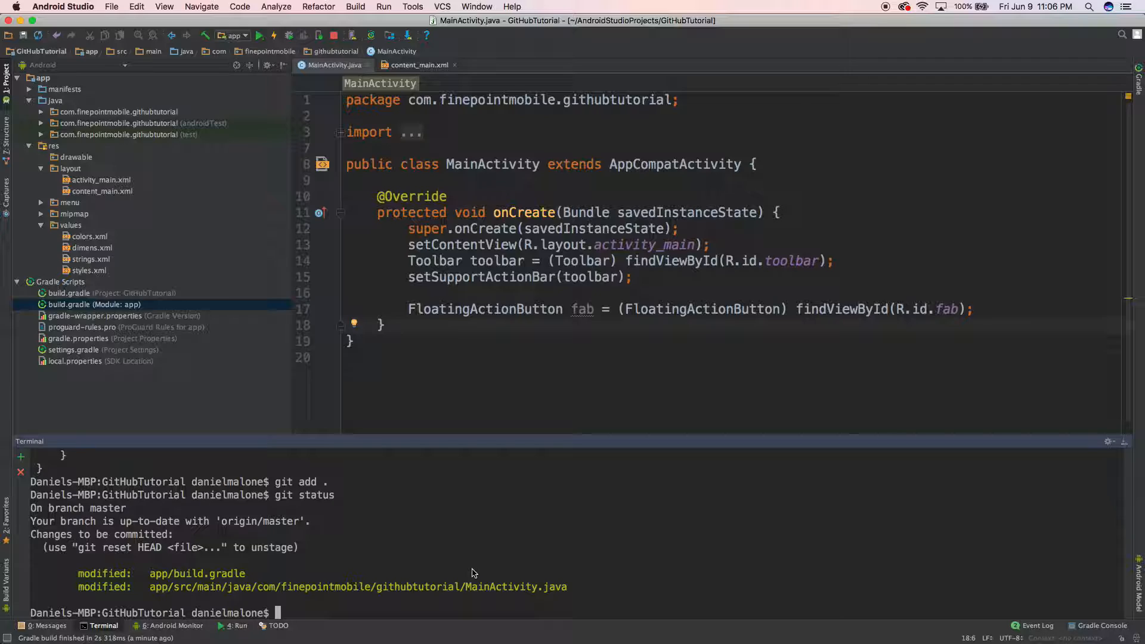
double_click(196, 574)
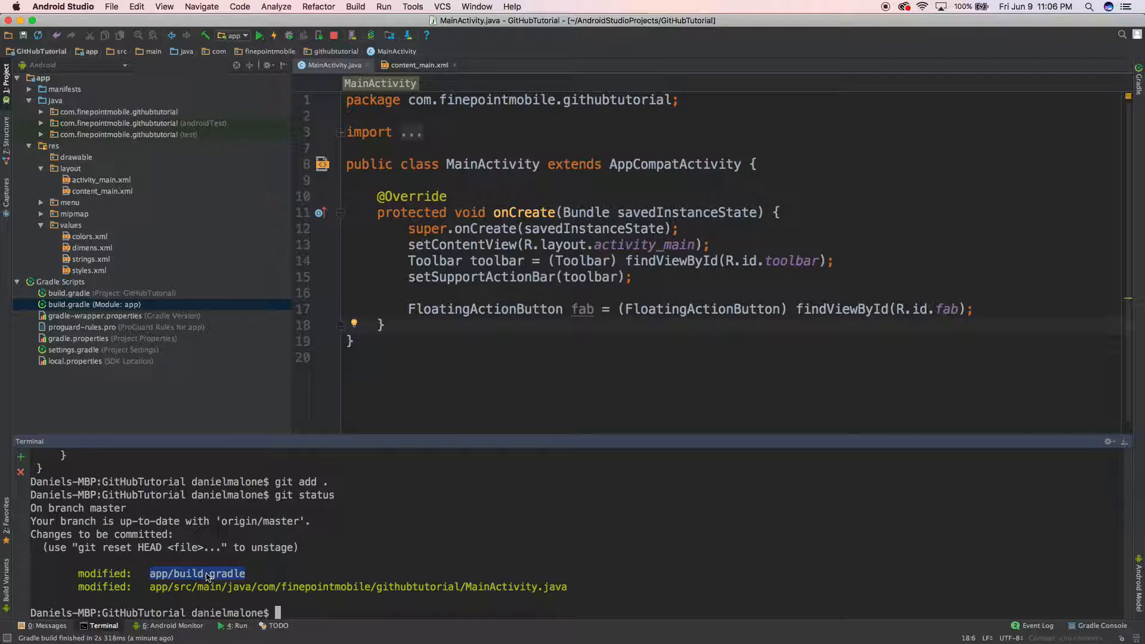
mouse_move(504, 590)
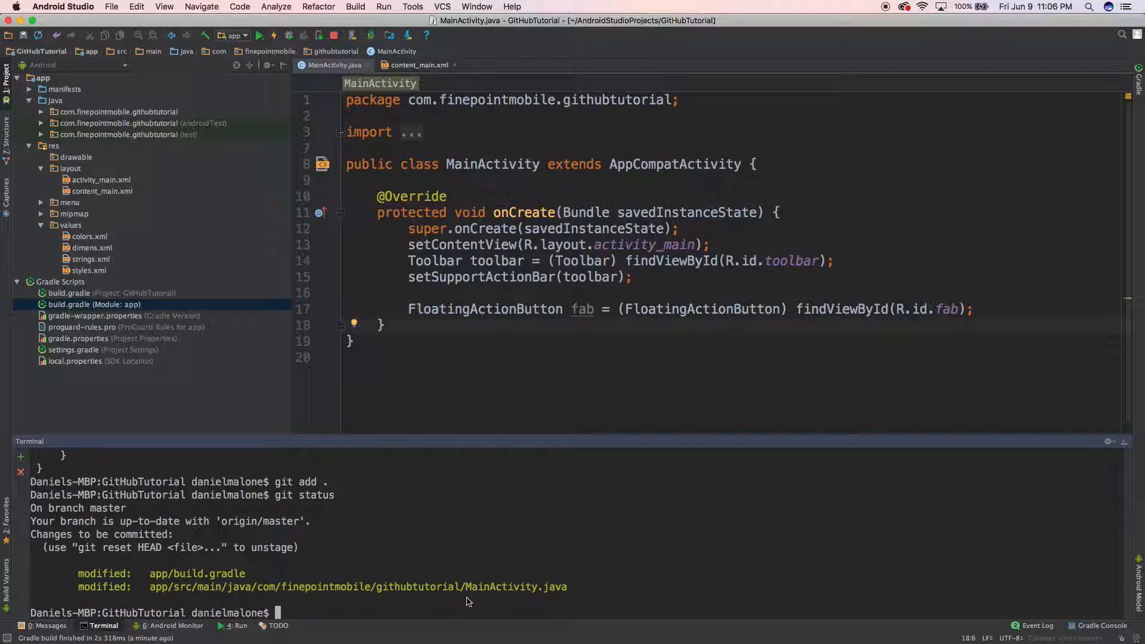
text(git commit)
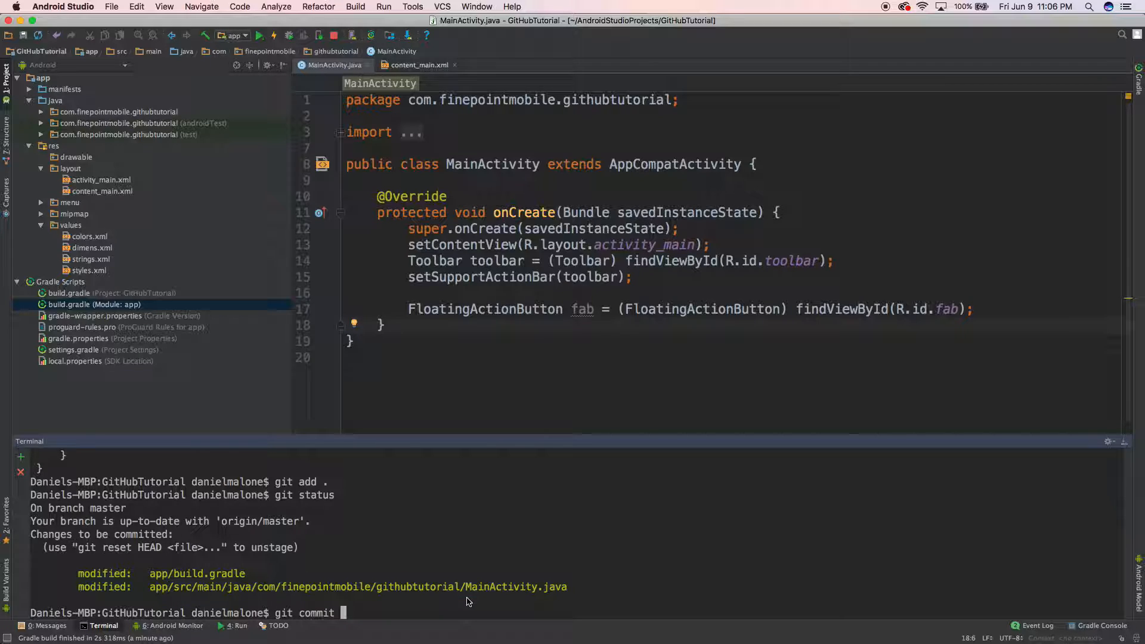
text(-m ")
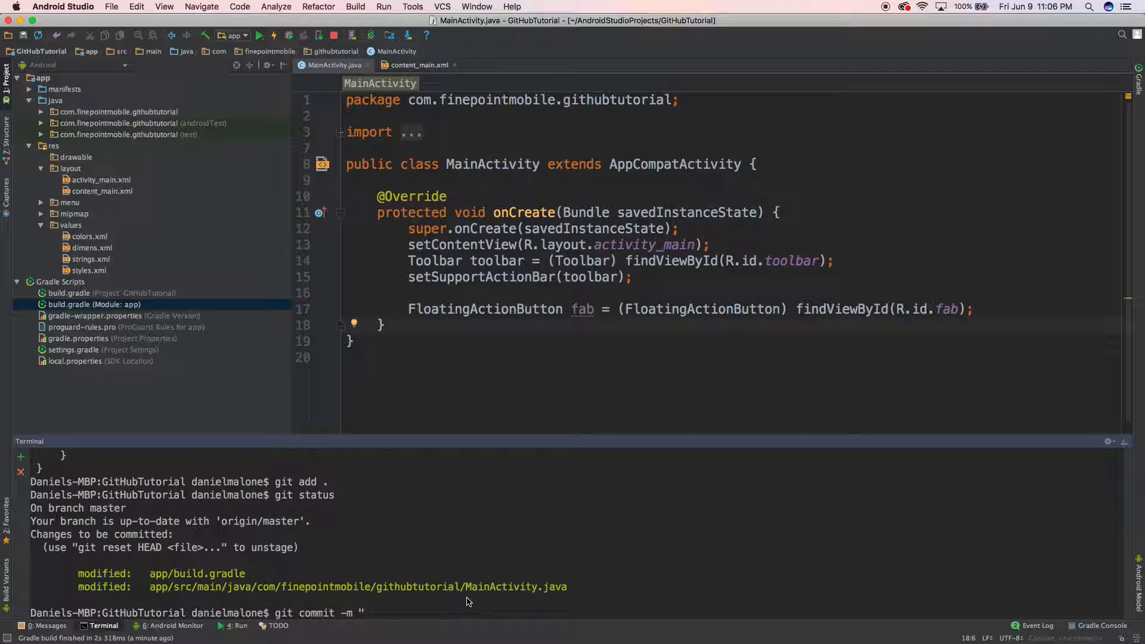
text(add de)
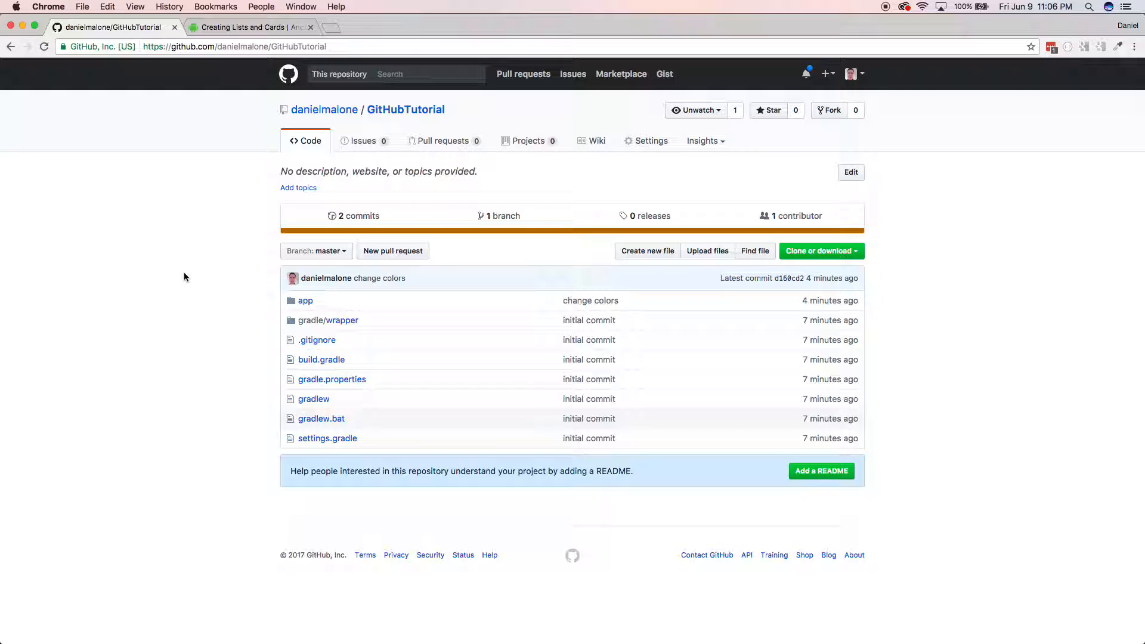
mouse_move(124, 89)
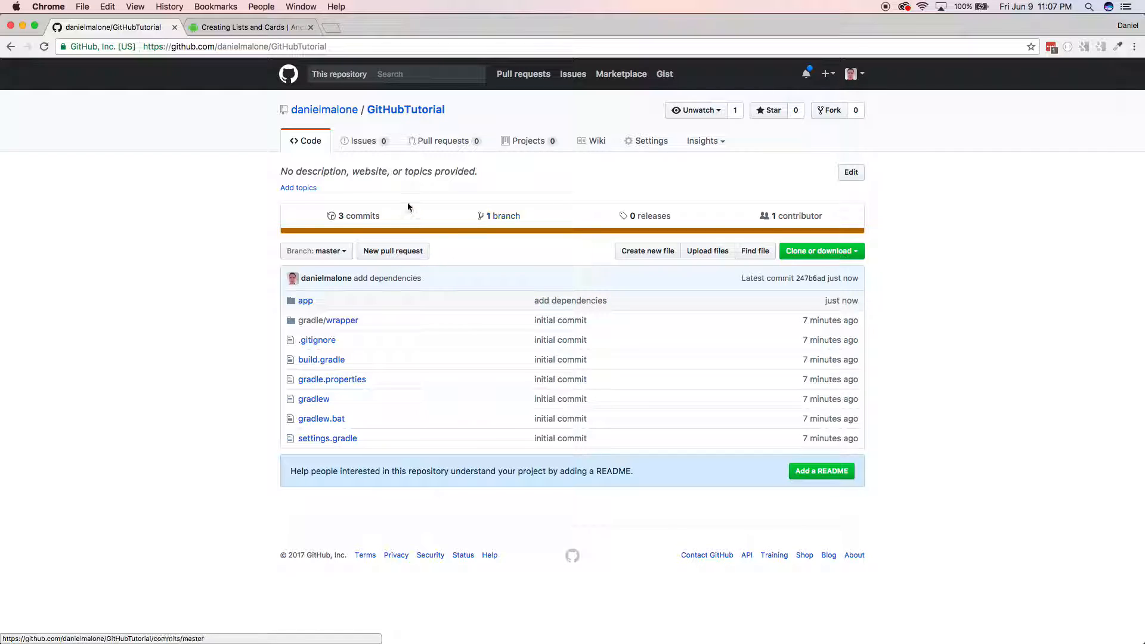
Open the GitHubTutorial repository's '3 commits' history in Chrome.
click(359, 215)
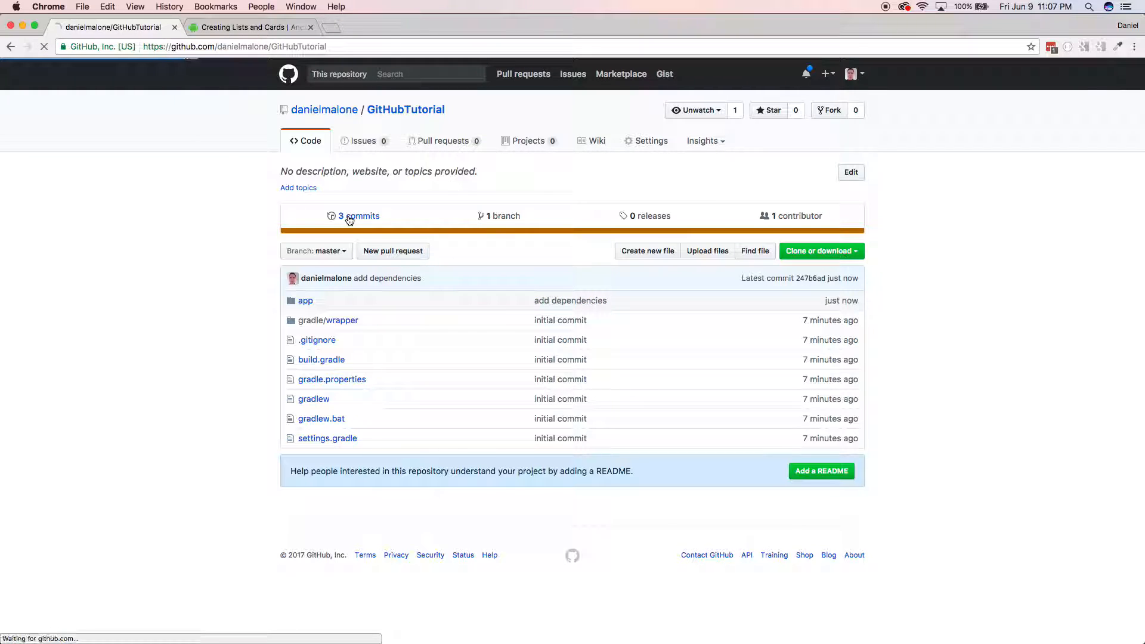
click(358, 215)
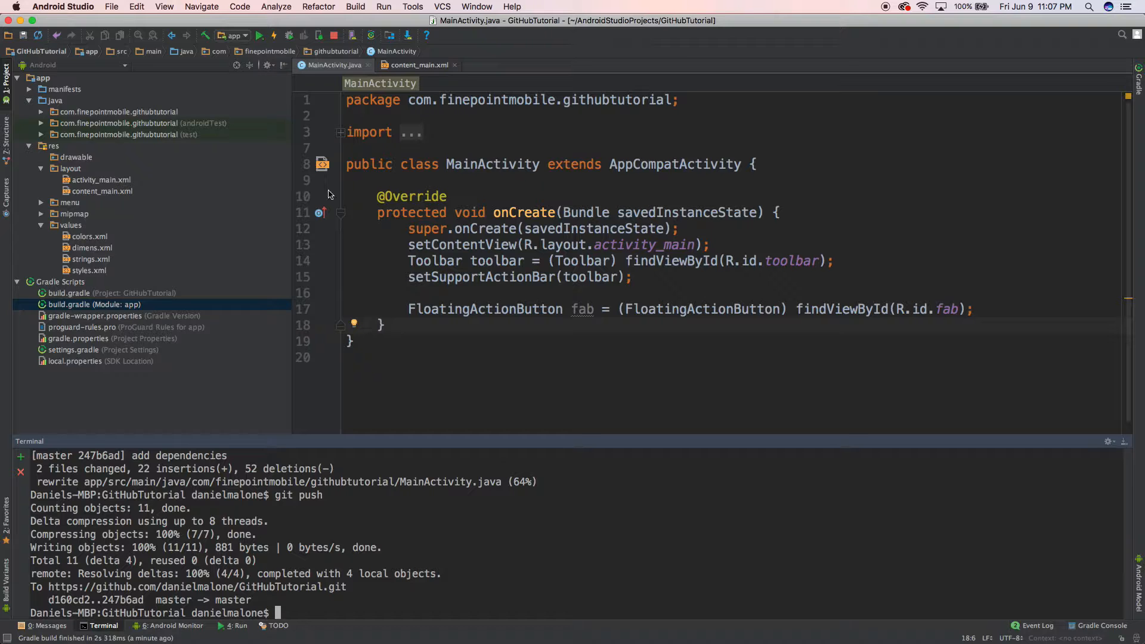
Change content_main.xml's TextView into an android.support.v7.widget.RecyclerView with id recycler_view.
click(634, 281)
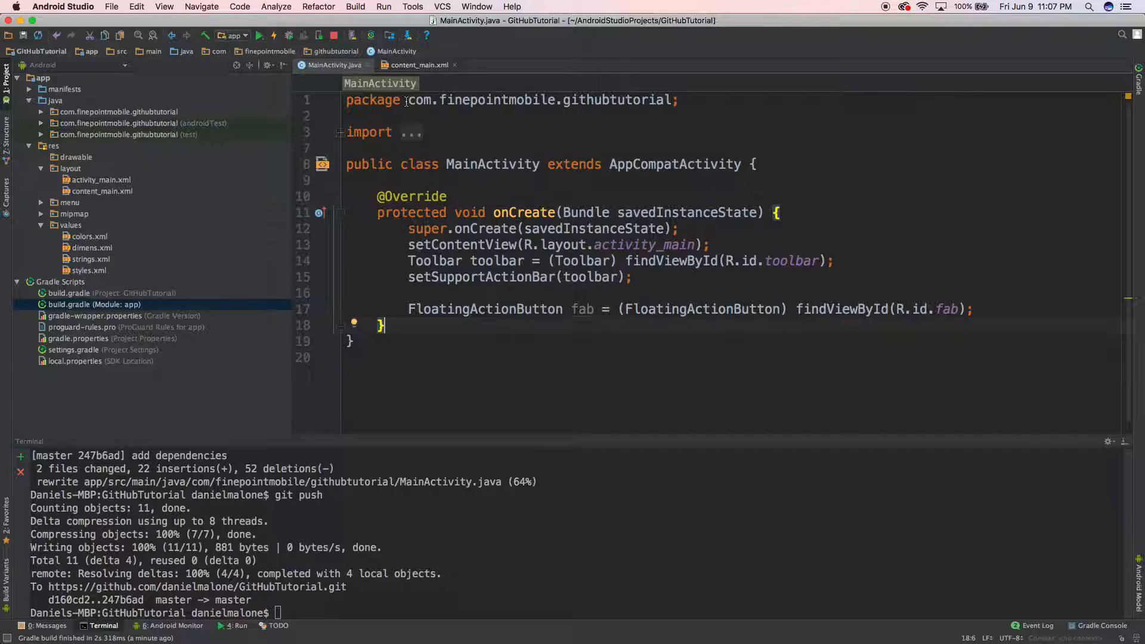
click(419, 65)
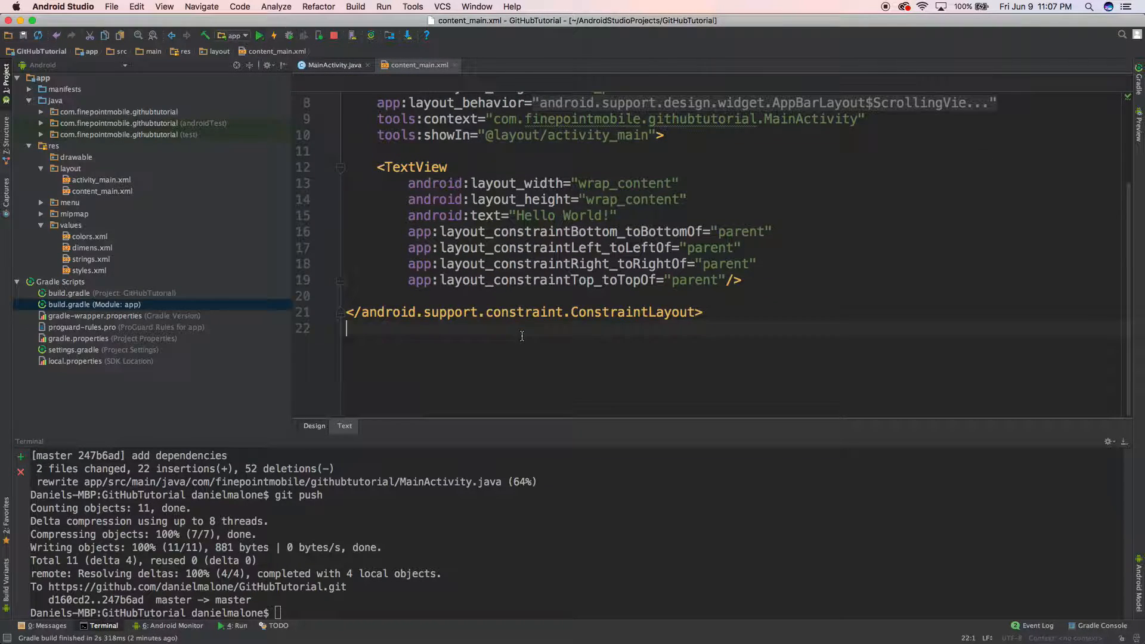
scroll(up, 3)
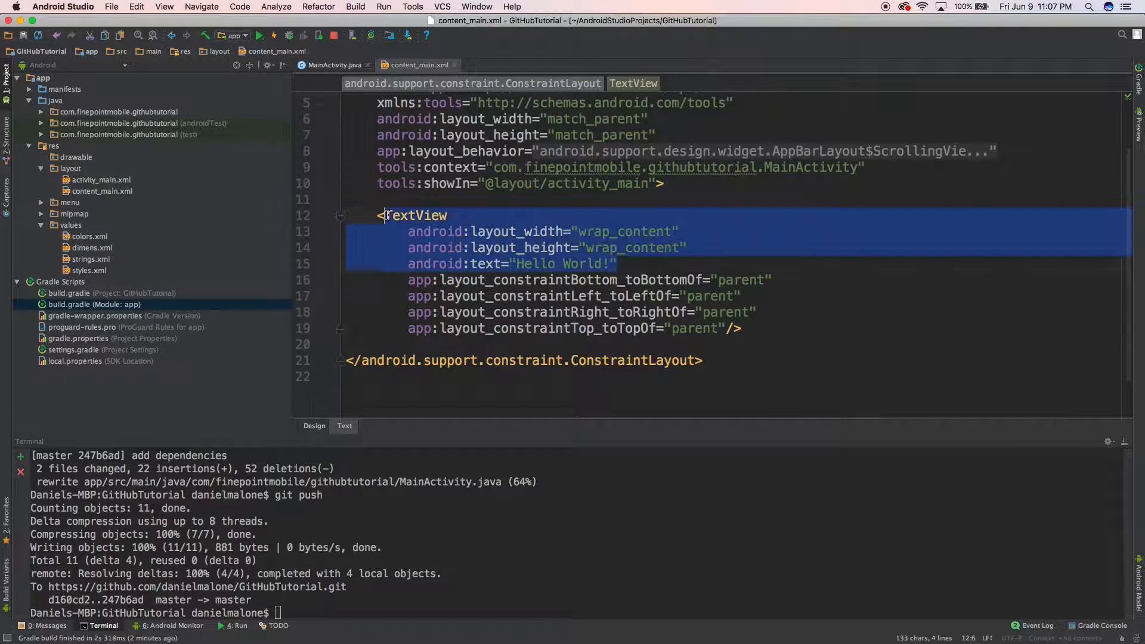
text(android.support.v7.widget.RecyclerView)
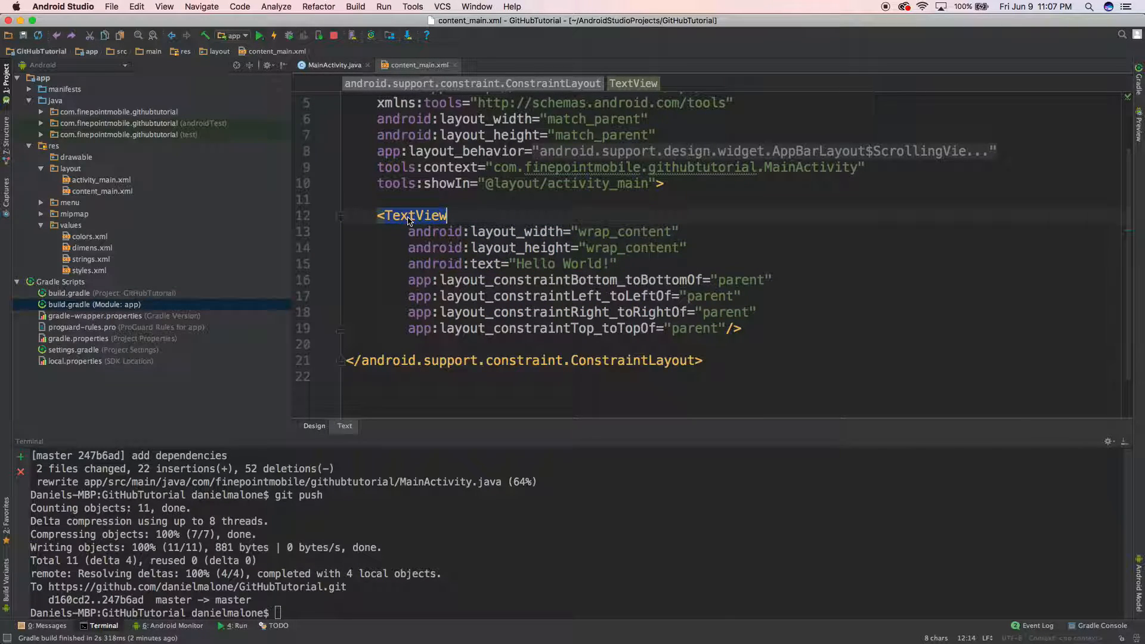
text(android.support.v7.widget.RecyclerView)
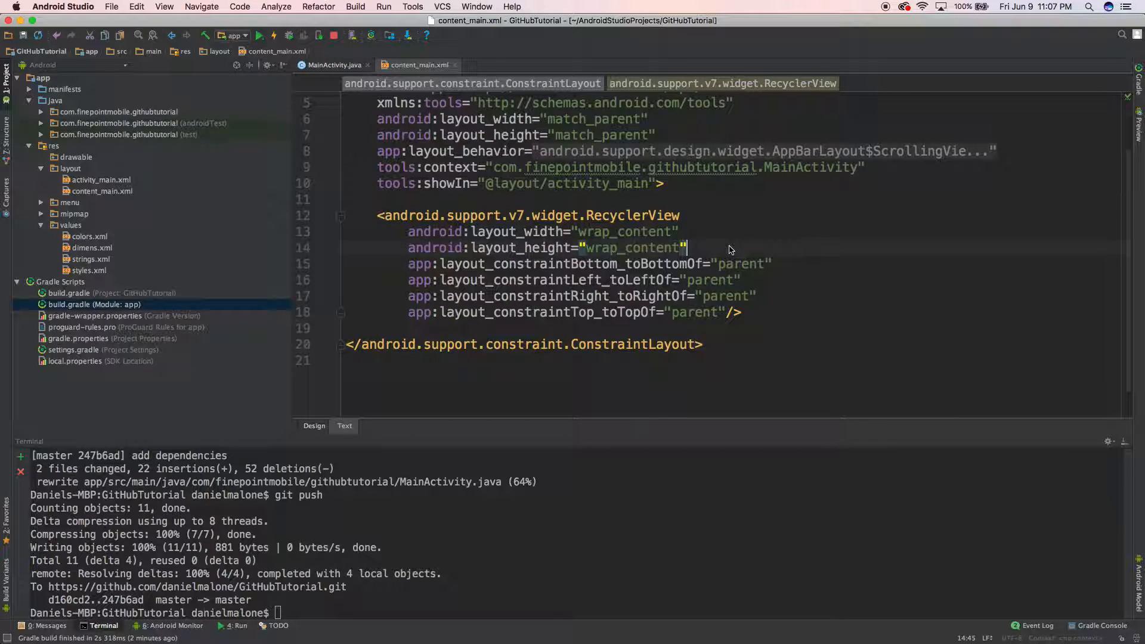
text(android:id="@+id/recycler_view)
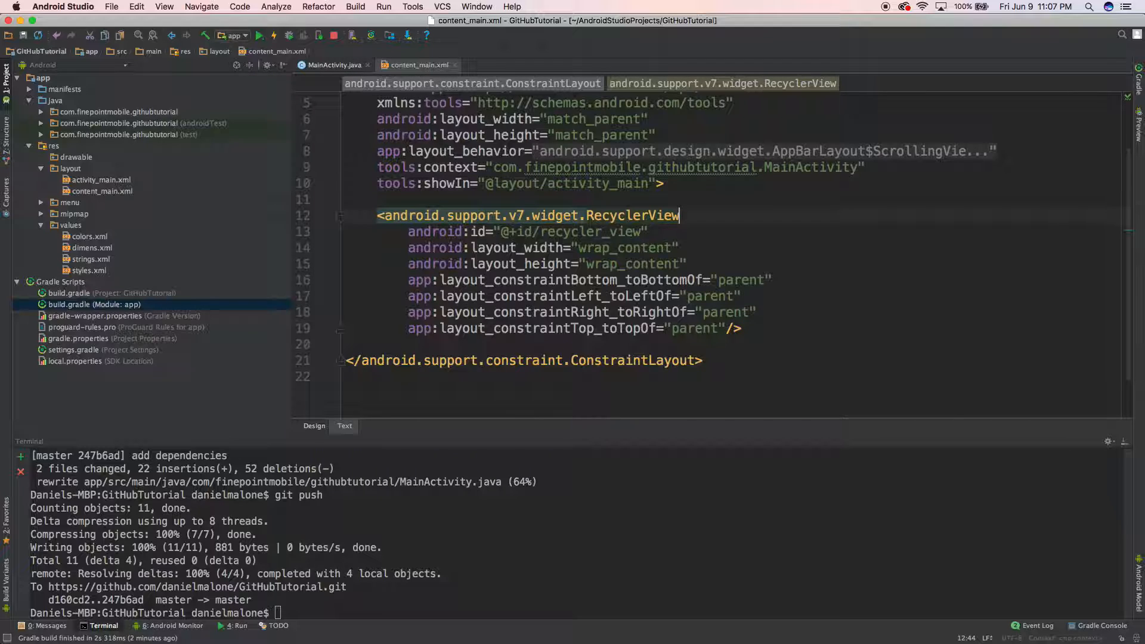
click(272, 35)
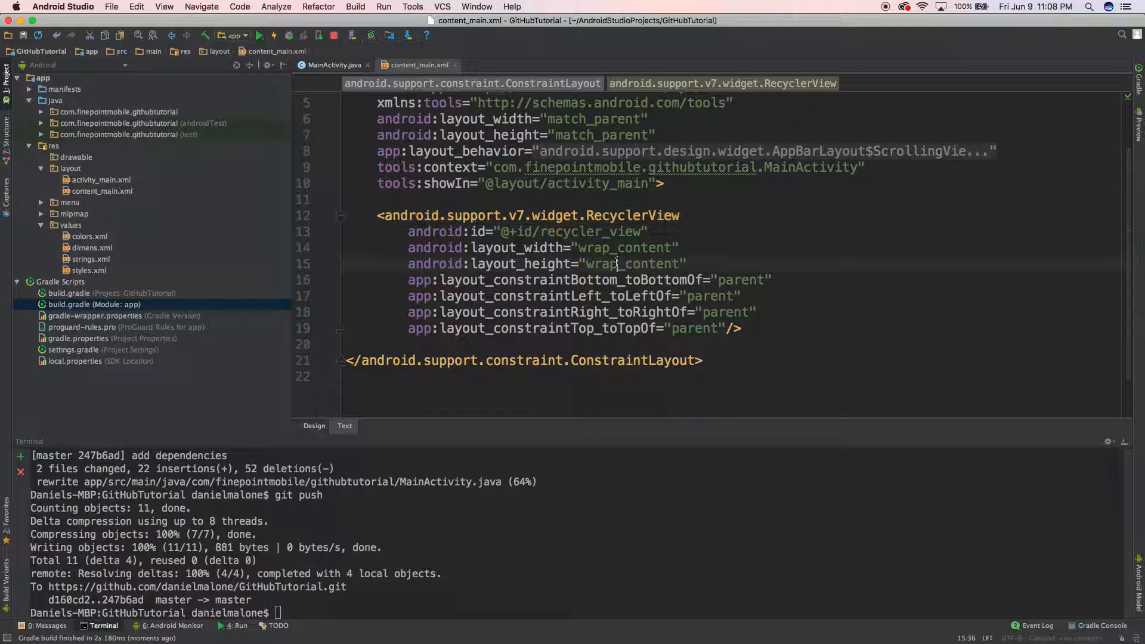
Switch to Chrome's commit history listing 'add dependencies', 'change colors' and 'initial commit'.
click(49, 7)
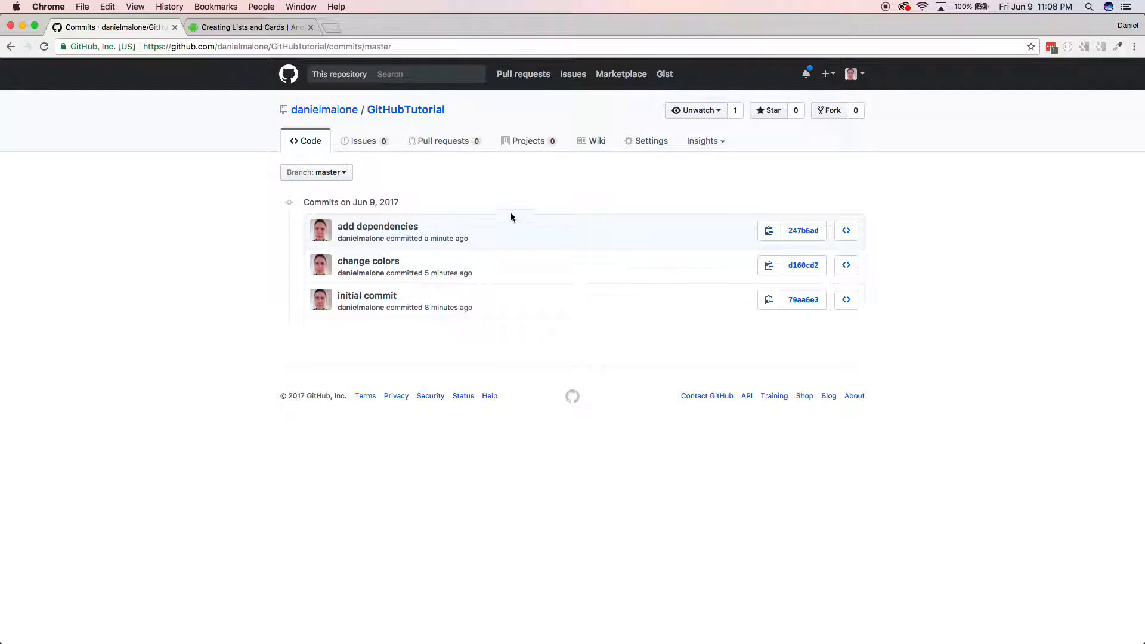
mouse_move(368, 262)
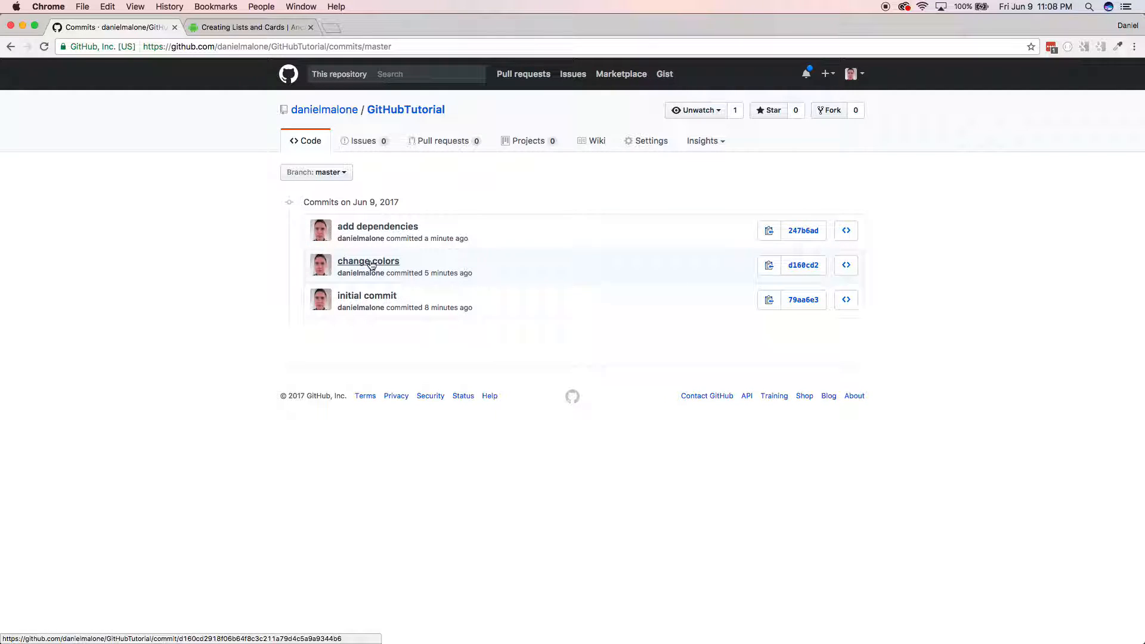
mouse_move(377, 227)
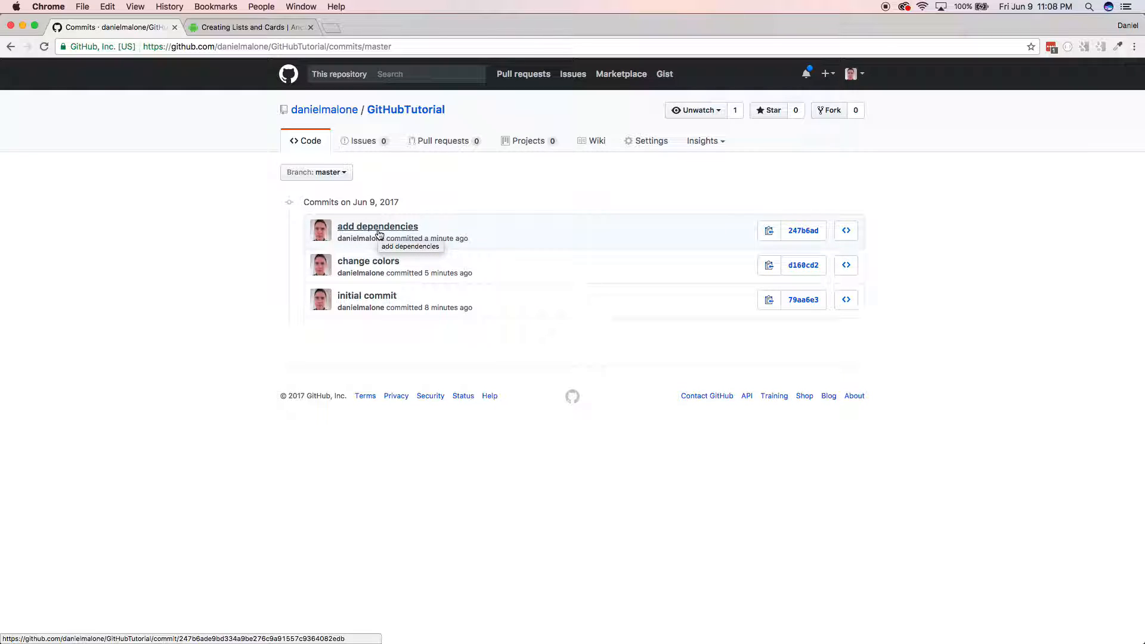
mouse_move(368, 260)
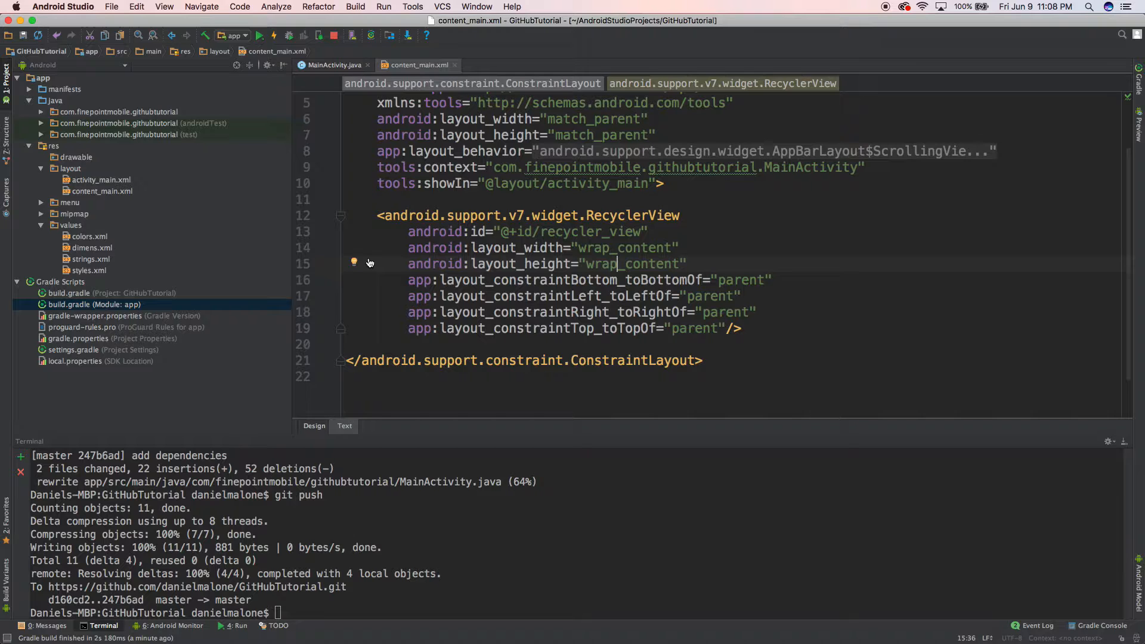
Expand the githubtutorial package and open its context menu to add the User class.
scroll(up, 3)
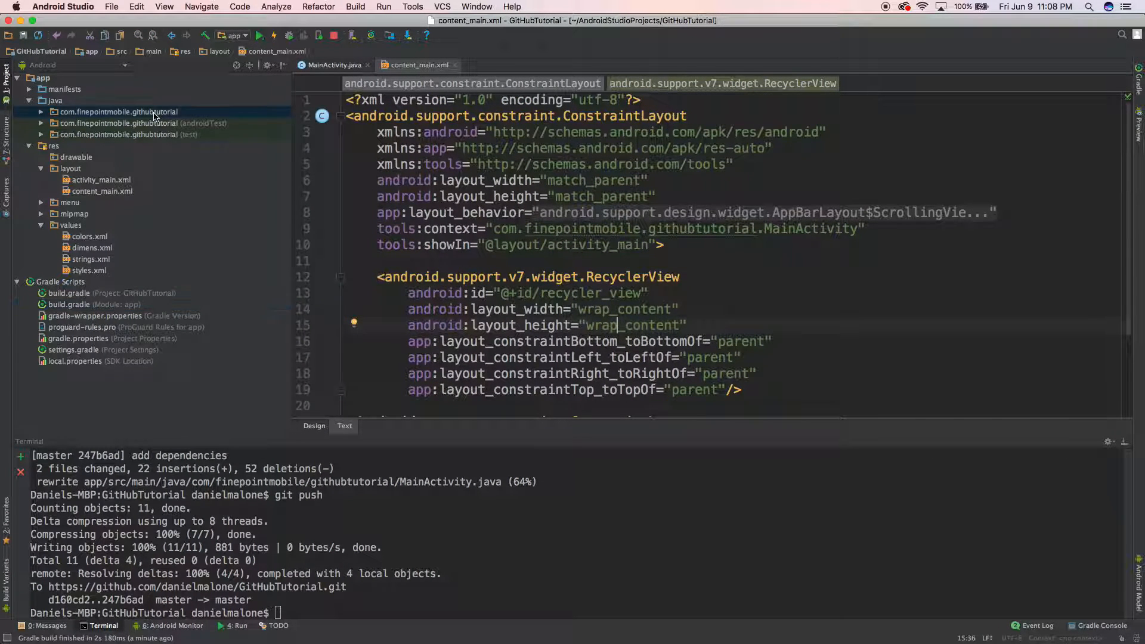
click(118, 111)
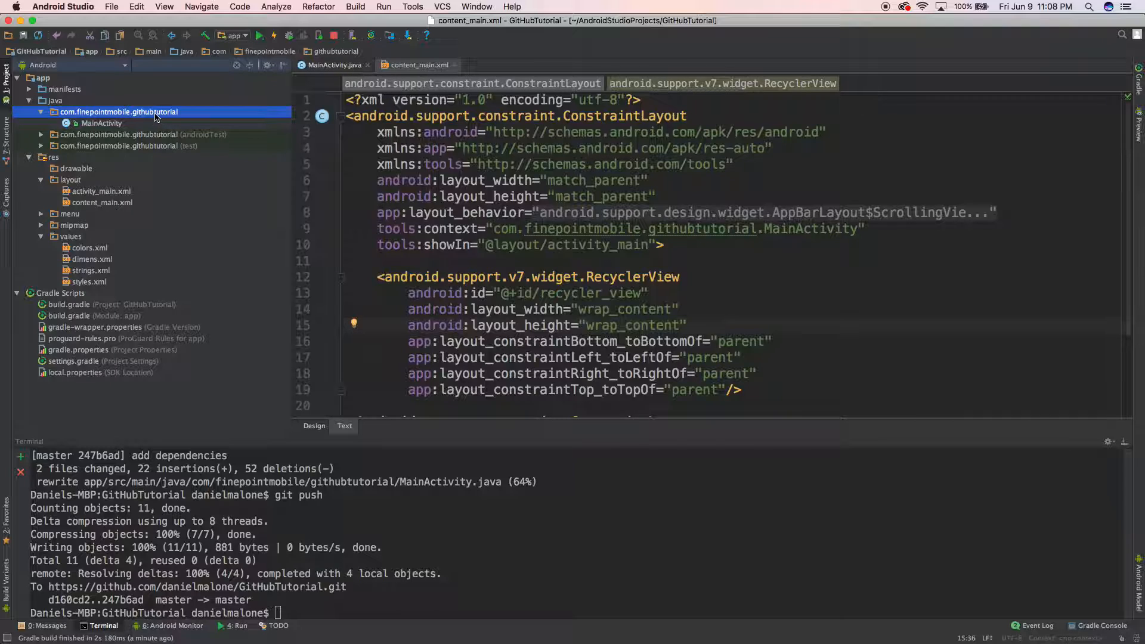
right_click(118, 112)
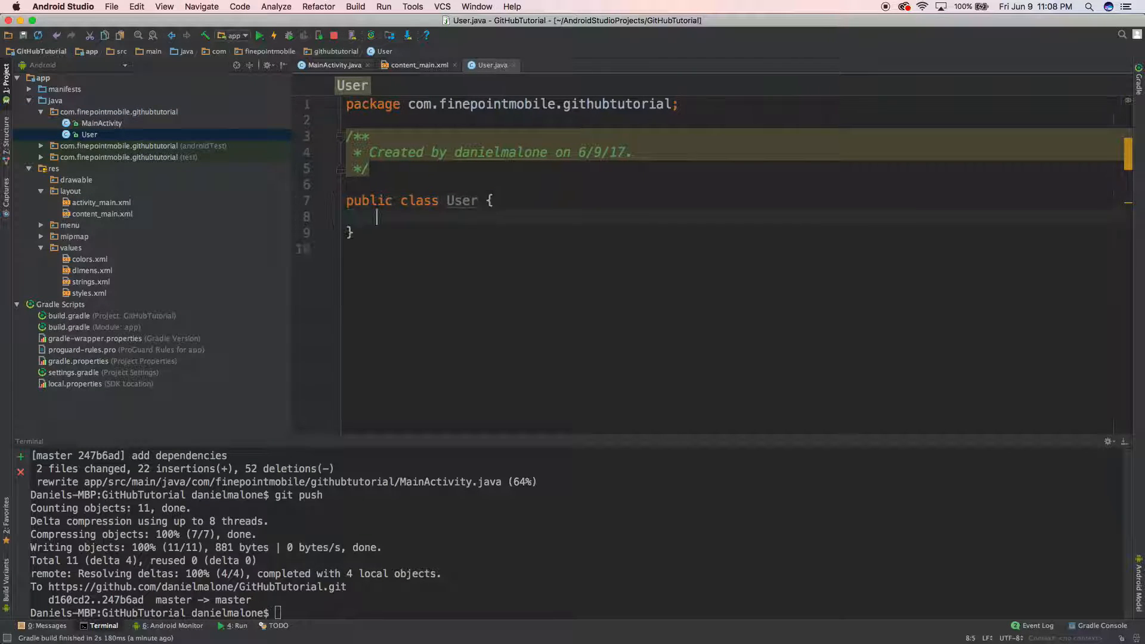
Declare private String fields mFirstName, mLastName and mEmail in User.java.
text(private St)
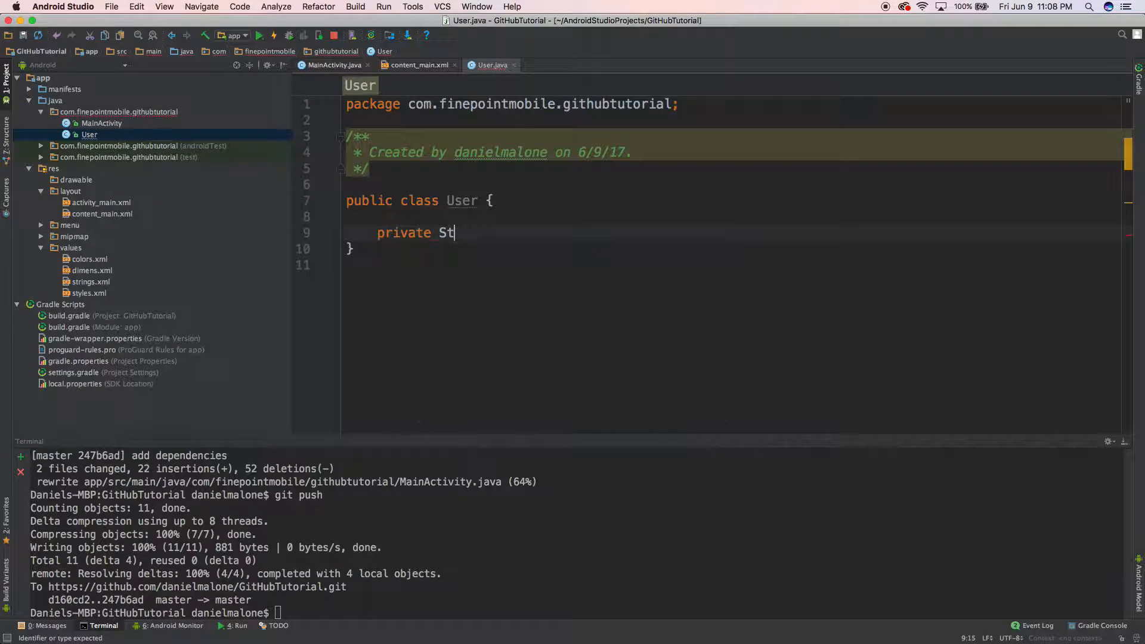
text(ring)
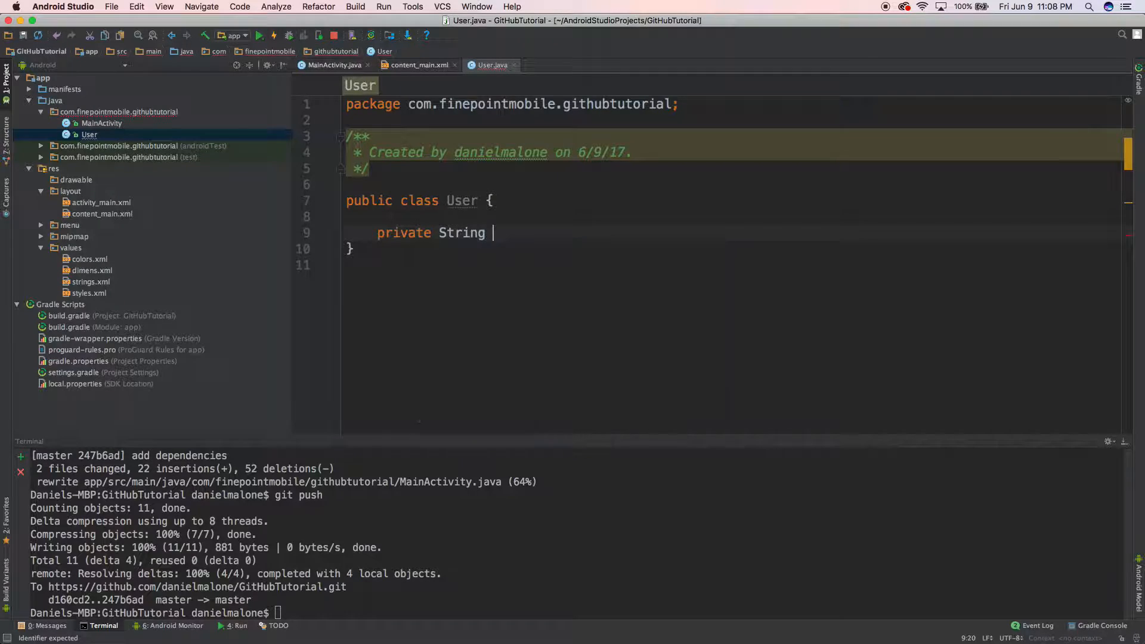
text(firstName;)
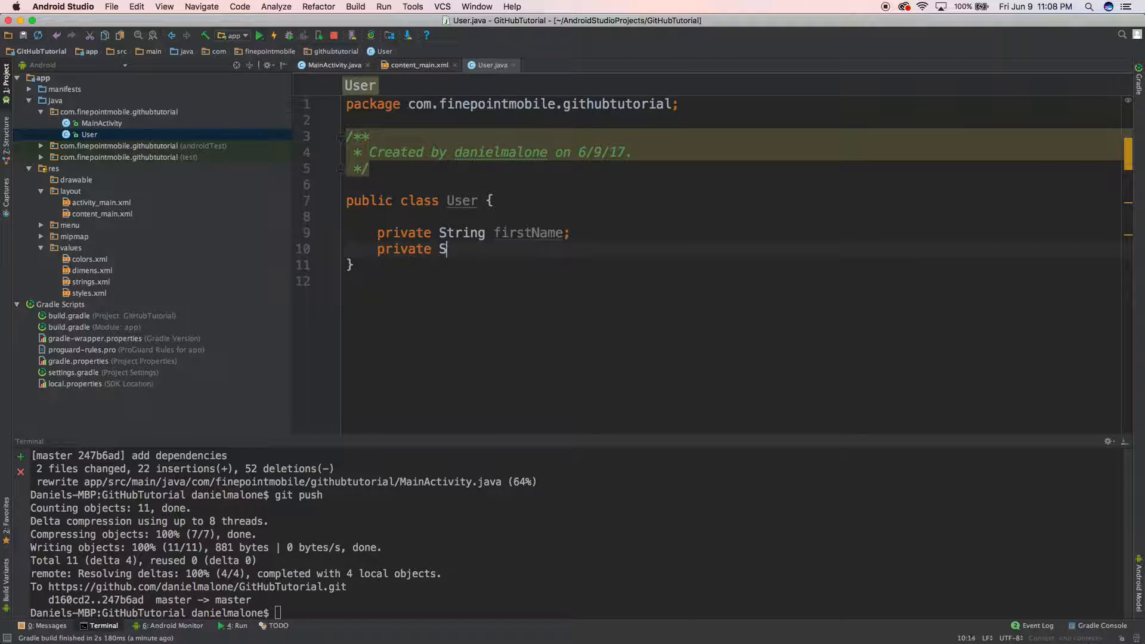
text(tring lastName;)
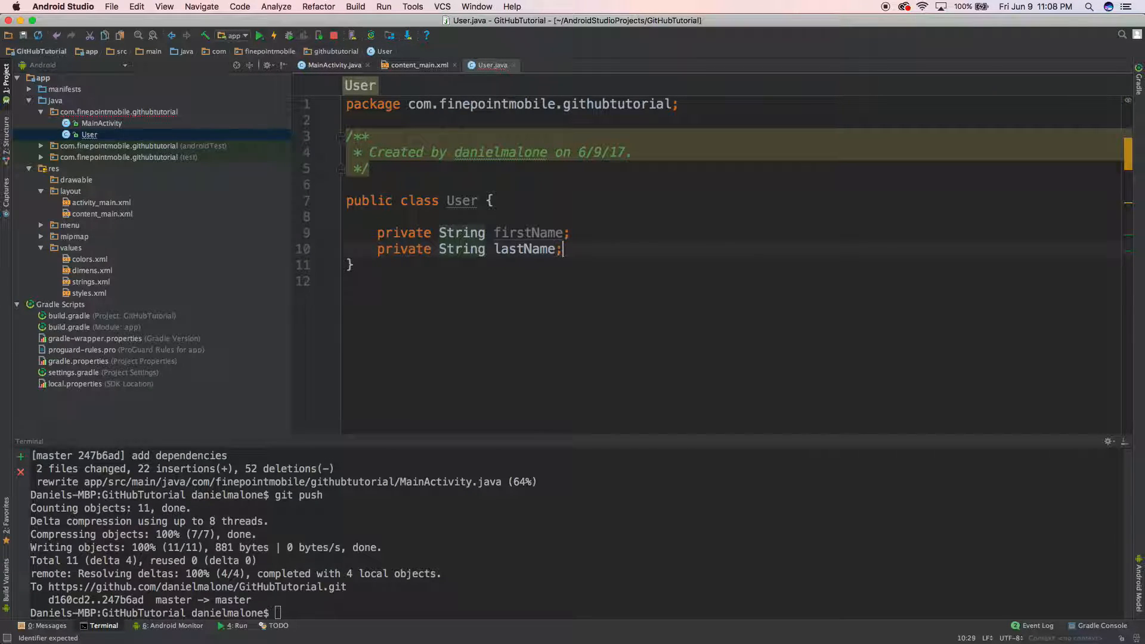
text(private String)
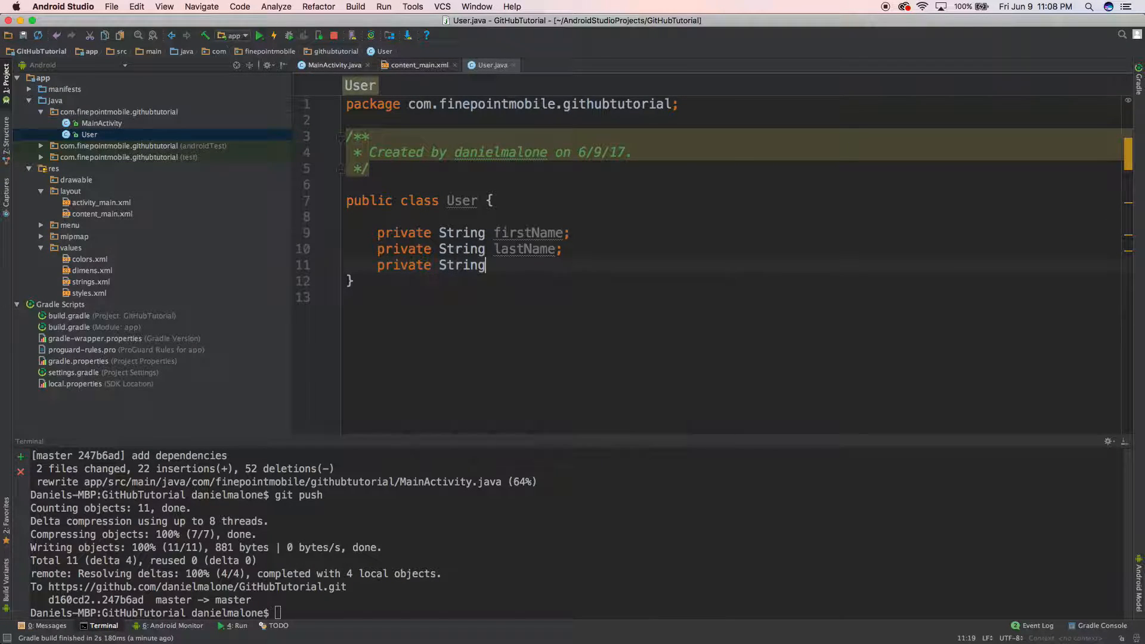
text(email;)
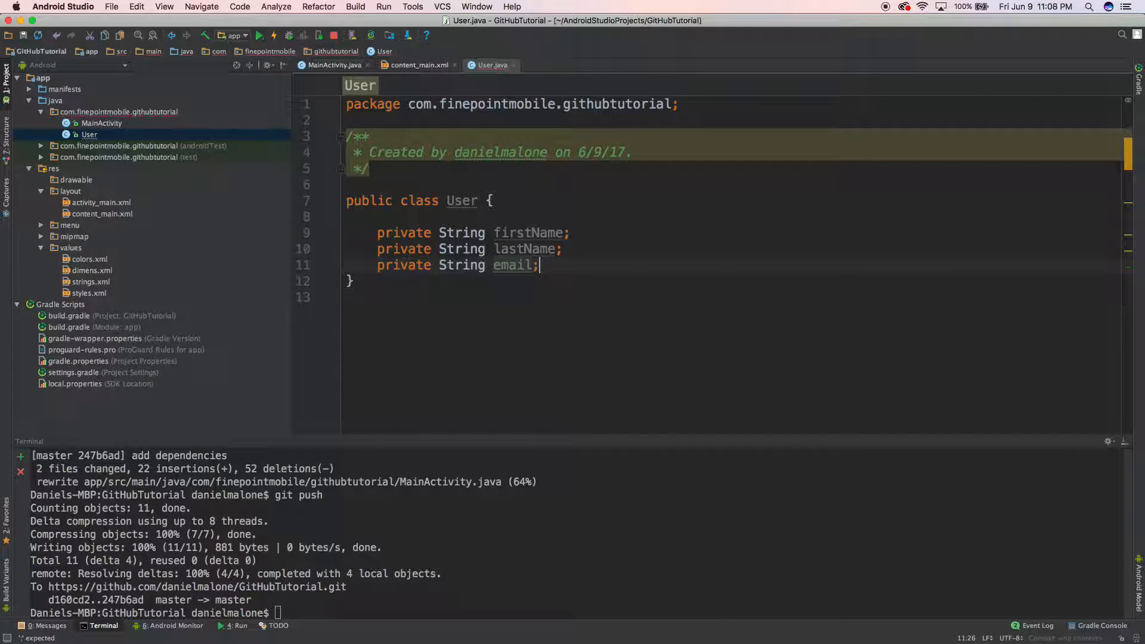
text(mFi)
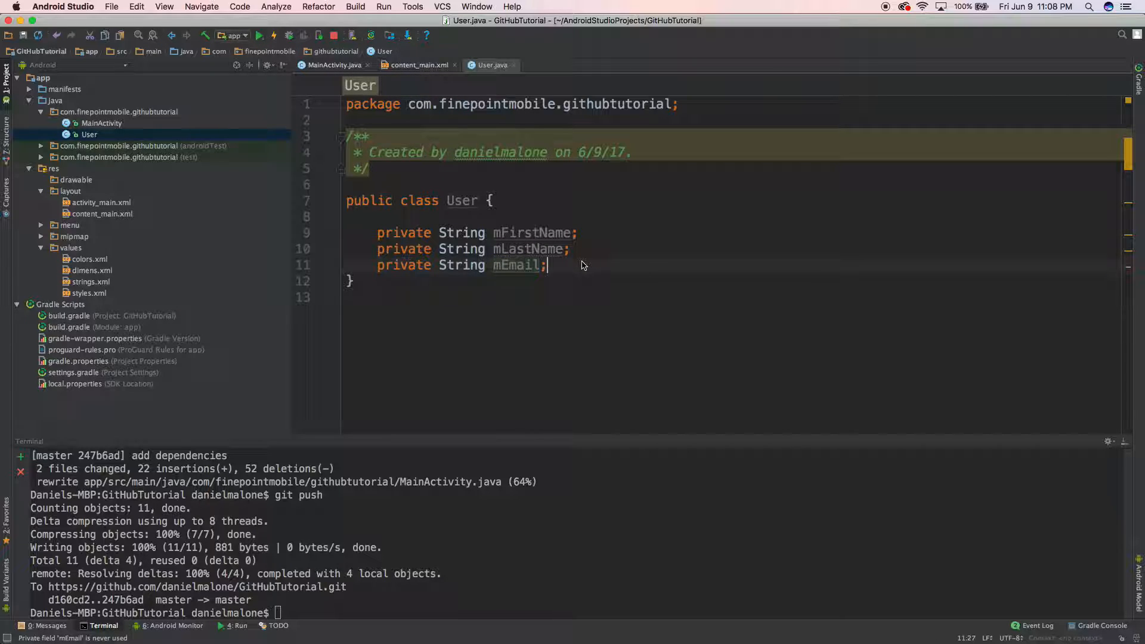
key(enter)
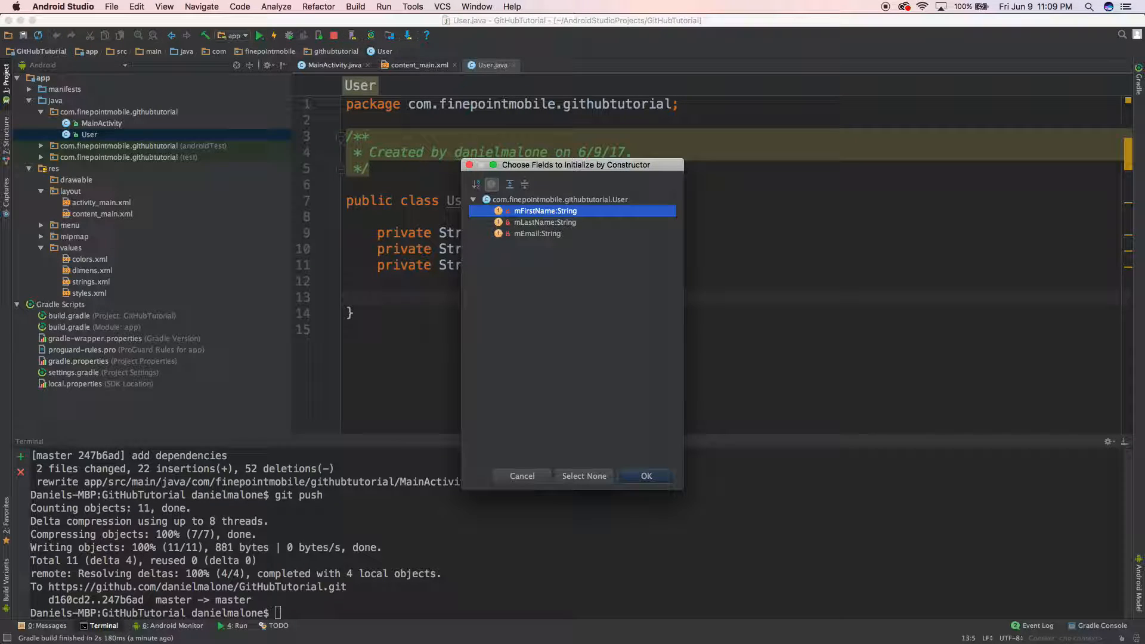
Generate a public User constructor taking firstName, lastName and email for all three fields.
click(645, 475)
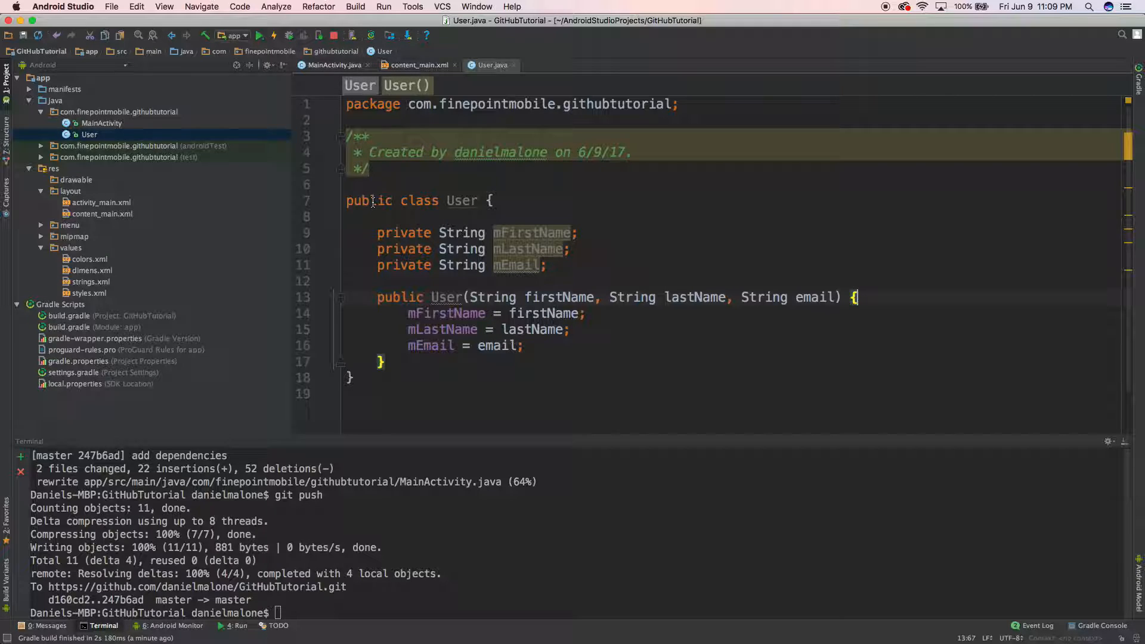
click(414, 201)
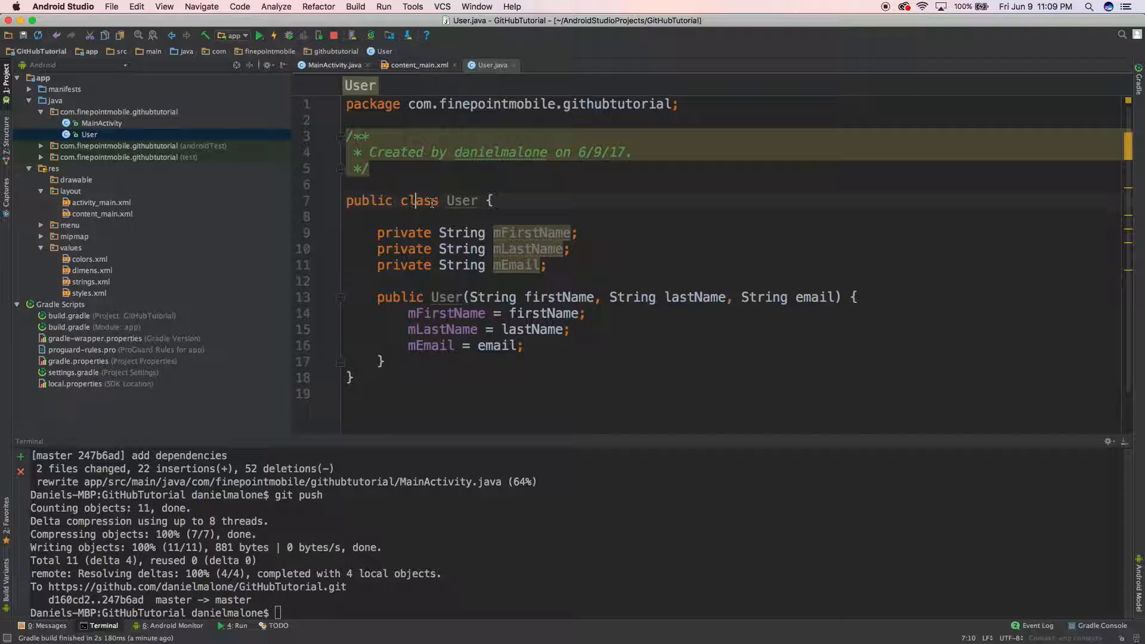
double_click(461, 201)
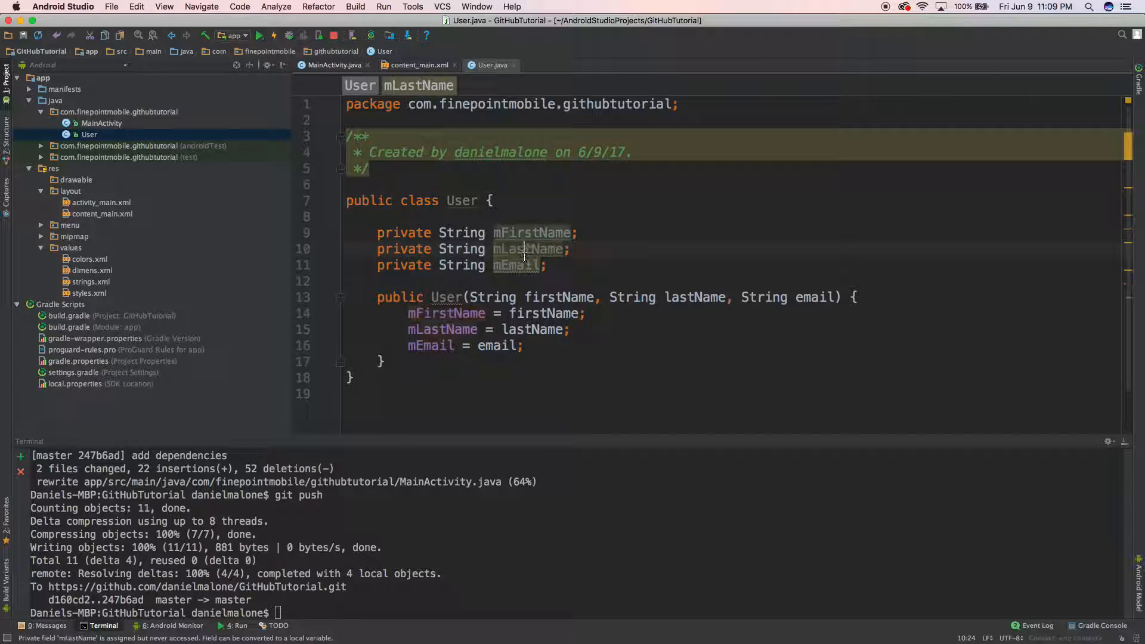
click(518, 265)
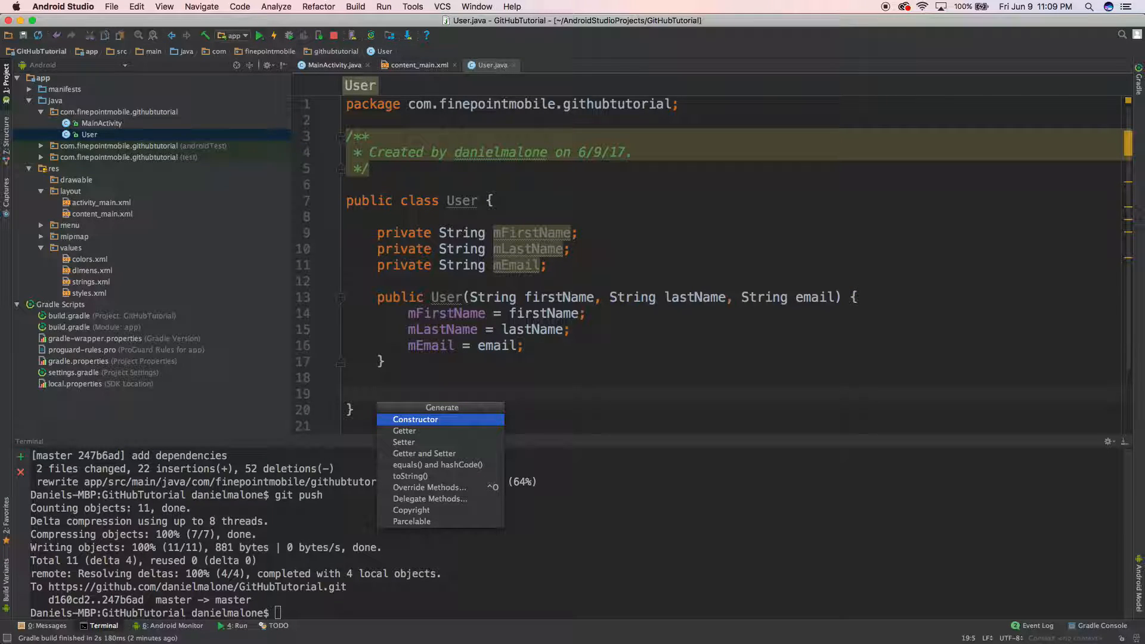
Generate getter and setter methods for mFirstName, mLastName and mEmail.
click(423, 453)
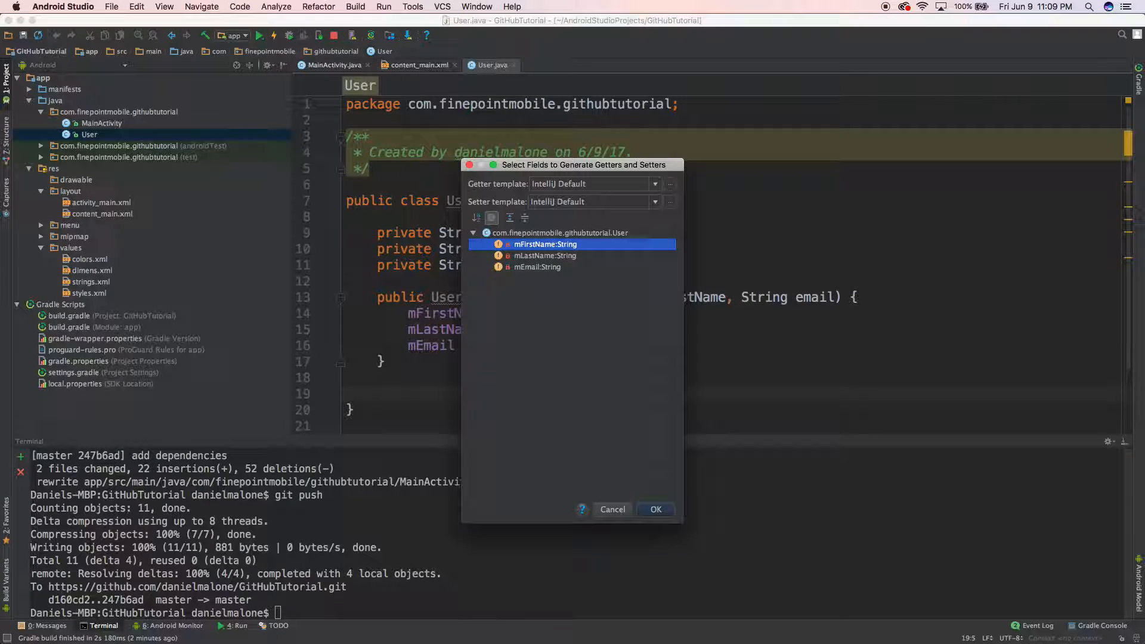
click(537, 267)
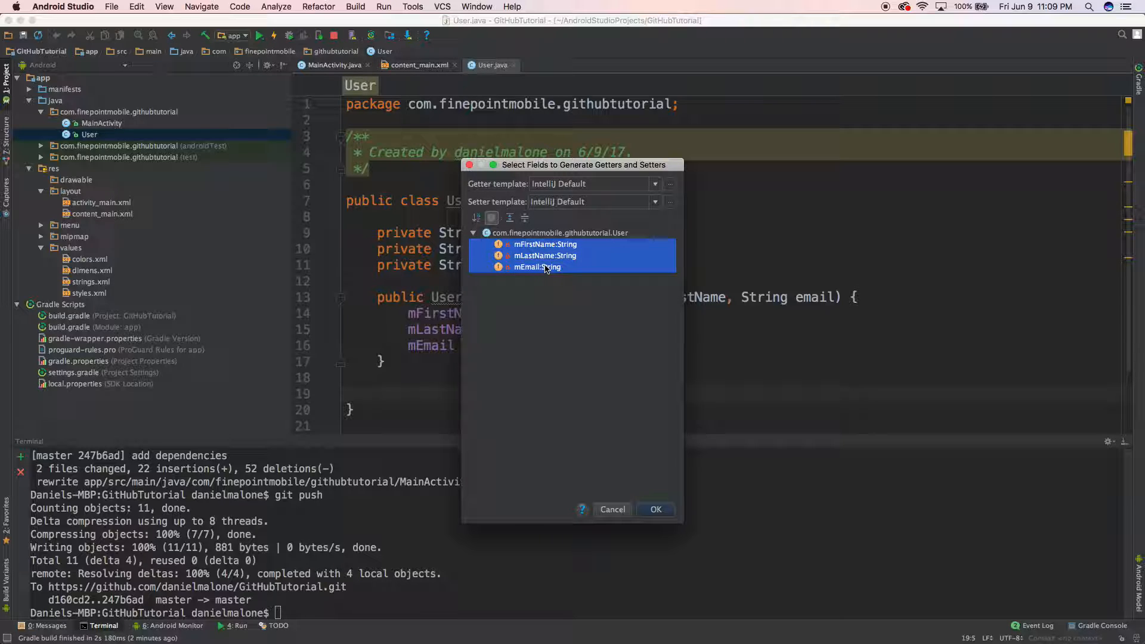
click(654, 509)
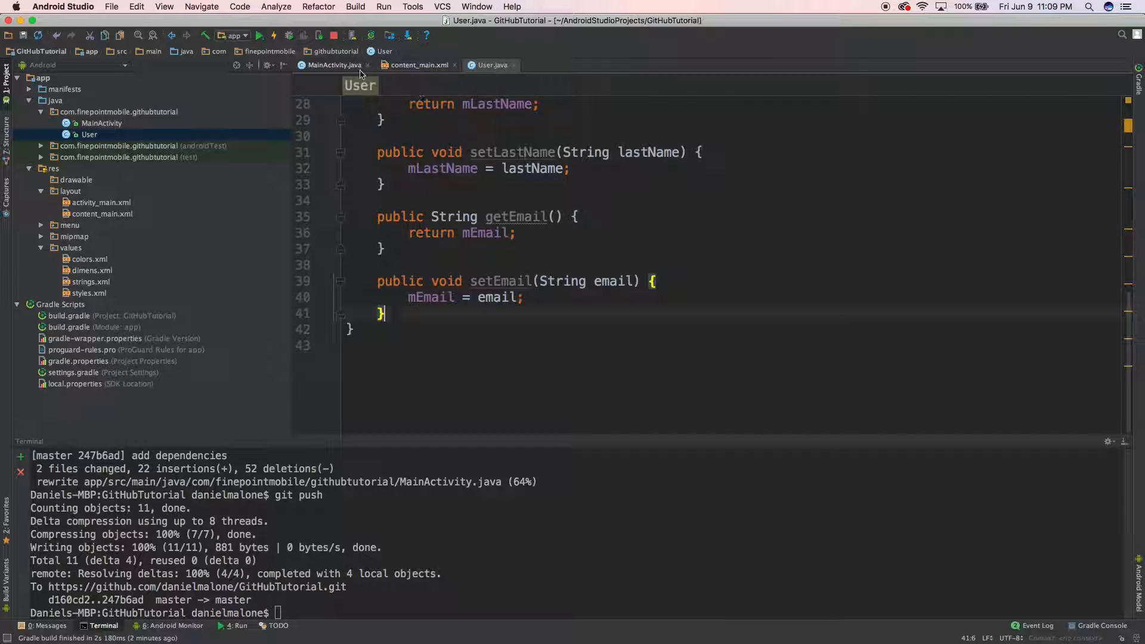
click(331, 66)
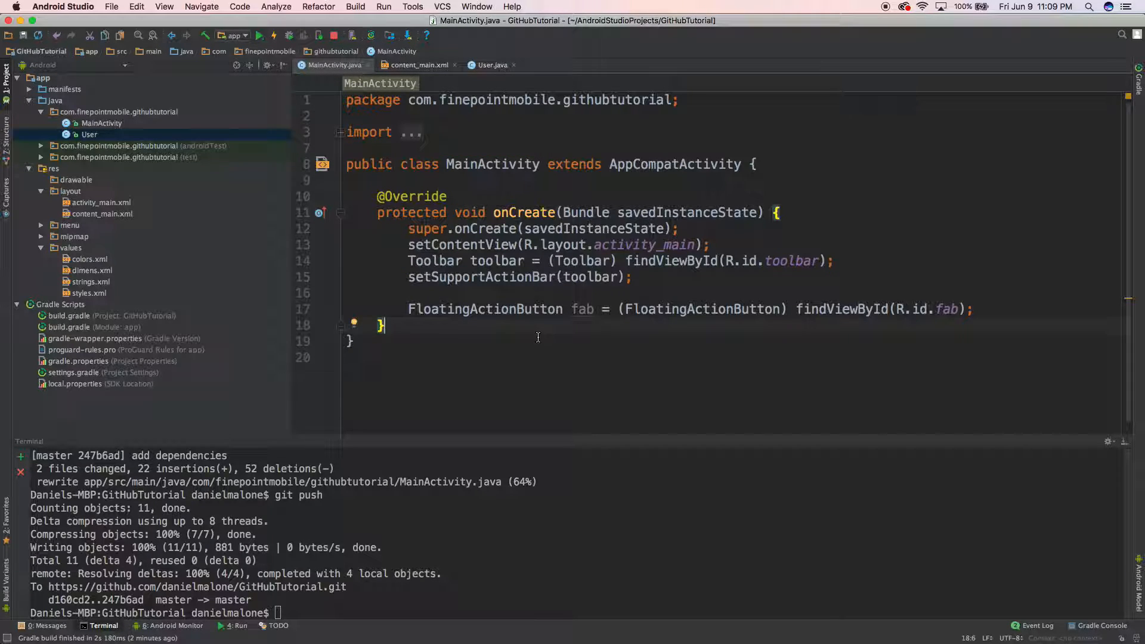
click(976, 308)
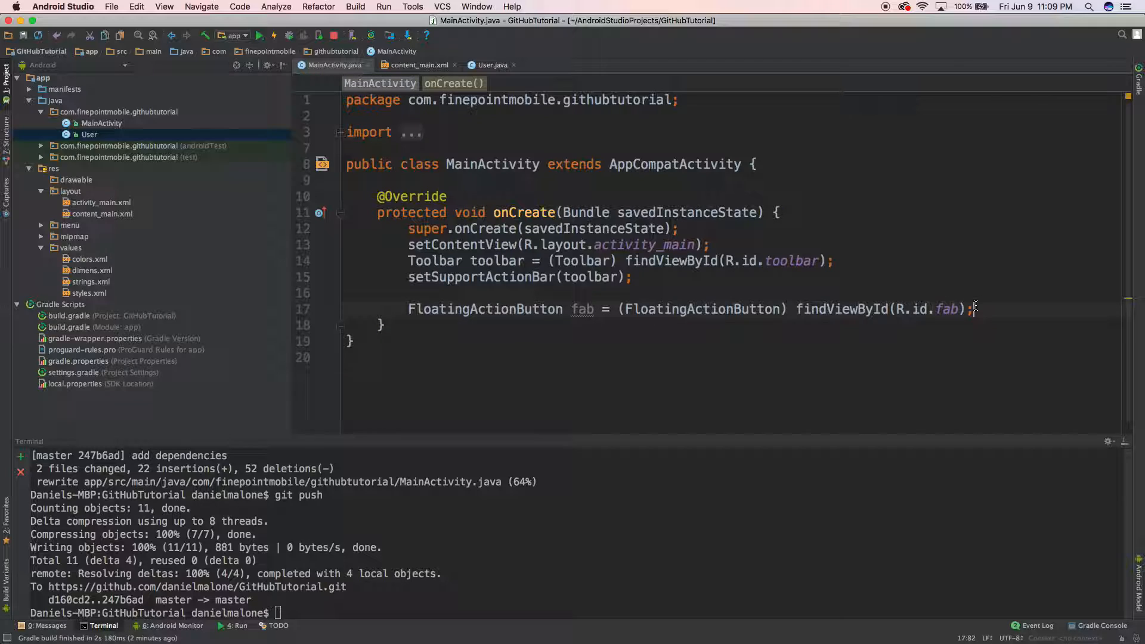
key(enter)
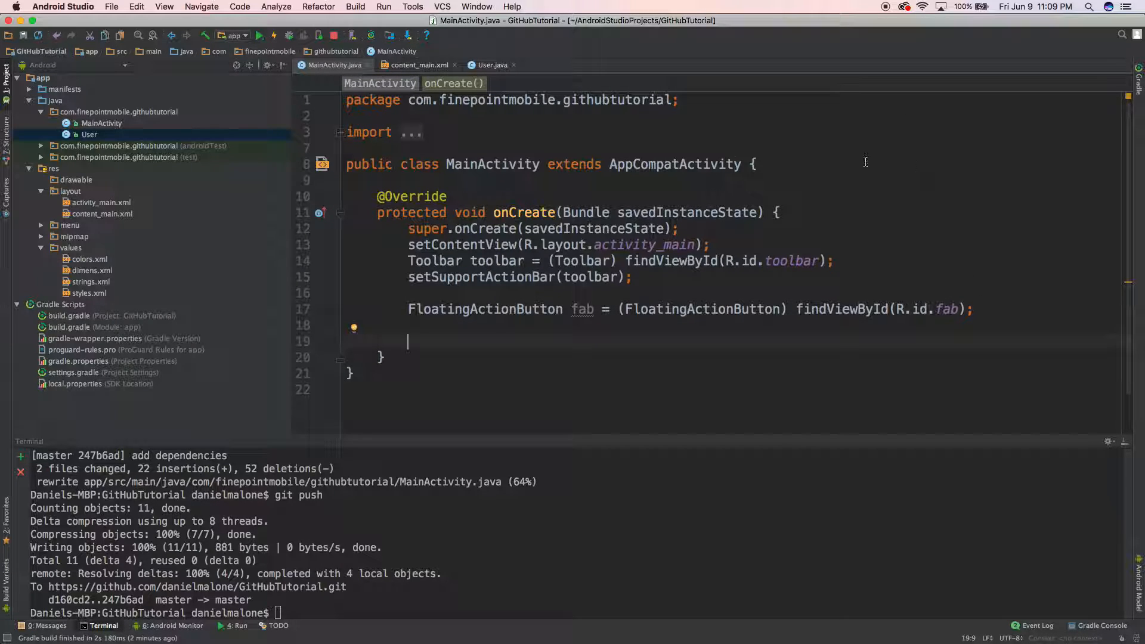
click(492, 65)
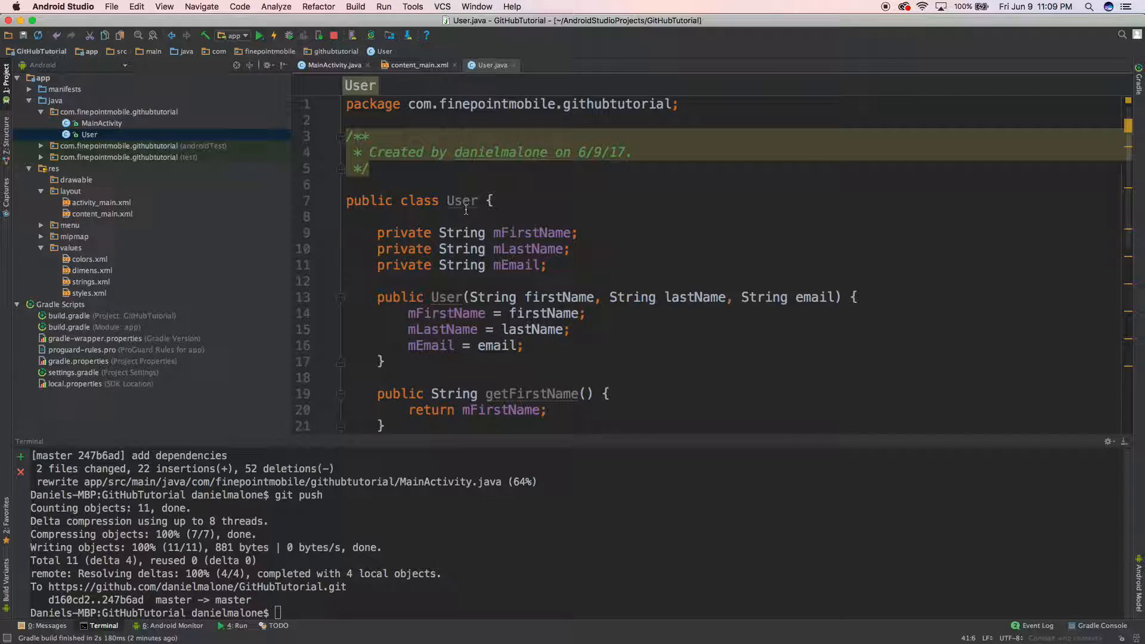
click(462, 201)
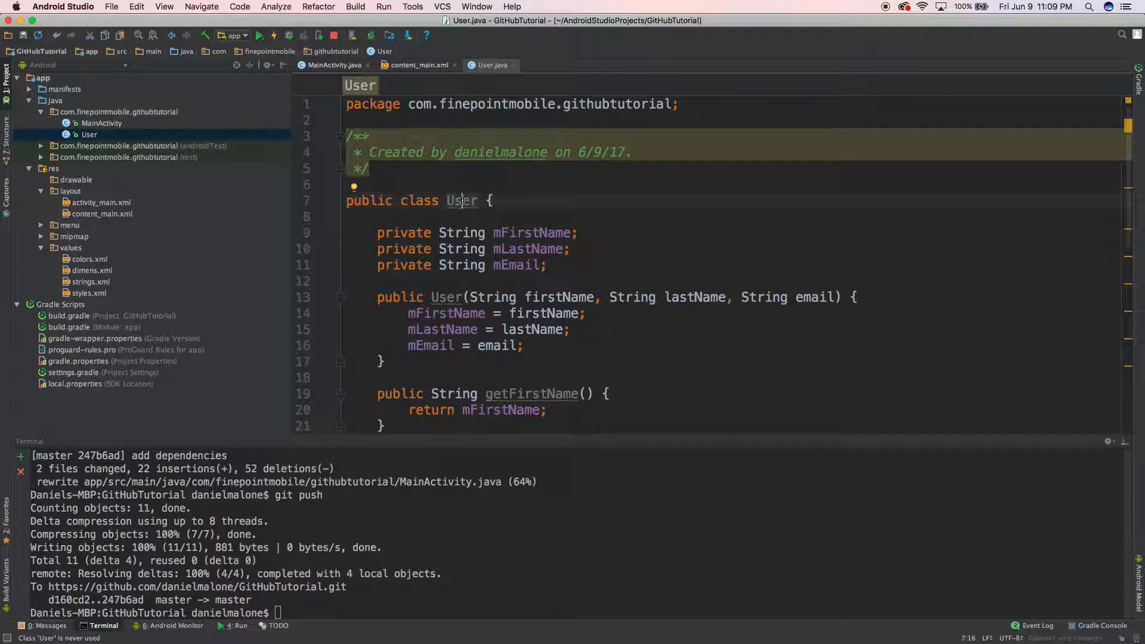
scroll(down, 3)
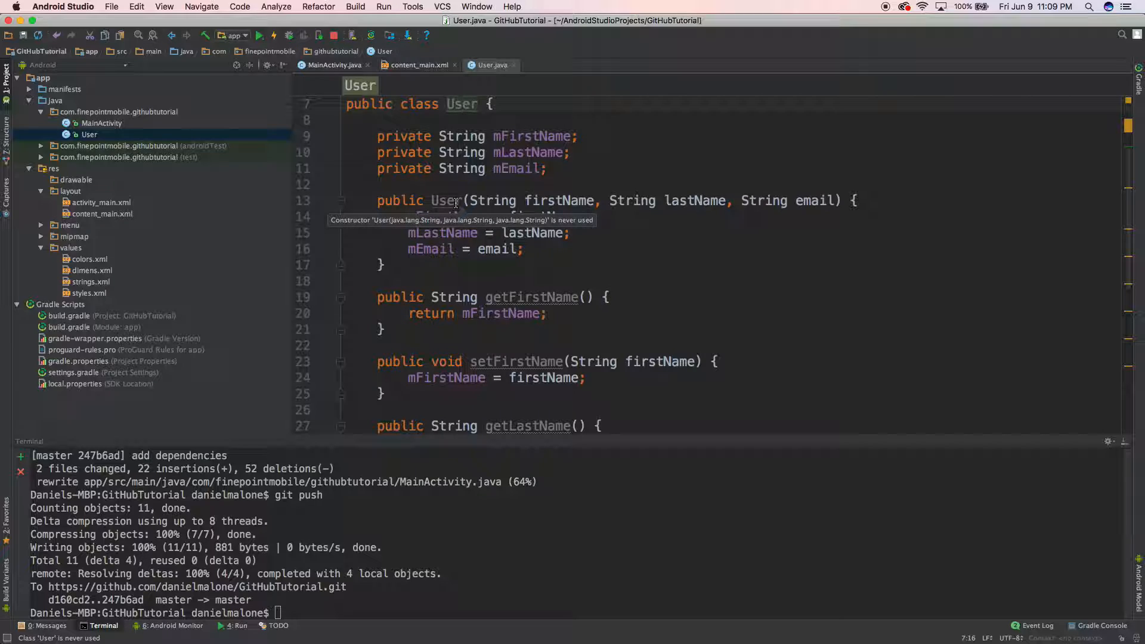
scroll(down, 3)
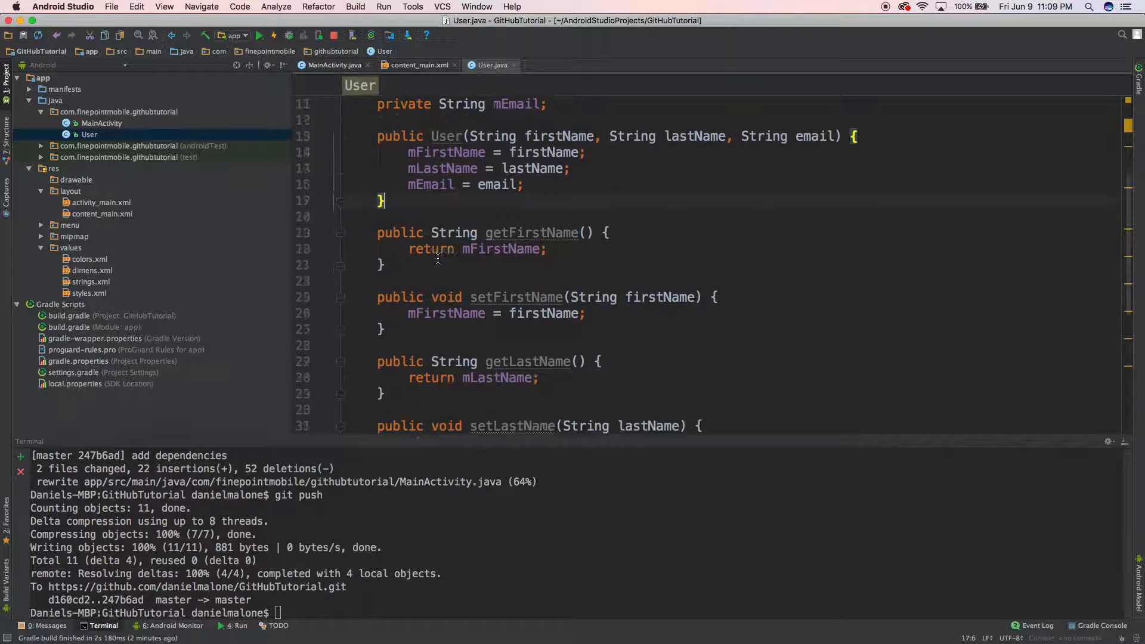
scroll(down, 3)
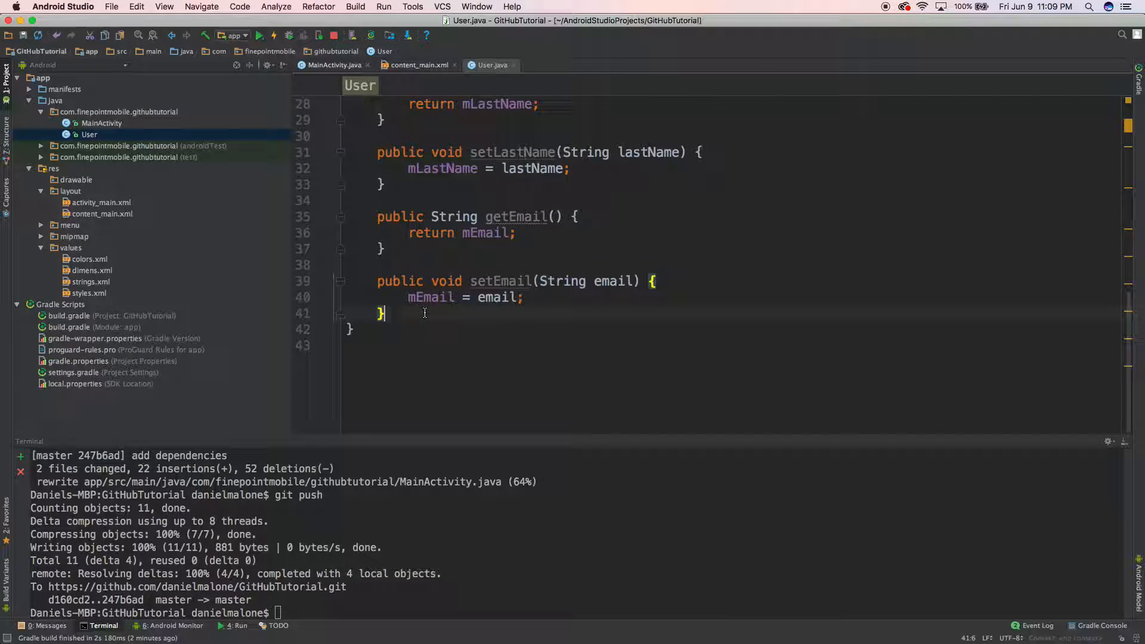
scroll(up, 3)
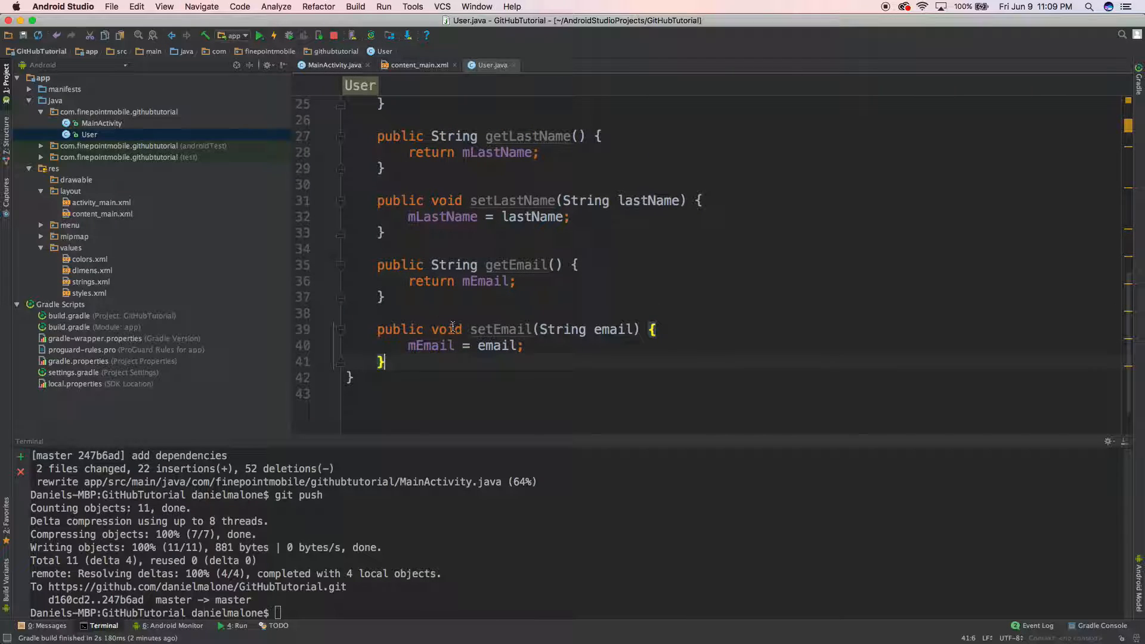
click(499, 329)
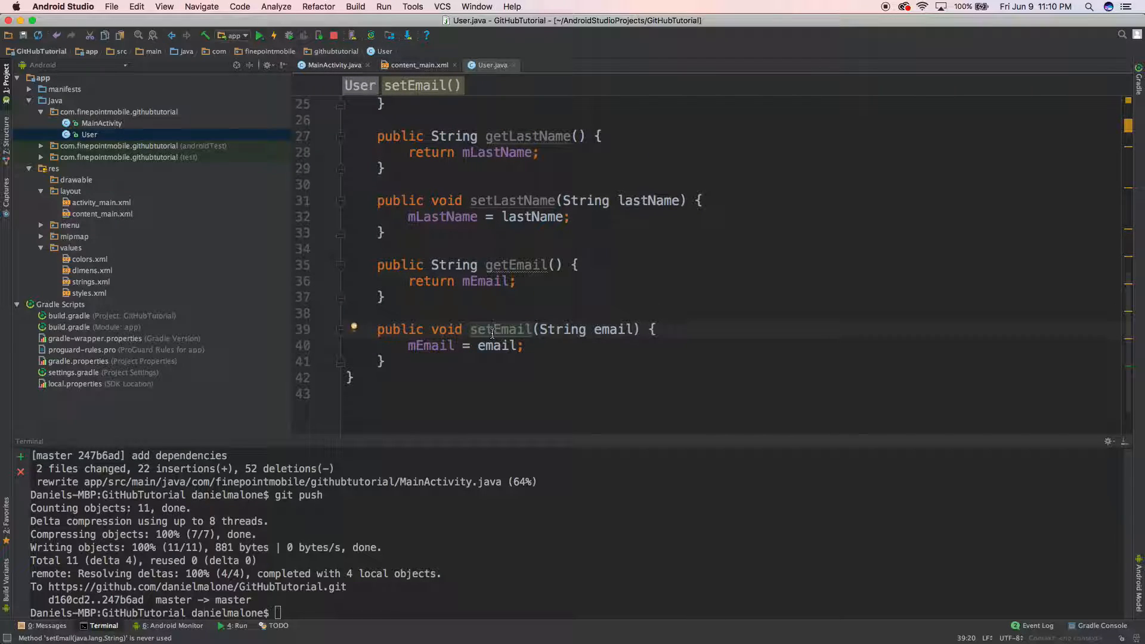
scroll(up, 3)
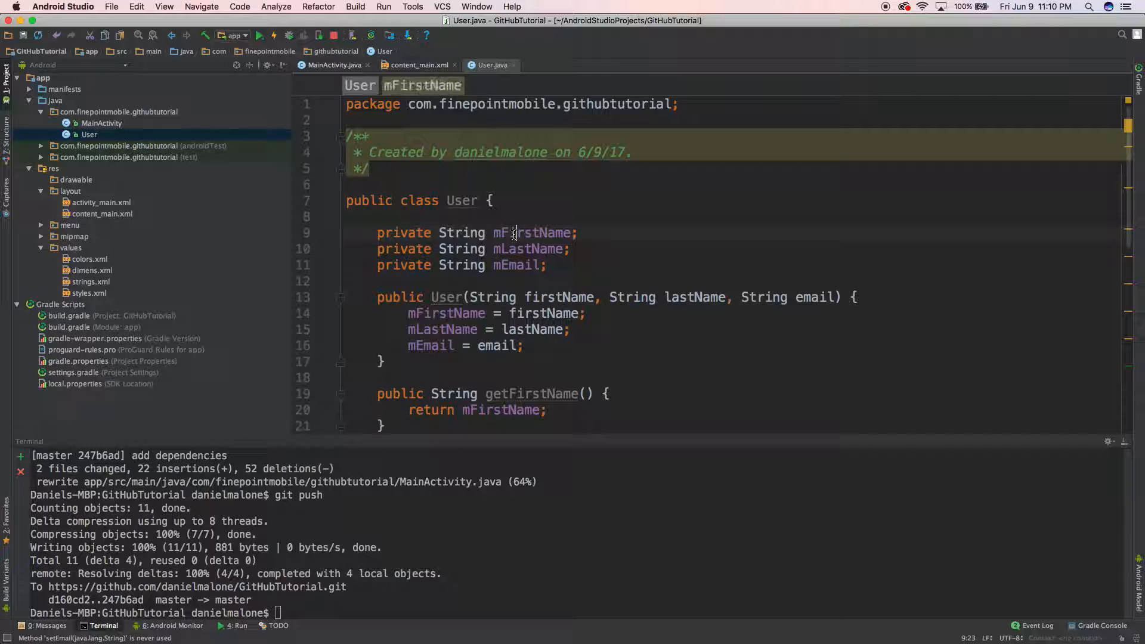
scroll(down, 3)
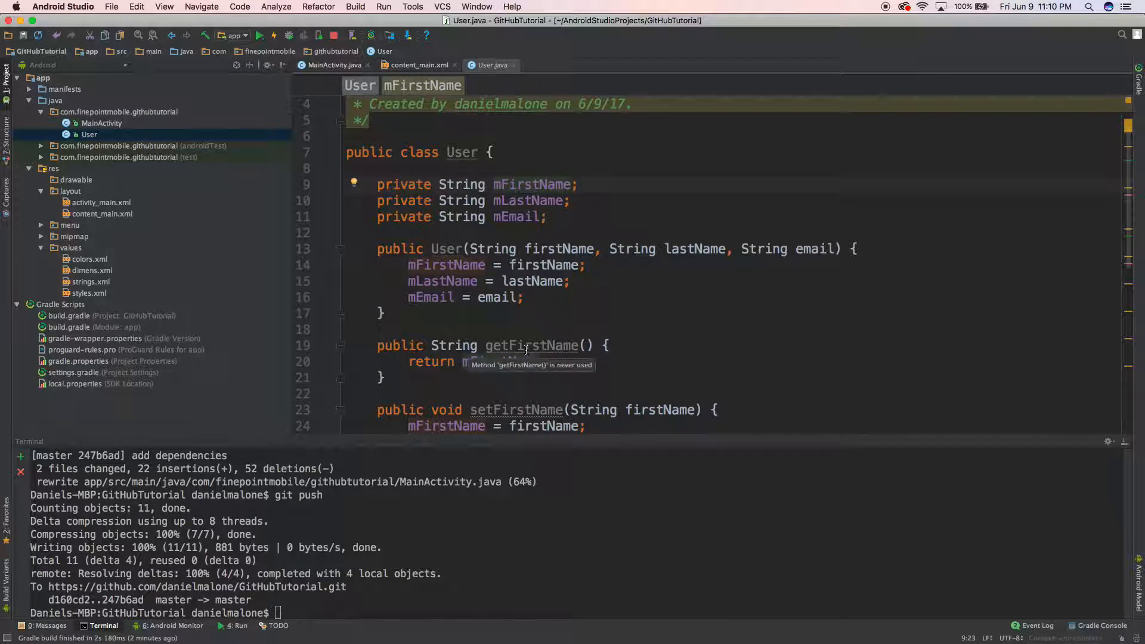
click(525, 361)
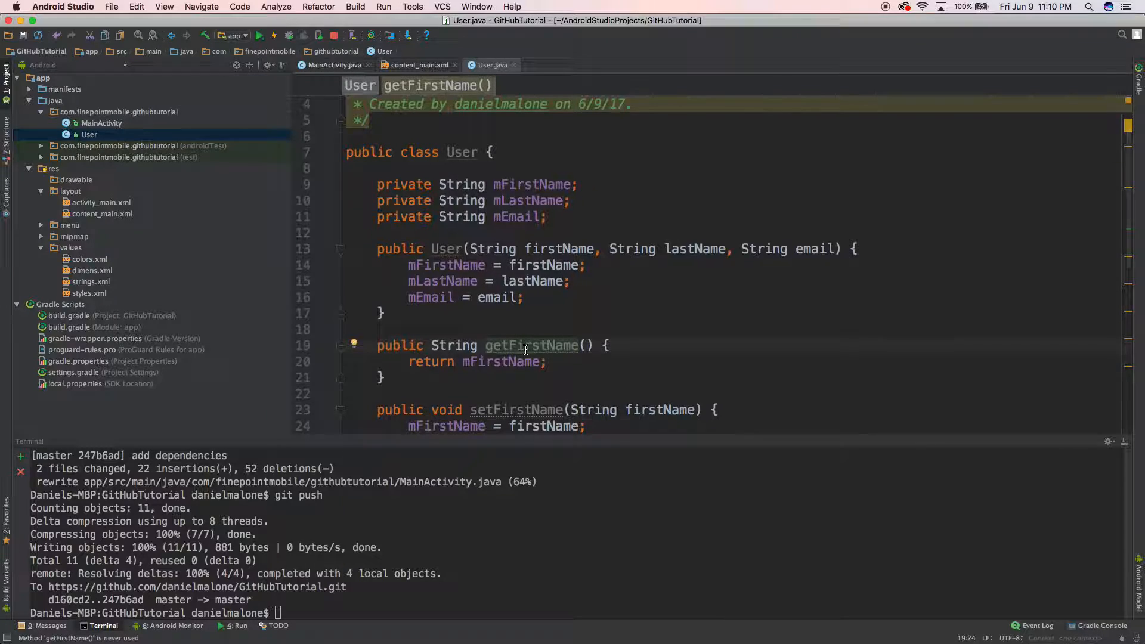
scroll(up, 3)
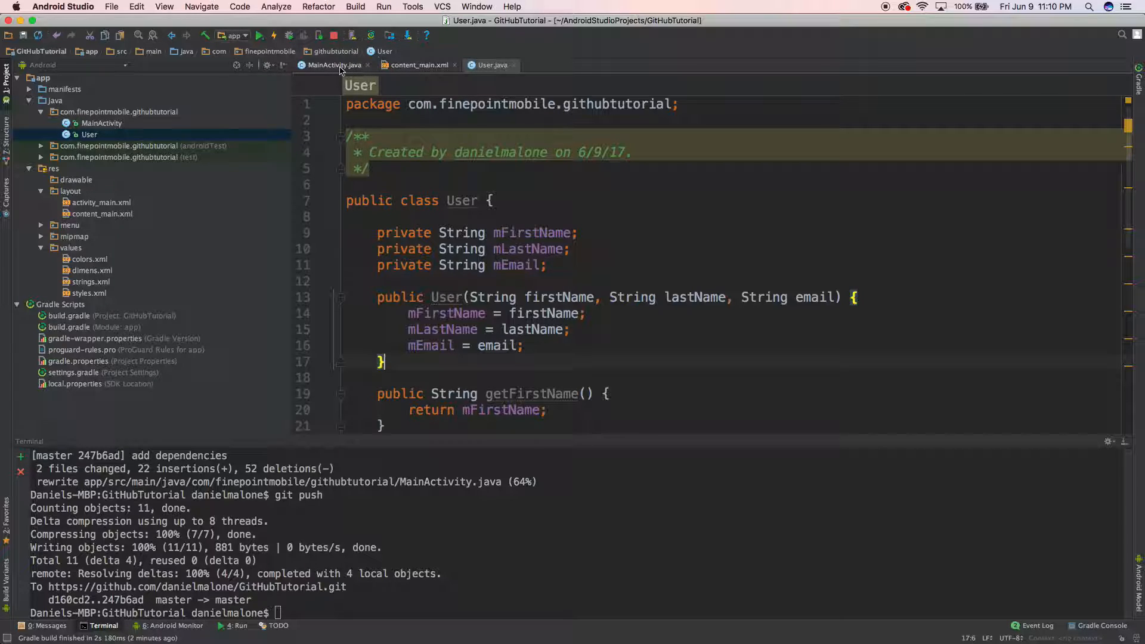
click(333, 65)
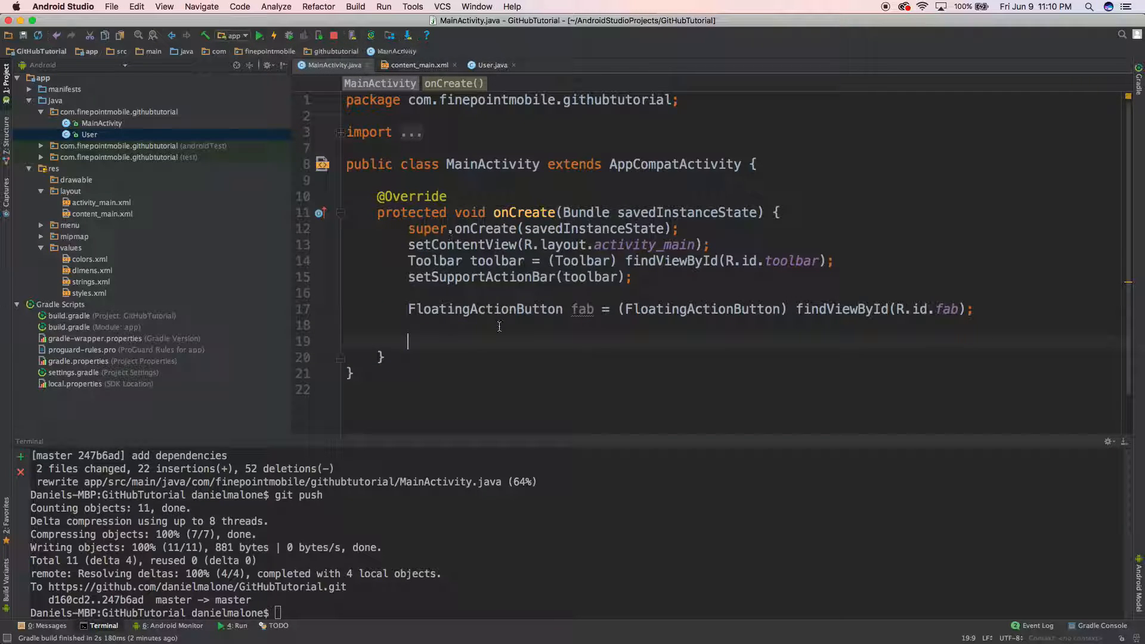
text(User)
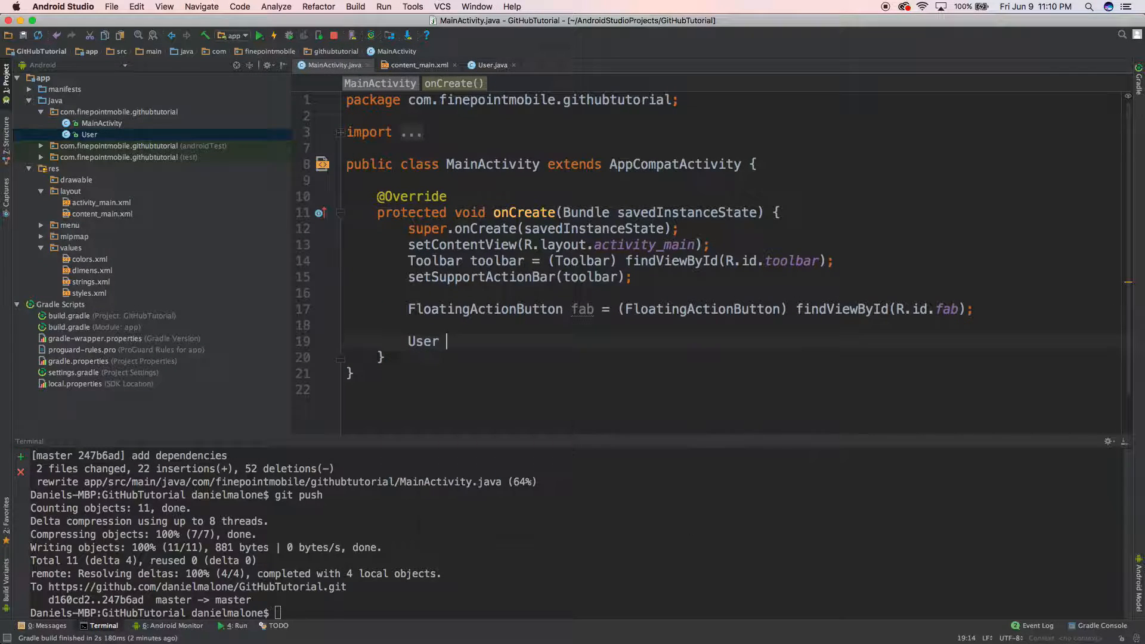
text(daniel)
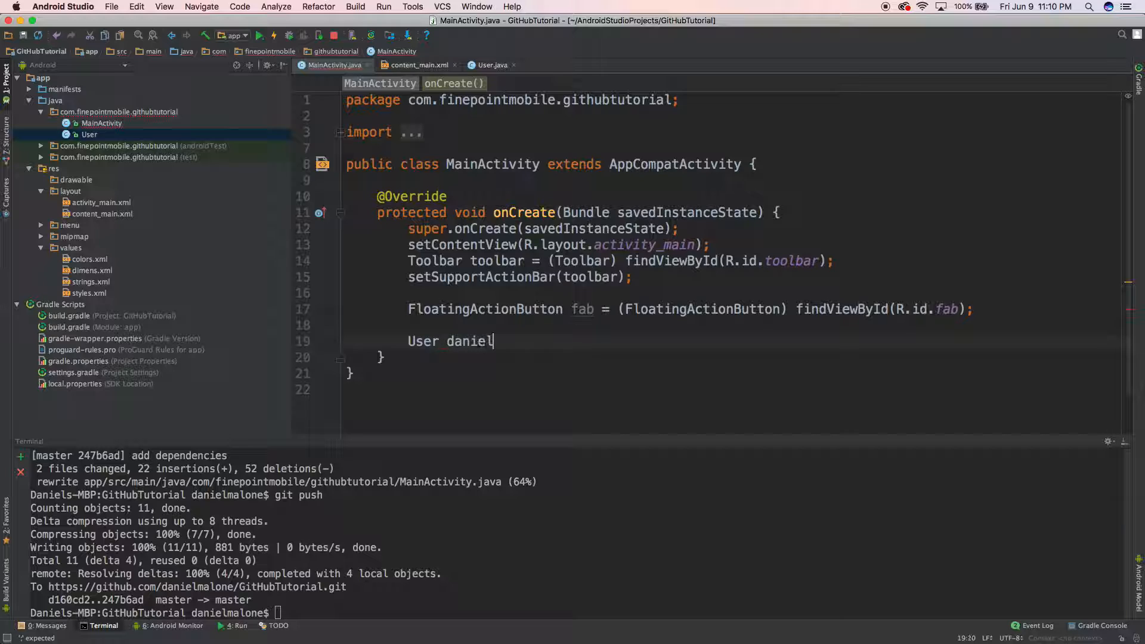
text(= new U)
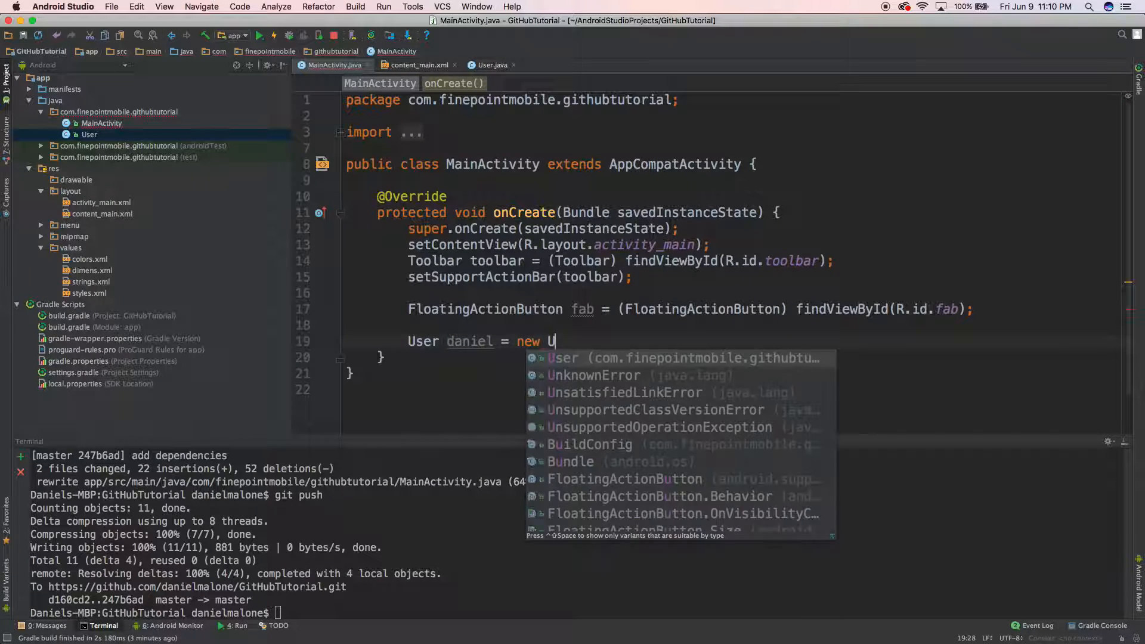
click(563, 358)
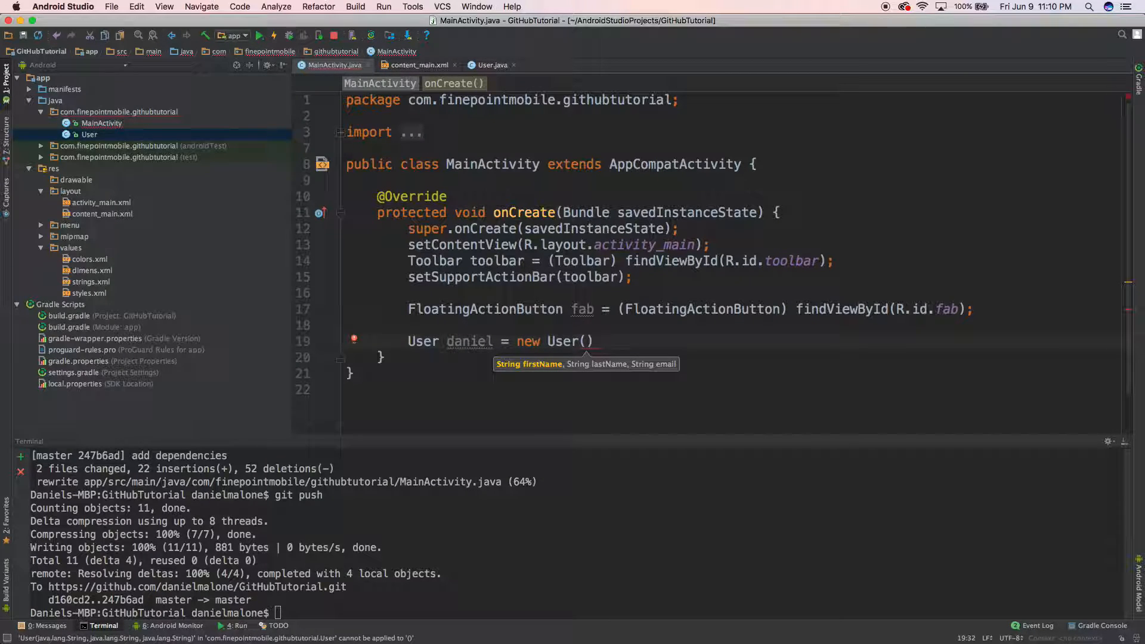
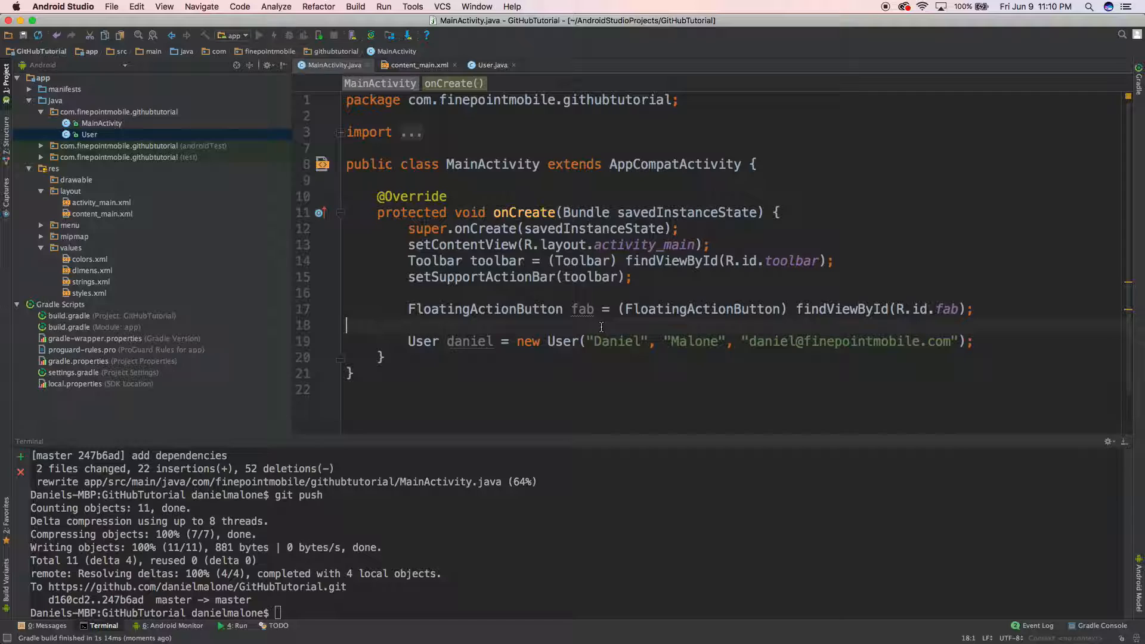
Add Log.d(TAG, "onCreate: ") and append daniel's getter to the log message.
key(enter)
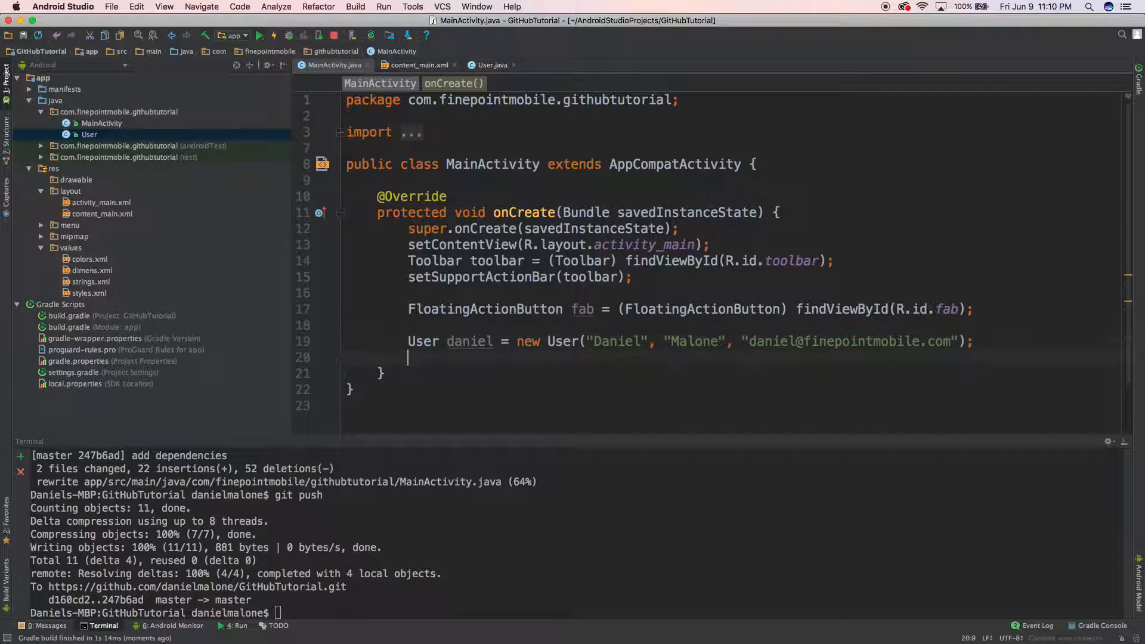
text(Log.d(TAG, "onCreate: ");)
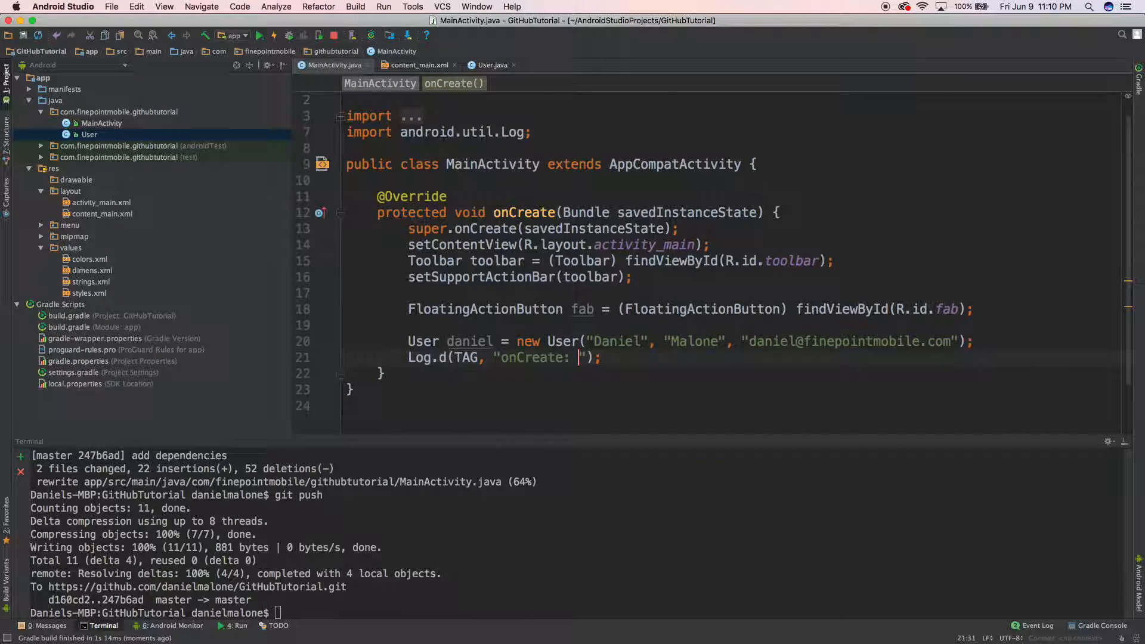
scroll(up, 3)
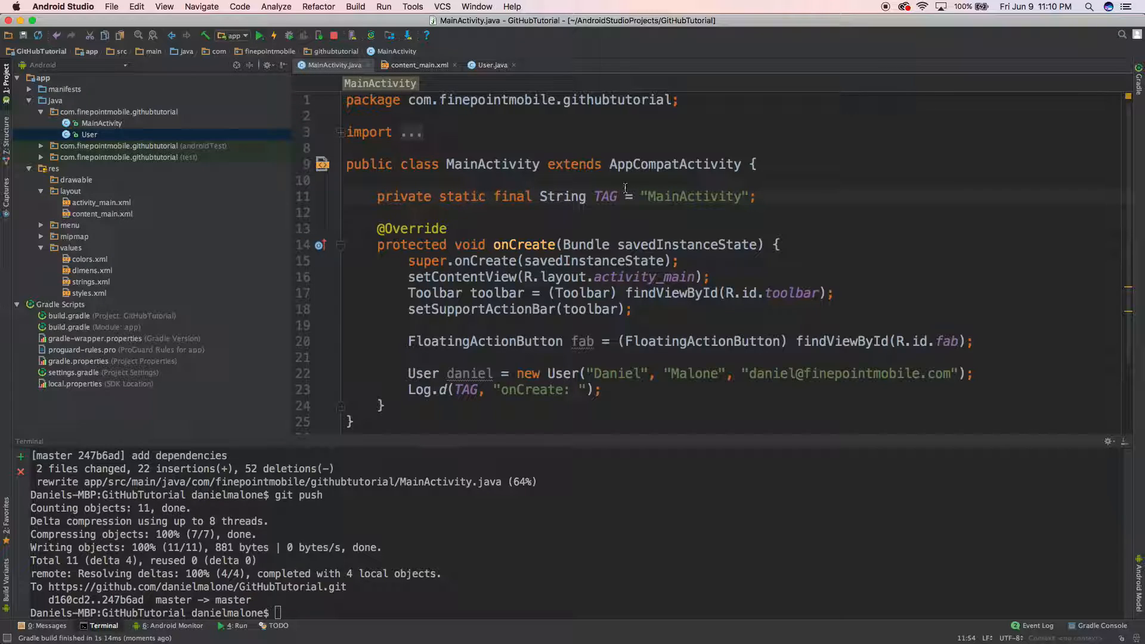
click(585, 390)
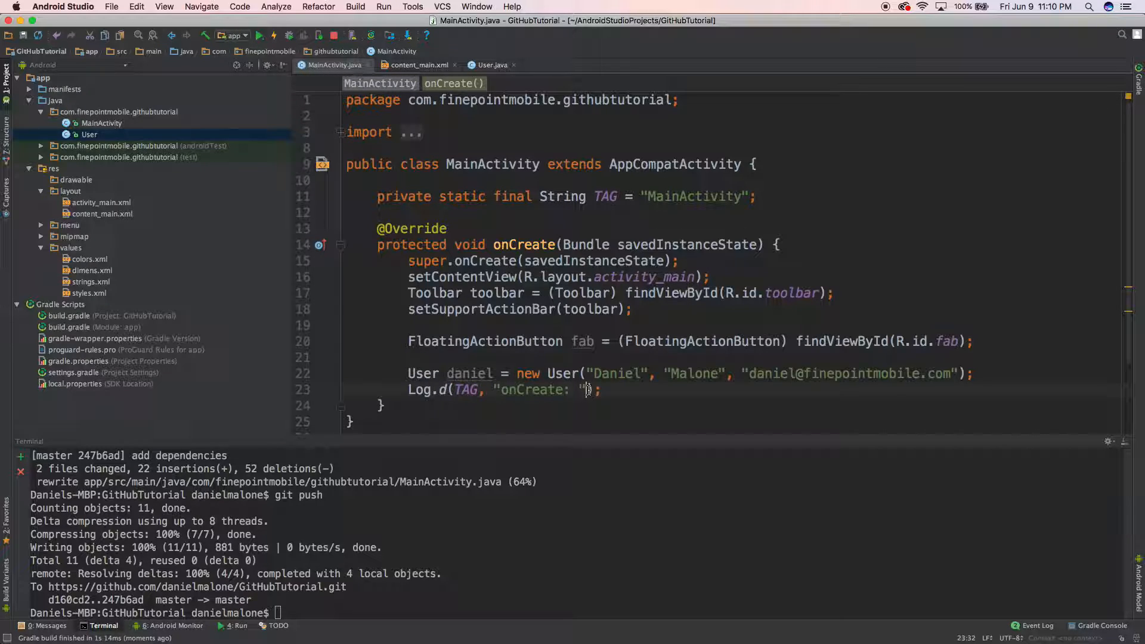
text(+)
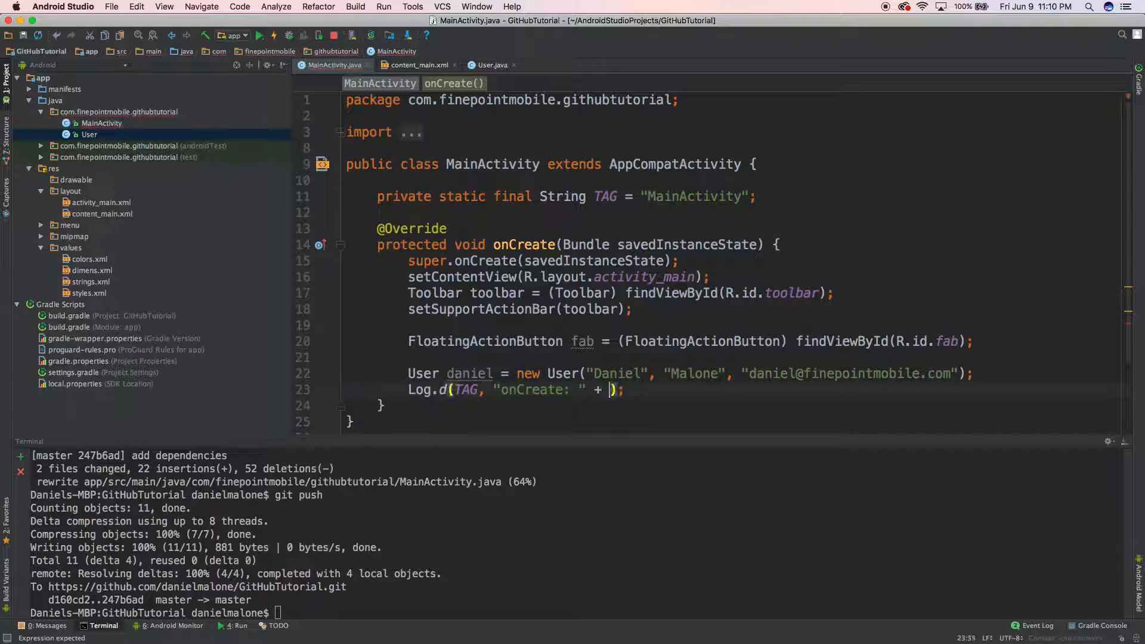
text(daniel.getEmail()
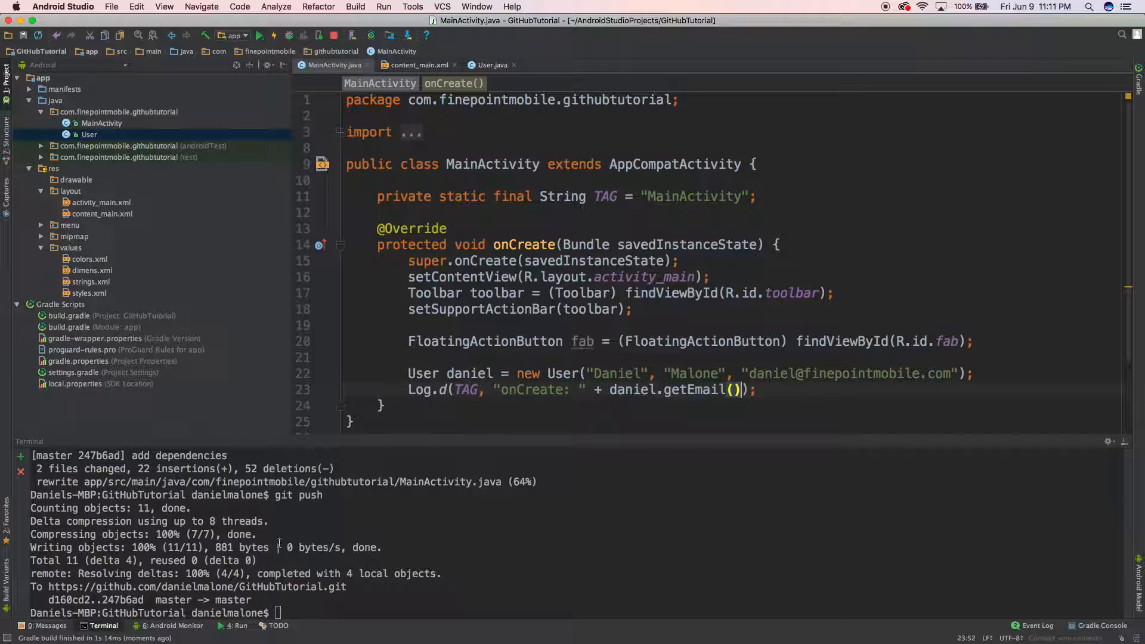
Run the app on the emulator and filter logcat for 'daniel' to show the email log.
click(172, 625)
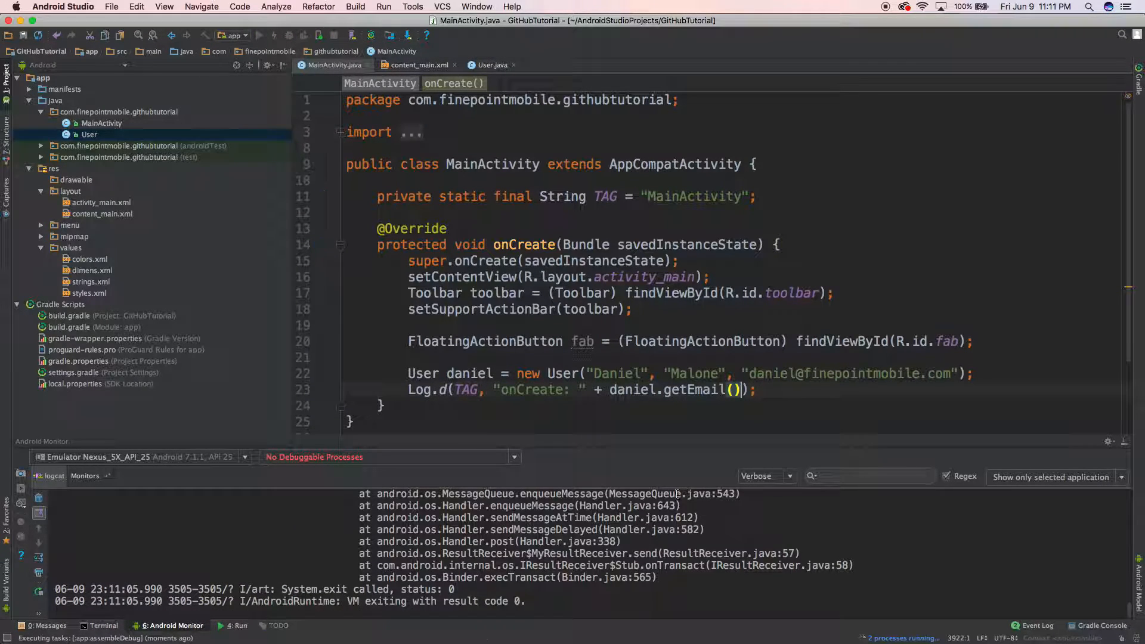
click(272, 35)
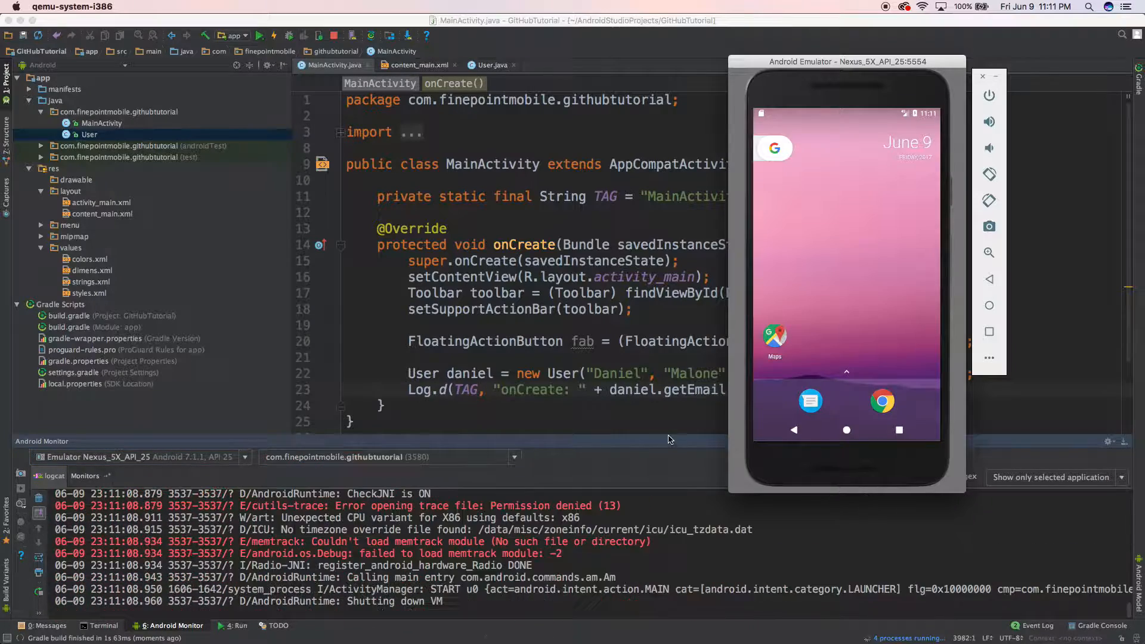
click(272, 35)
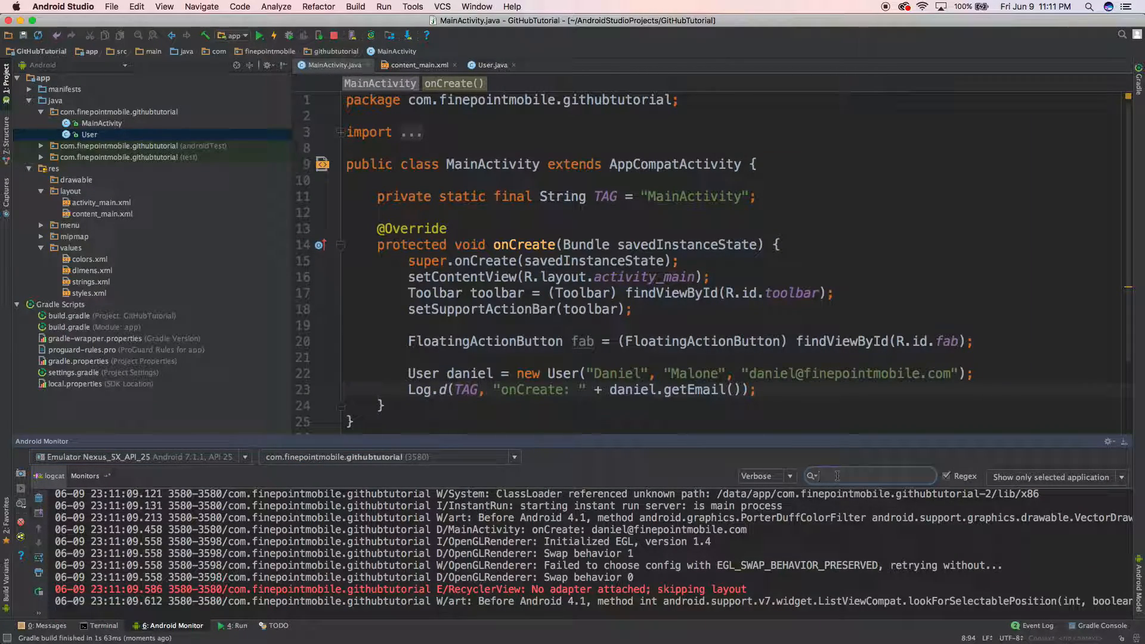
text(daniel)
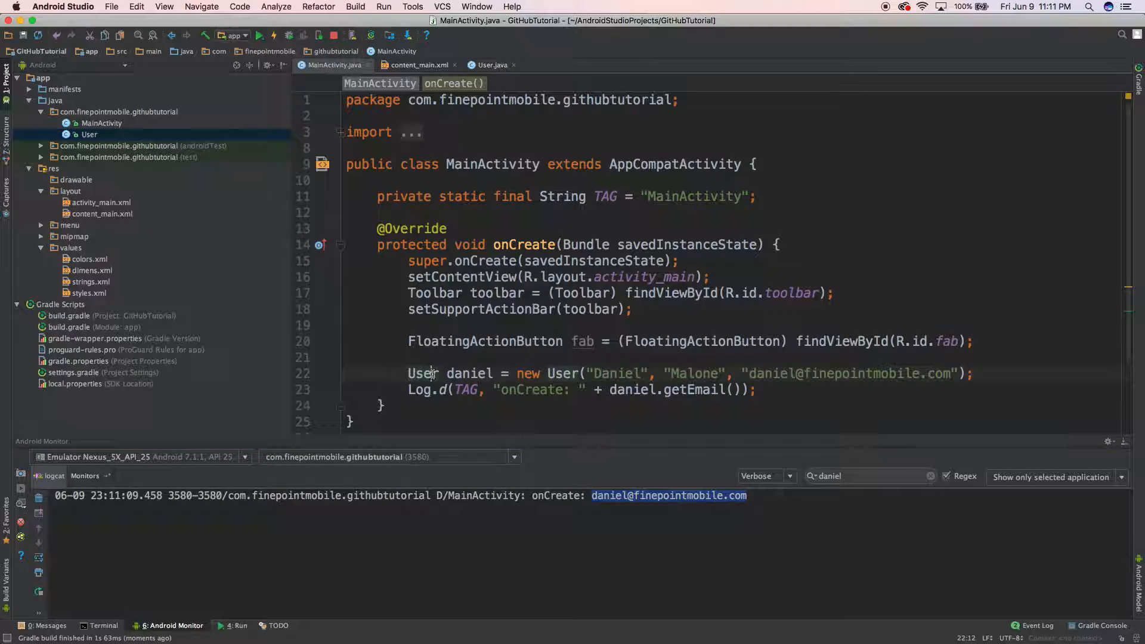
Rename the daniel variable to asdf, view the User constructor, and return to MainActivity.
double_click(469, 374)
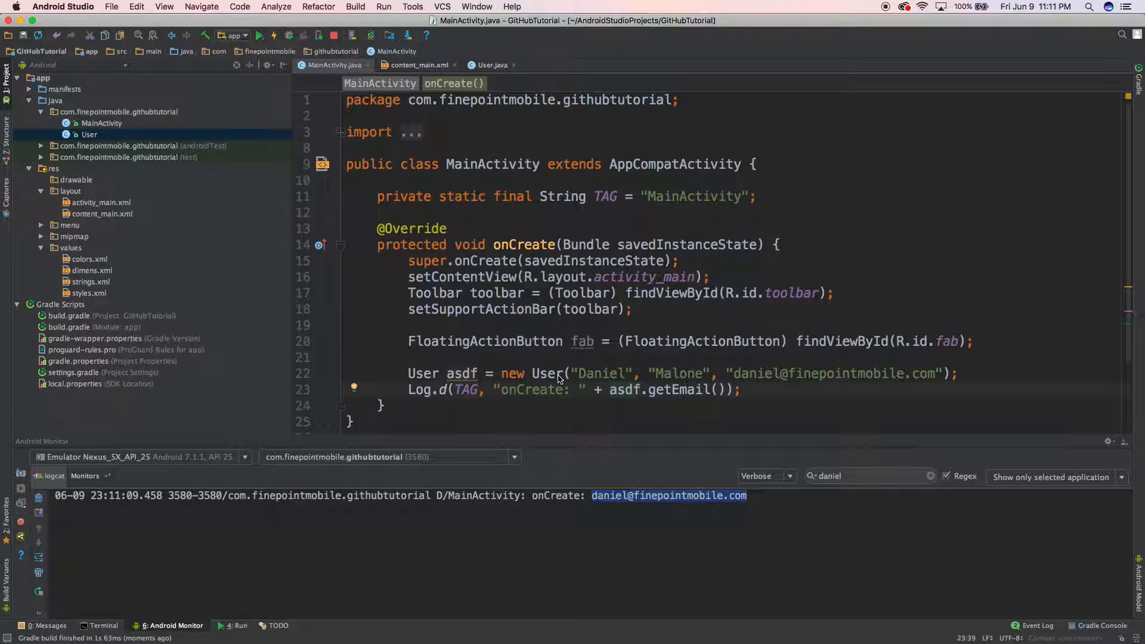
click(502, 373)
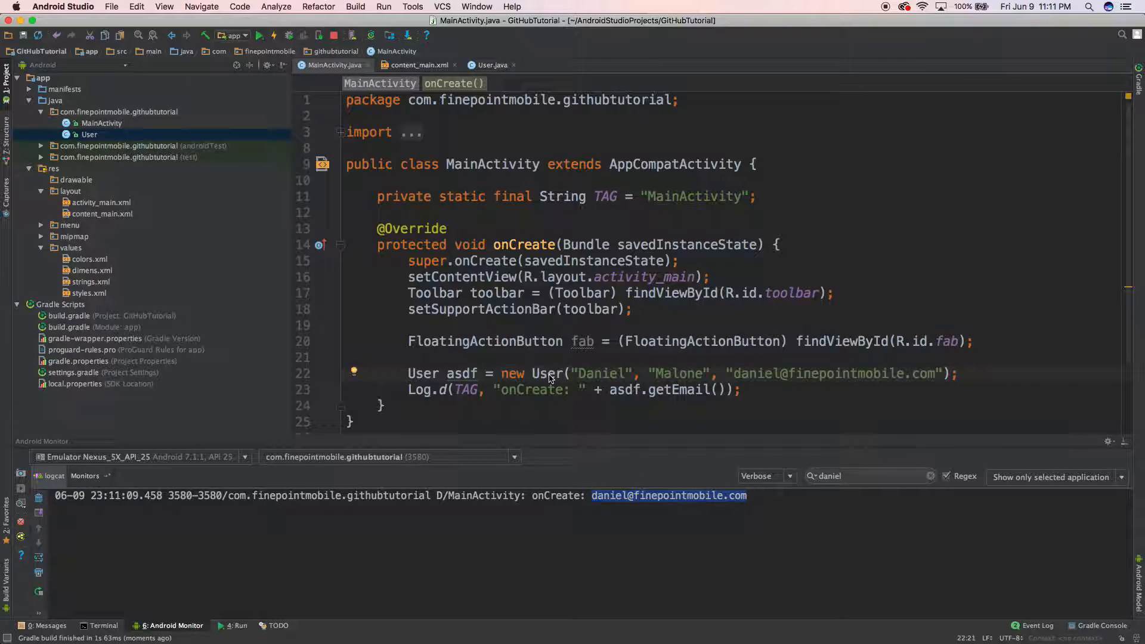
click(492, 65)
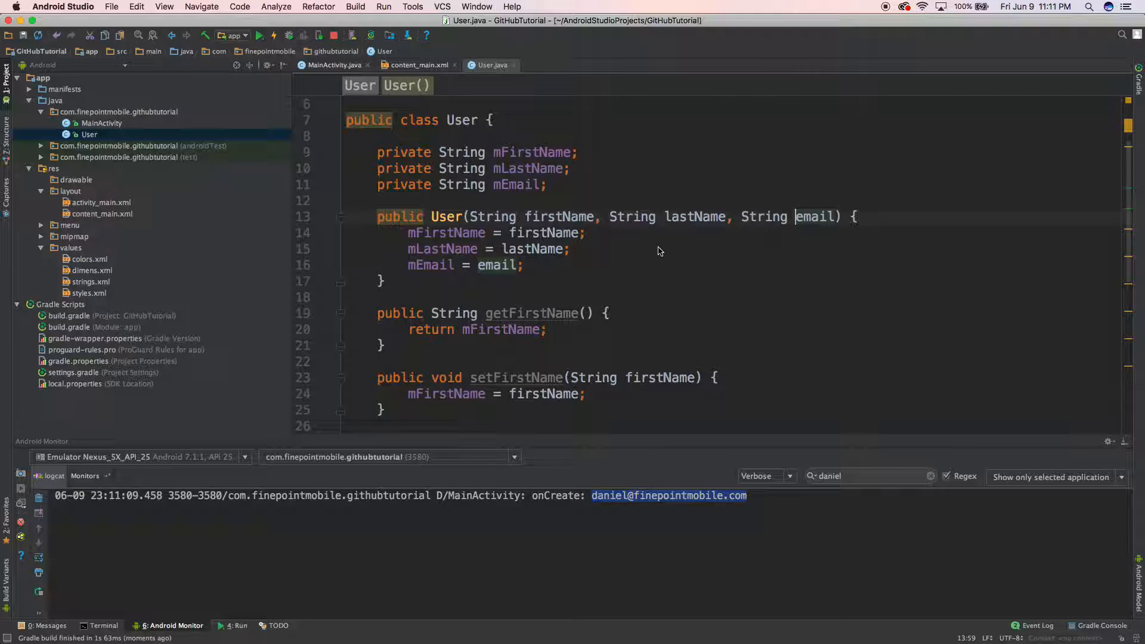
click(334, 65)
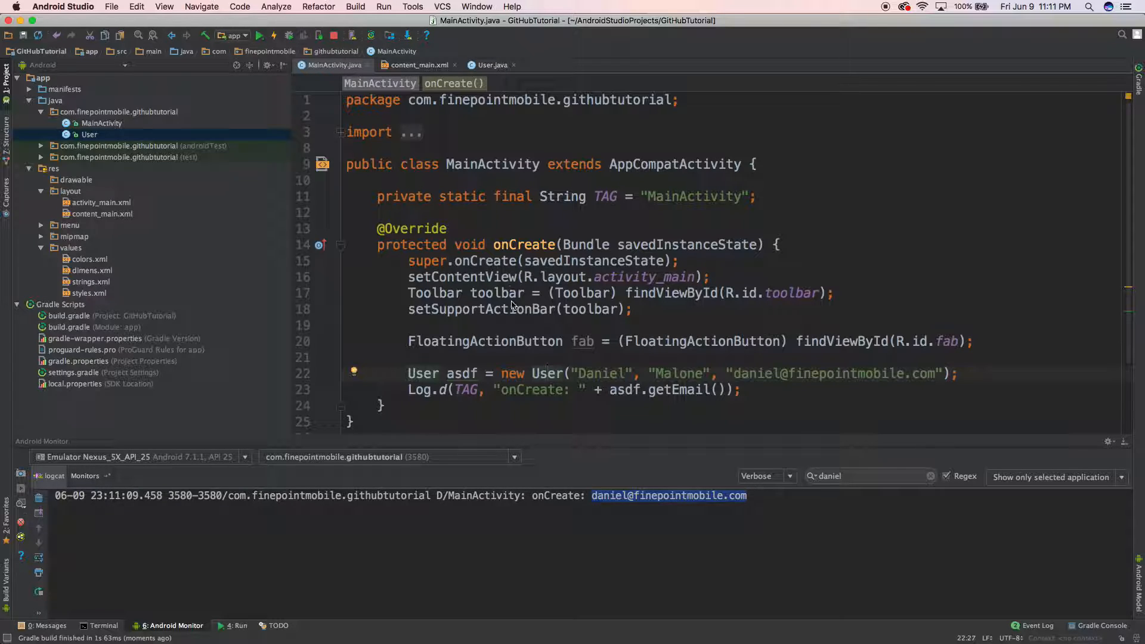
Add RecyclerView and adapter fields and cast the recycler_view lookup to RecyclerView.
scroll(down, 3)
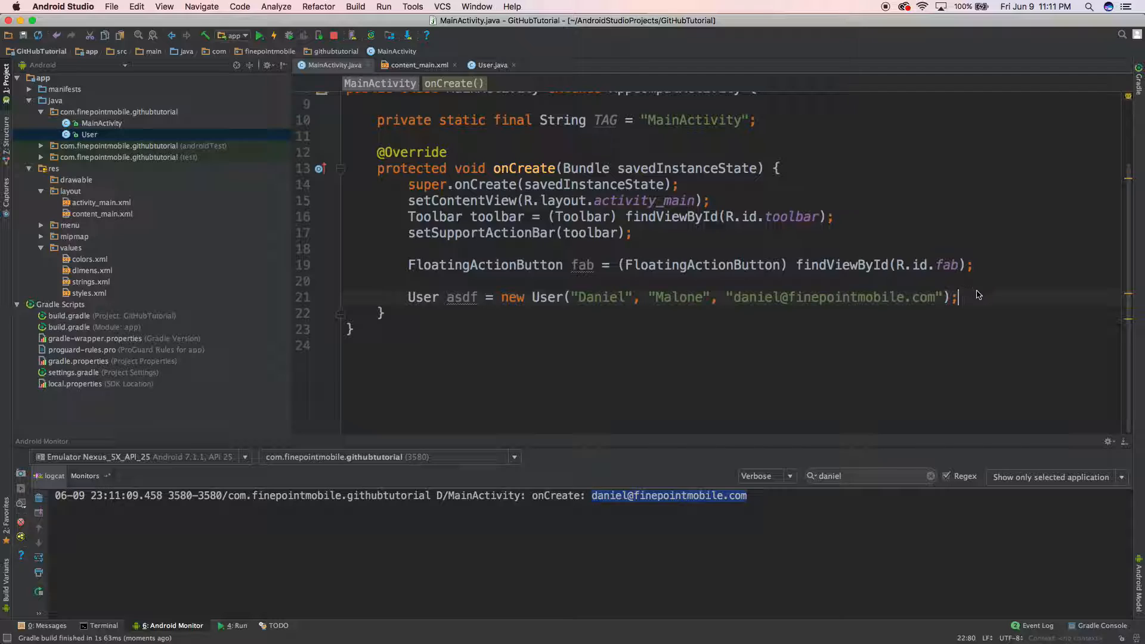
scroll(up, 3)
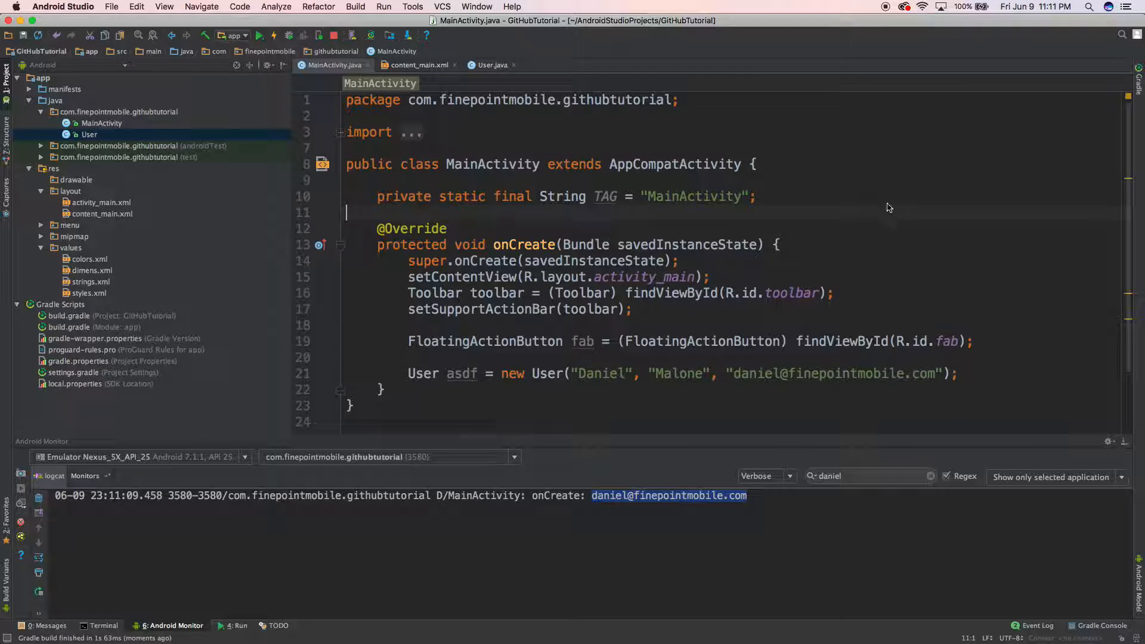
text(RecyclerView mRecyclerView;)
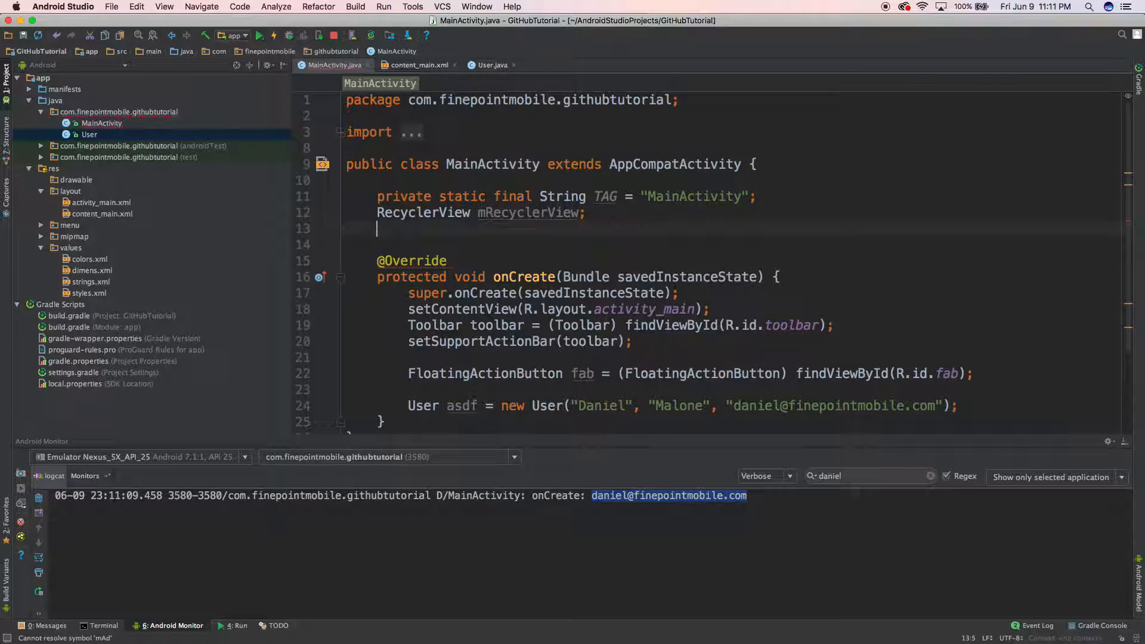
text(RecyclerView.Adapter mAdapter;)
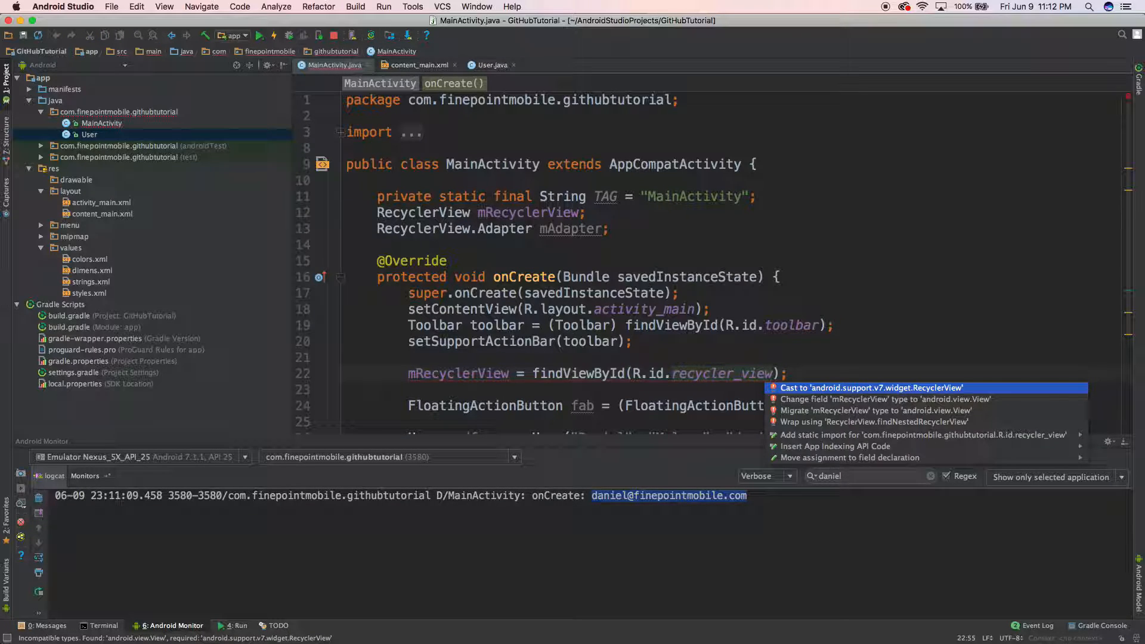
click(869, 388)
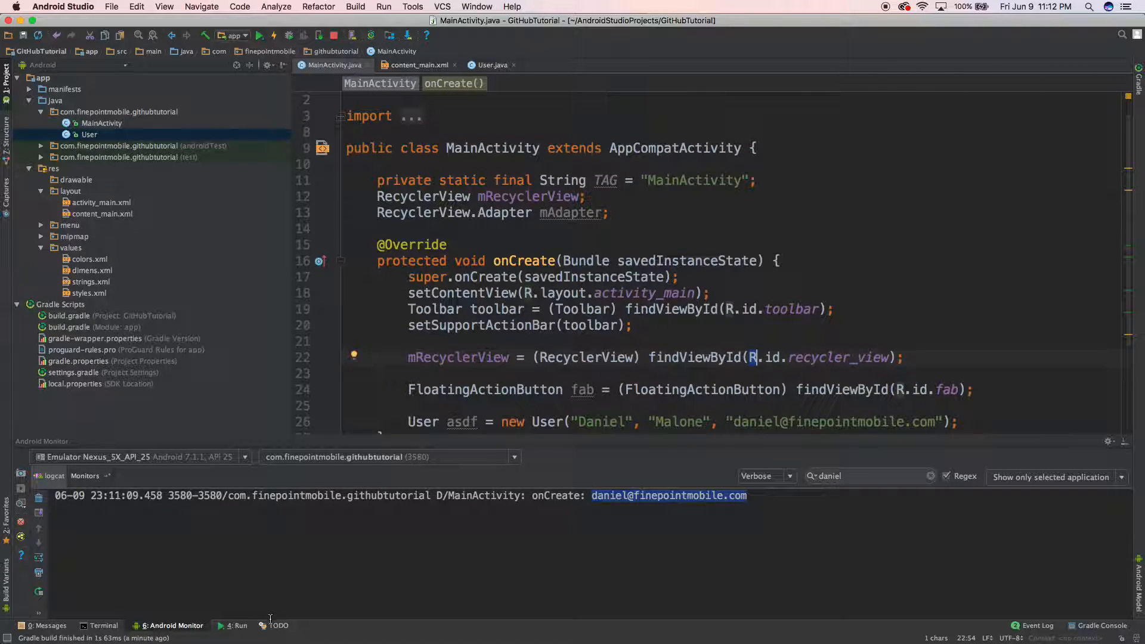
click(105, 625)
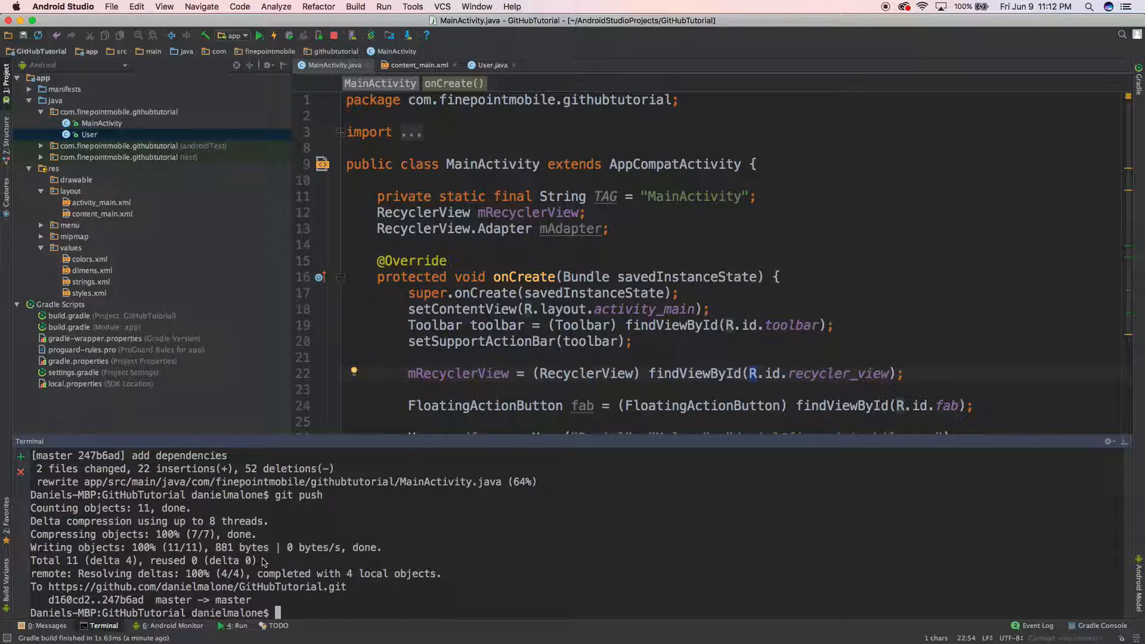
Stage all changes with git add and commit them as 'setup User'.
text(git add .)
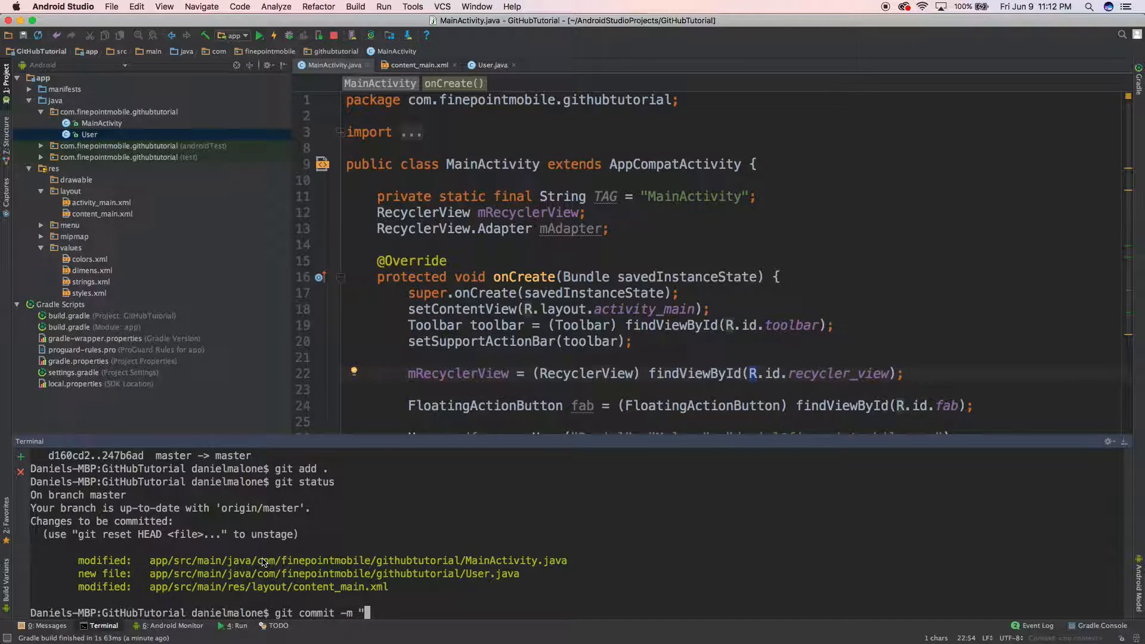
text(setup U)
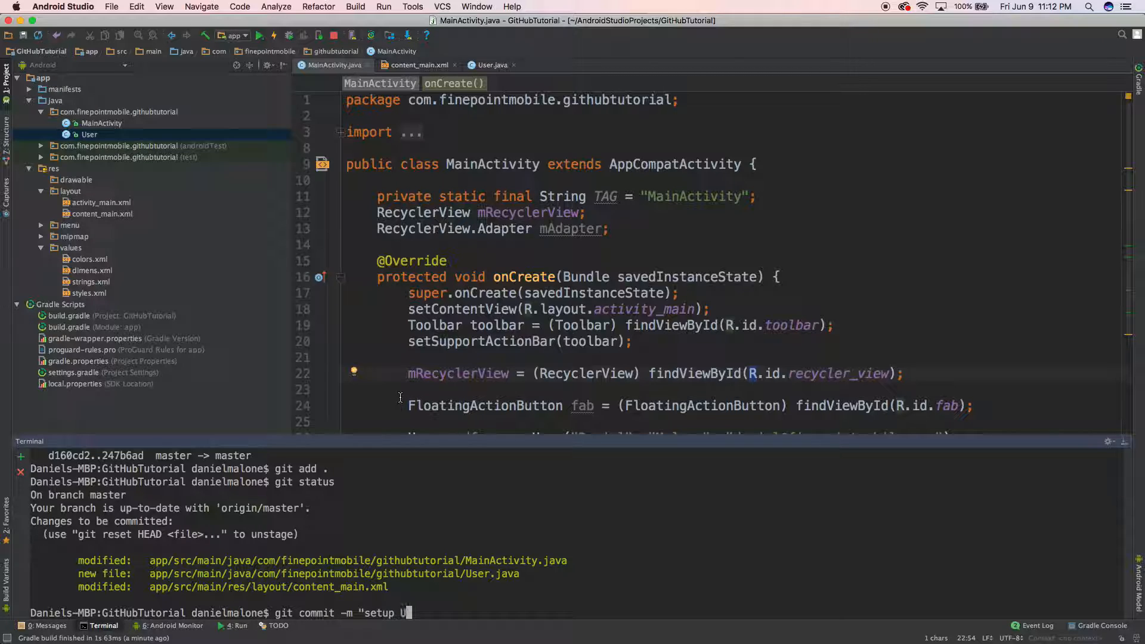
text(ser")
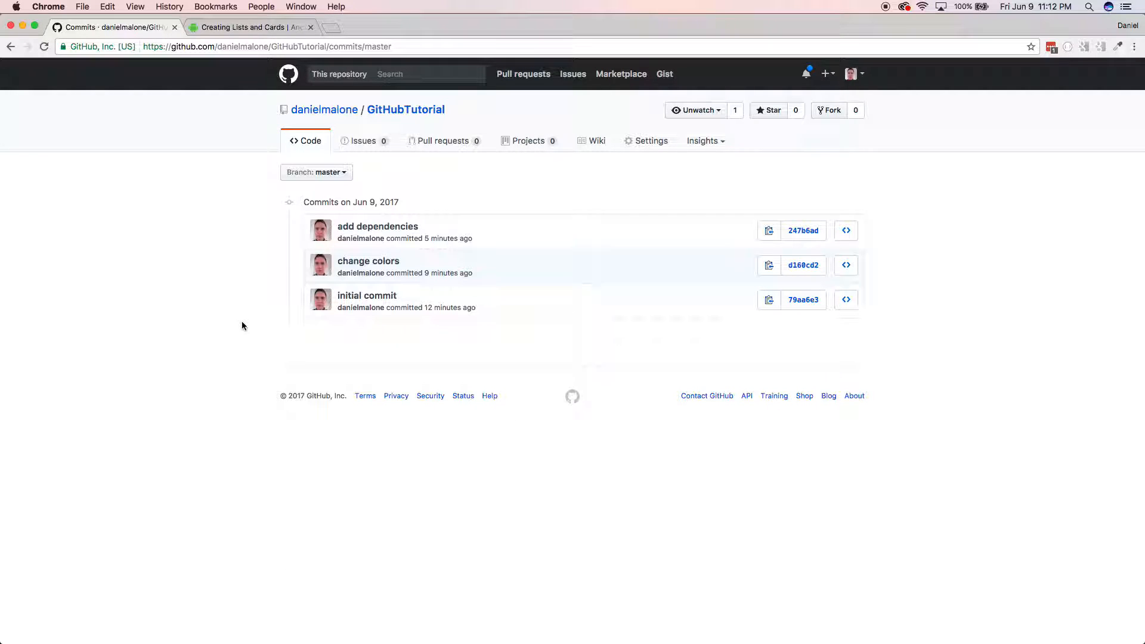
Refresh GitHub's commit history to show 'setup User' at the top.
click(45, 46)
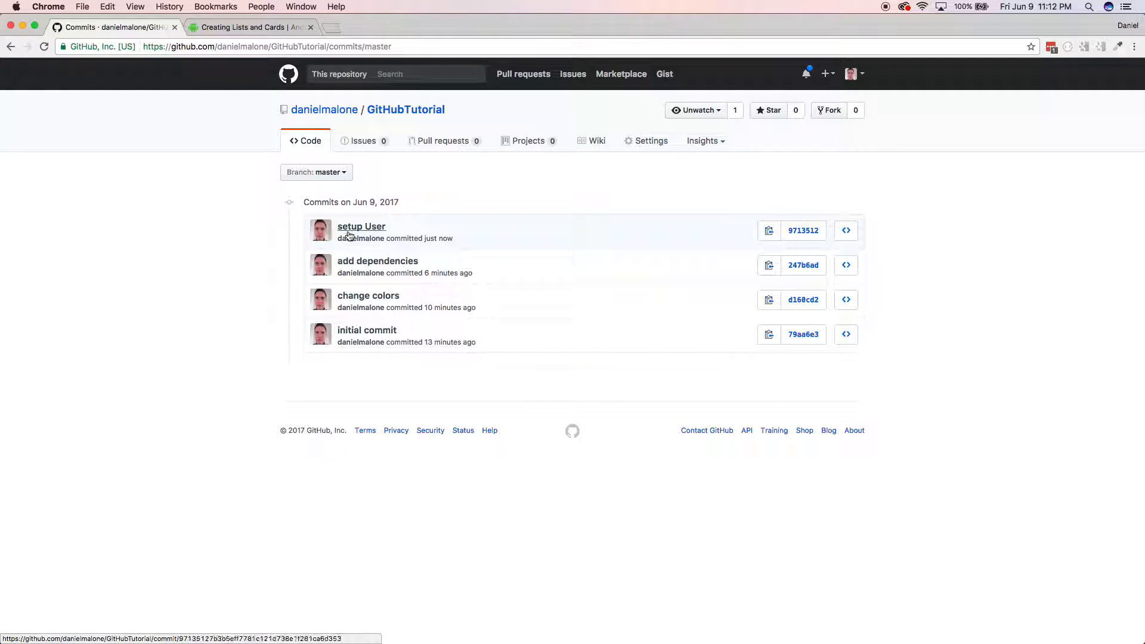
mouse_move(367, 329)
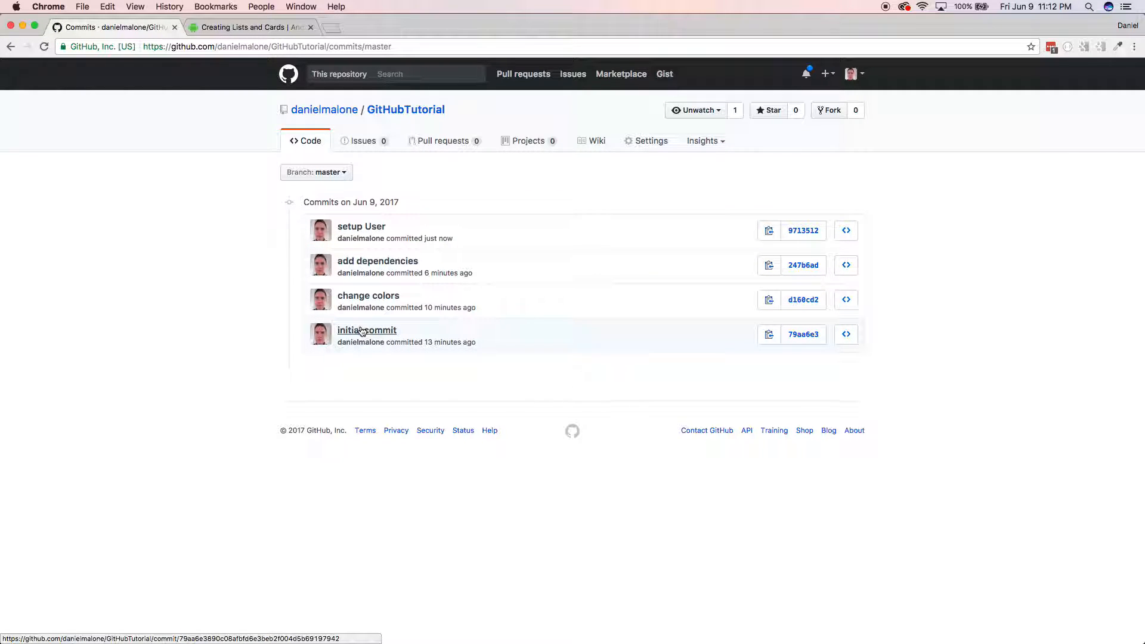
mouse_move(377, 238)
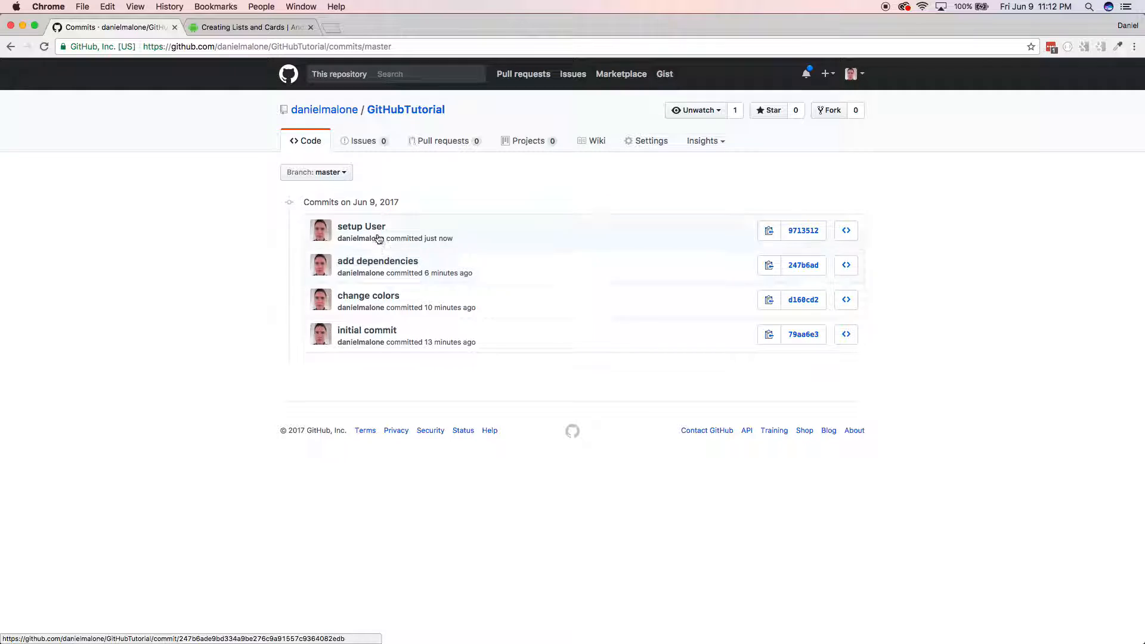
mouse_move(361, 226)
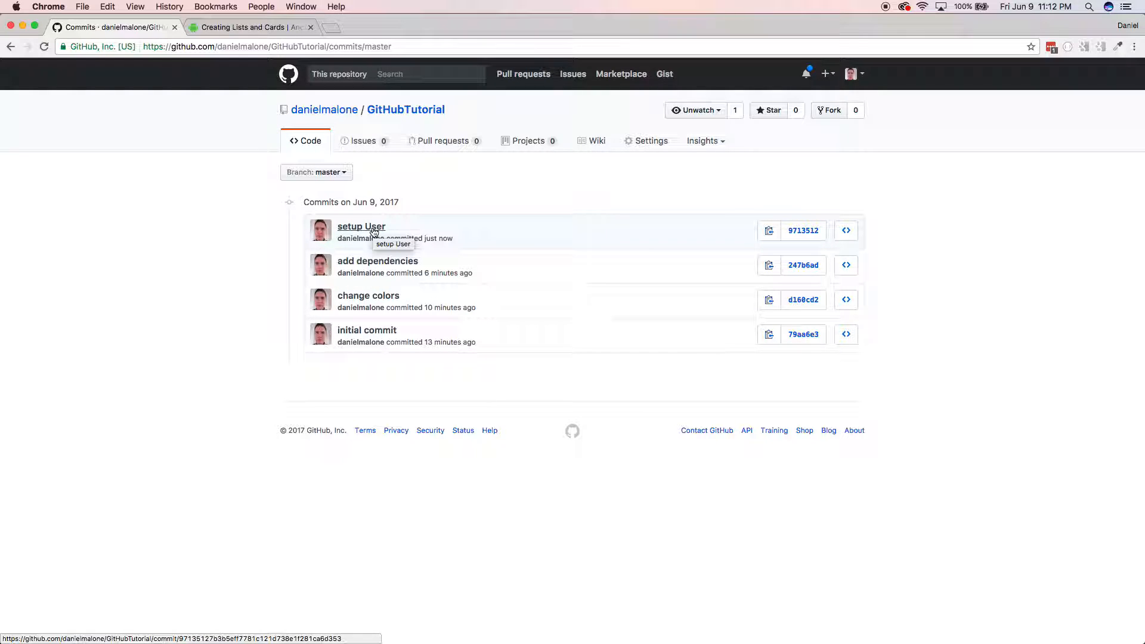
mouse_move(318, 90)
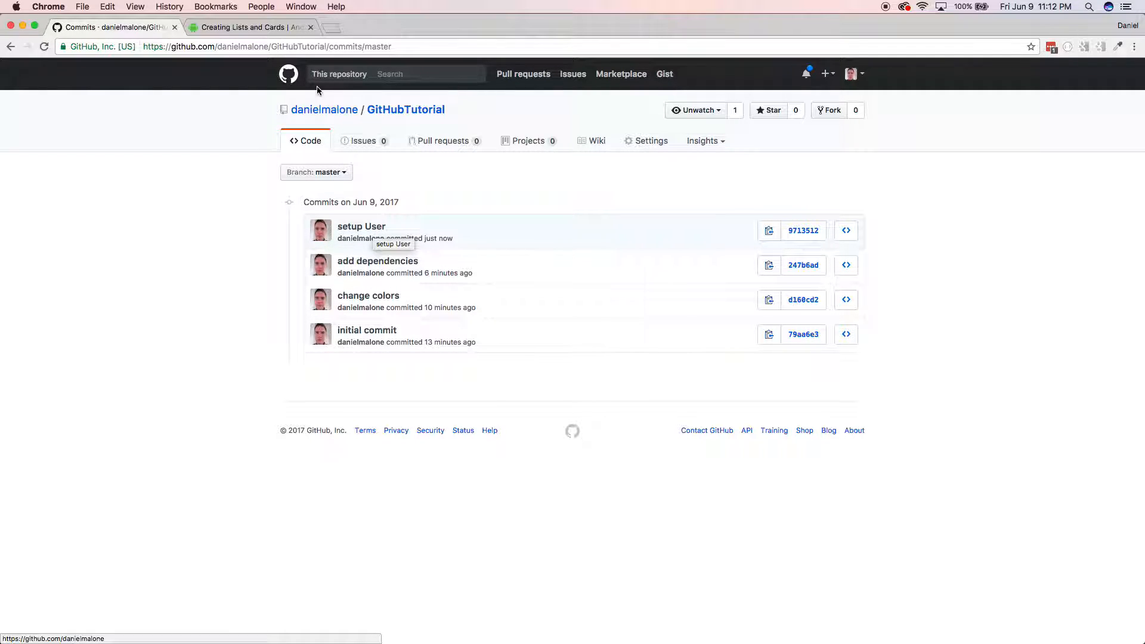
Review the RecyclerView overview in the Creating Lists and Cards guide, then return to GitHub.
click(248, 26)
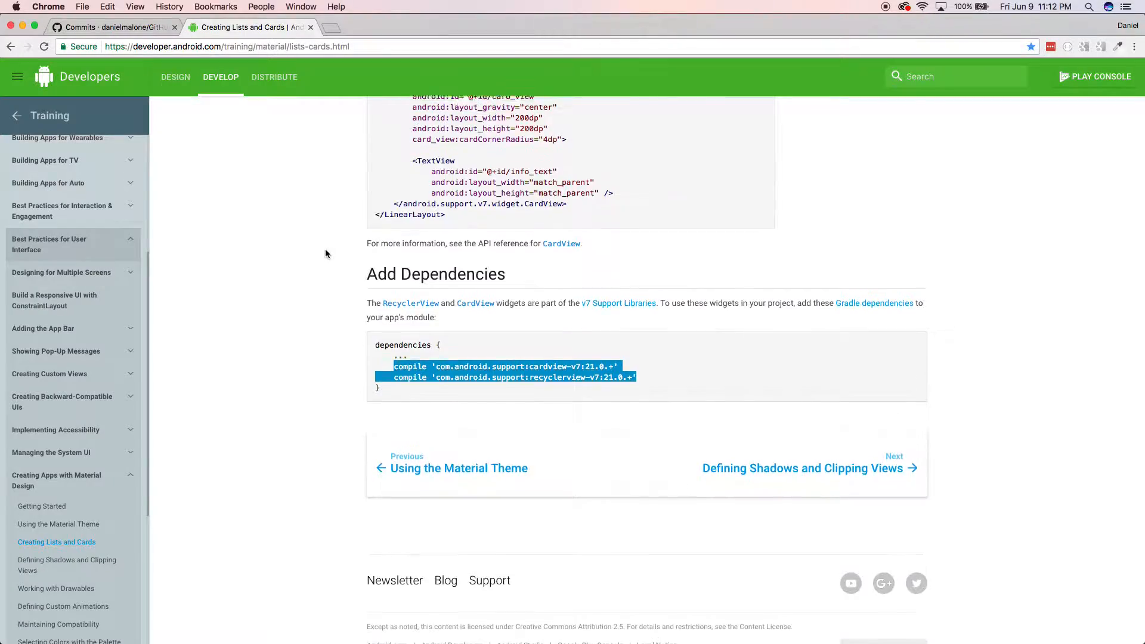
scroll(up, 3)
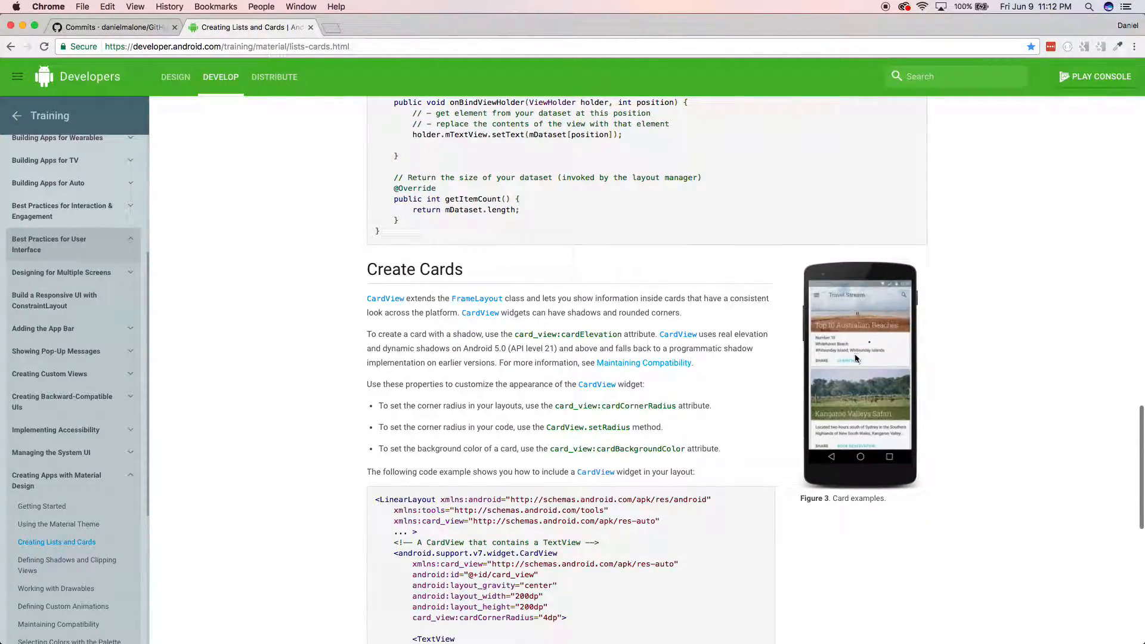
scroll(up, 3)
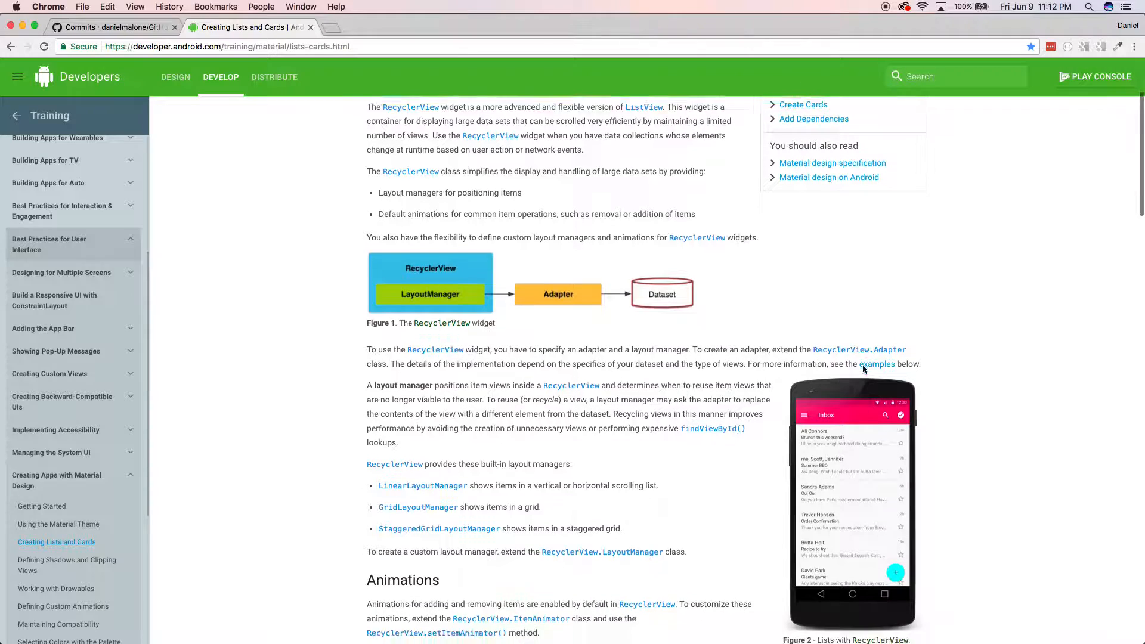
scroll(down, 3)
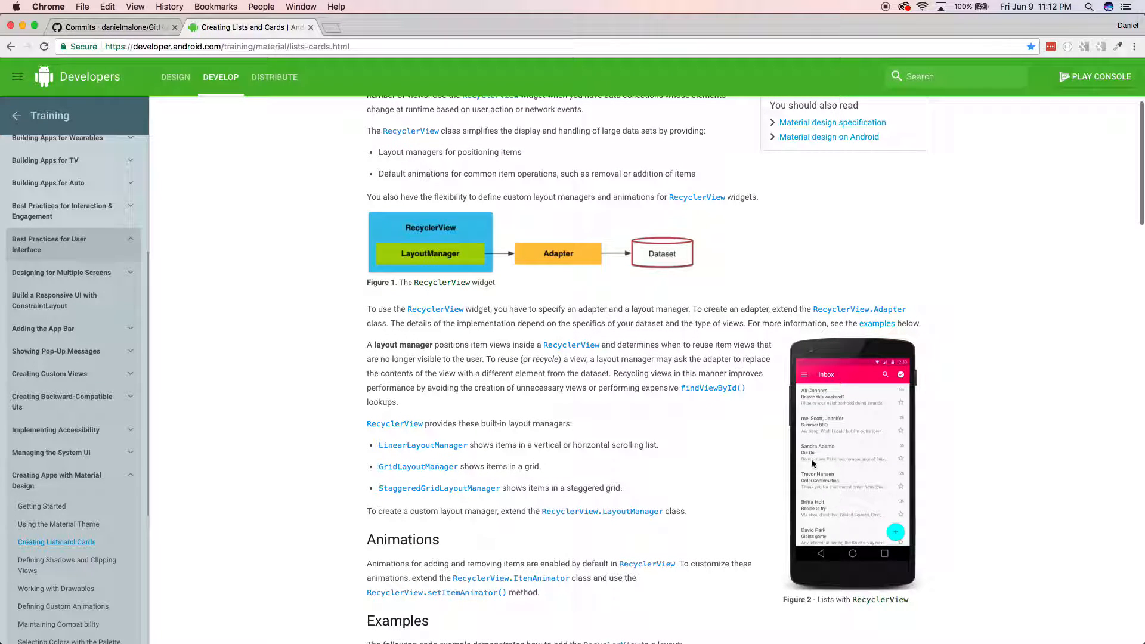
mouse_move(837, 496)
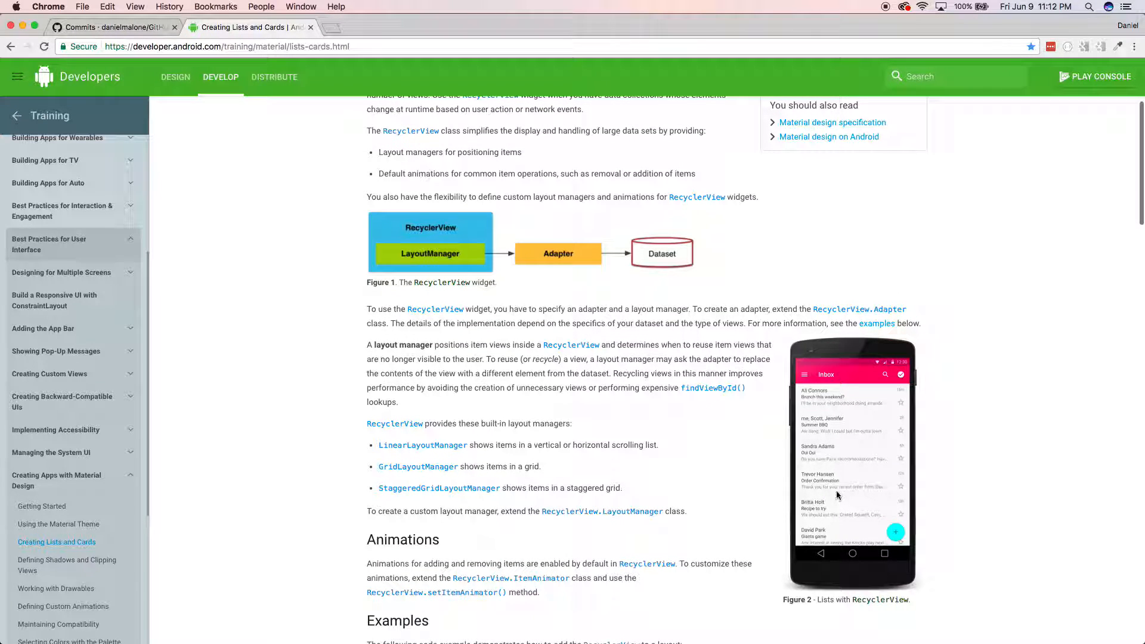
mouse_move(839, 493)
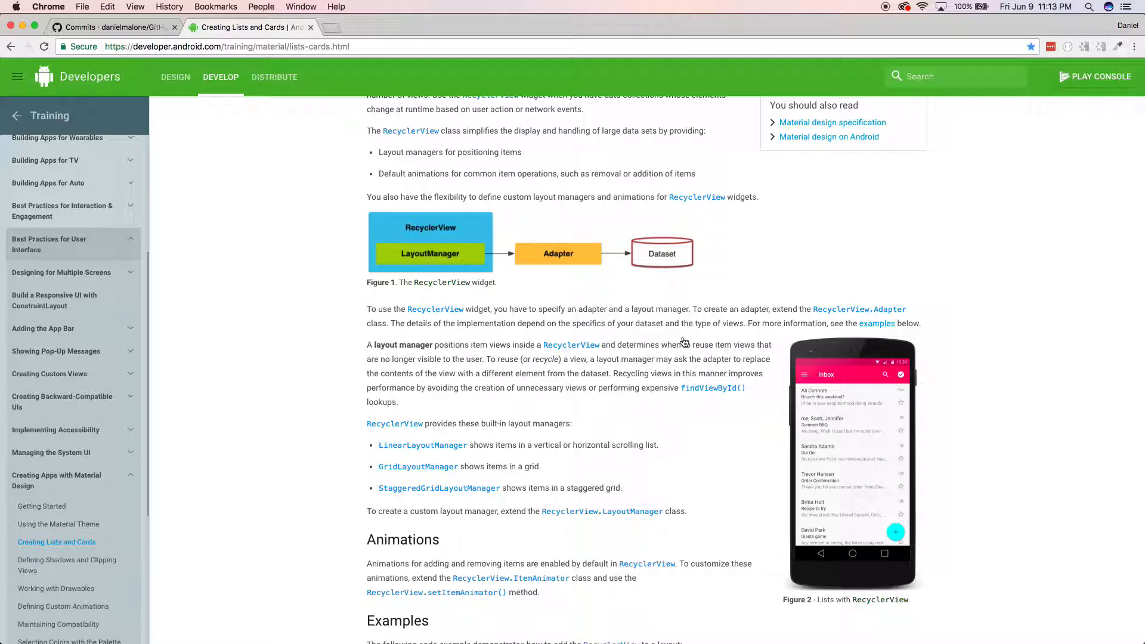
click(114, 27)
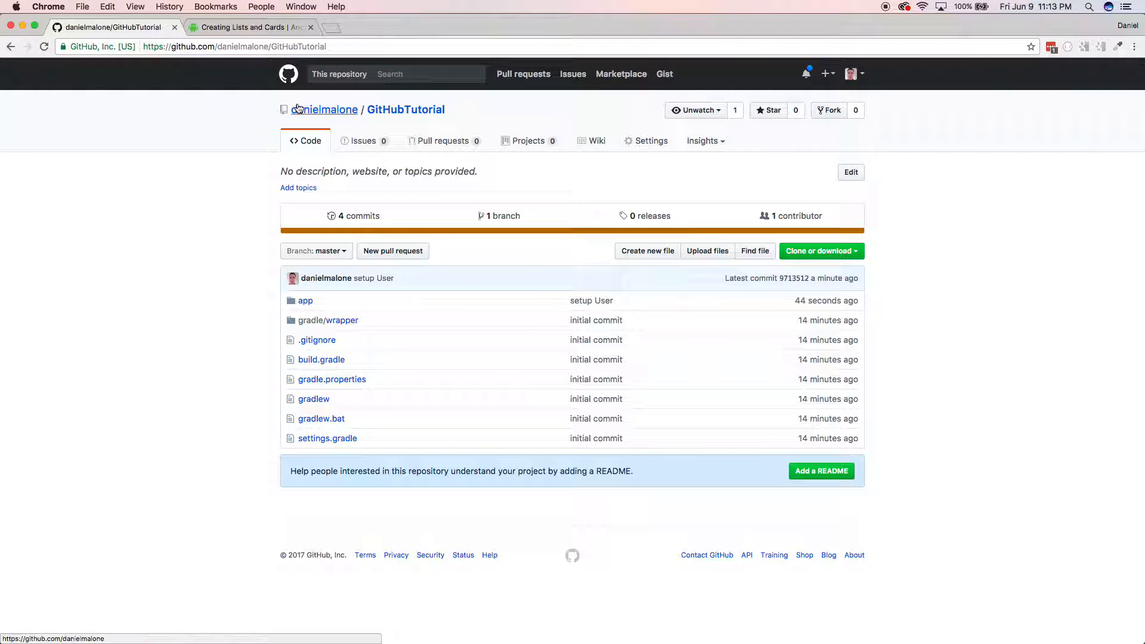
mouse_move(352, 180)
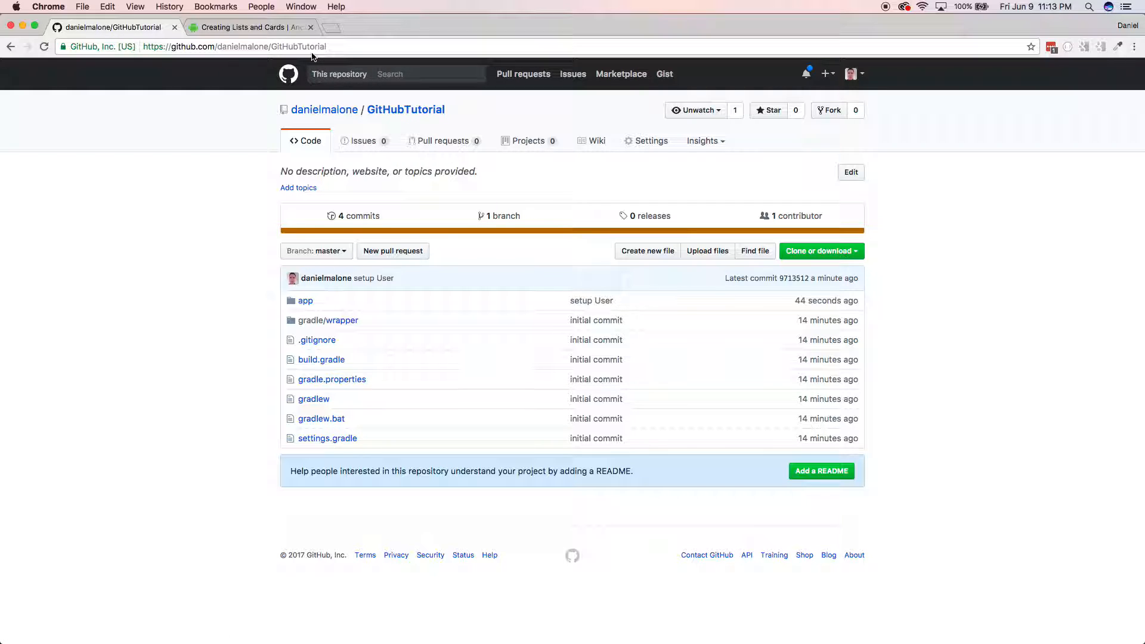
mouse_move(217, 281)
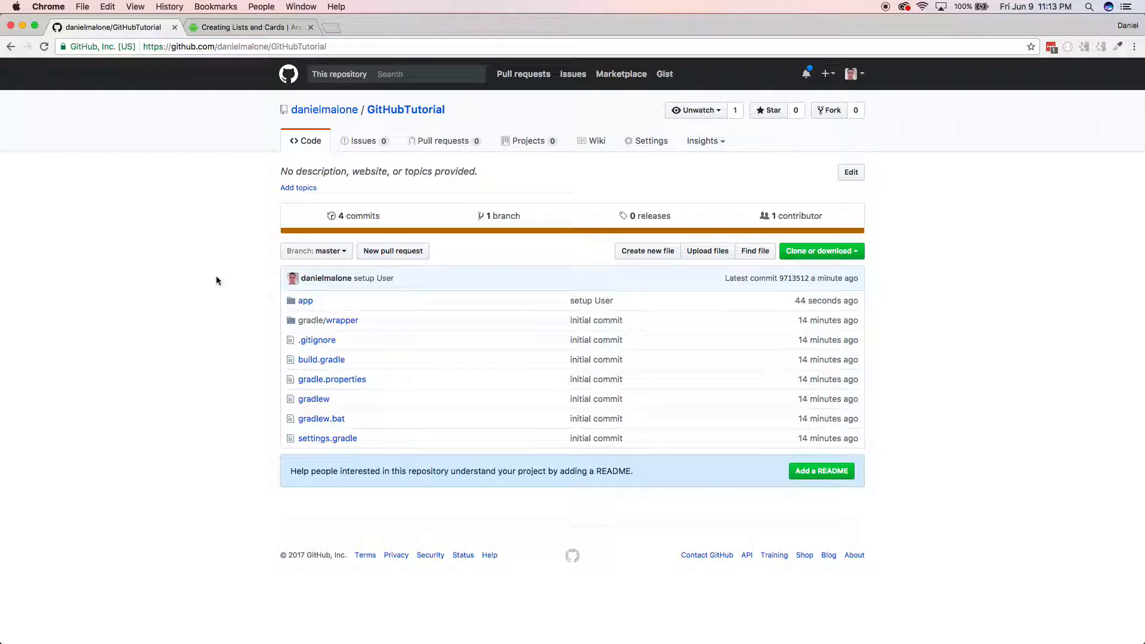
mouse_move(352, 378)
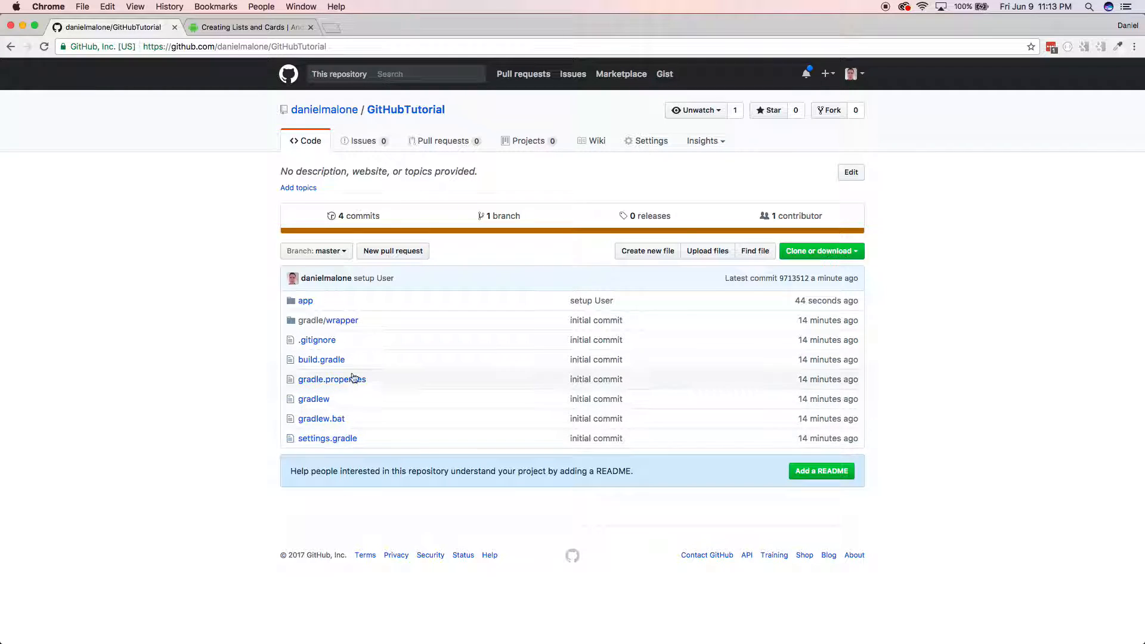
Open the repository's 4-commit history and select the 'setup User' commit.
click(359, 215)
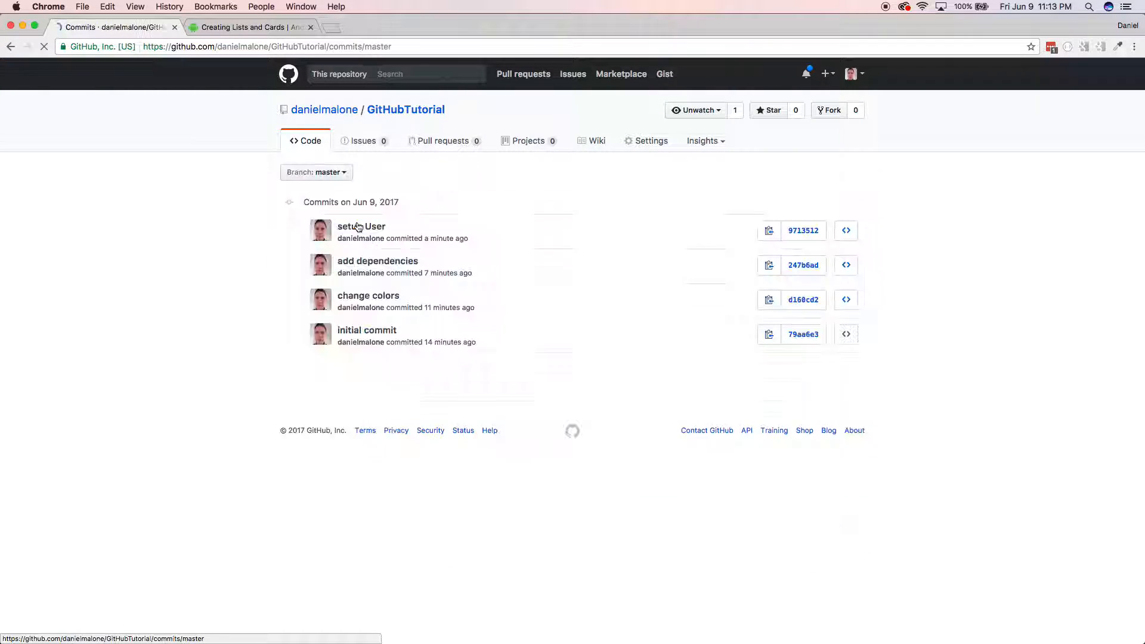
click(362, 226)
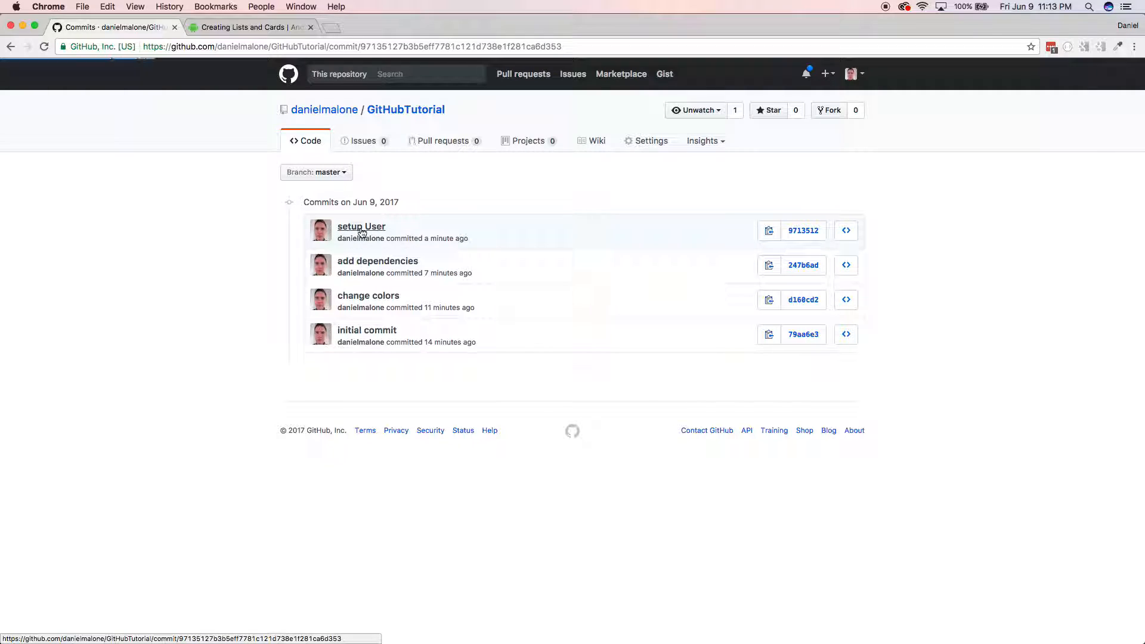
Scroll through the 'setup User' diff covering MainActivity.java, User.java and content_main.xml.
click(361, 227)
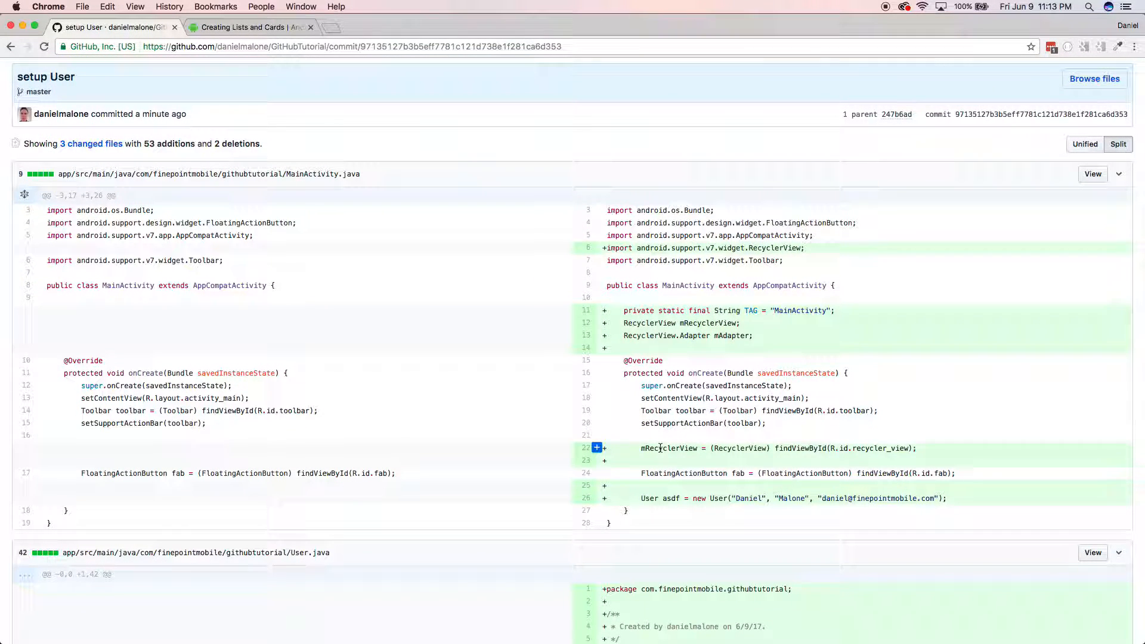
mouse_move(668, 455)
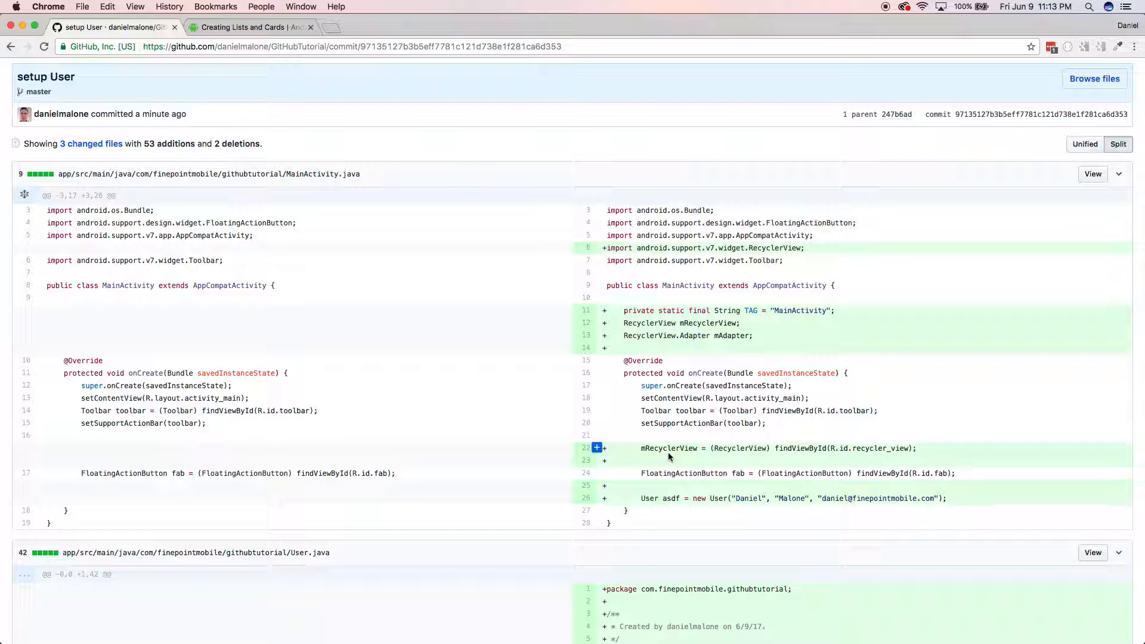
scroll(down, 3)
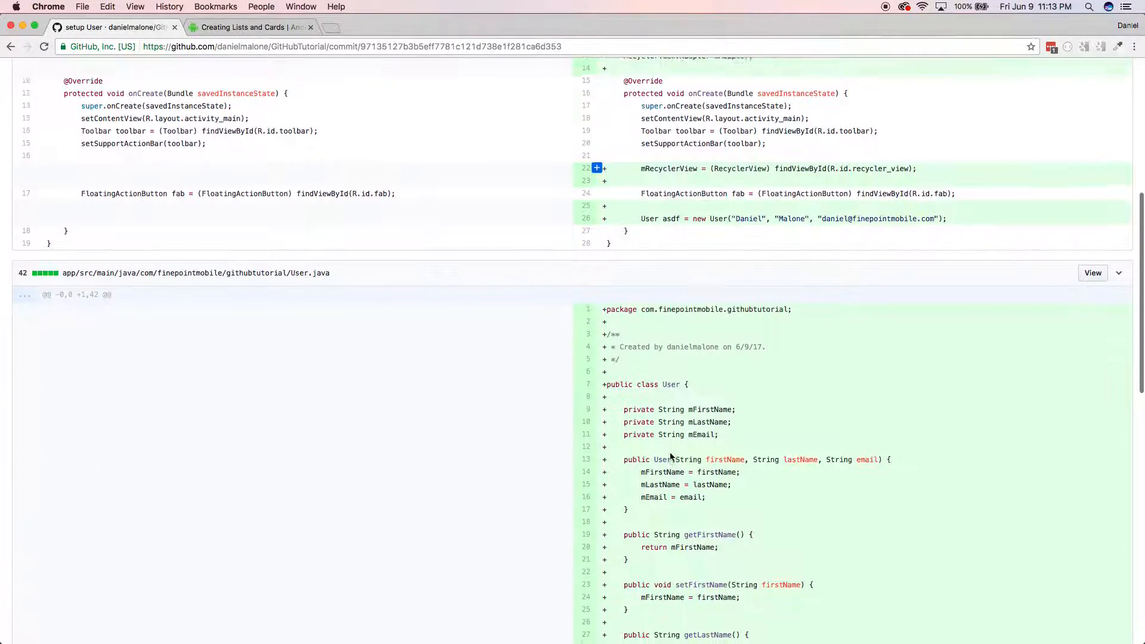
scroll(down, 3)
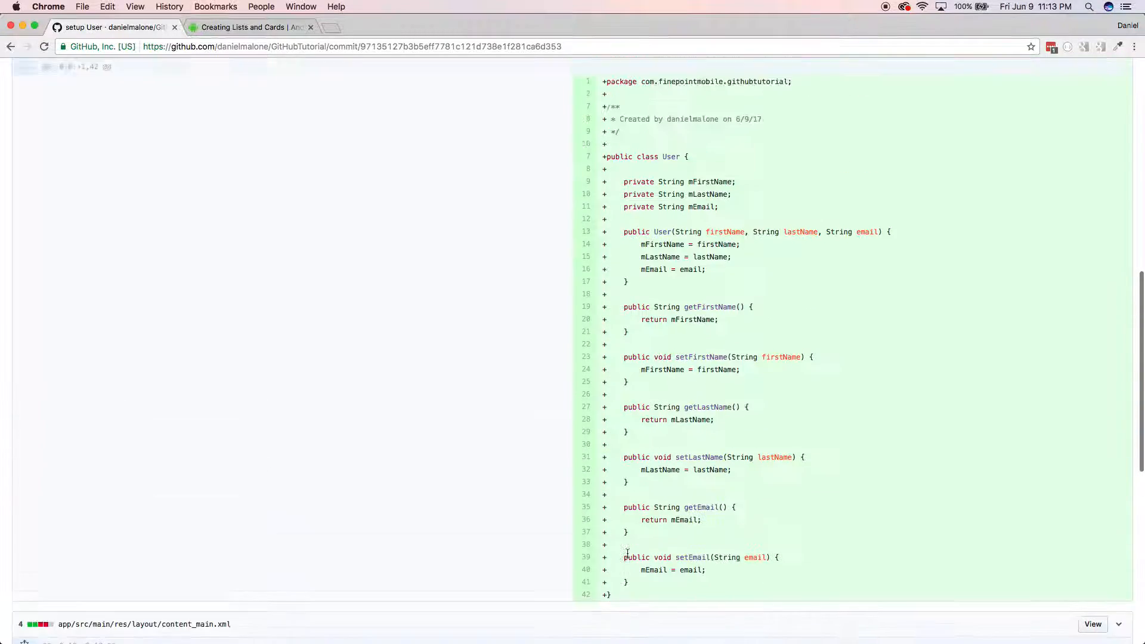
scroll(down, 3)
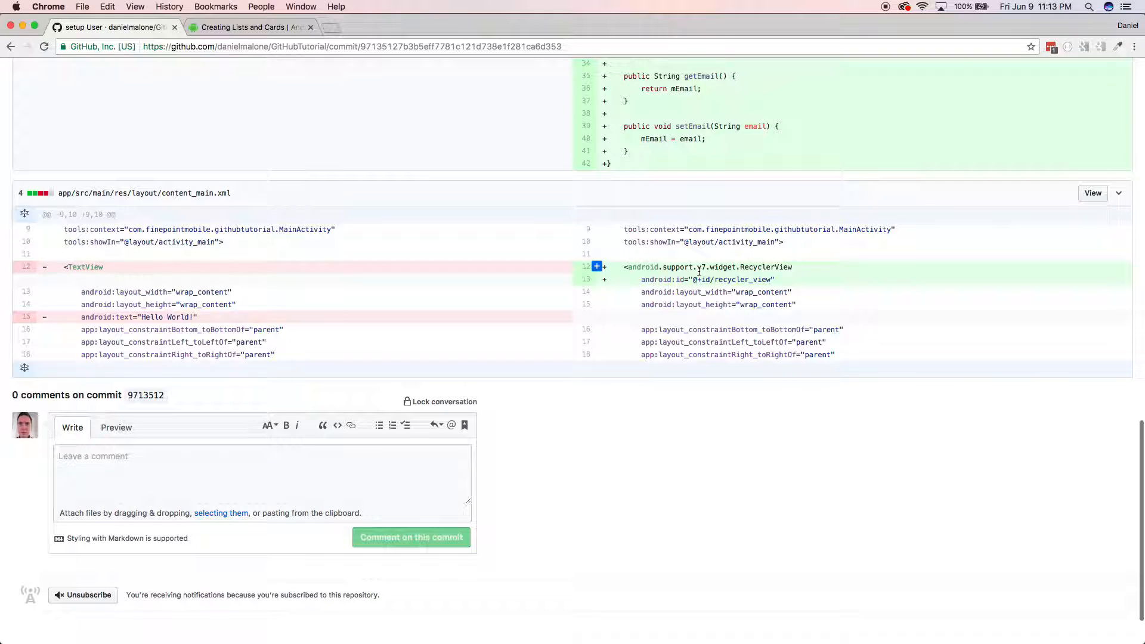
scroll(up, 3)
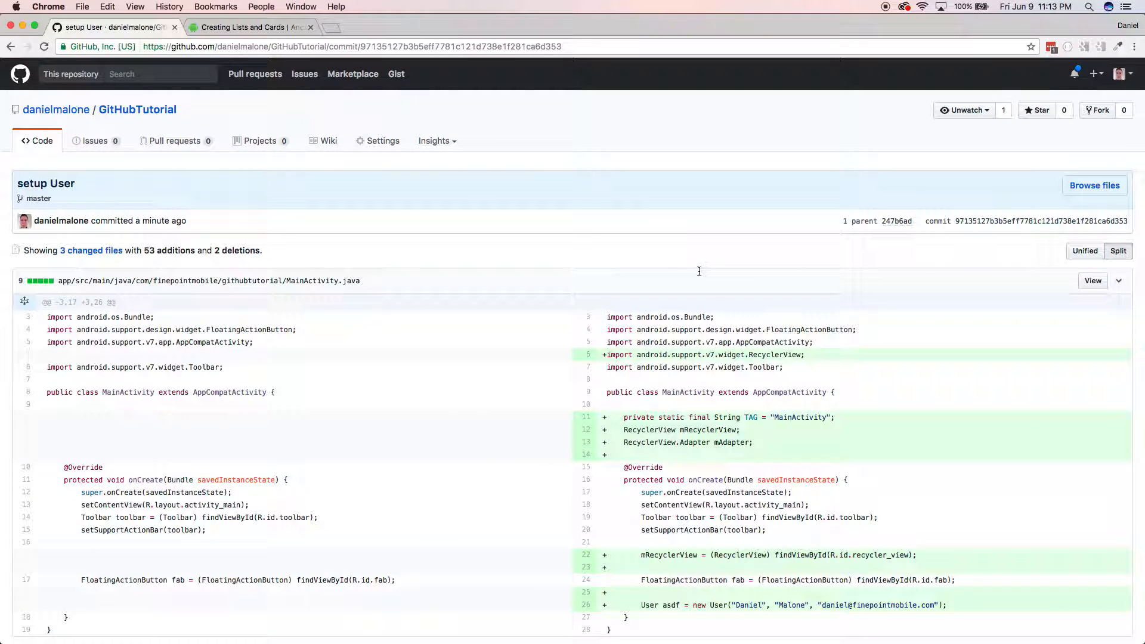